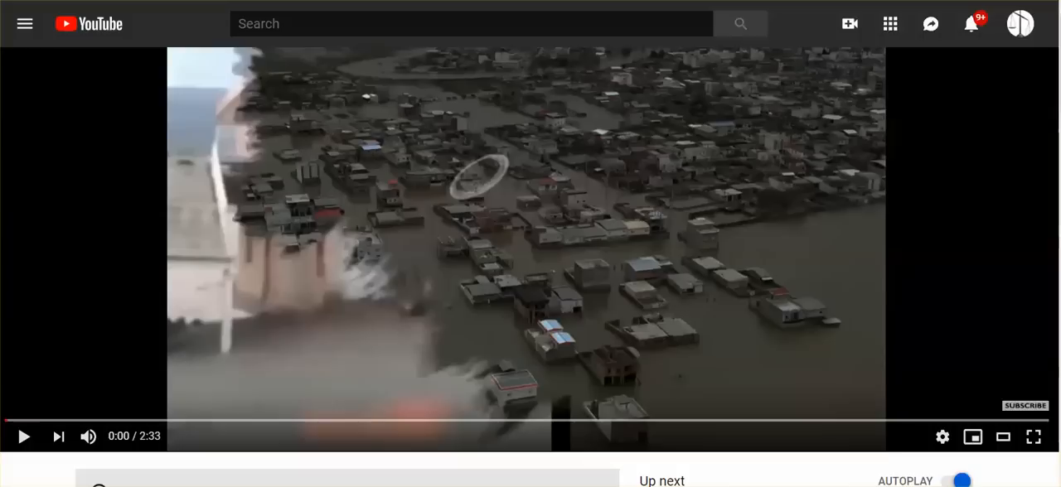
pyautogui.moveTo(27, 457)
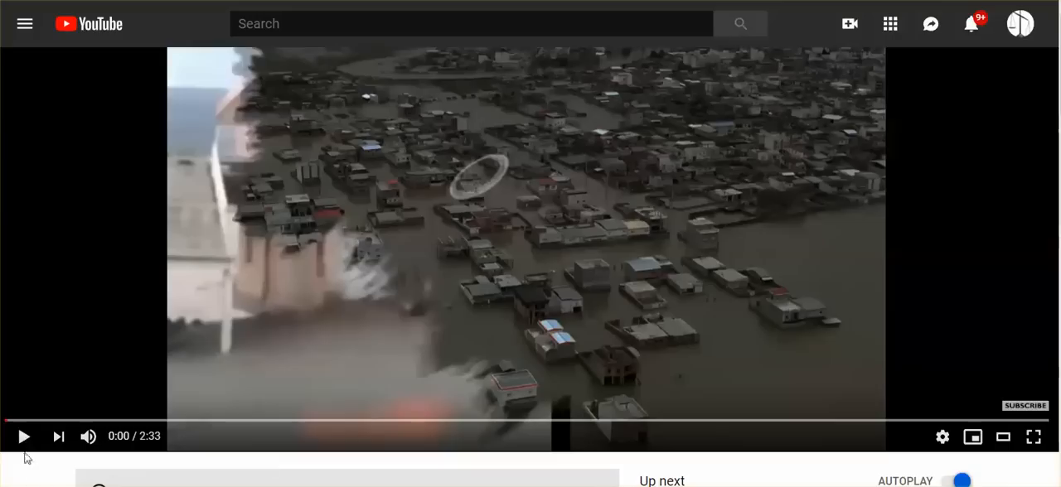
pyautogui.moveTo(24, 438)
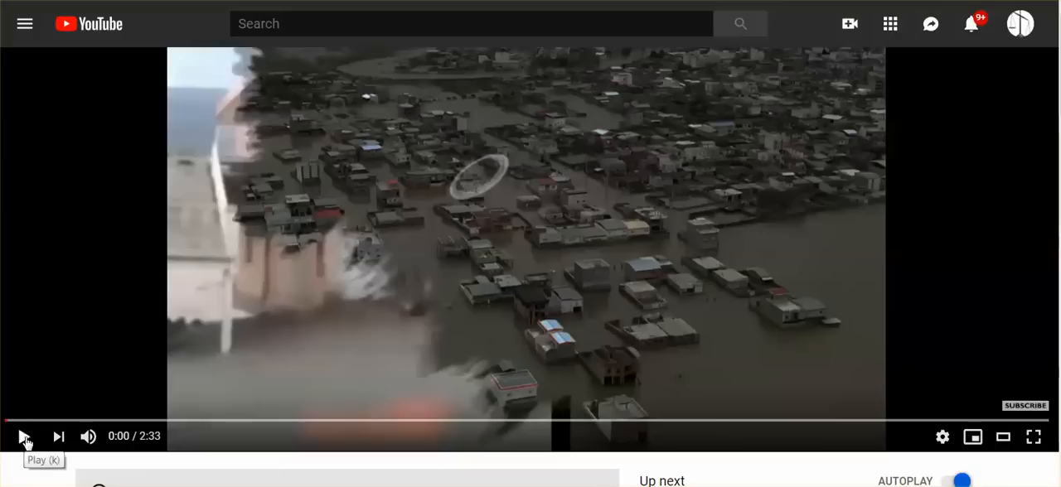
# Play the 2:33 aerial flooded-town video through to its end.
pyautogui.click(23, 438)
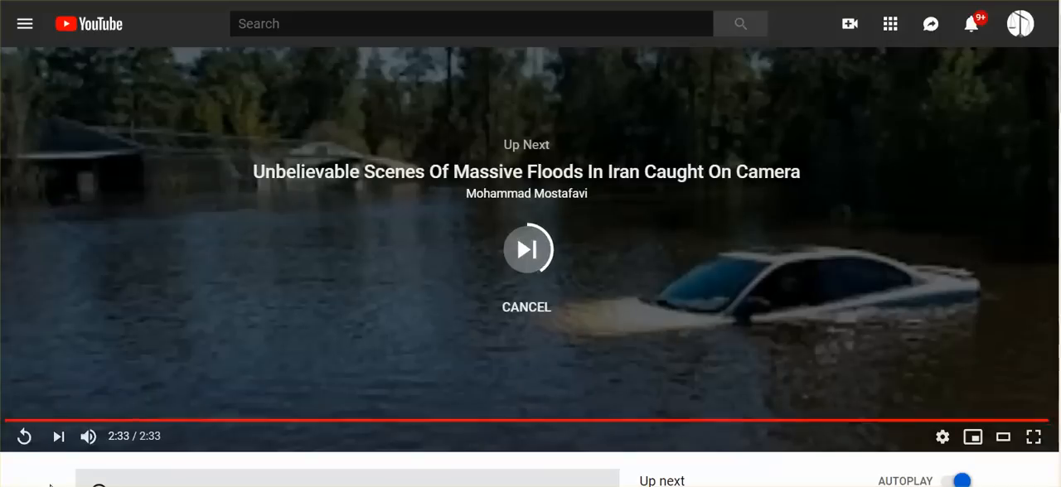
pyautogui.moveTo(23, 437)
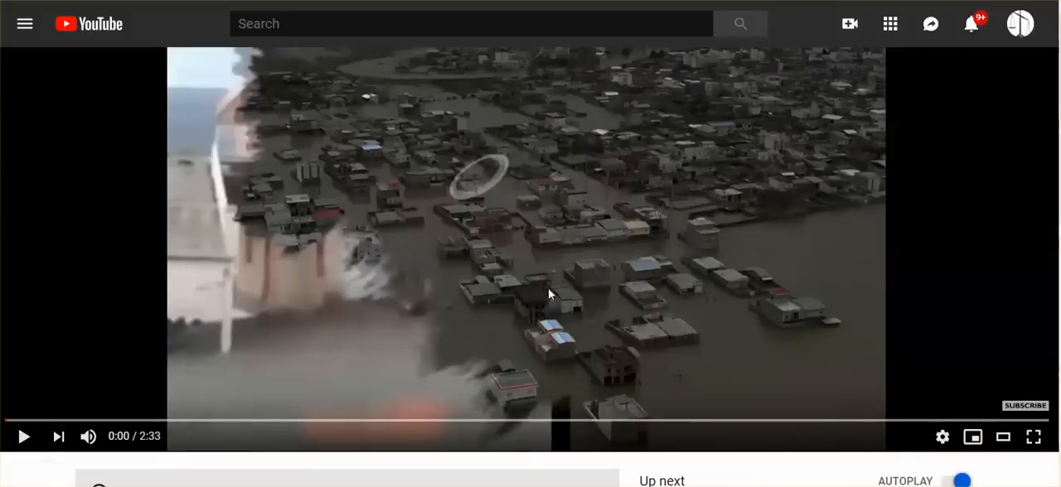
pyautogui.moveTo(534, 293)
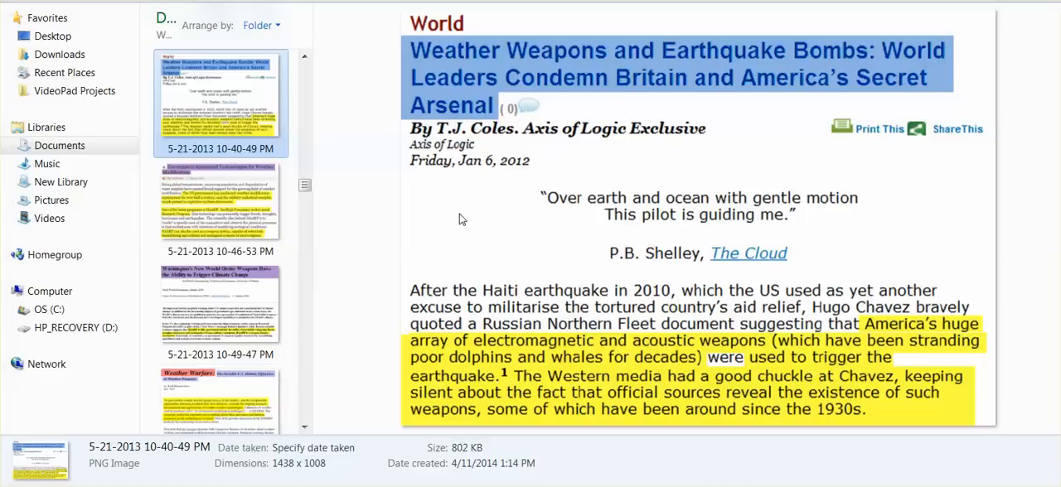
pyautogui.moveTo(653, 80)
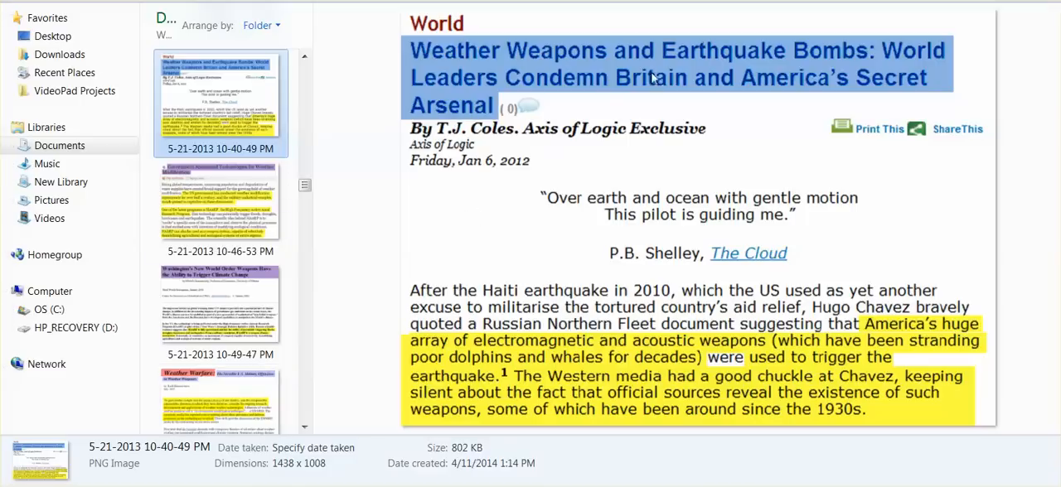
pyautogui.moveTo(603, 82)
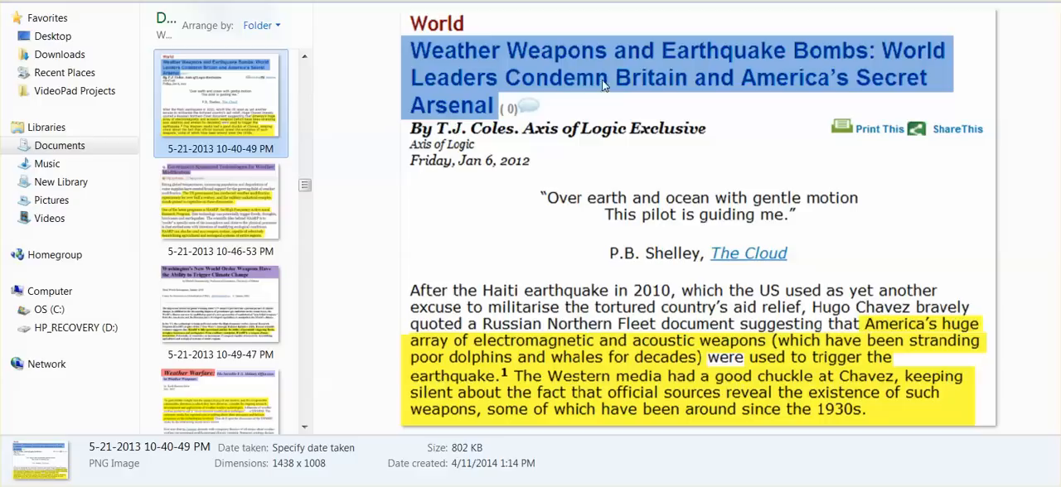
pyautogui.moveTo(587, 83)
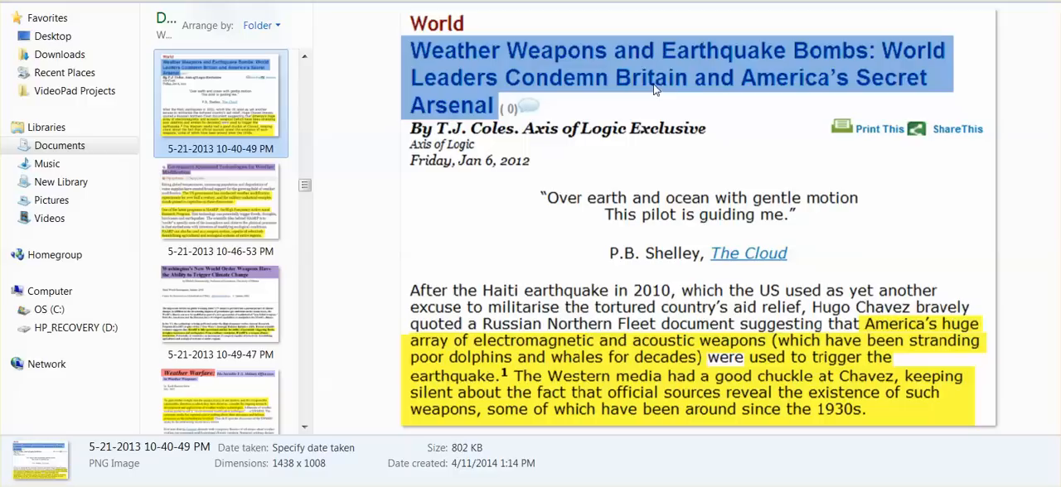
pyautogui.moveTo(726, 123)
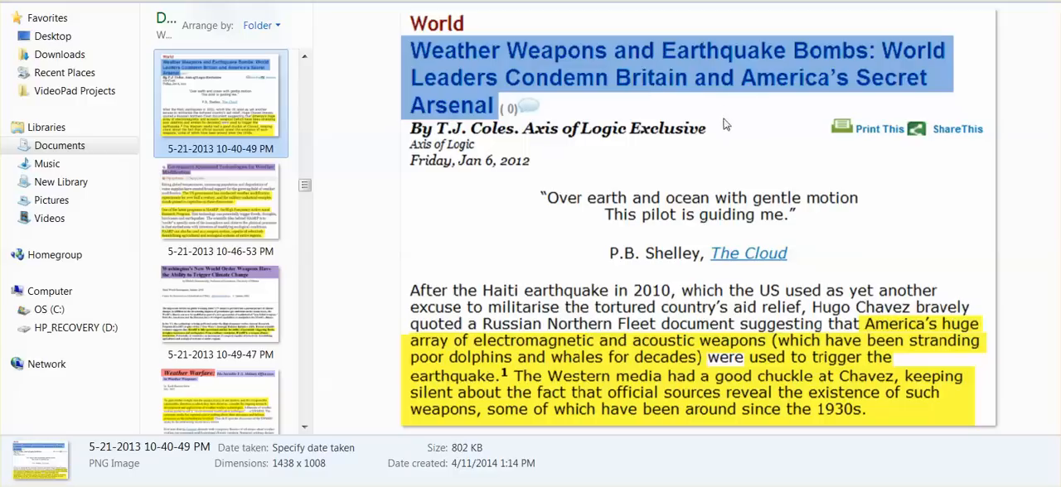
pyautogui.moveTo(719, 135)
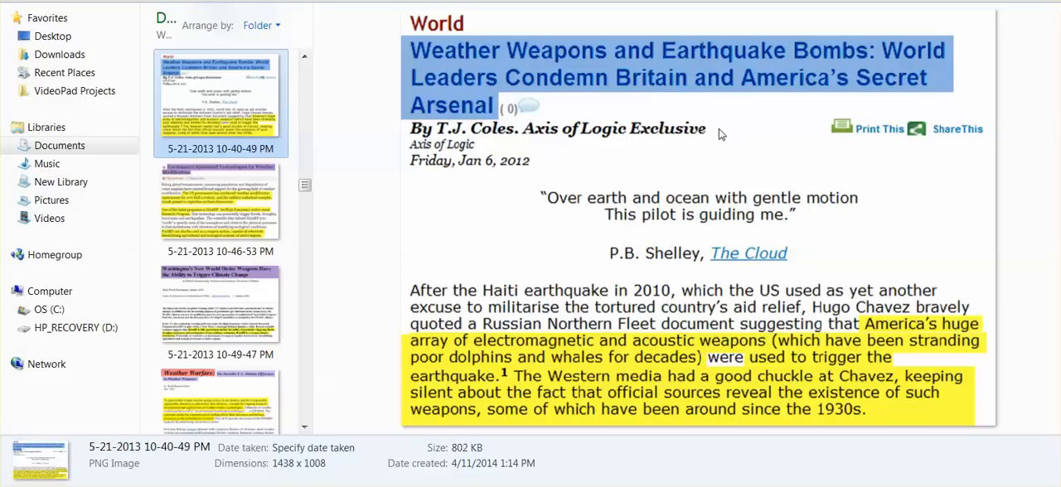
pyautogui.moveTo(257, 224)
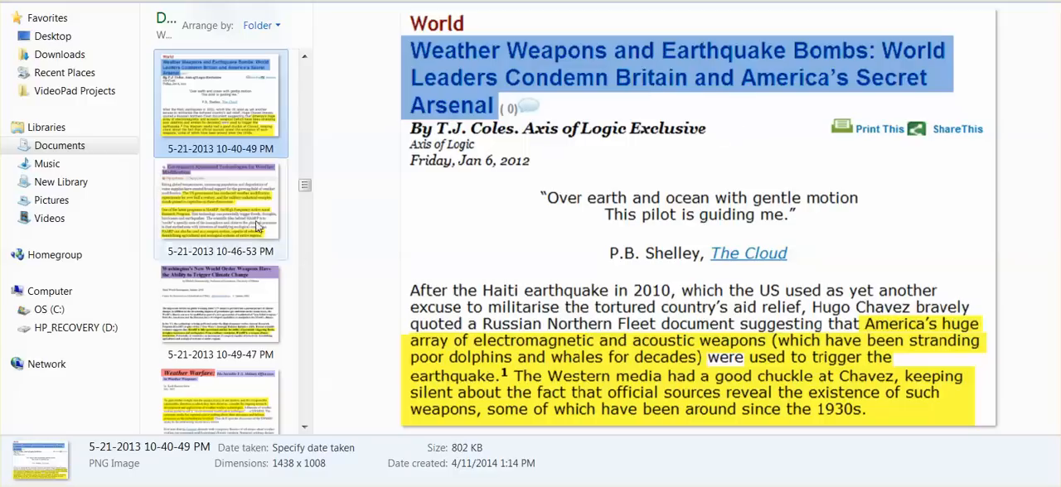
# Preview the Government Sponsored Technologies screenshot and the next saved article screenshot.
pyautogui.click(219, 207)
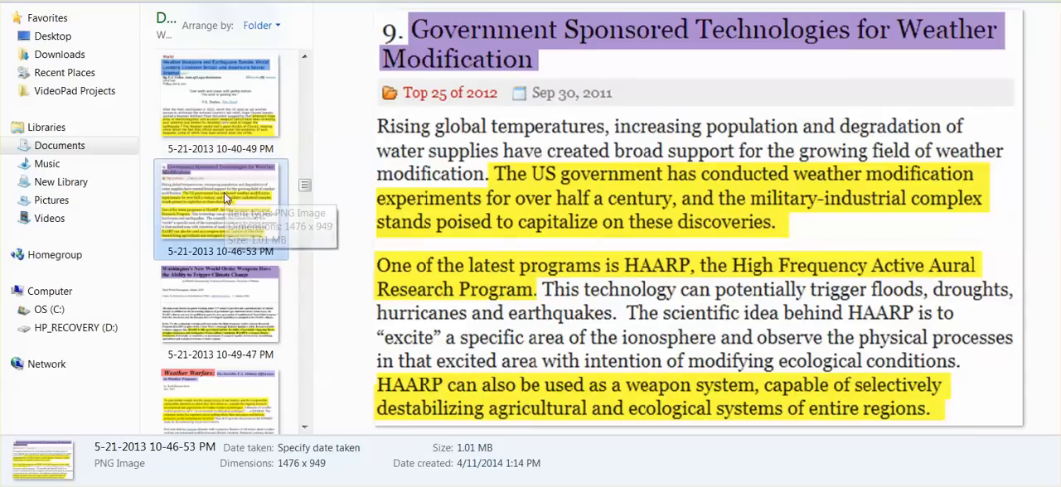
pyautogui.click(219, 311)
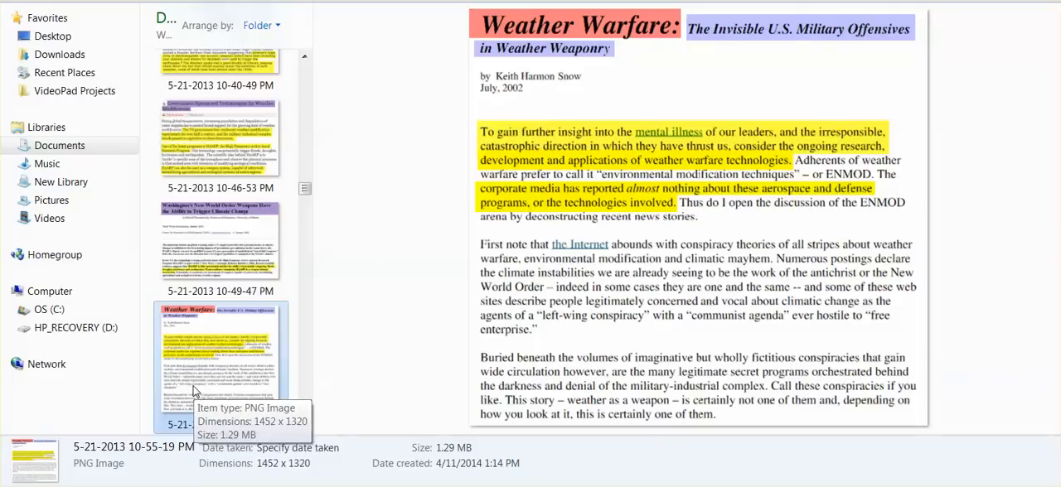
pyautogui.moveTo(252, 350)
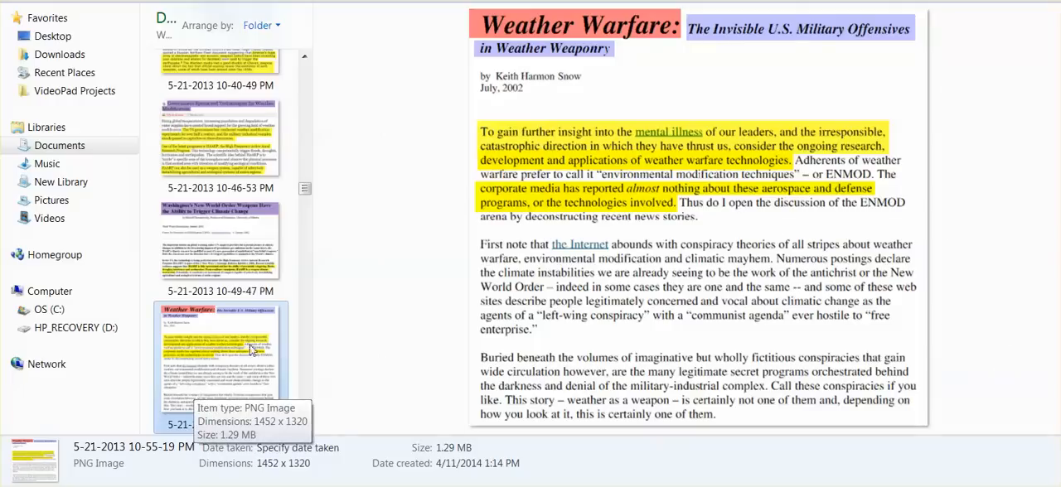
pyautogui.moveTo(219, 352)
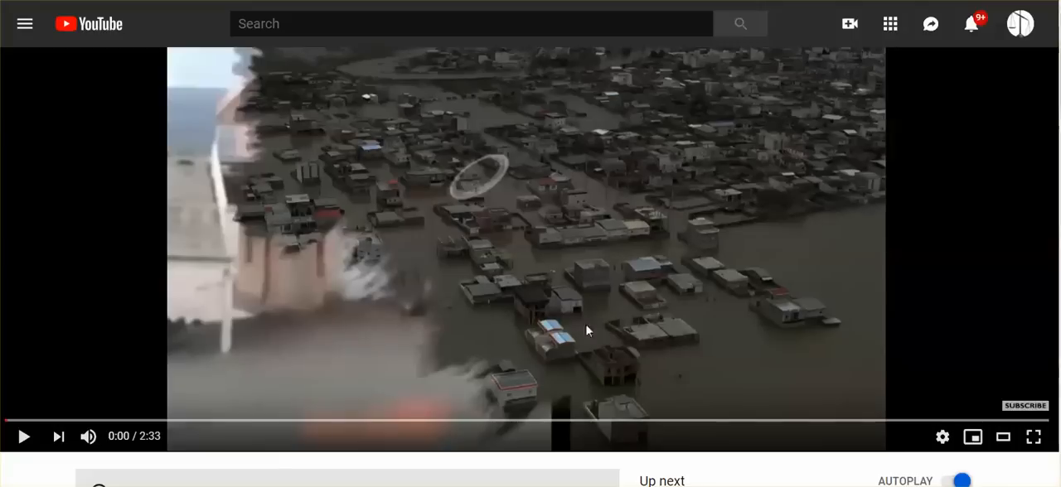
pyautogui.moveTo(557, 299)
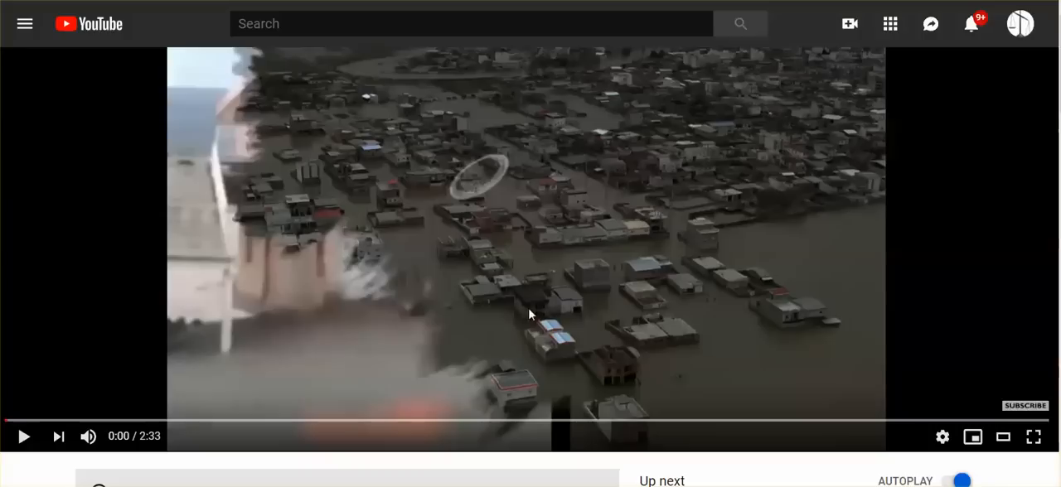
pyautogui.moveTo(532, 318)
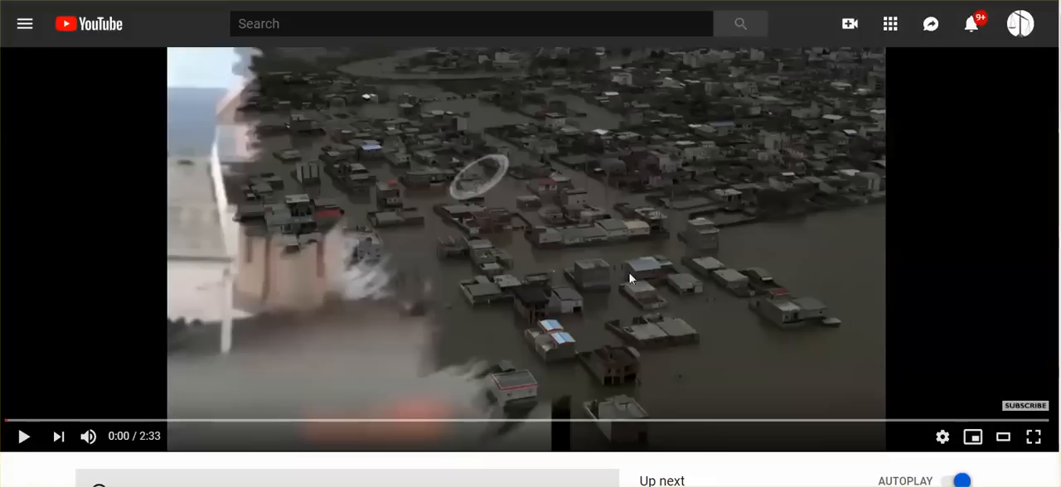
pyautogui.moveTo(621, 274)
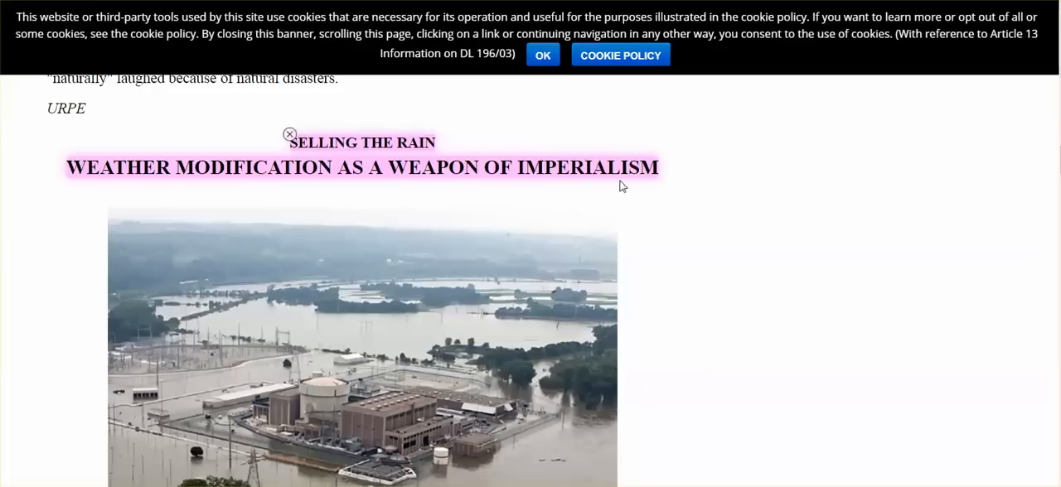
# Scroll the Selling the Rain article down to the highlighted Thomas Merton passage on Vietnam.
pyautogui.scroll(-3)
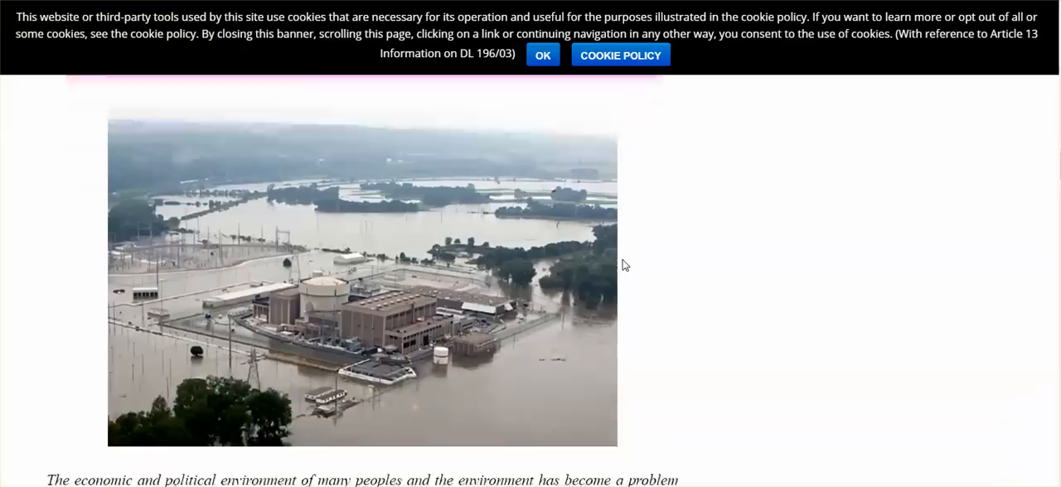
pyautogui.scroll(-3)
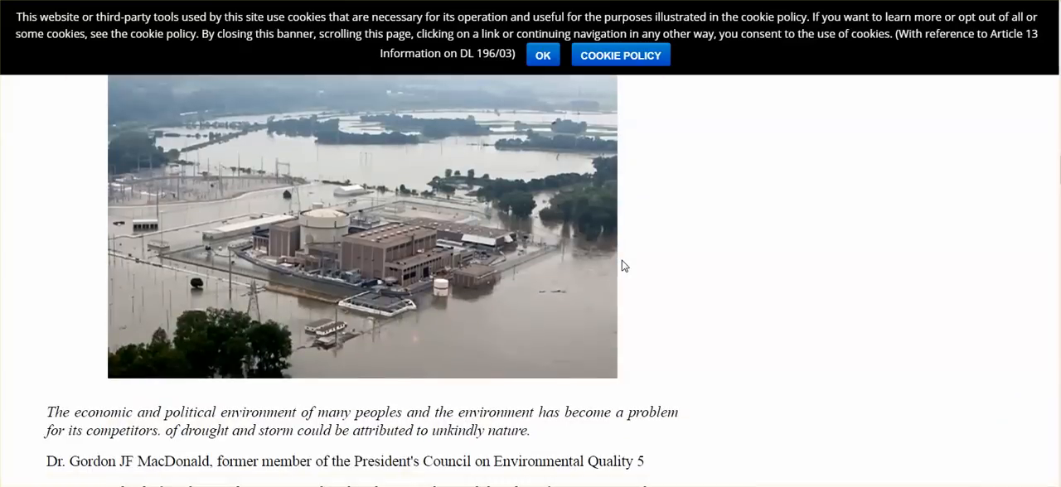
pyautogui.scroll(-3)
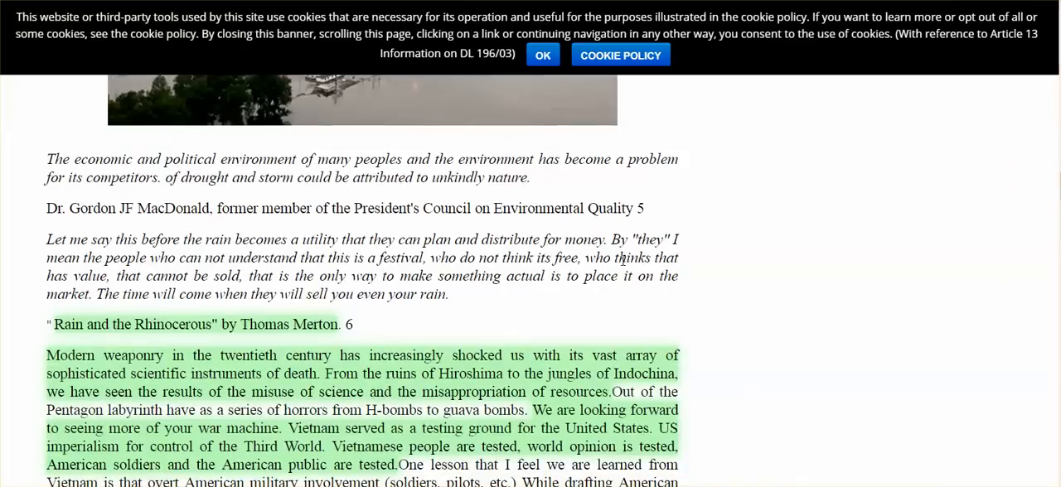
pyautogui.moveTo(710, 294)
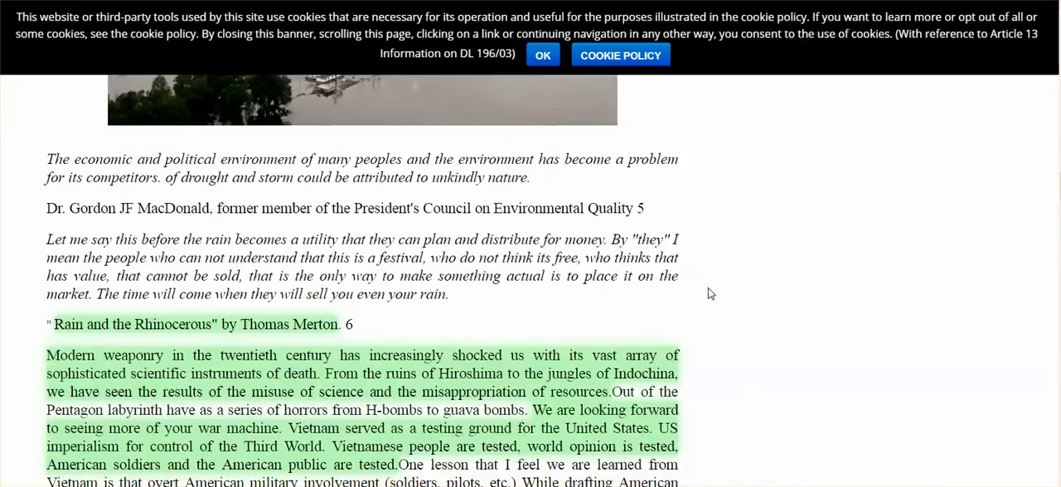
pyautogui.scroll(-3)
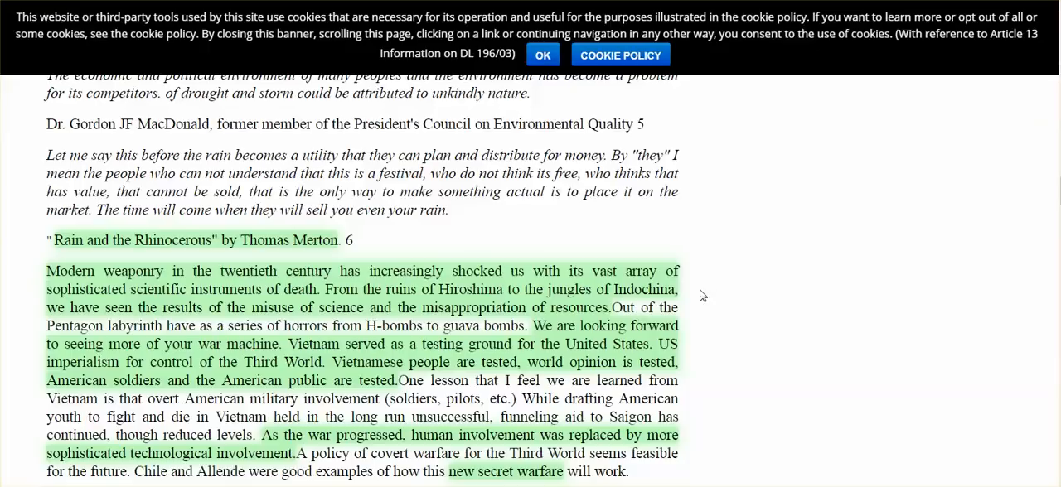
pyautogui.moveTo(698, 299)
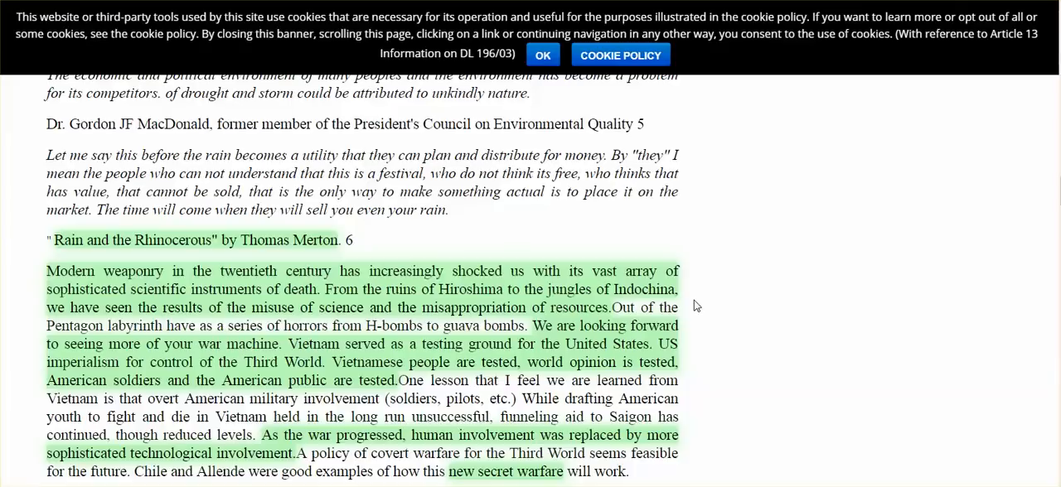
pyautogui.moveTo(689, 306)
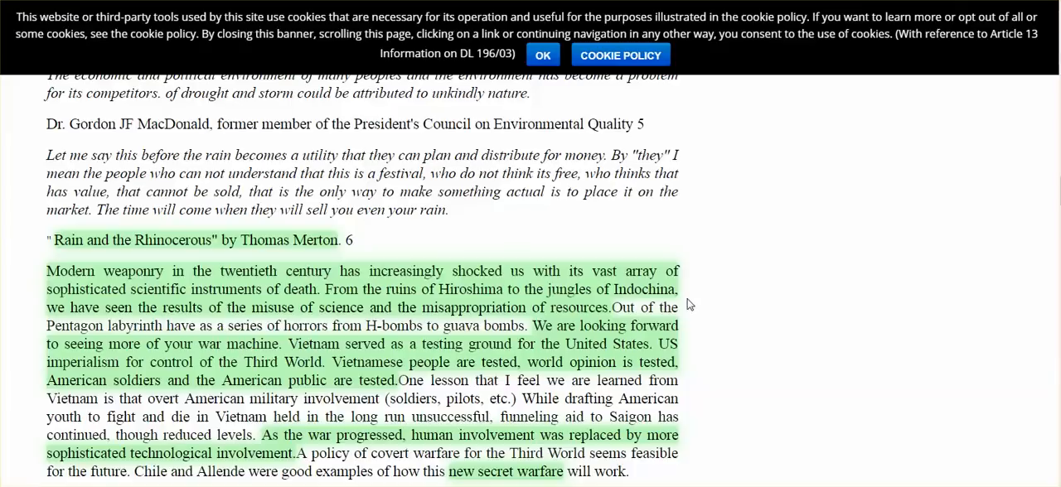
pyautogui.moveTo(683, 310)
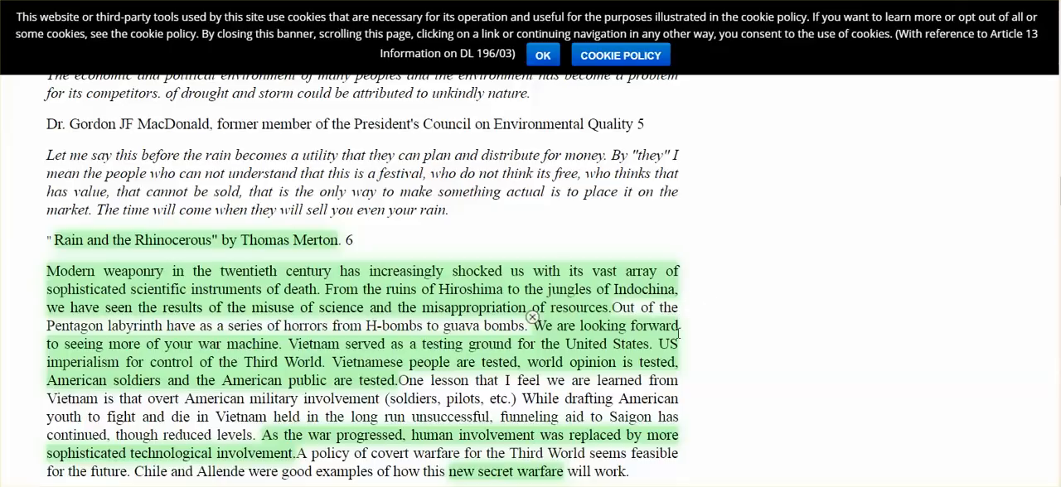
pyautogui.moveTo(702, 338)
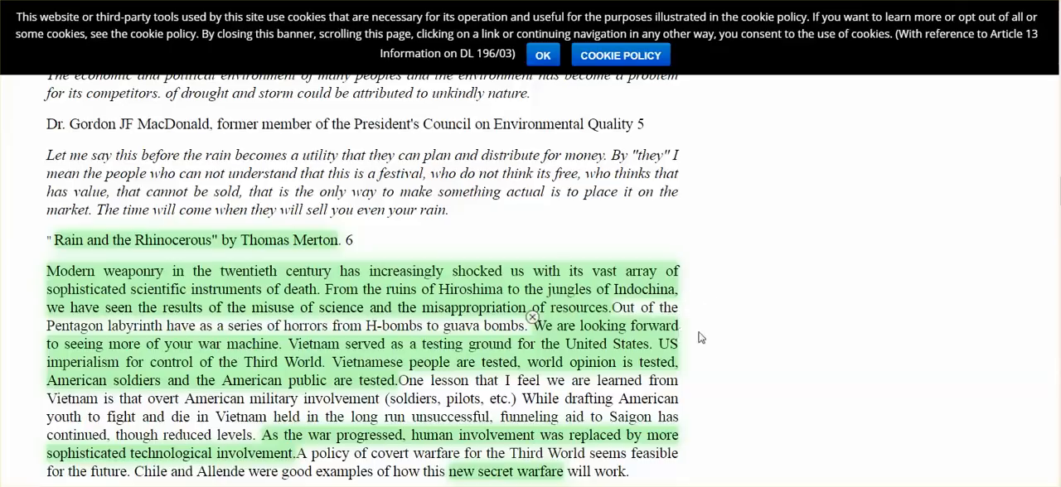
pyautogui.scroll(-3)
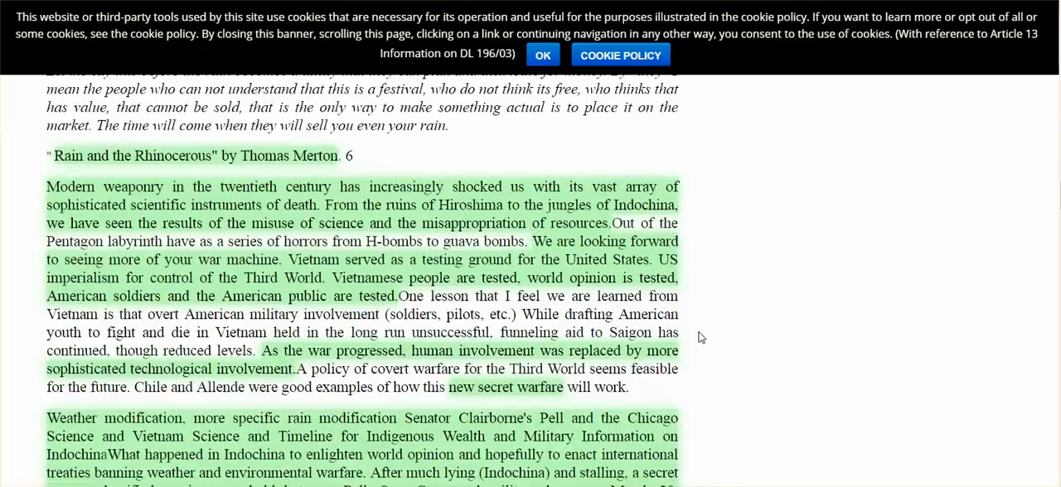
pyautogui.moveTo(688, 318)
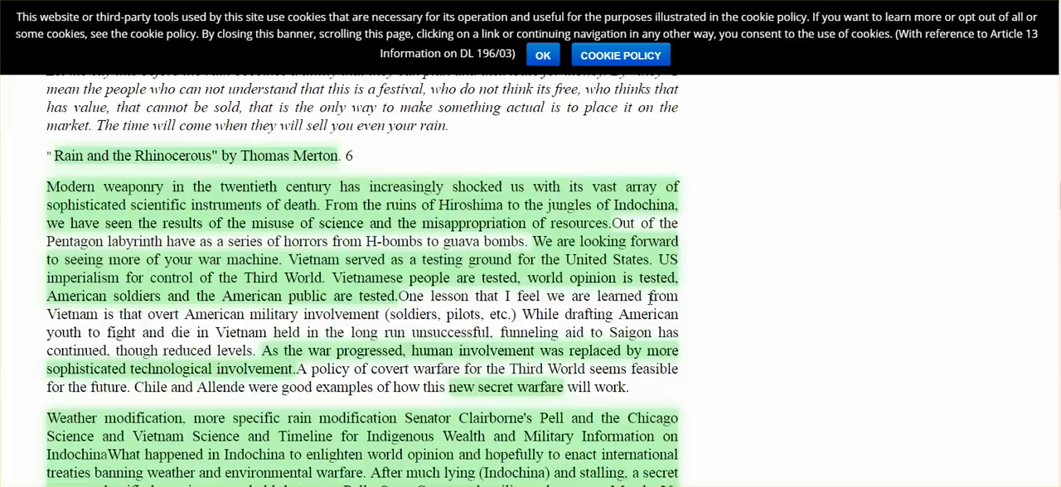
pyautogui.moveTo(639, 315)
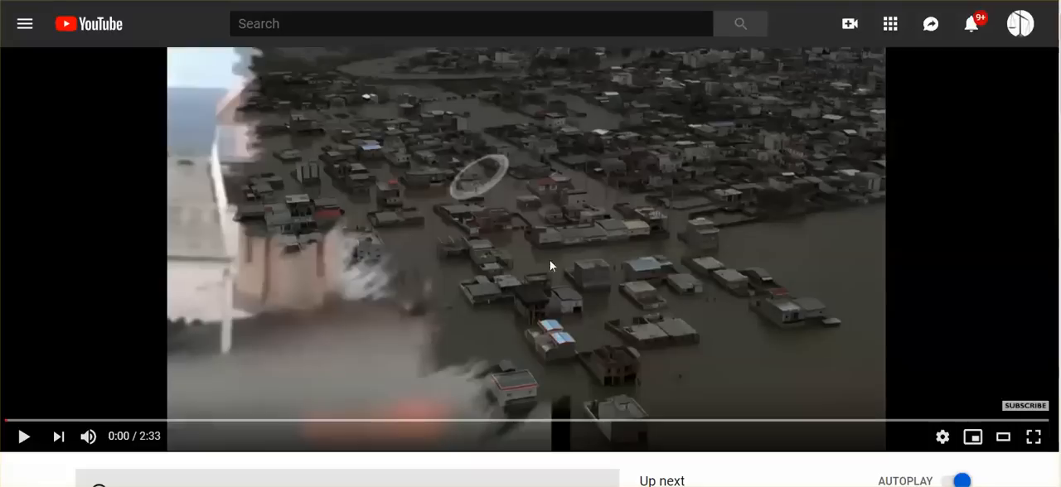
pyautogui.moveTo(181, 77)
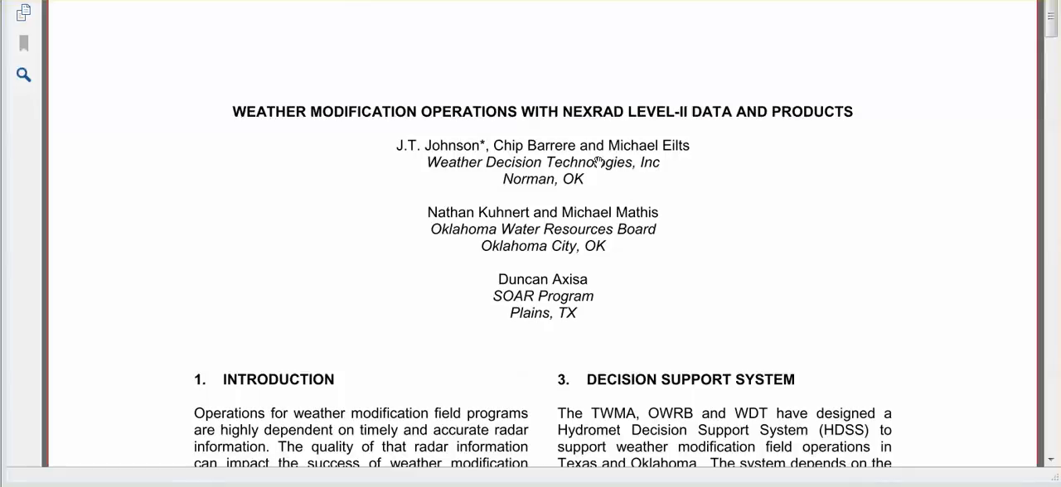
pyautogui.moveTo(647, 129)
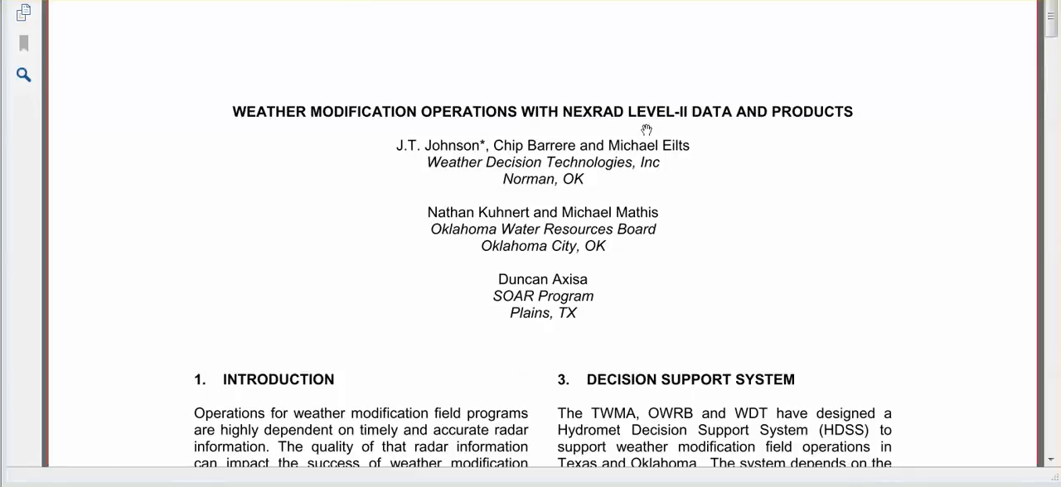
pyautogui.moveTo(681, 208)
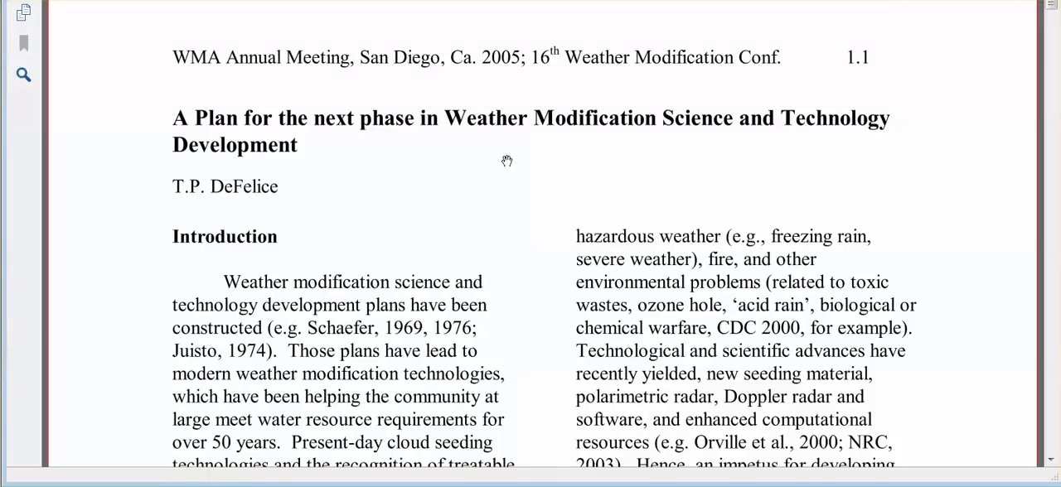
pyautogui.moveTo(699, 145)
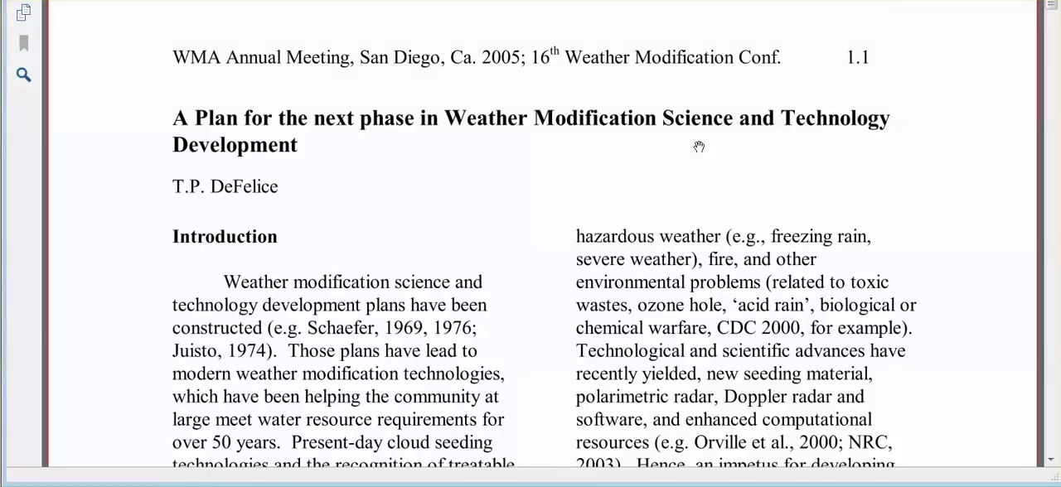
pyautogui.moveTo(544, 166)
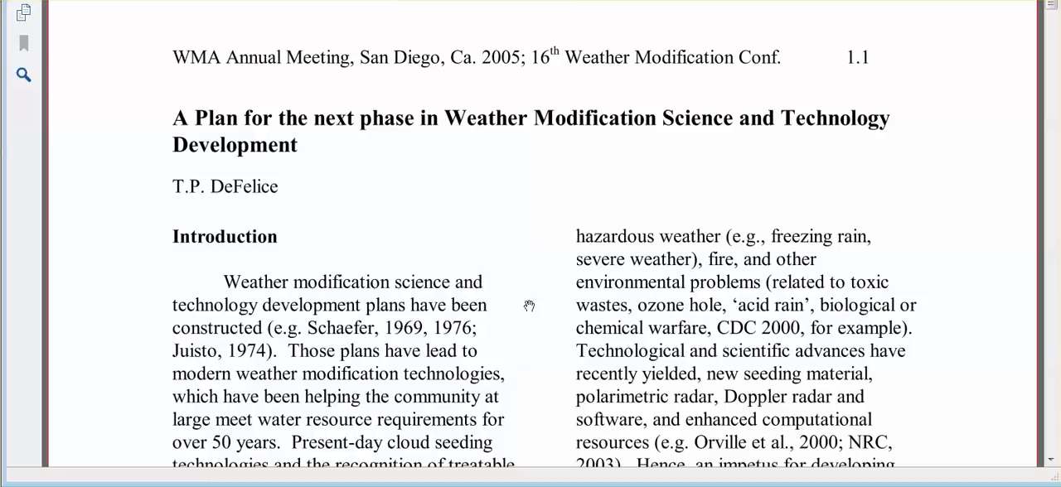
pyautogui.moveTo(518, 311)
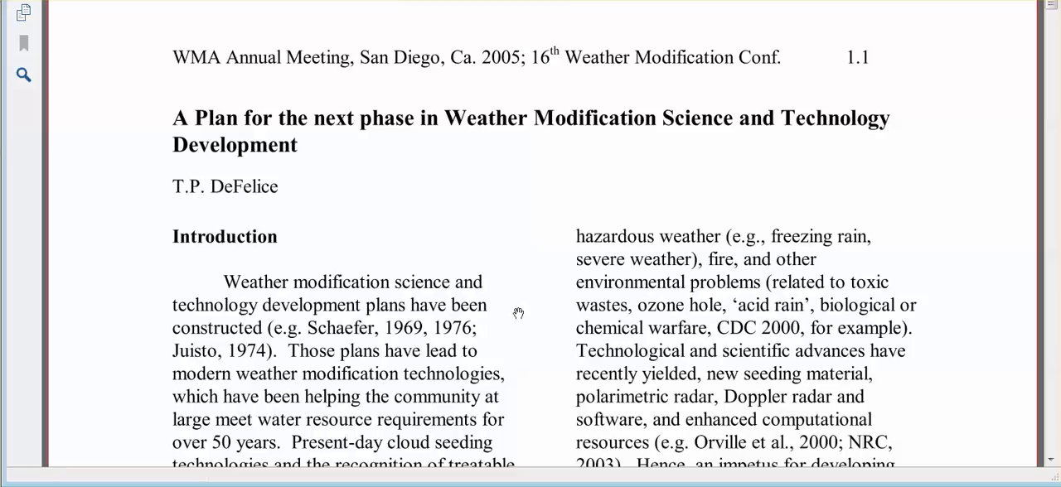
pyautogui.moveTo(401, 337)
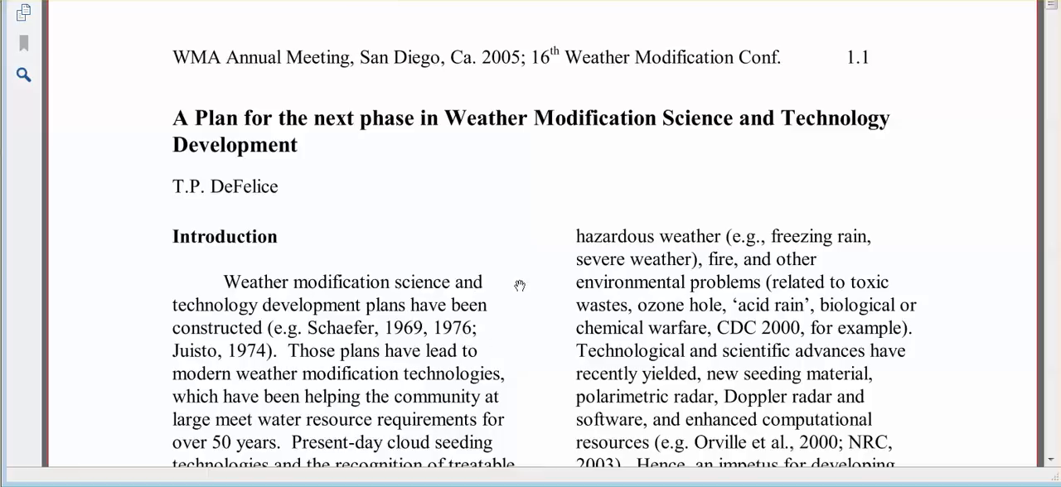
pyautogui.moveTo(518, 280)
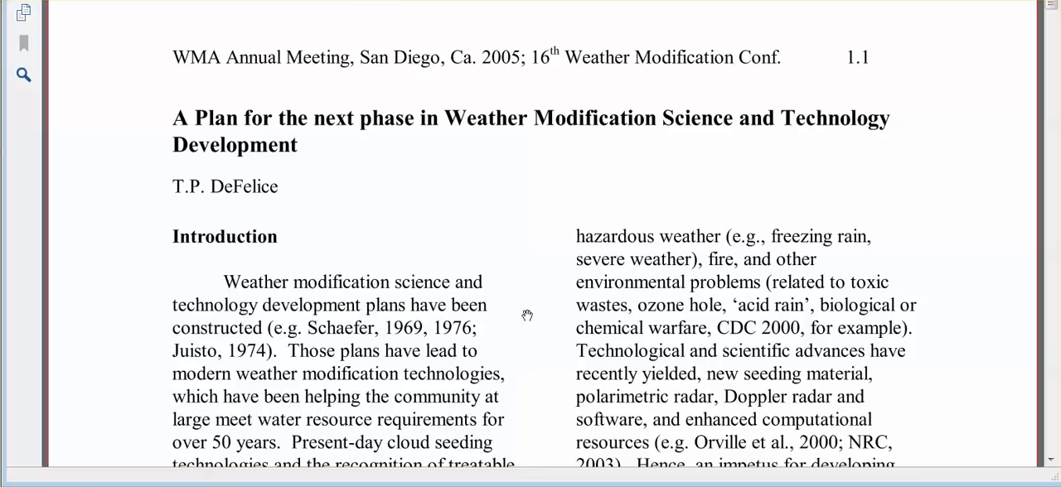
pyautogui.moveTo(517, 291)
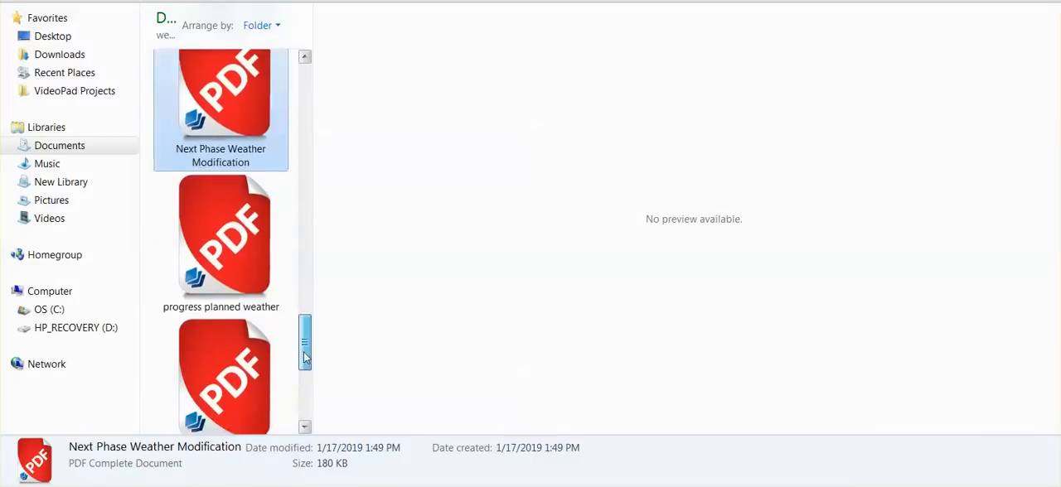
# Scroll down the Documents library to reach the Weather mod geoengineering folder.
pyautogui.scroll(-3)
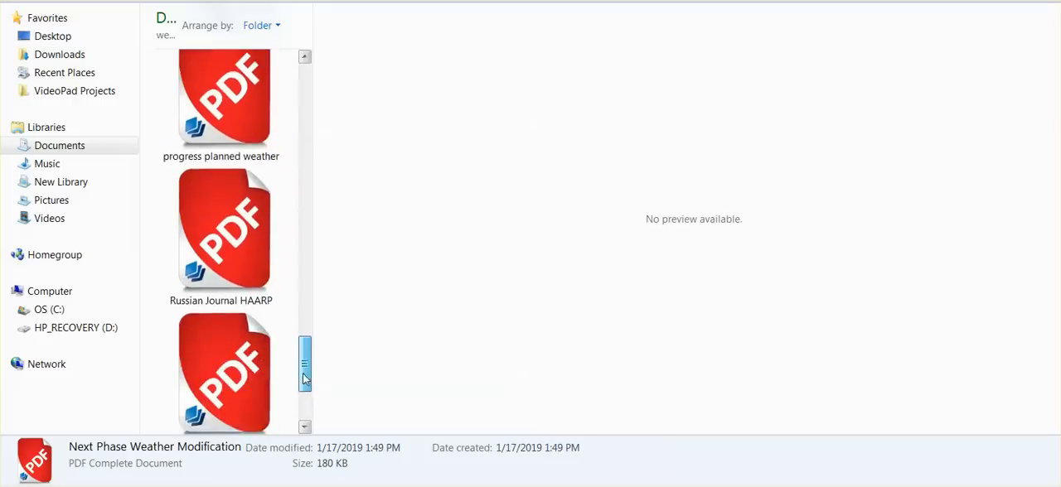
pyautogui.scroll(-3)
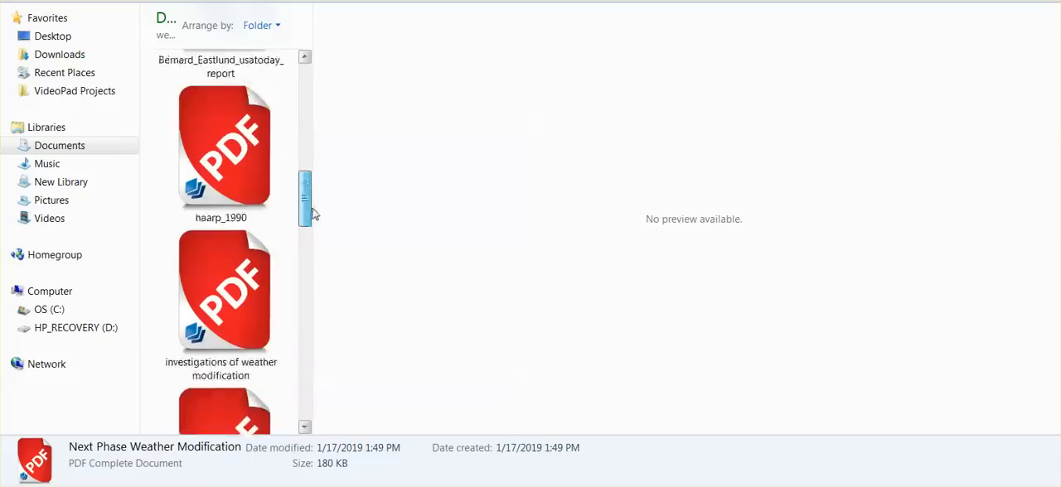
pyautogui.scroll(-3)
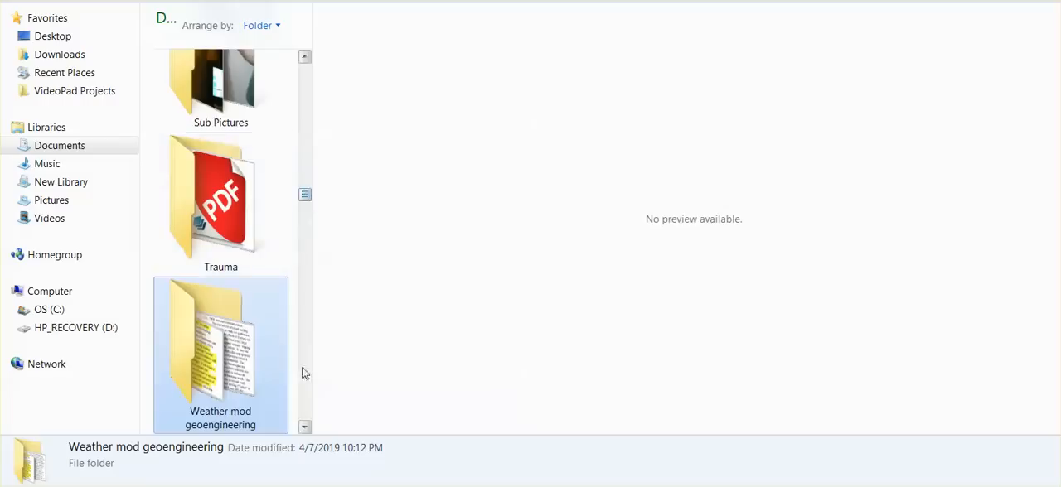
pyautogui.scroll(-3)
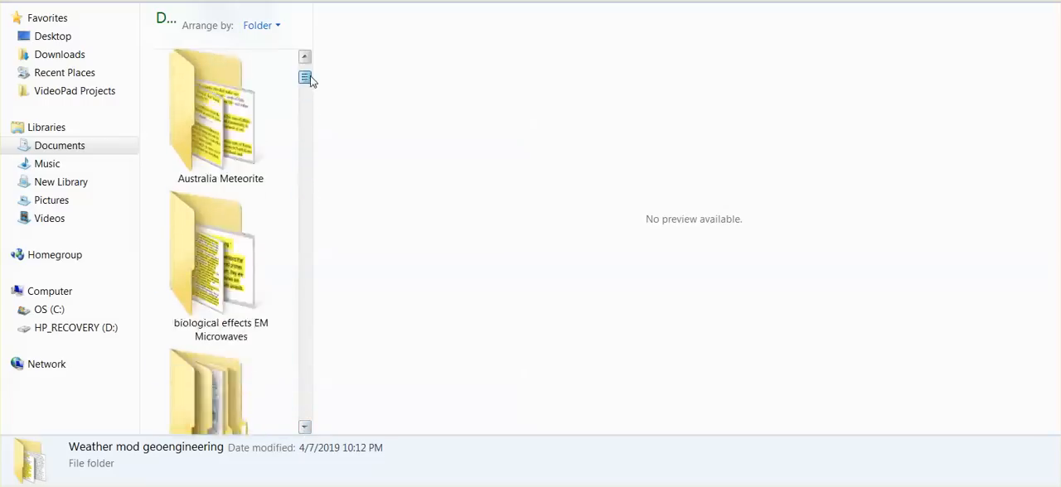
pyautogui.scroll(-3)
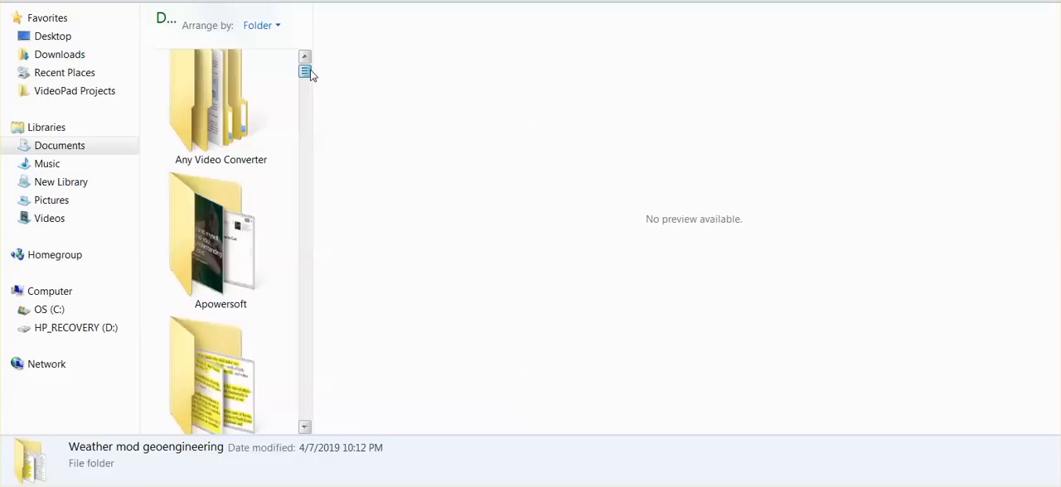
pyautogui.scroll(-3)
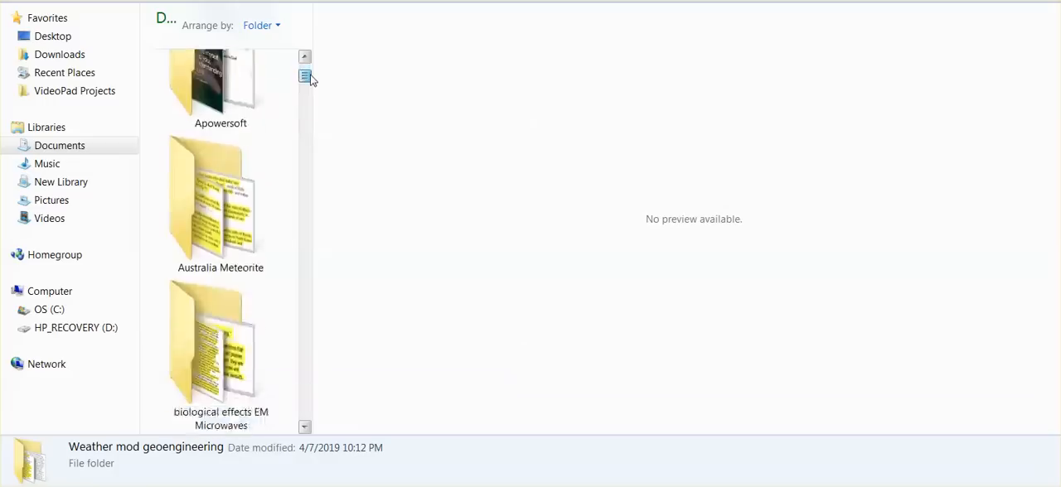
pyautogui.scroll(-3)
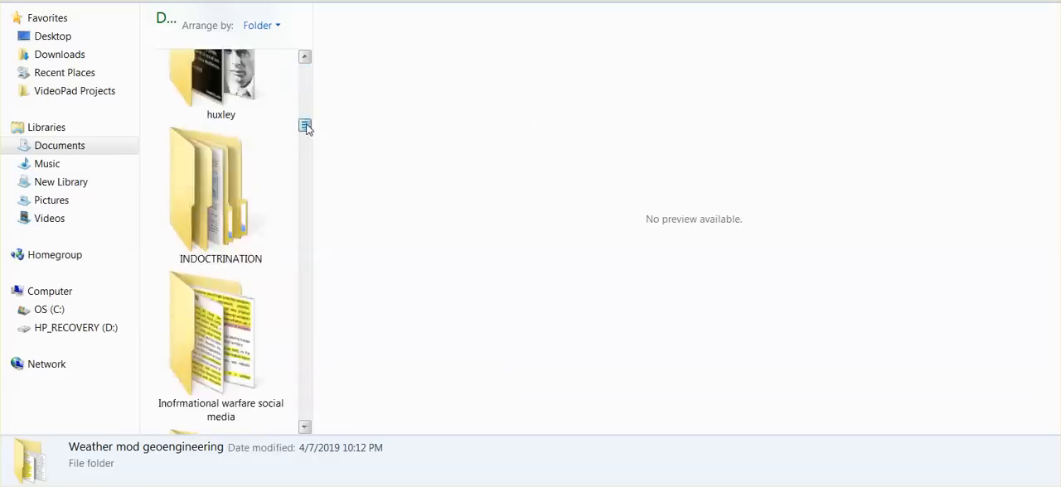
pyautogui.scroll(-3)
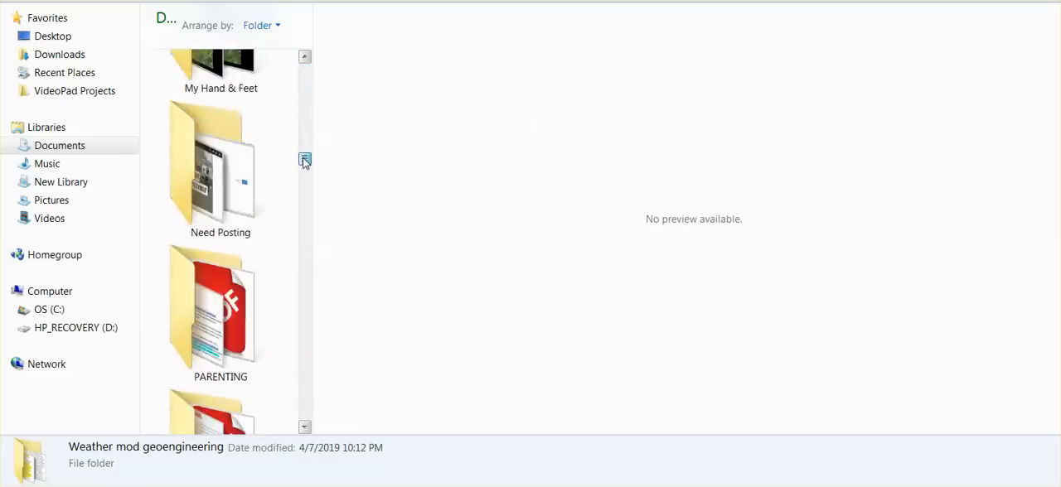
pyautogui.scroll(-3)
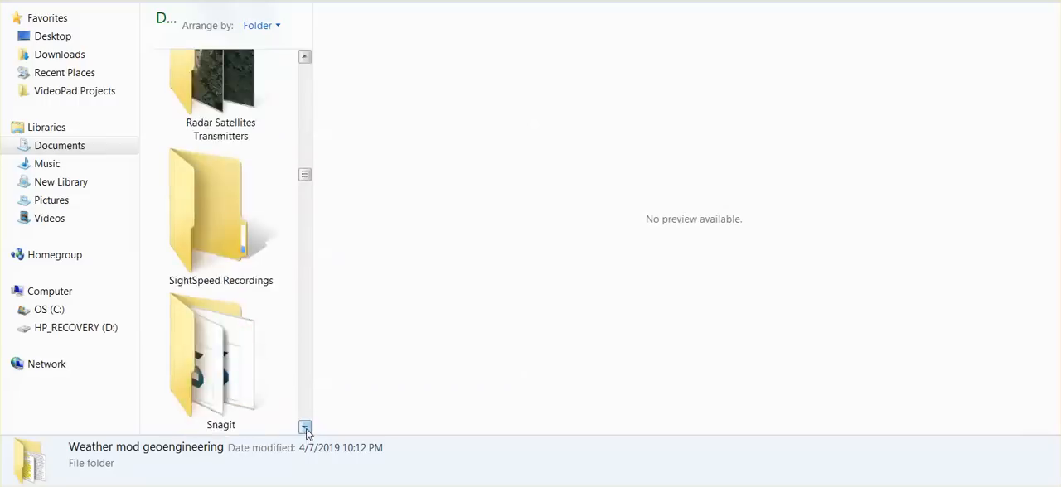
# Enter the Weather mod geoengineering folder and browse its 71 topic subfolders.
pyautogui.click(305, 428)
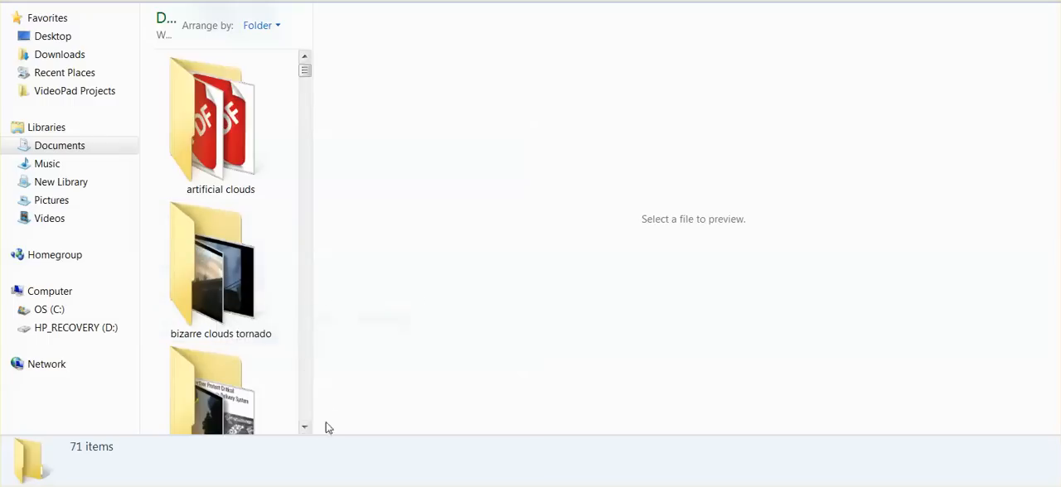
pyautogui.scroll(-3)
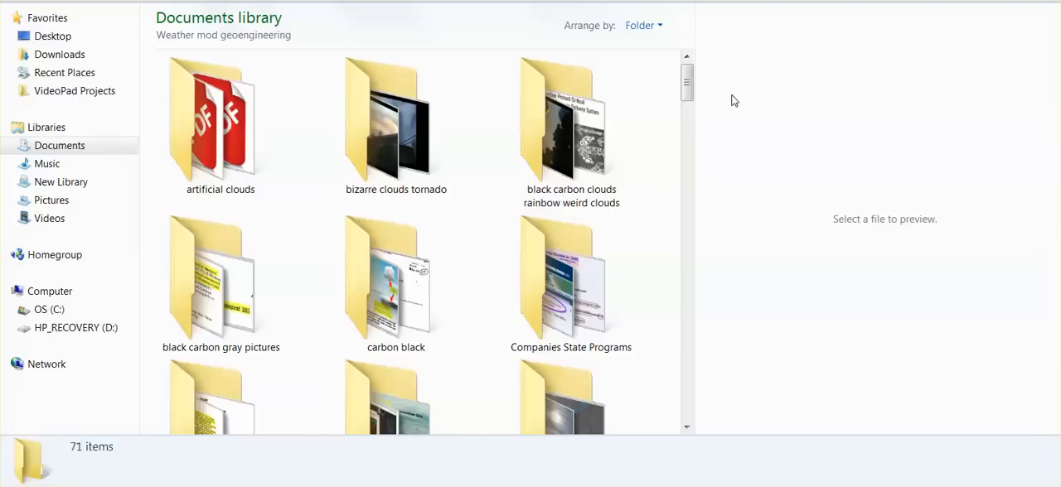
pyautogui.moveTo(703, 458)
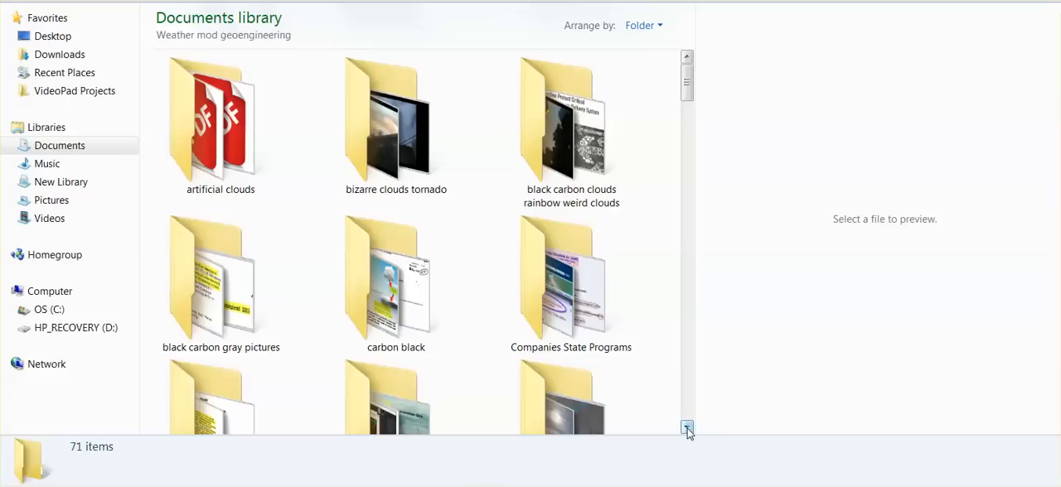
pyautogui.scroll(-3)
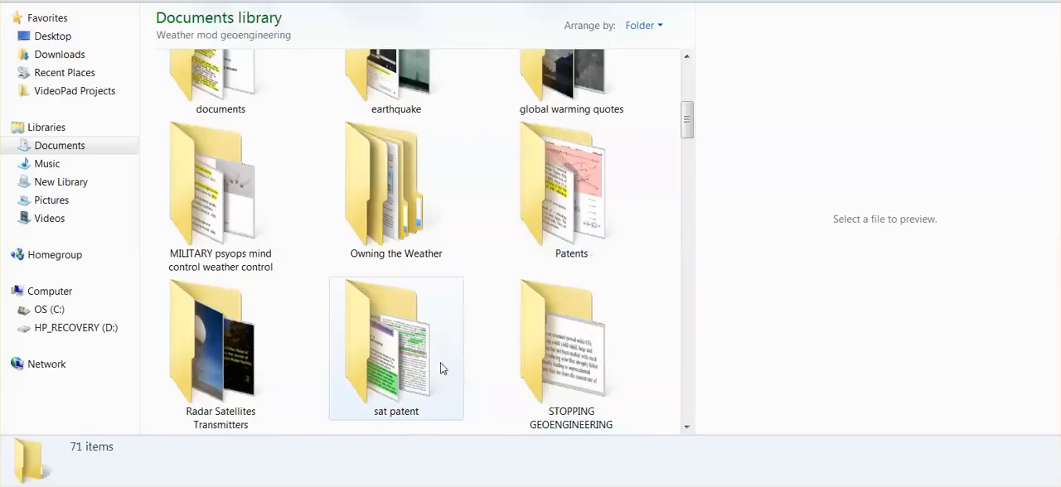
pyautogui.moveTo(416, 368)
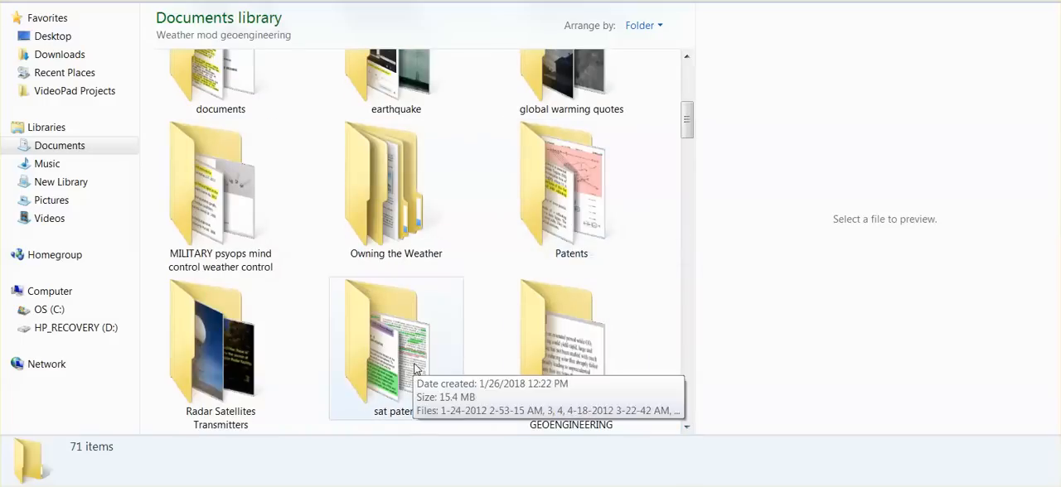
# Open the inner Owning The Weather page-image folder and preview its title page enlarged.
pyautogui.doubleClick(395, 182)
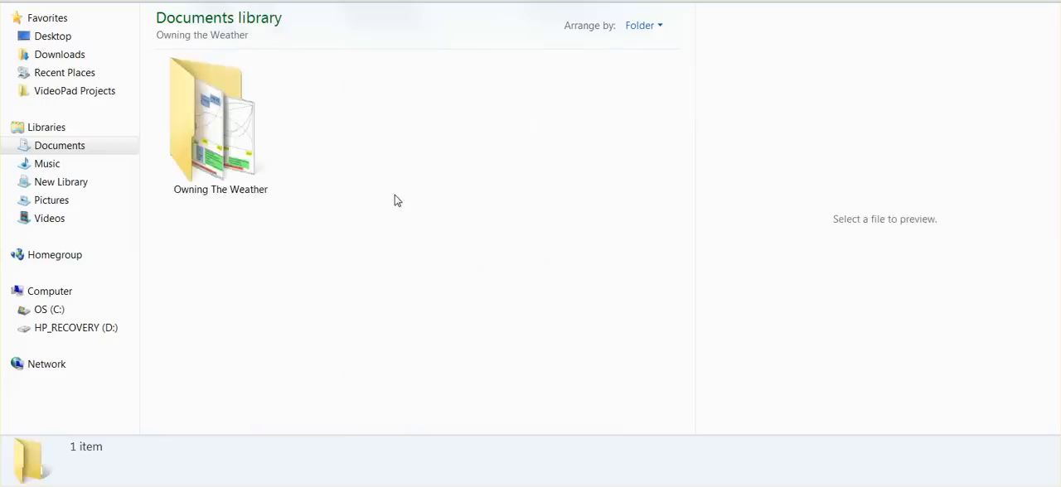
pyautogui.doubleClick(219, 116)
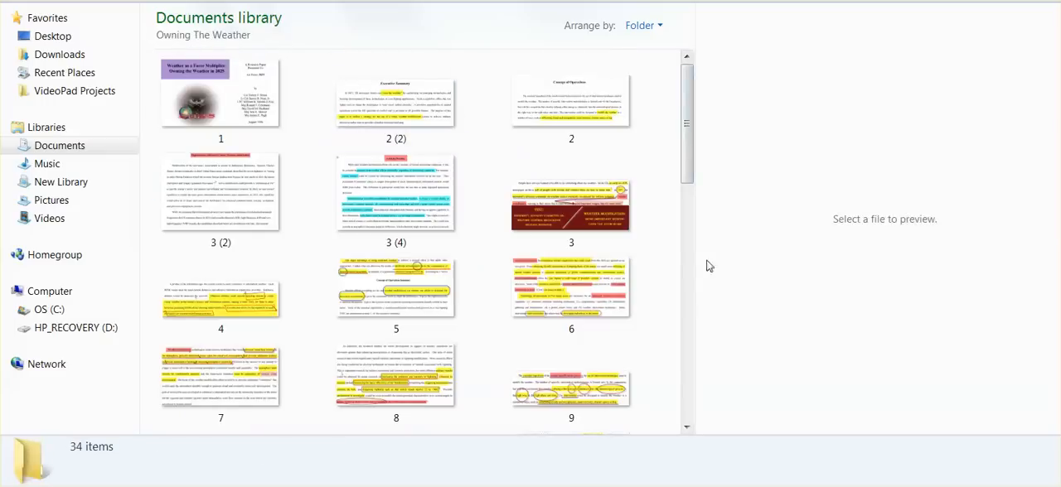
pyautogui.moveTo(699, 277)
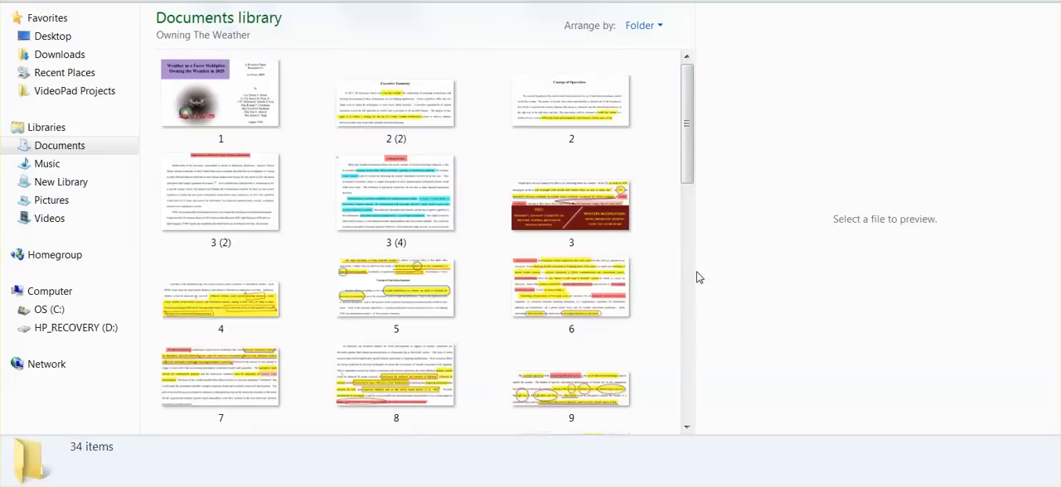
pyautogui.click(219, 93)
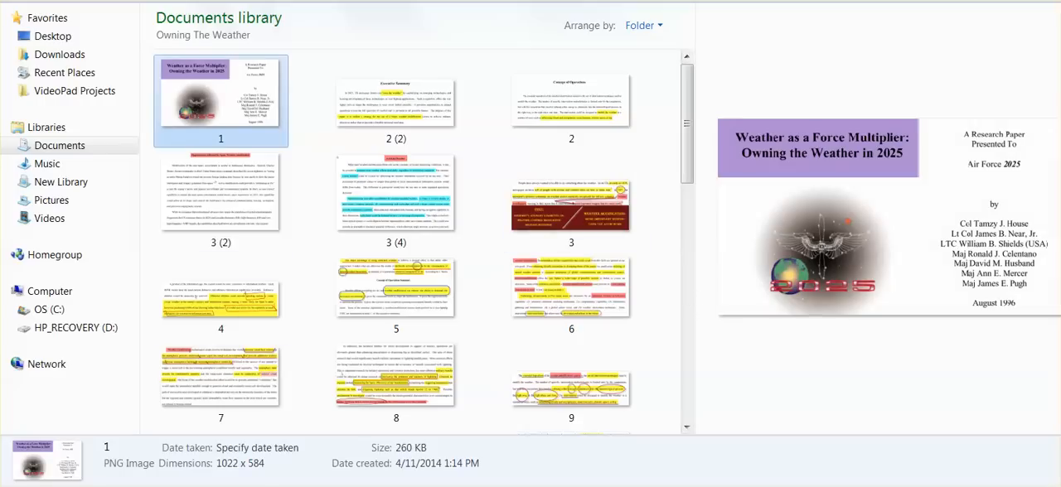
pyautogui.moveTo(693, 322)
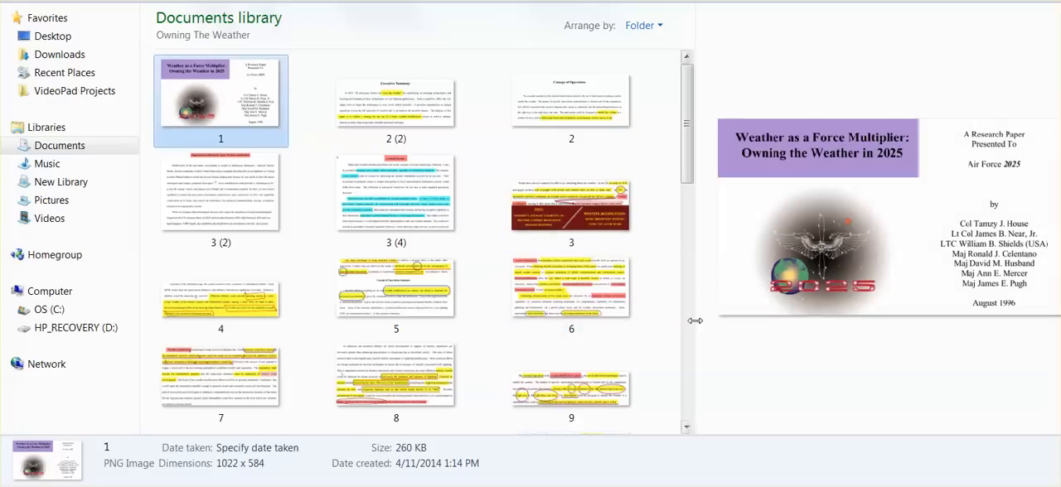
pyautogui.moveTo(696, 322); pyautogui.dragTo(307, 321)
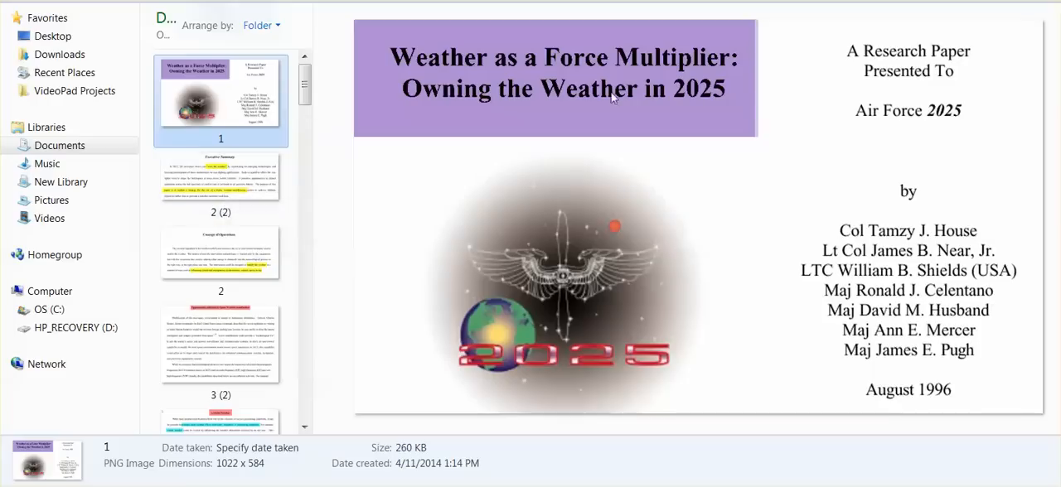
pyautogui.moveTo(706, 116)
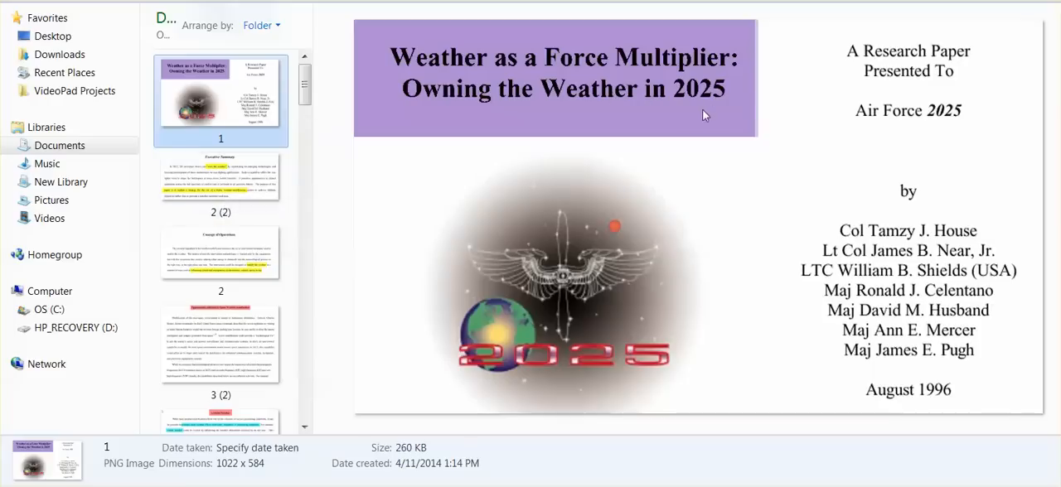
# Preview the Executive Summary and Concept of Operations slides in turn.
pyautogui.click(220, 184)
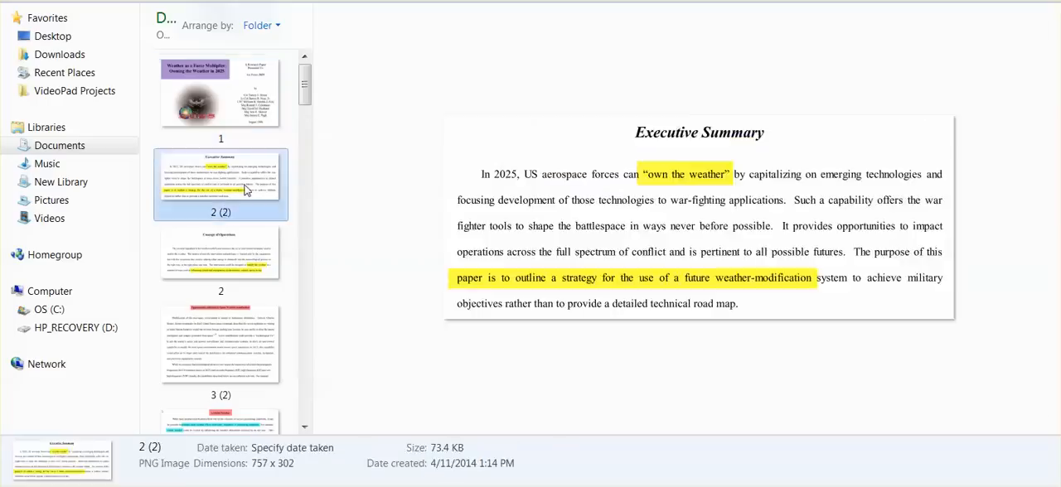
pyautogui.moveTo(405, 153)
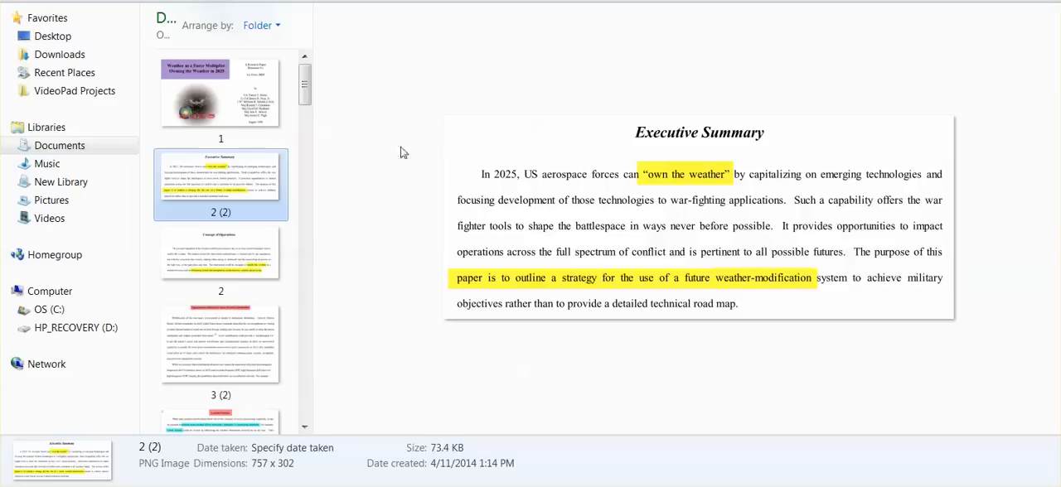
pyautogui.moveTo(388, 179)
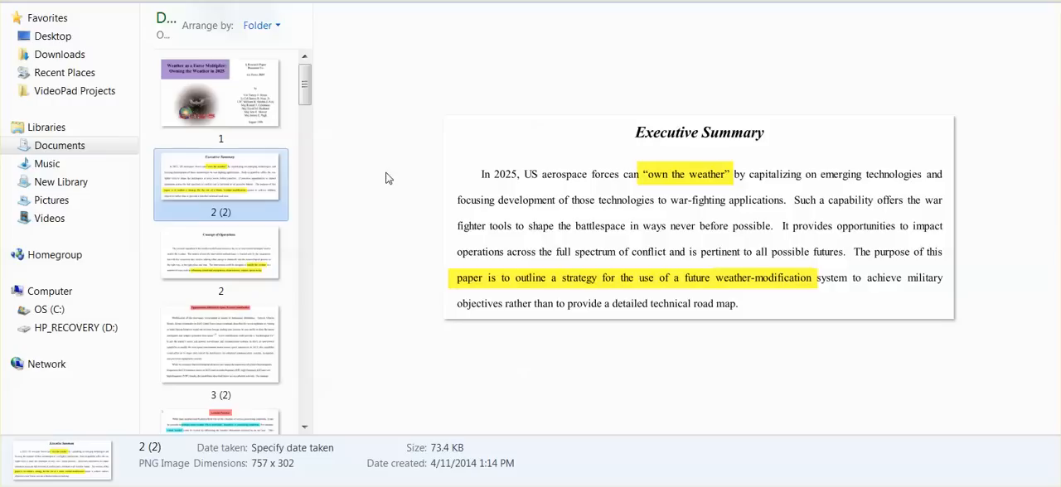
pyautogui.moveTo(383, 244)
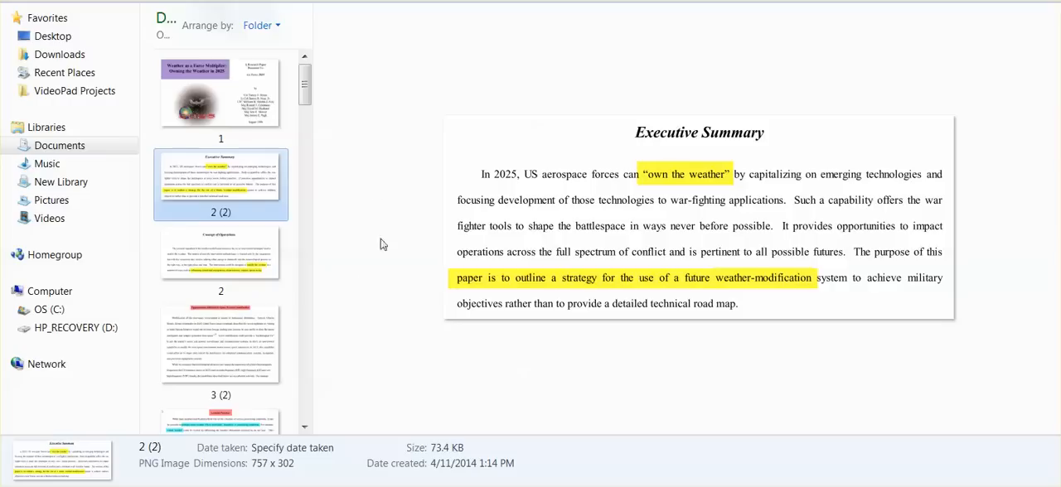
pyautogui.click(221, 262)
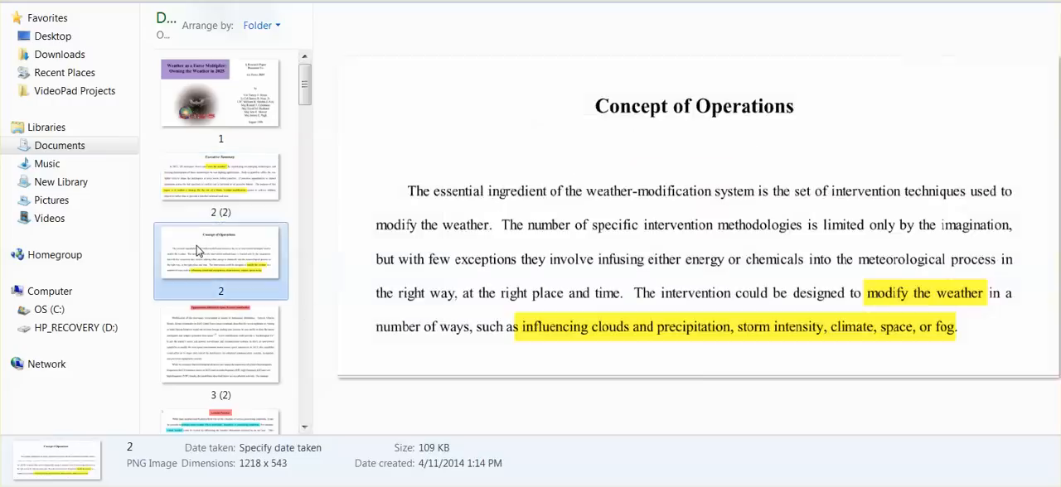
pyautogui.moveTo(196, 252)
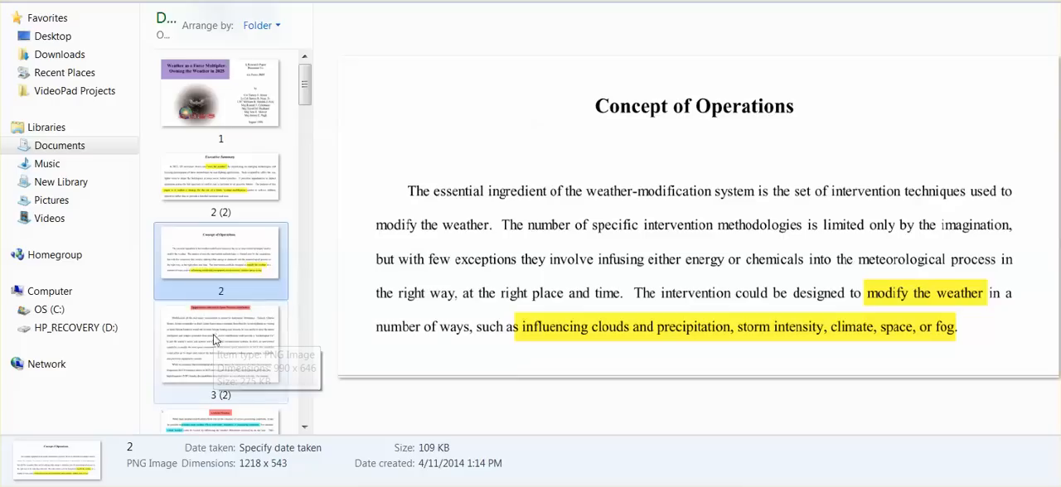
pyautogui.moveTo(226, 341)
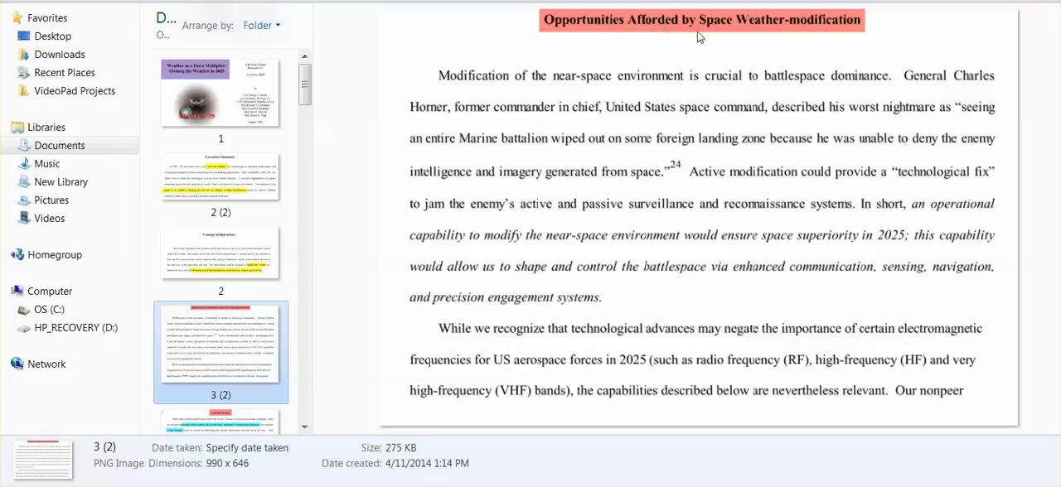
pyautogui.moveTo(809, 41)
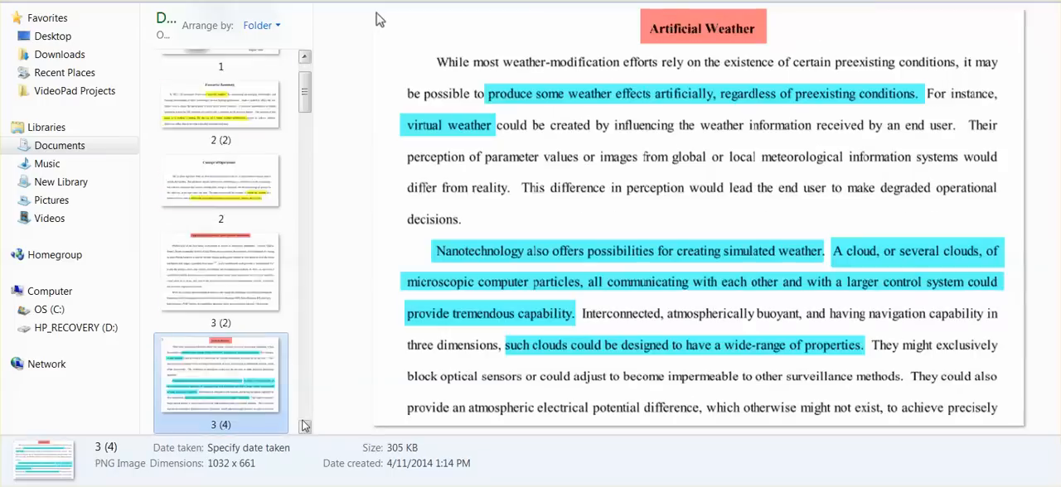
# Scroll the file list down toward the slide on the 1957 President's advisory committee.
pyautogui.scroll(-3)
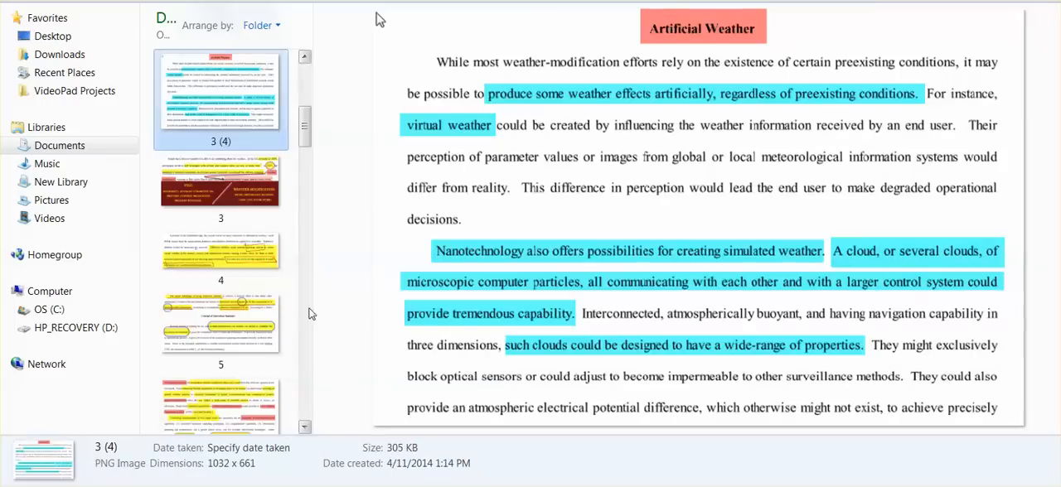
pyautogui.moveTo(318, 275)
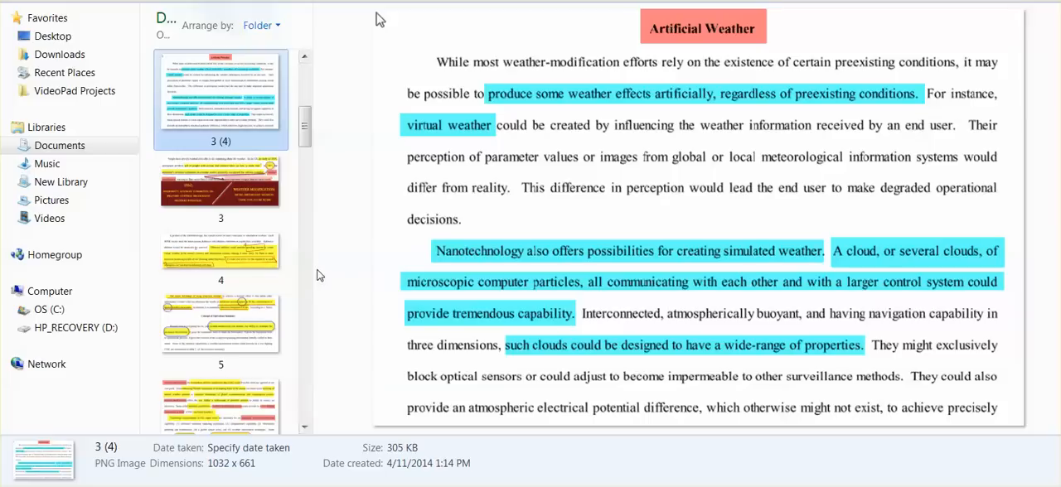
pyautogui.moveTo(325, 249)
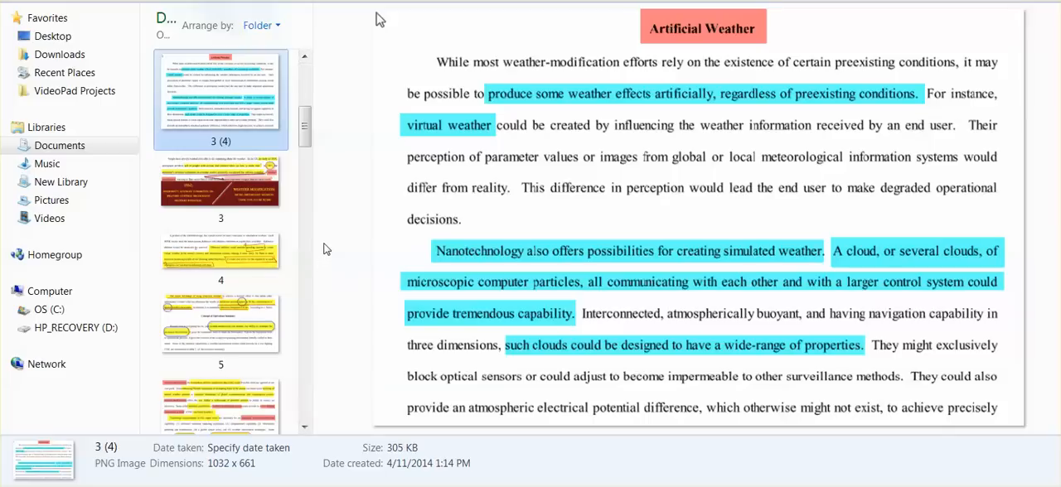
pyautogui.moveTo(332, 235)
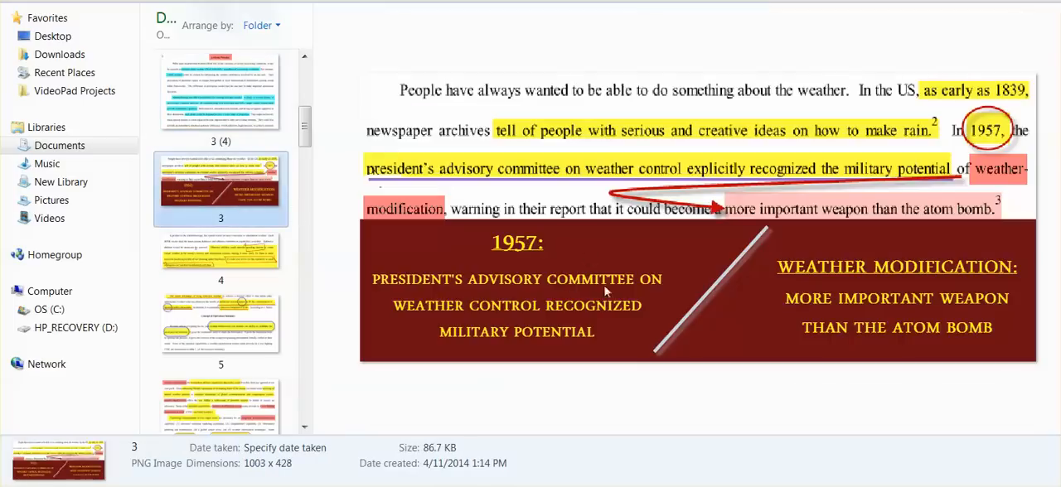
pyautogui.moveTo(650, 285)
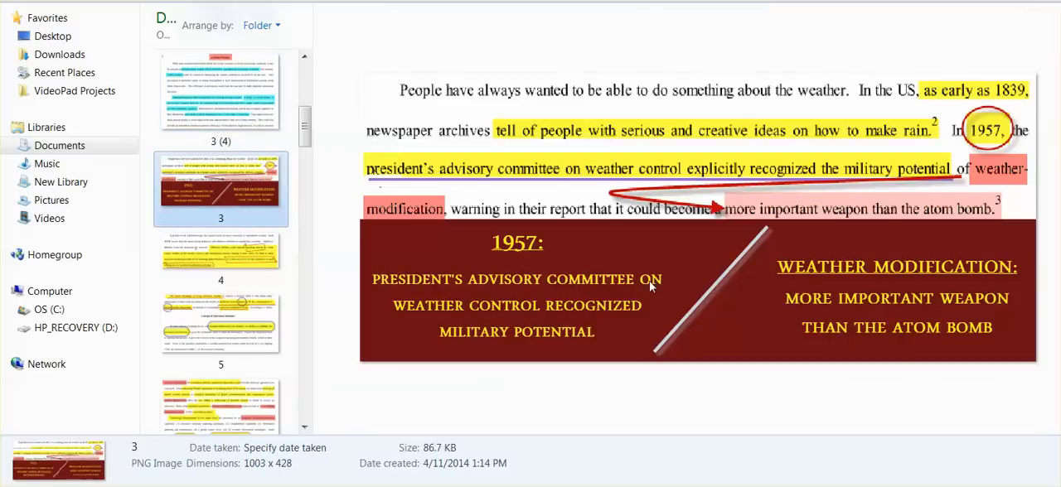
pyautogui.moveTo(633, 274)
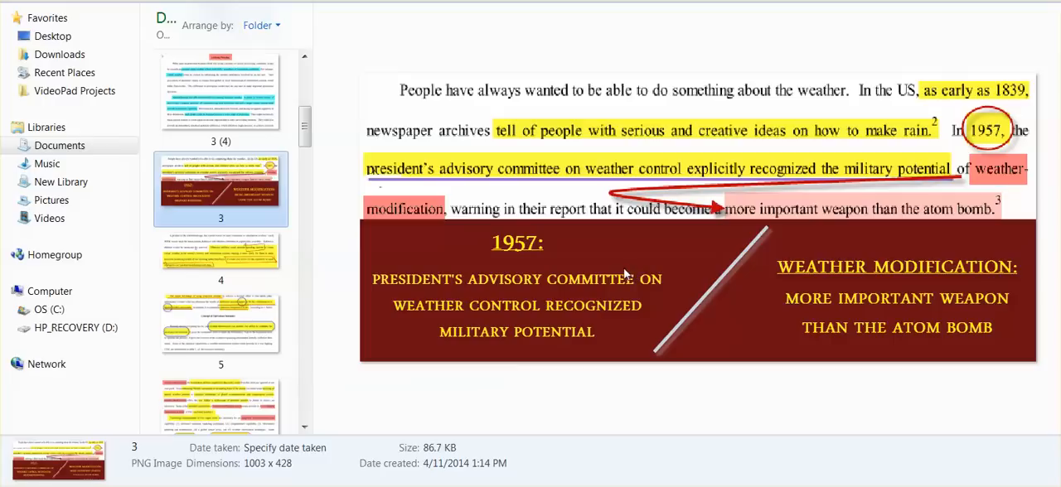
pyautogui.moveTo(647, 266)
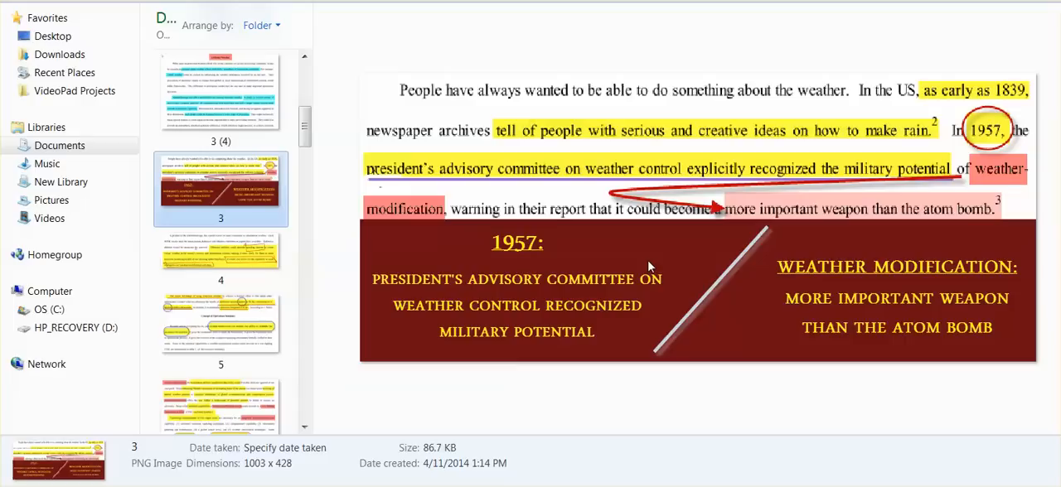
pyautogui.moveTo(650, 264)
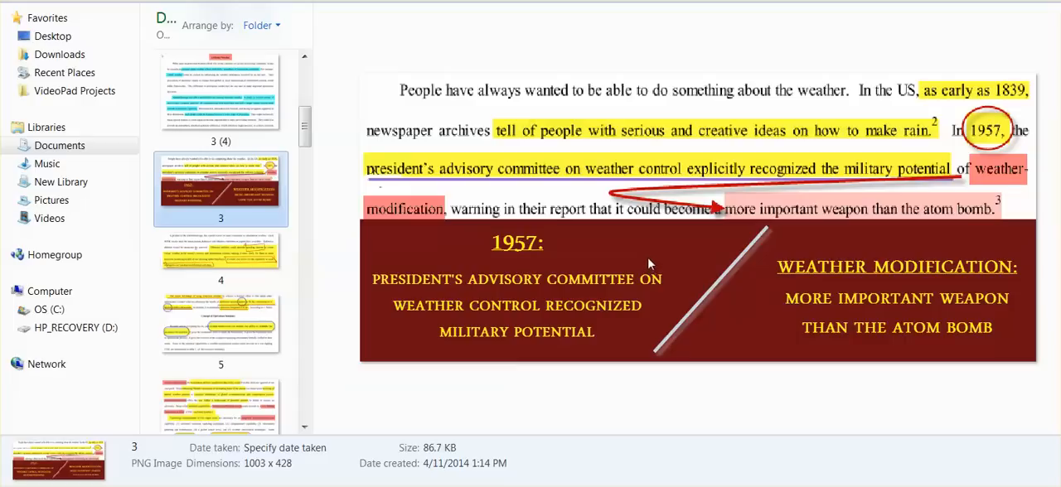
pyautogui.moveTo(642, 263)
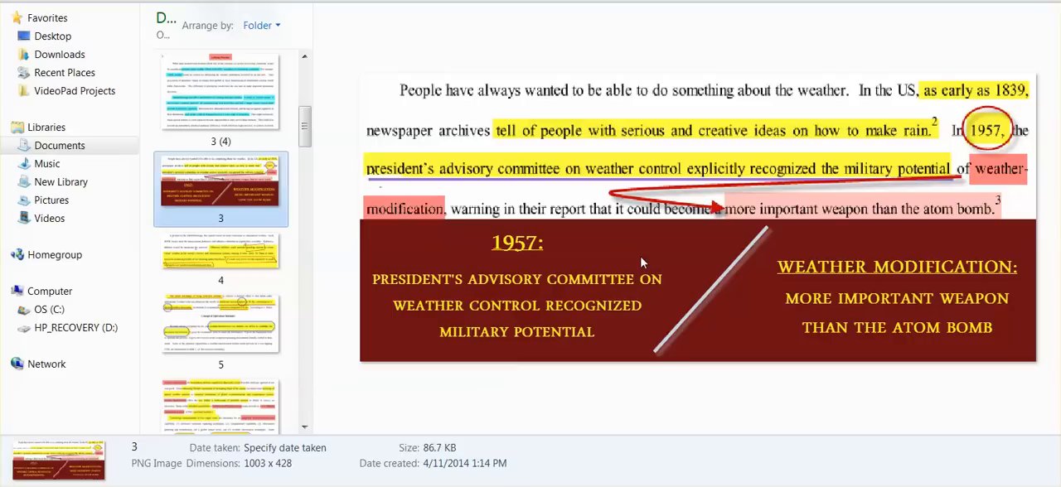
pyautogui.moveTo(193, 276)
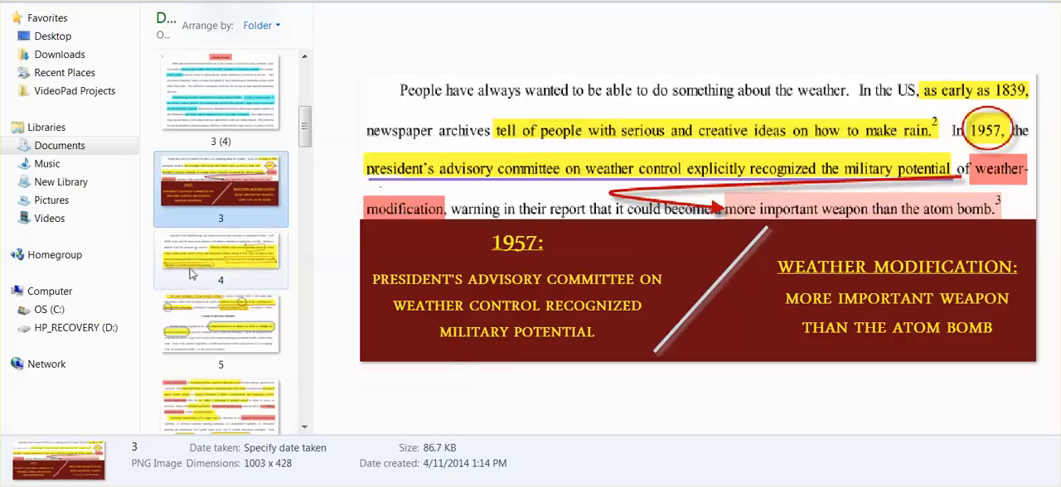
# Preview slide 4 on spoofing options, then slide 6 on military weather-modification capabilities.
pyautogui.click(219, 259)
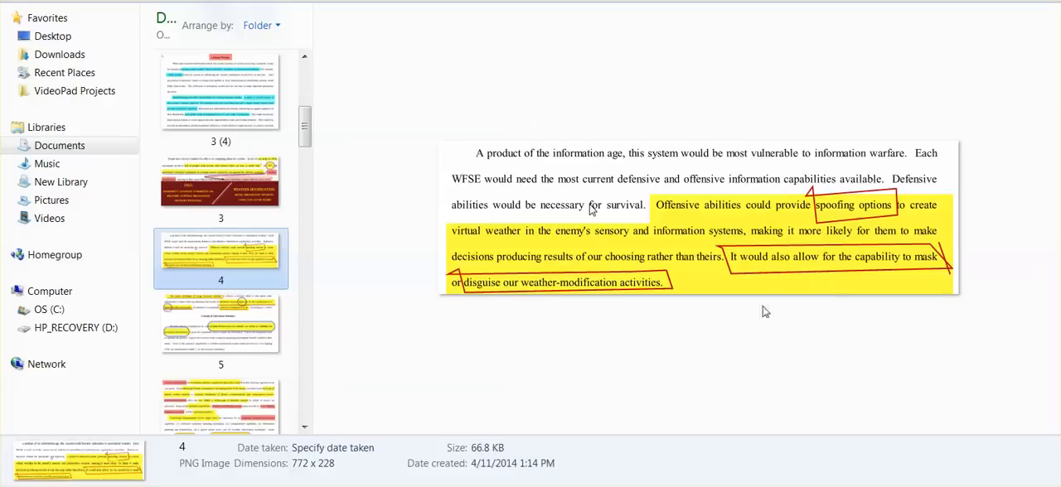
pyautogui.moveTo(724, 315)
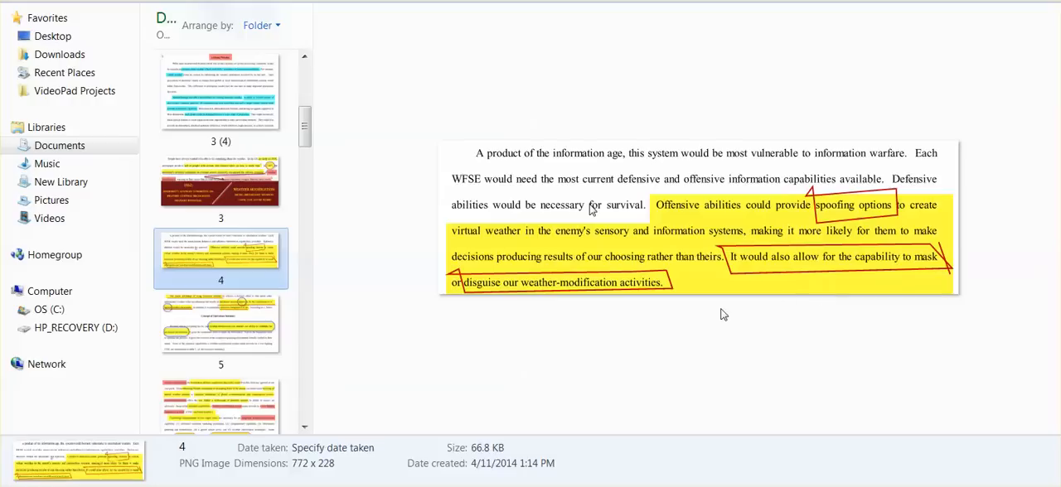
pyautogui.moveTo(723, 309)
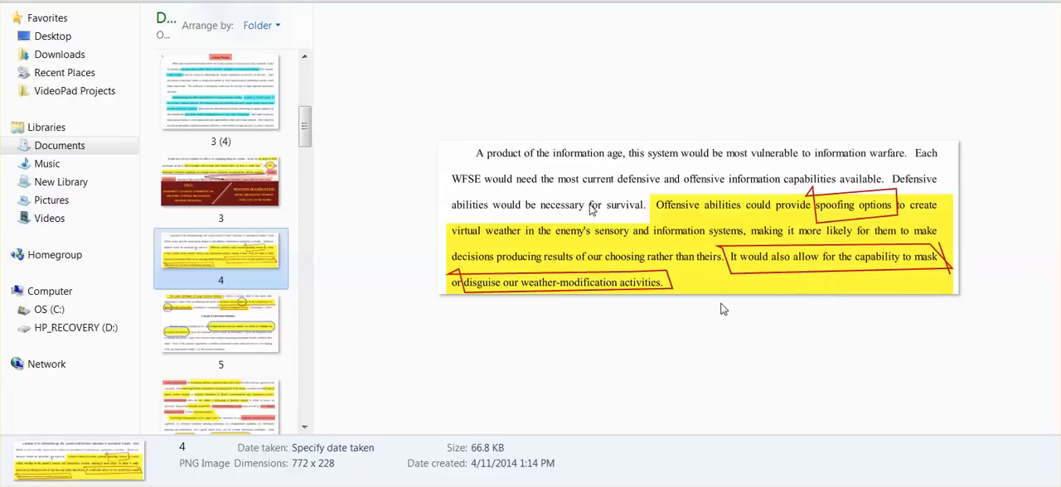
pyautogui.moveTo(711, 302)
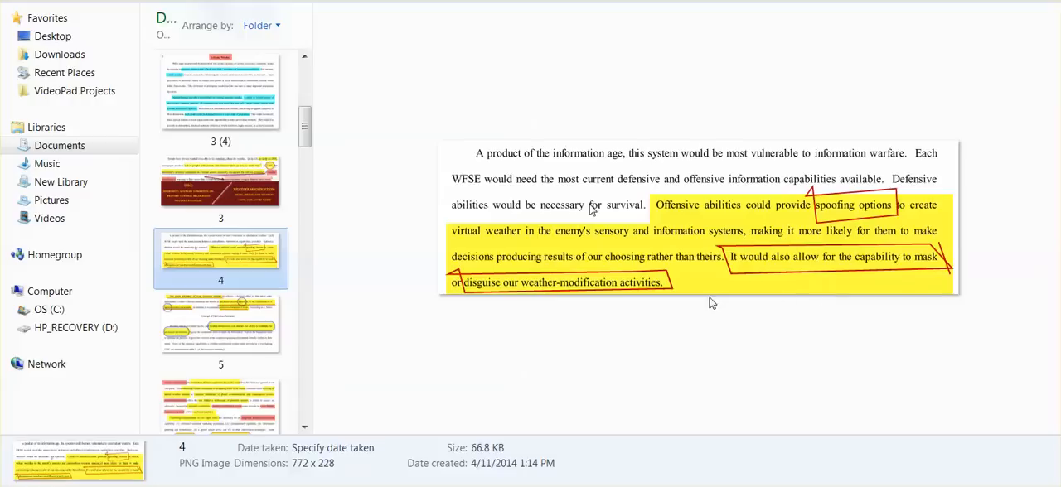
pyautogui.moveTo(648, 307)
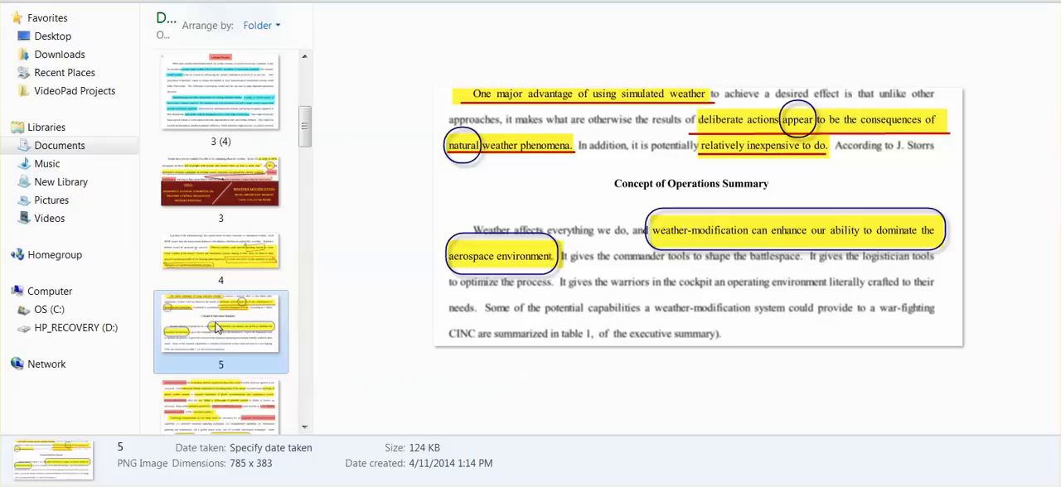
pyautogui.moveTo(365, 176)
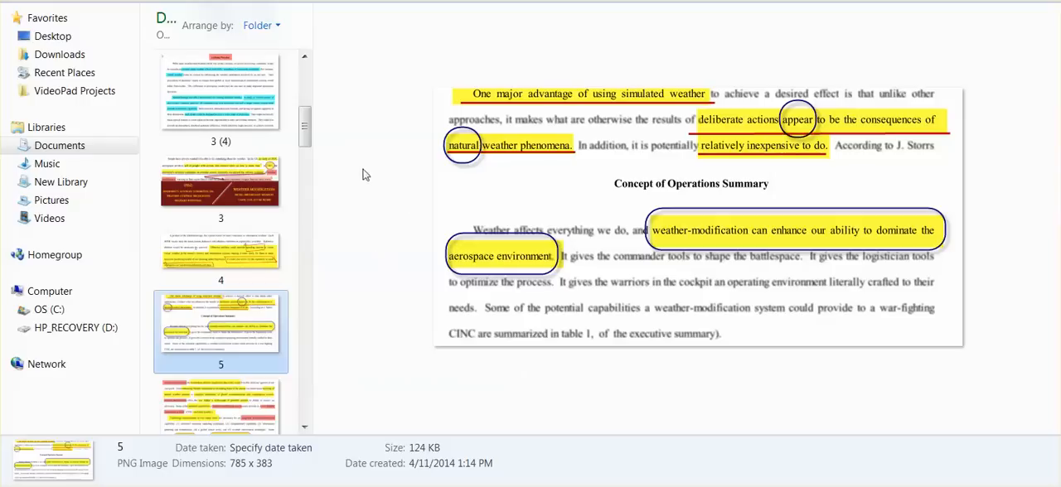
pyautogui.moveTo(366, 215)
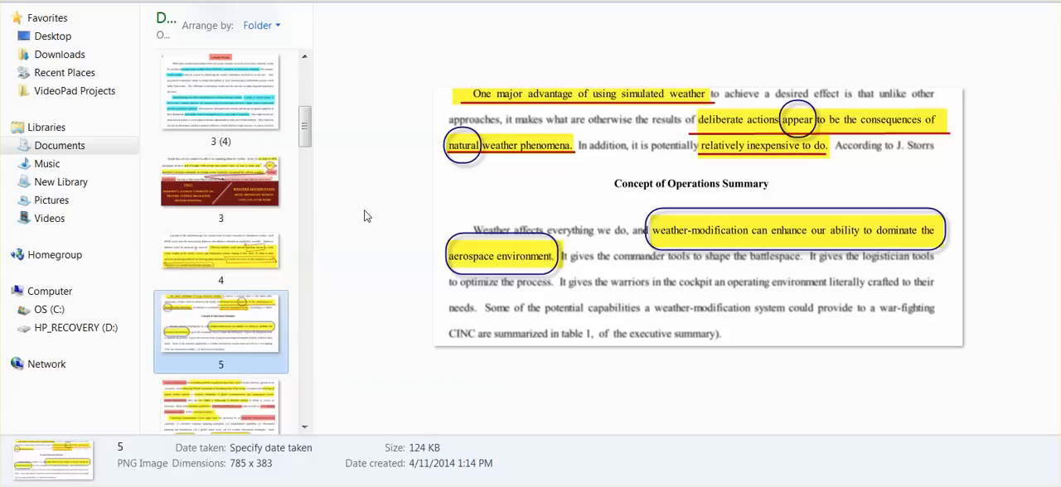
pyautogui.moveTo(361, 229)
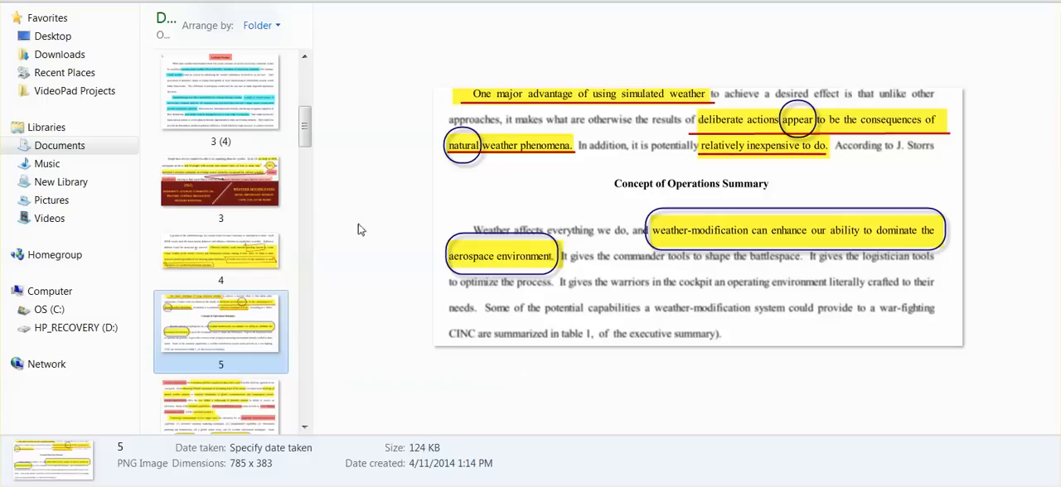
pyautogui.click(221, 389)
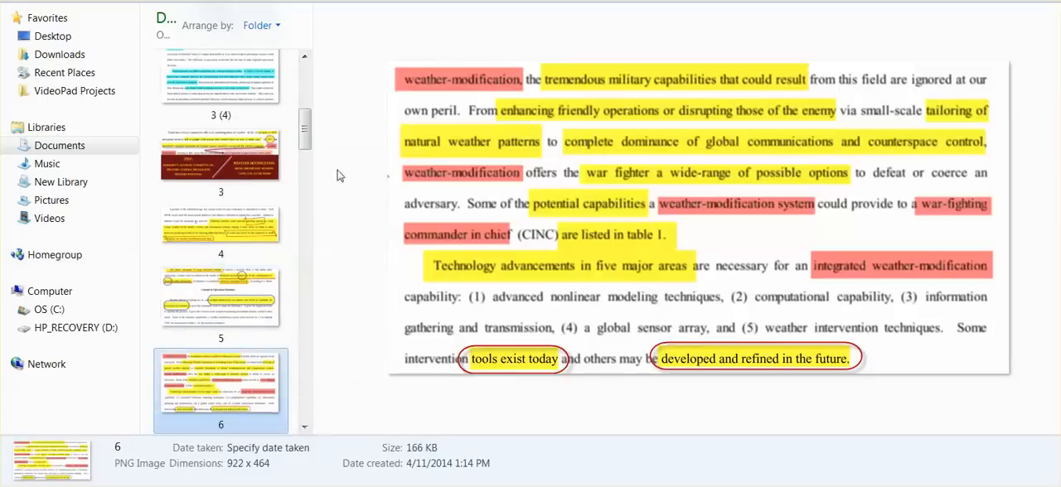
pyautogui.moveTo(331, 232)
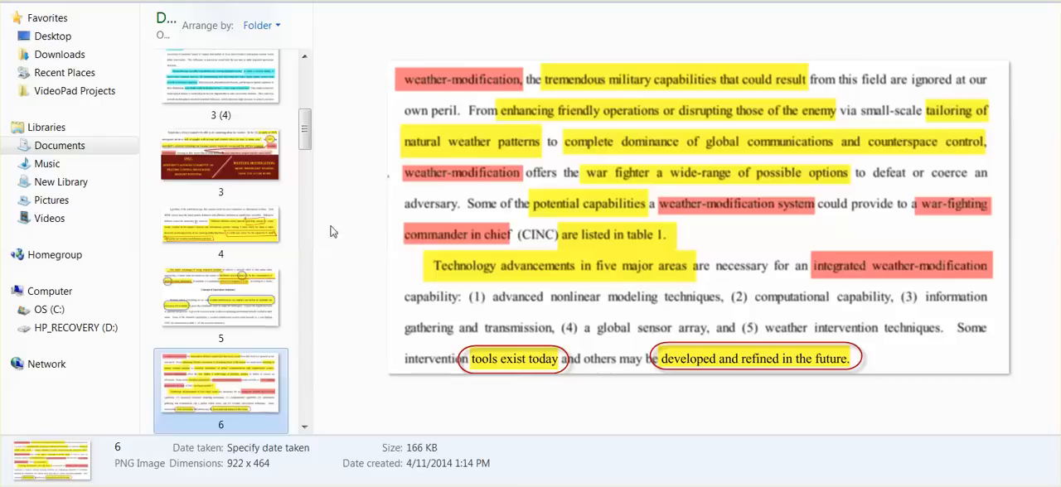
pyautogui.moveTo(342, 193)
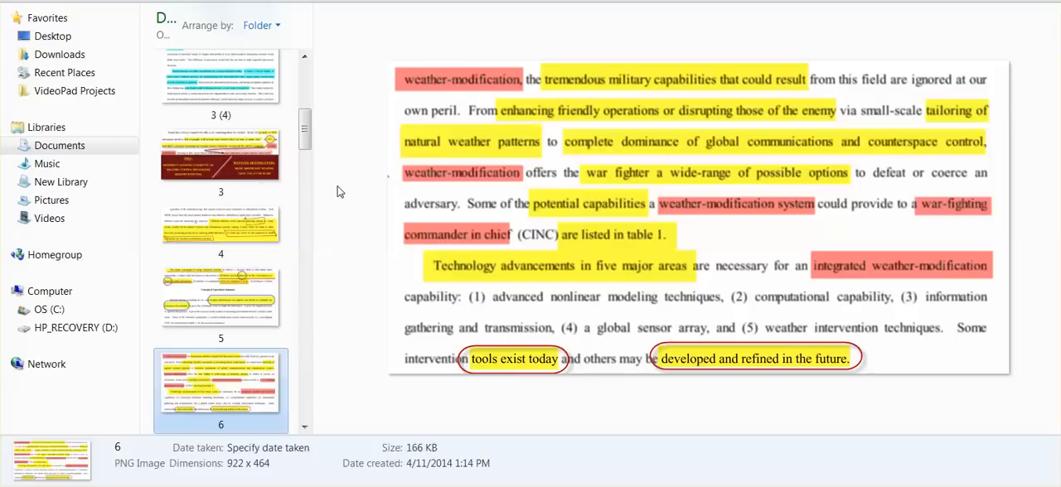
pyautogui.moveTo(322, 191)
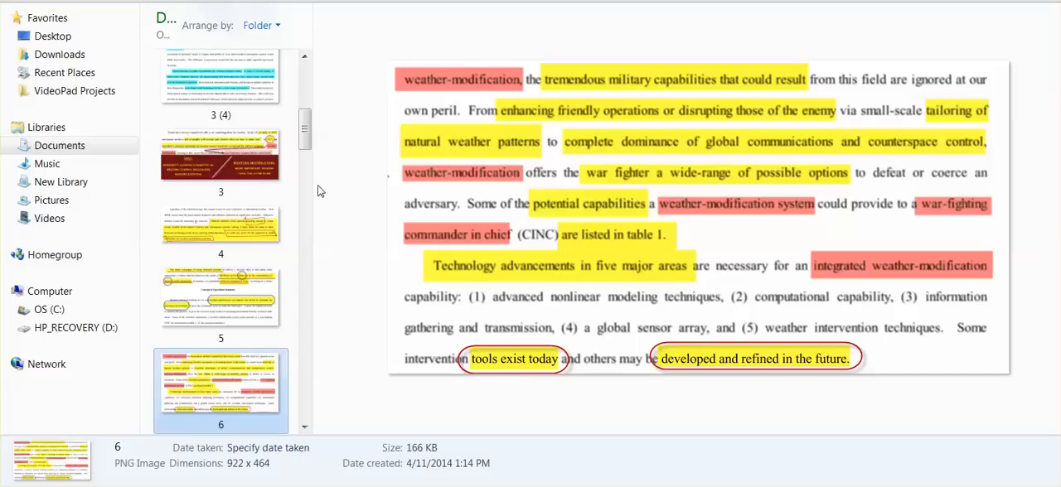
pyautogui.moveTo(329, 199)
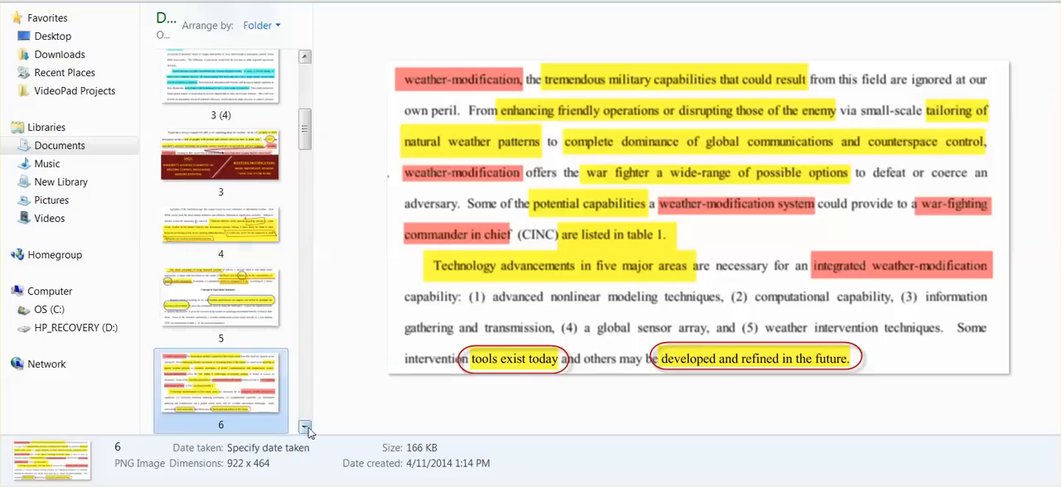
# Preview slide 7 on atmospheric instability, then slide 8 on triggering lightning strikes.
pyautogui.click(220, 302)
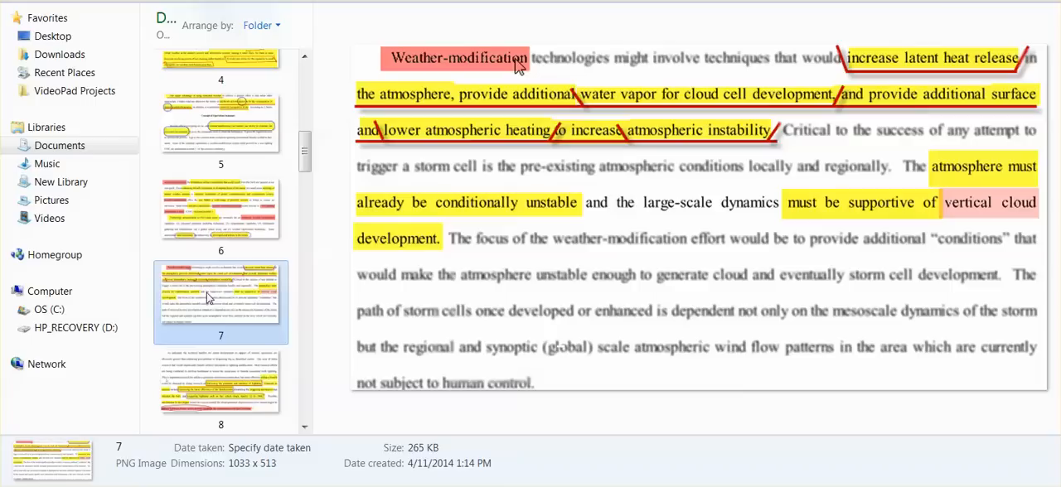
pyautogui.moveTo(968, 73)
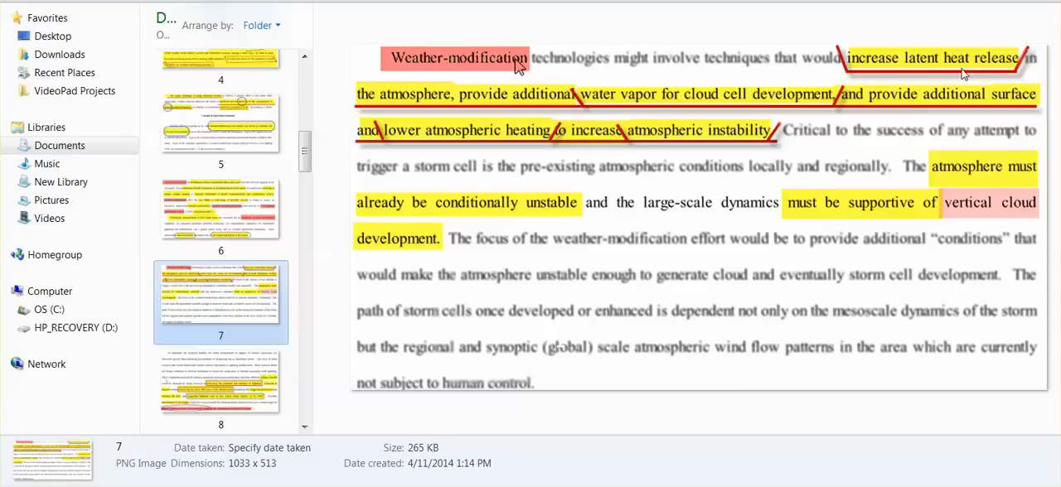
pyautogui.moveTo(1004, 75)
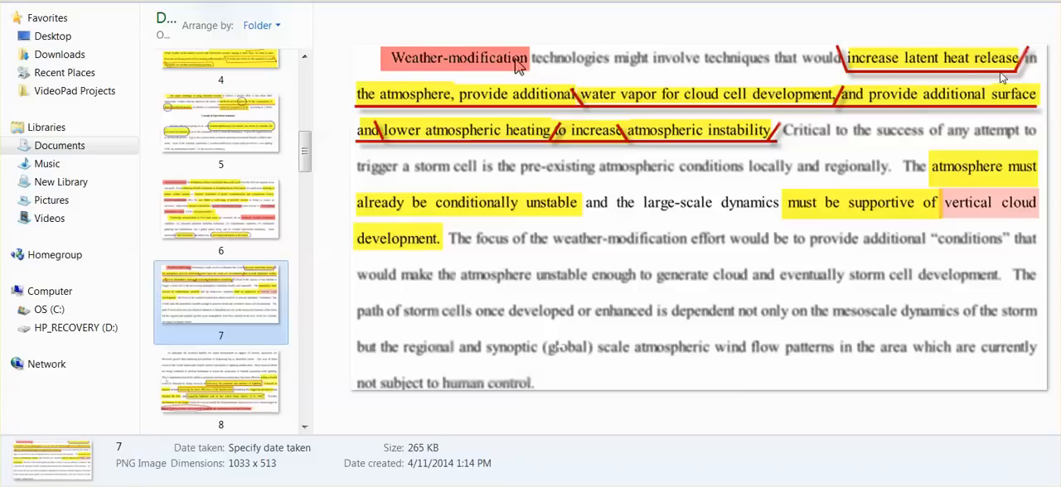
pyautogui.moveTo(593, 86)
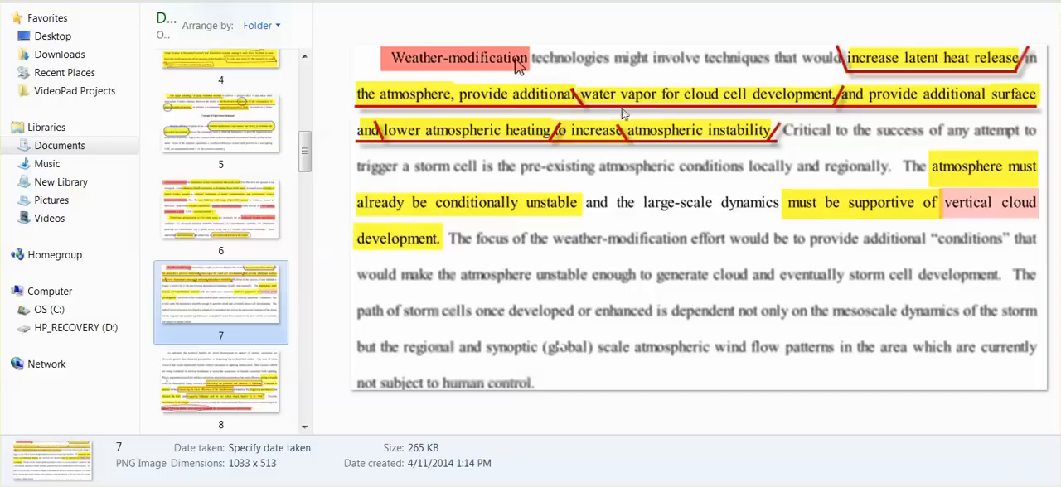
pyautogui.moveTo(706, 116)
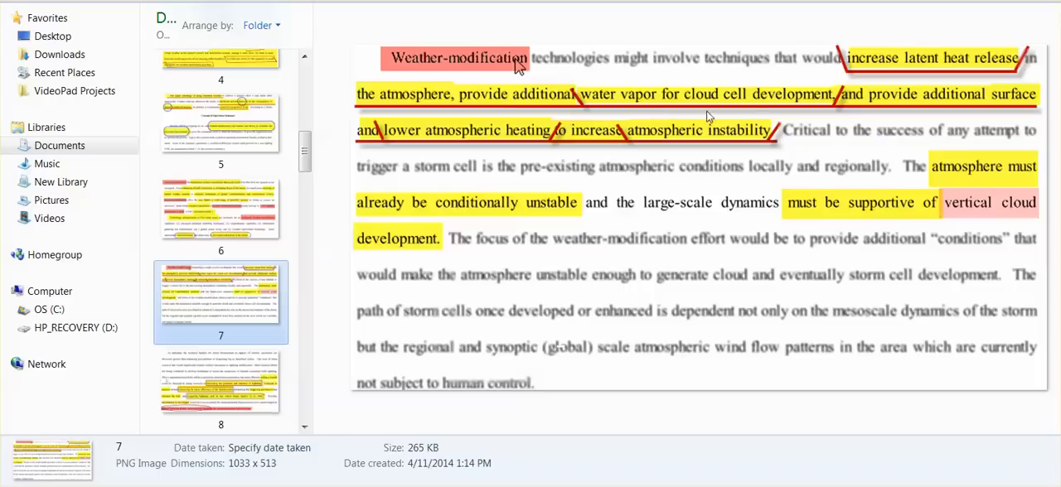
pyautogui.moveTo(802, 116)
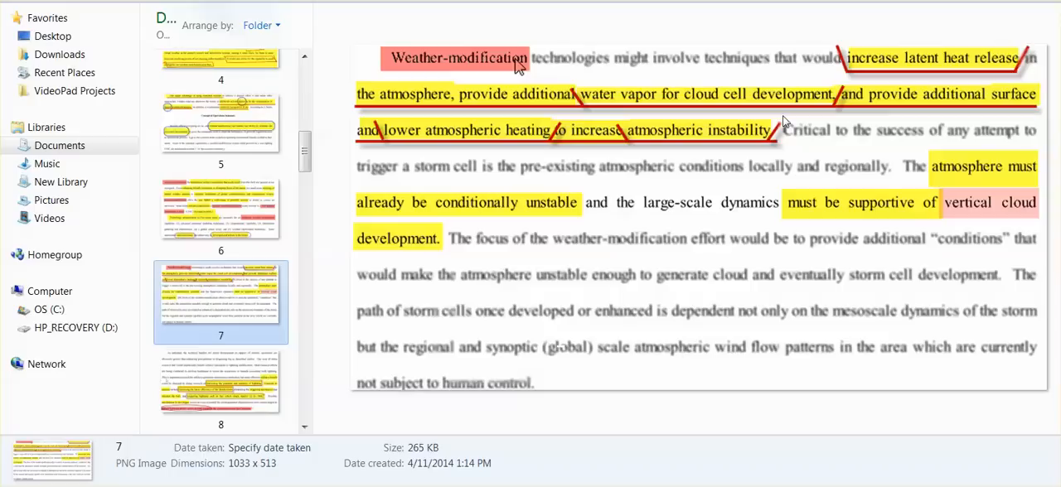
pyautogui.moveTo(569, 146)
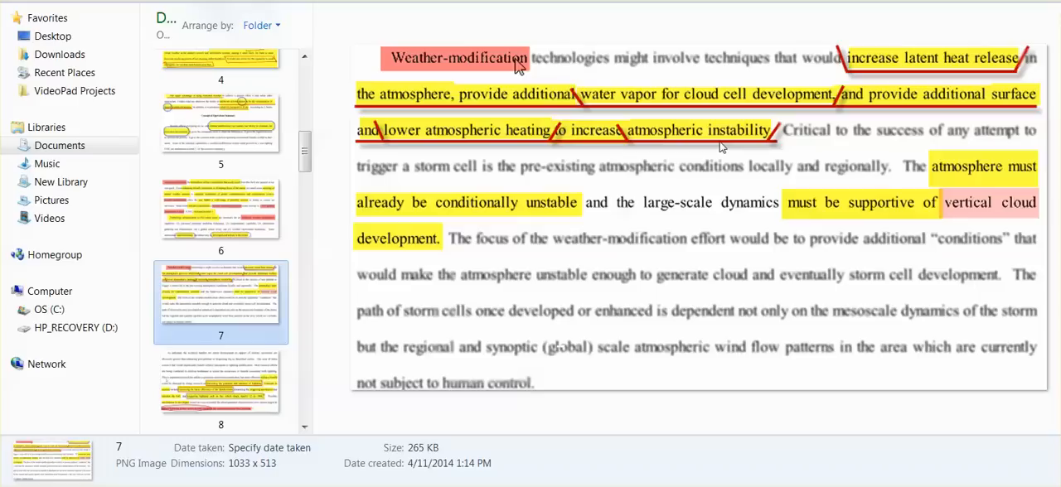
pyautogui.moveTo(965, 219)
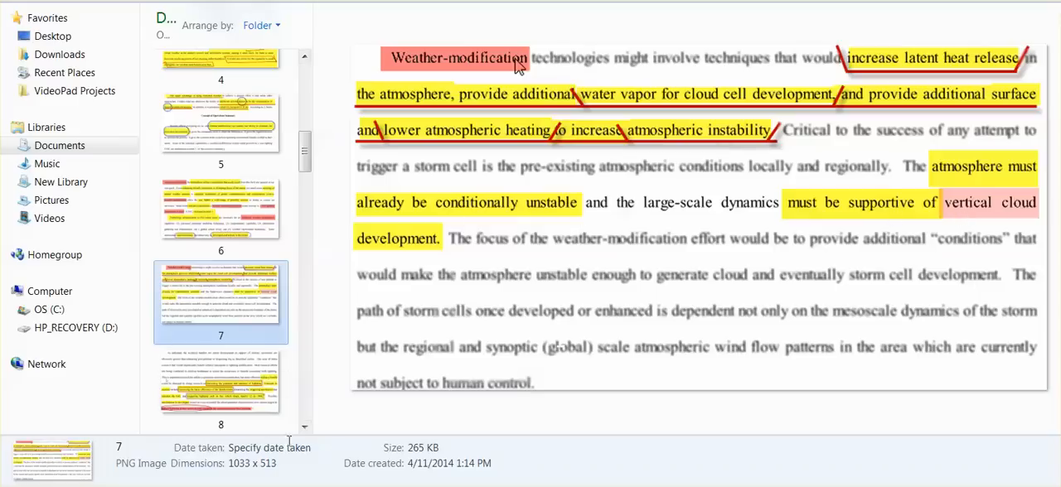
pyautogui.scroll(-3)
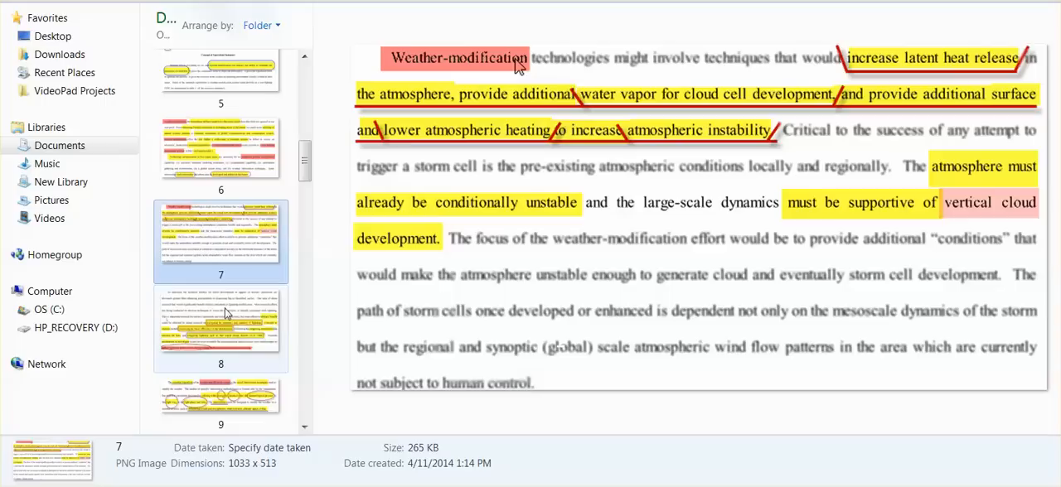
pyautogui.moveTo(219, 317)
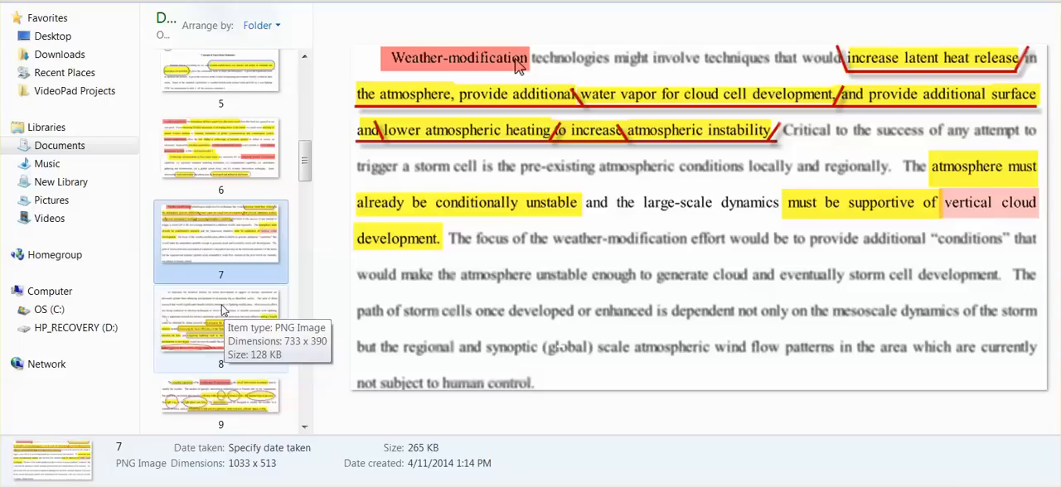
pyautogui.click(221, 328)
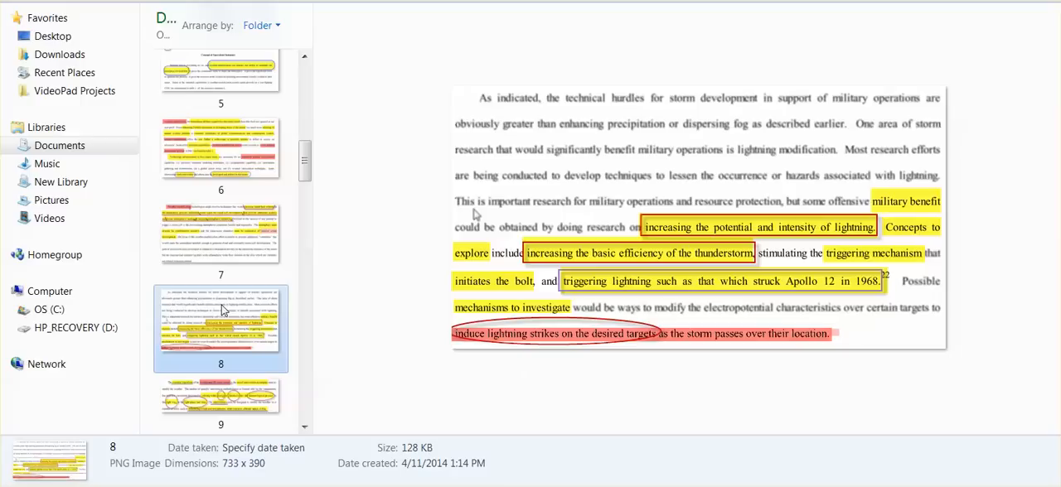
pyautogui.moveTo(378, 331)
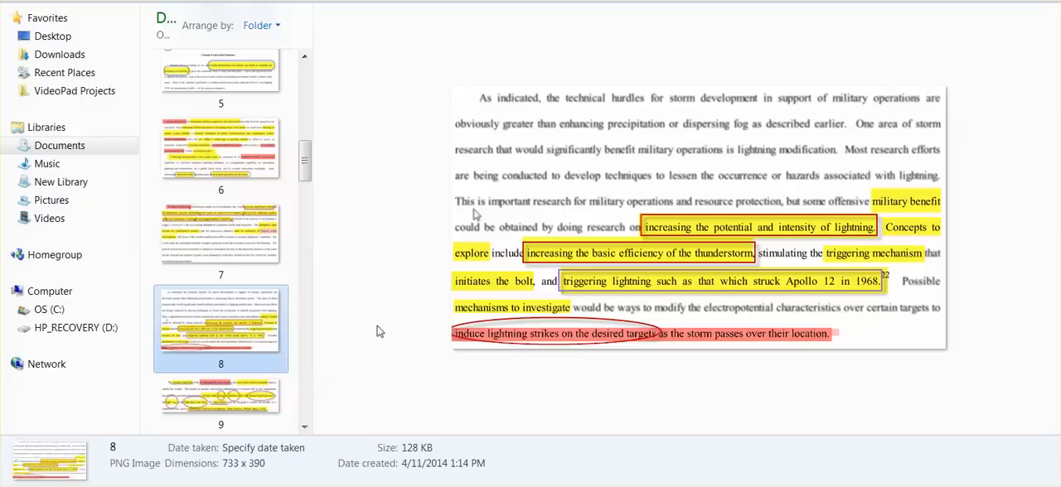
pyautogui.moveTo(368, 230)
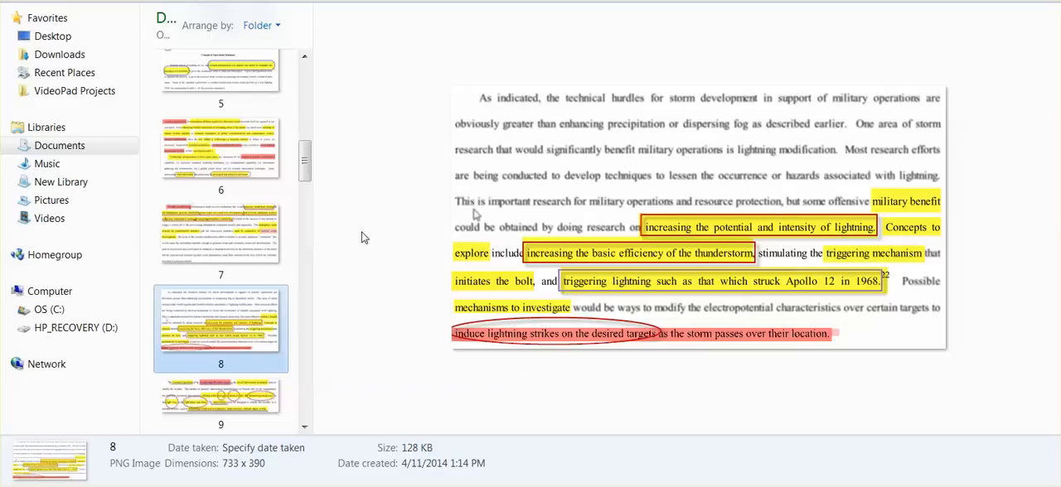
pyautogui.moveTo(360, 232)
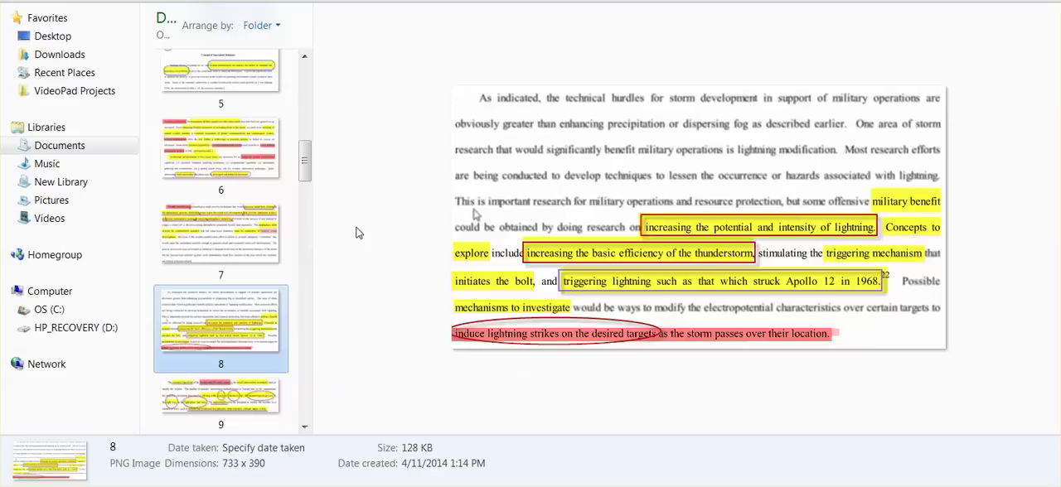
pyautogui.moveTo(557, 350)
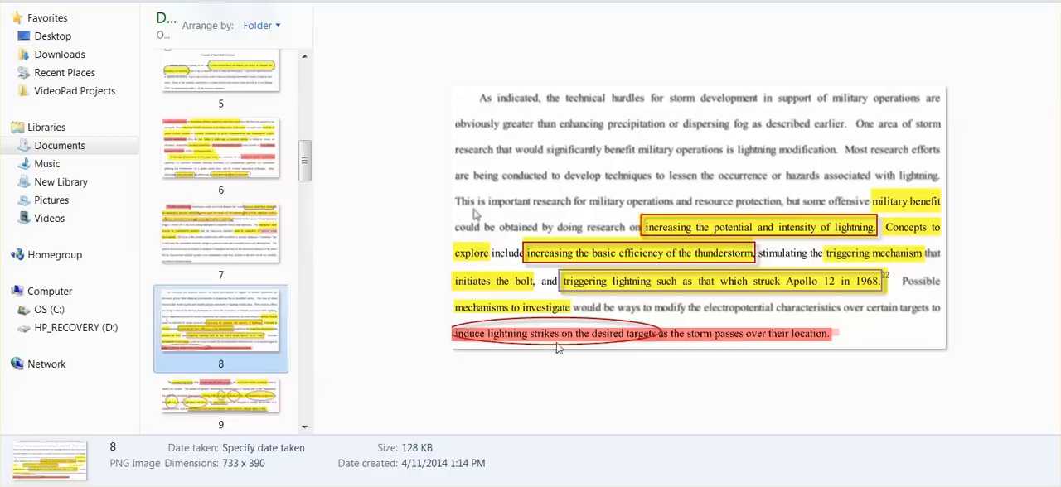
pyautogui.moveTo(647, 345)
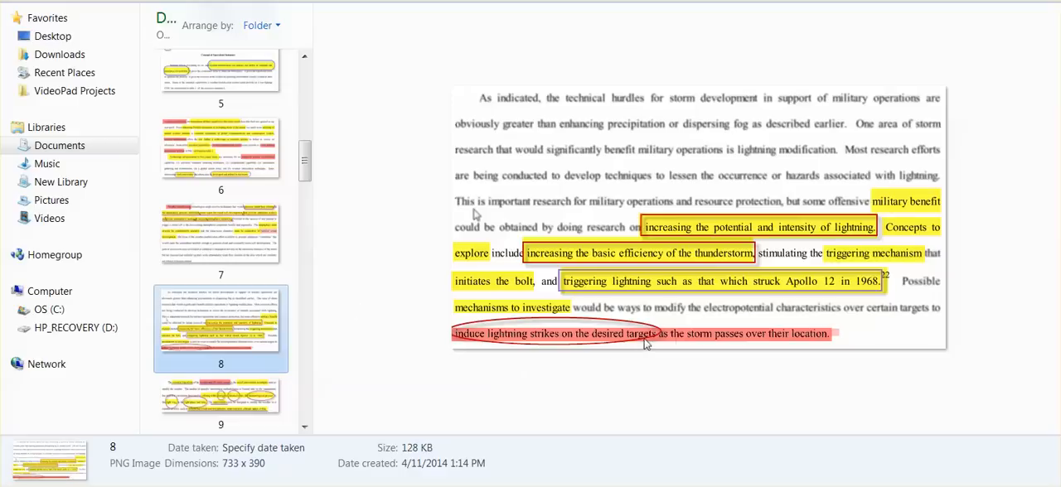
pyautogui.moveTo(787, 351)
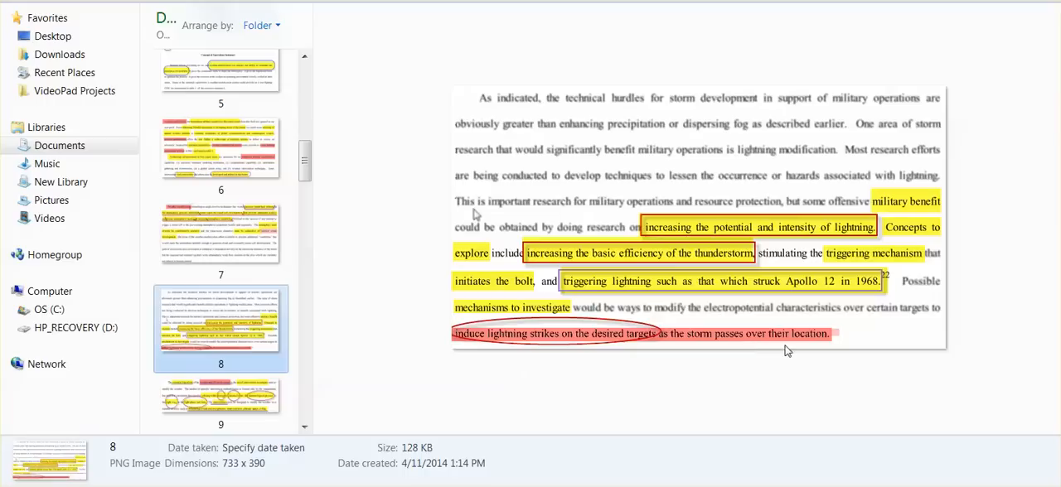
pyautogui.moveTo(282, 408)
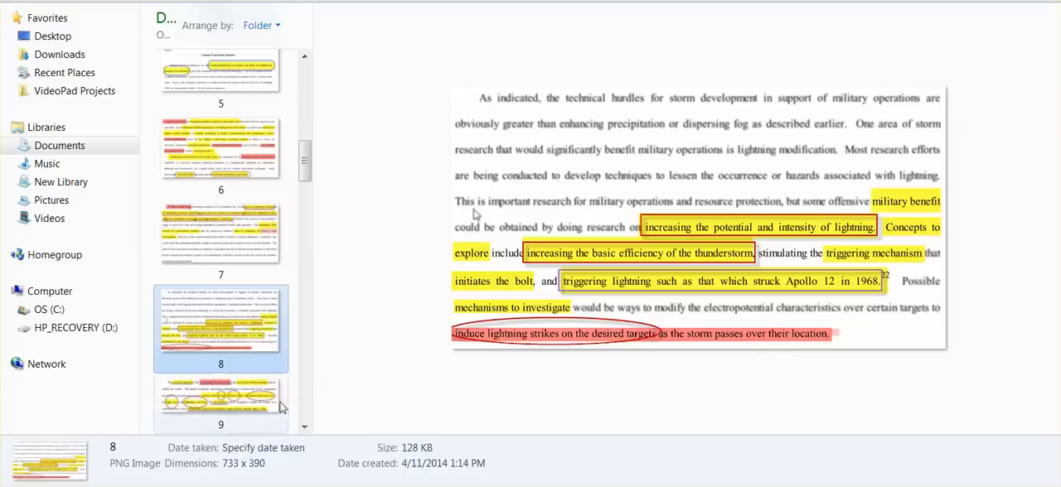
# Preview slide 9 on the essential ingredient of weather modification.
pyautogui.click(222, 401)
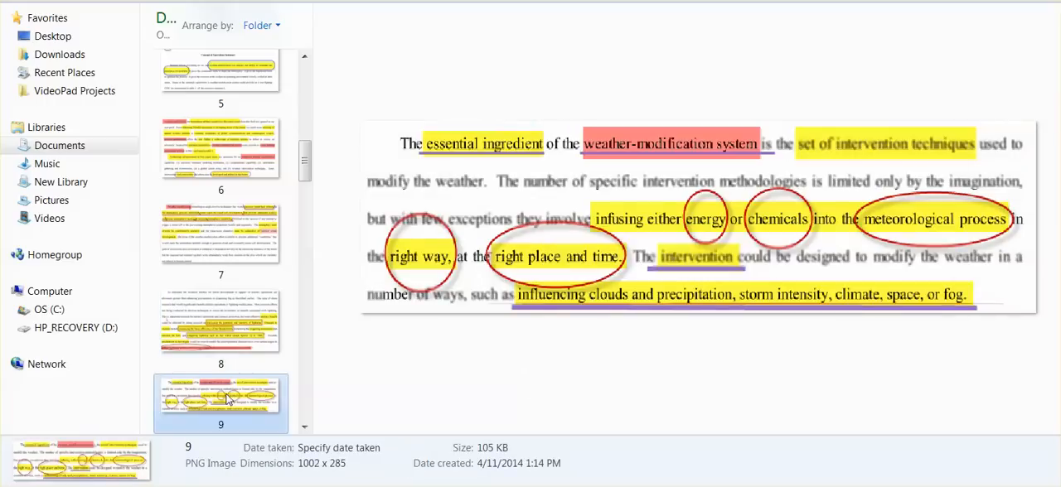
pyautogui.moveTo(456, 358)
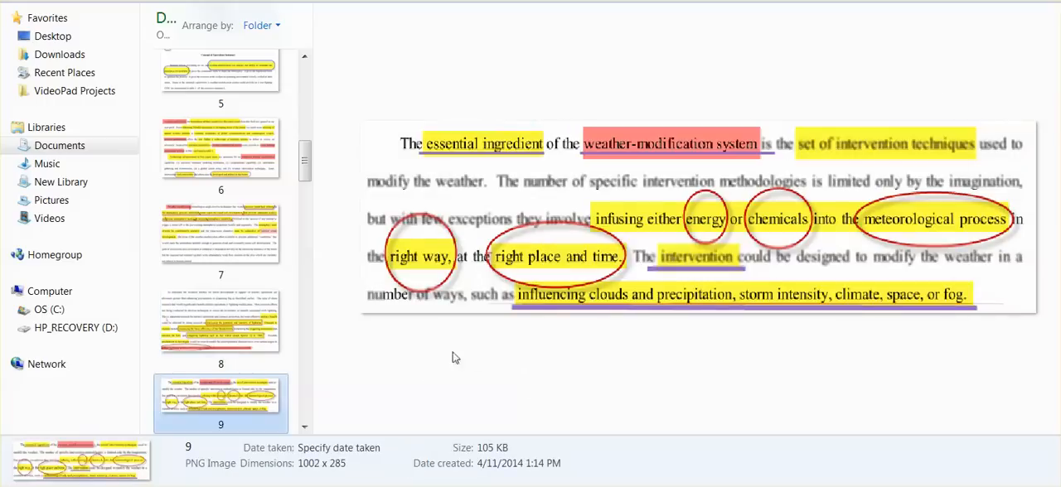
pyautogui.moveTo(424, 358)
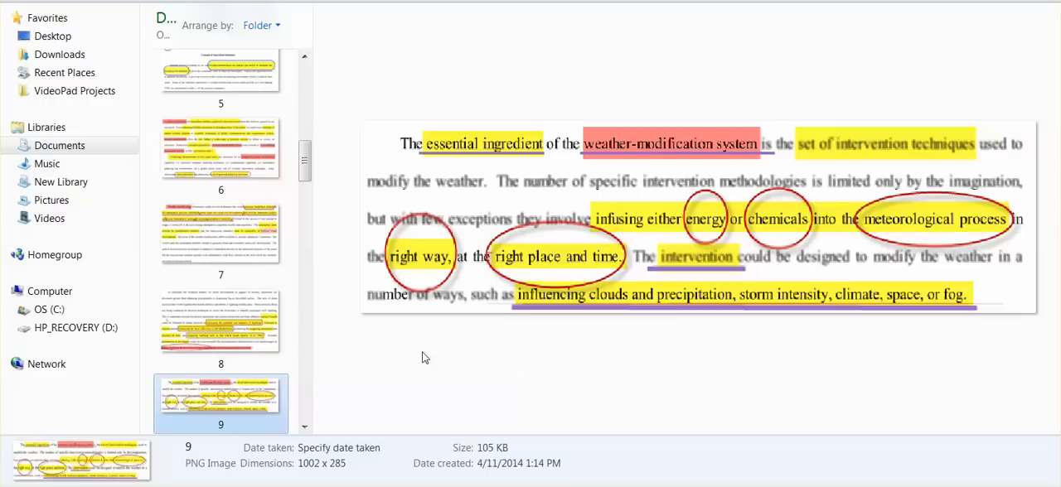
pyautogui.moveTo(428, 361)
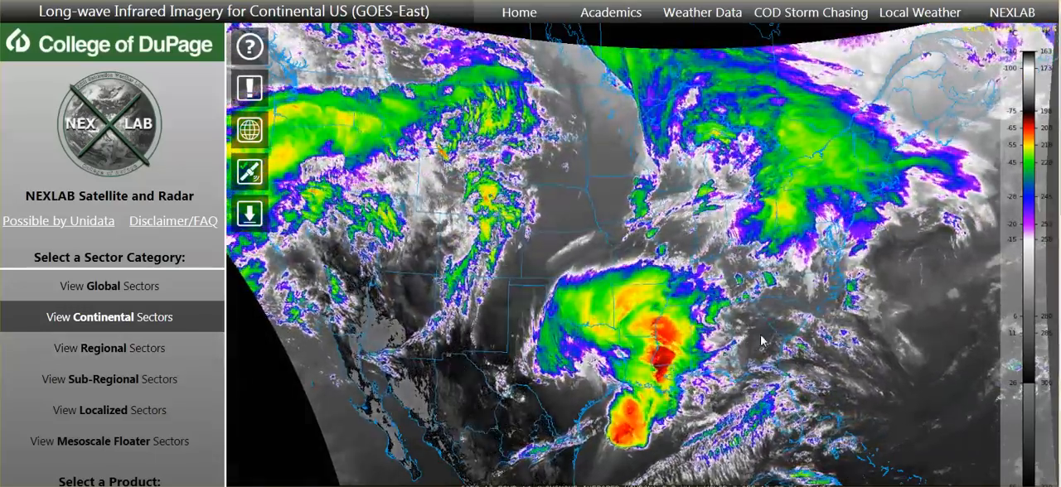
# Drag the infrared animation slider between early, middle and late frames to watch the Gulf storm.
pyautogui.scroll(-3)
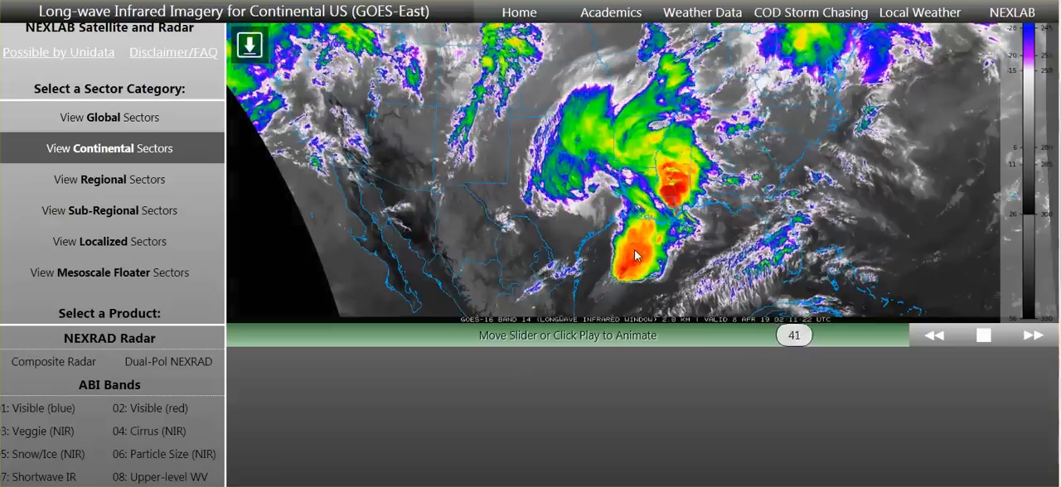
pyautogui.moveTo(792, 335); pyautogui.dragTo(272, 334)
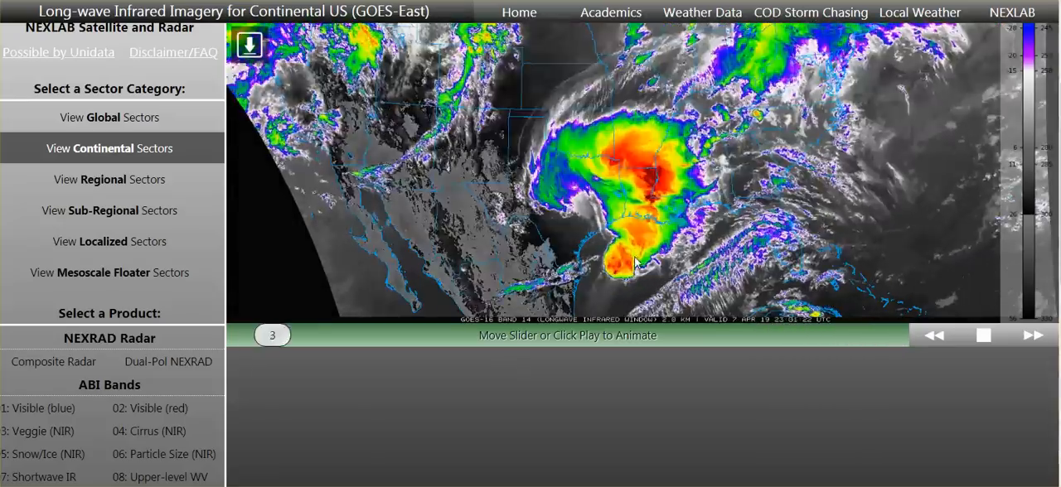
pyautogui.moveTo(272, 335); pyautogui.dragTo(547, 335)
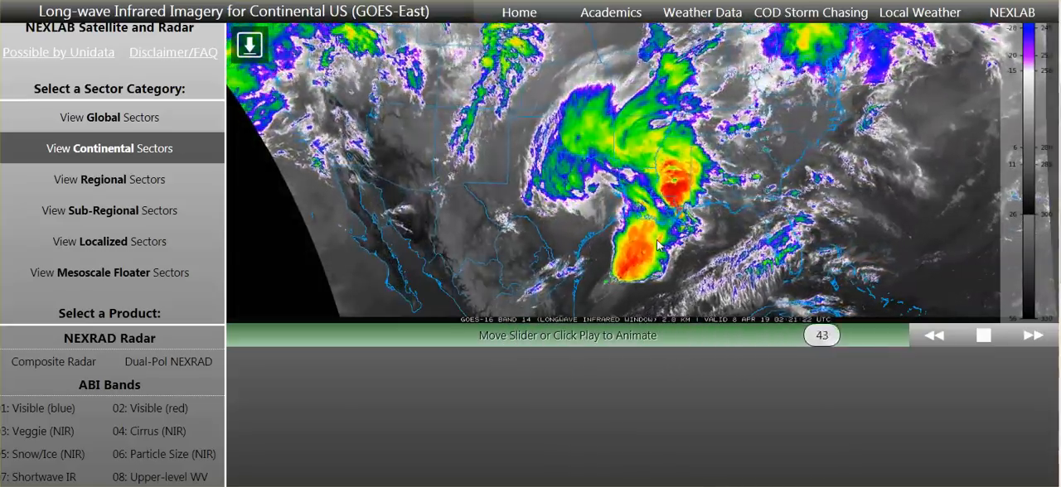
pyautogui.moveTo(822, 335); pyautogui.dragTo(298, 335)
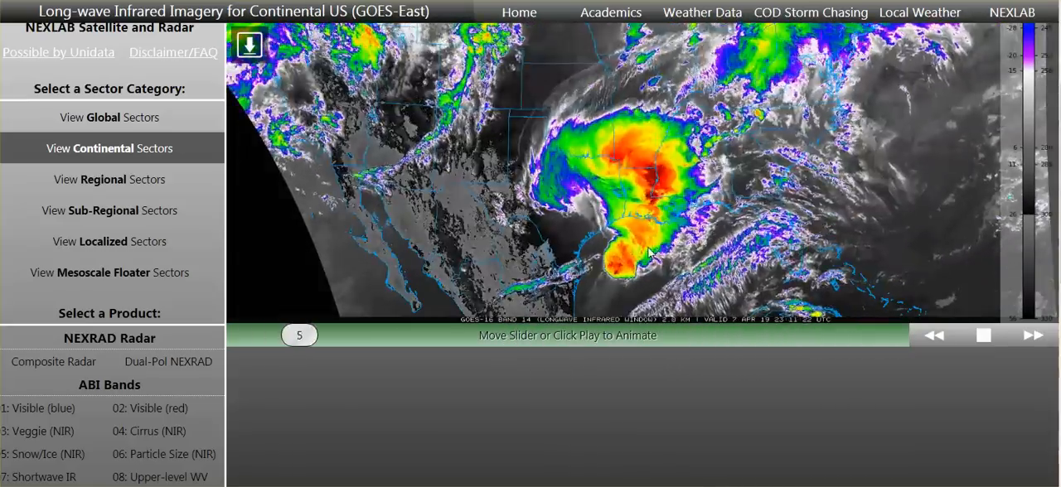
pyautogui.moveTo(298, 335); pyautogui.dragTo(573, 335)
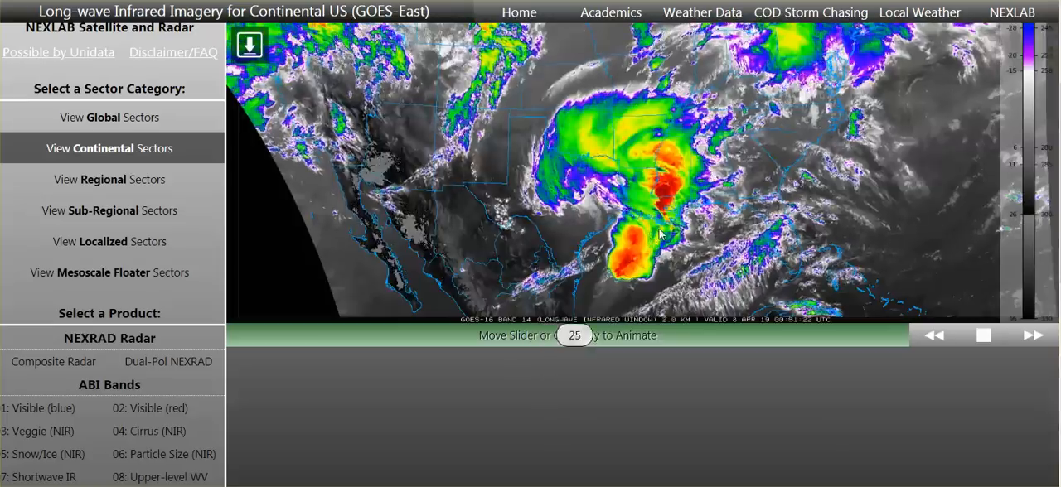
pyautogui.moveTo(573, 335); pyautogui.dragTo(848, 335)
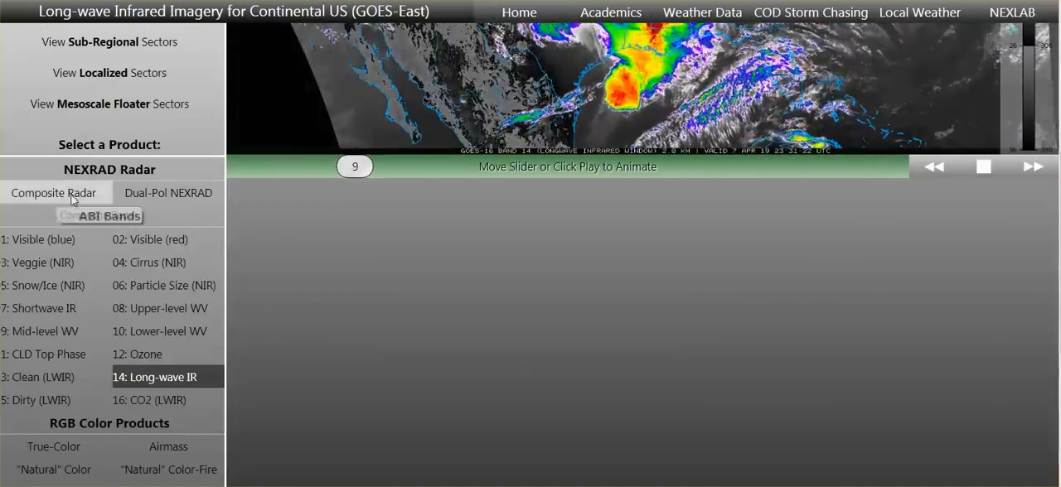
# Show continental US composite radar, scrub its animation frames, and return to the continental view.
pyautogui.click(54, 192)
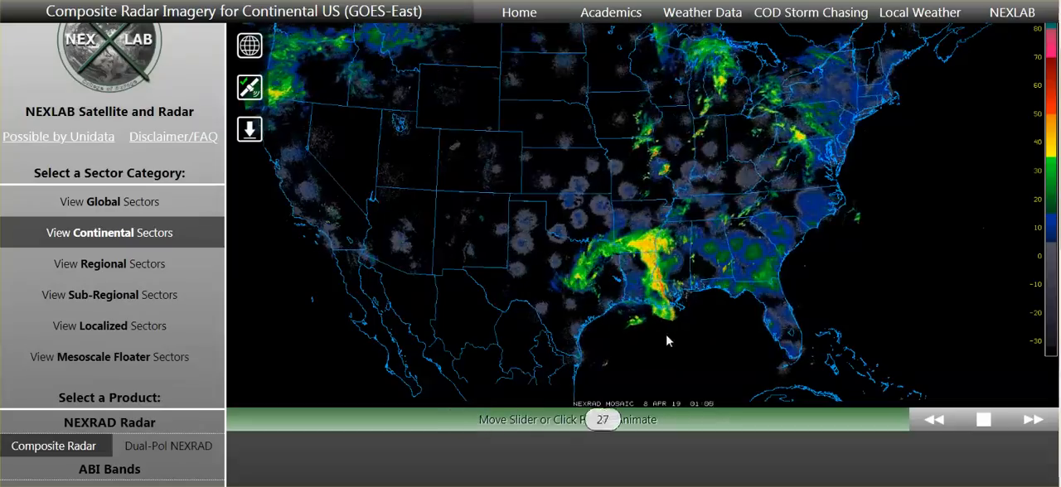
pyautogui.moveTo(604, 419); pyautogui.dragTo(862, 419)
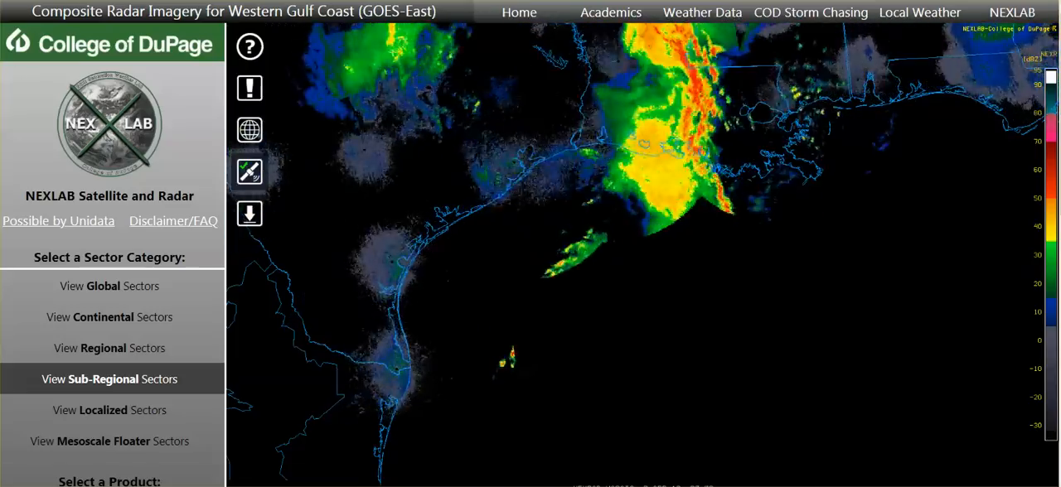
pyautogui.click(109, 319)
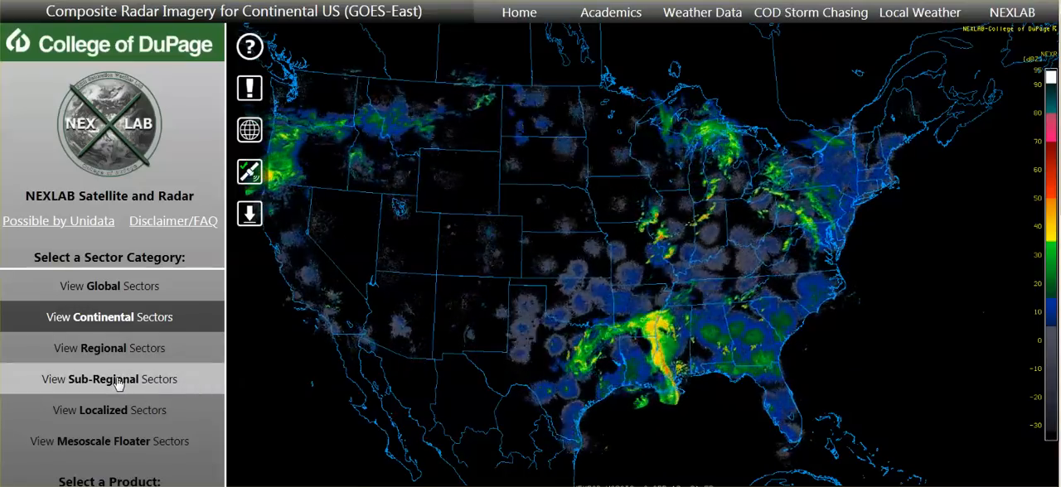
# Load the Gulf Coastal States composite radar sector, pause the loop and rewind it to frame 1.
pyautogui.click(109, 377)
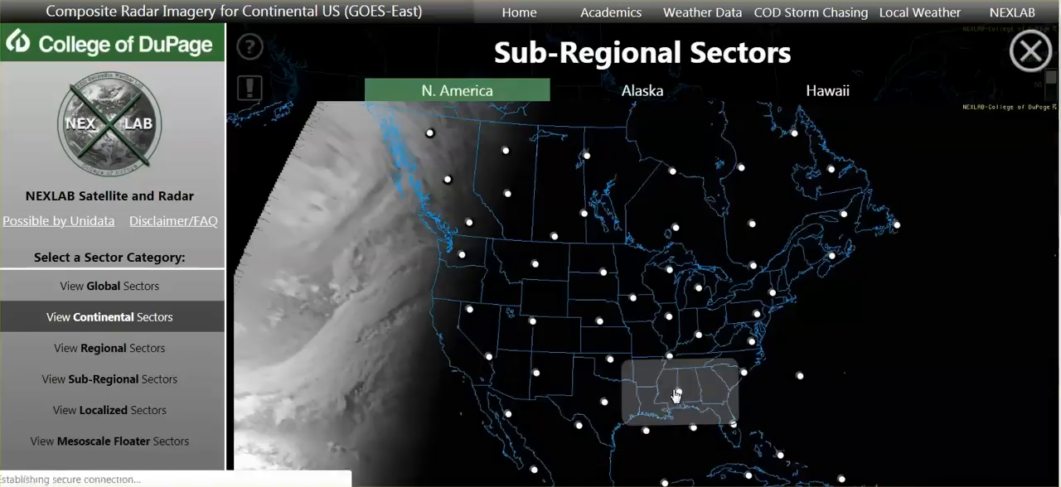
pyautogui.click(677, 398)
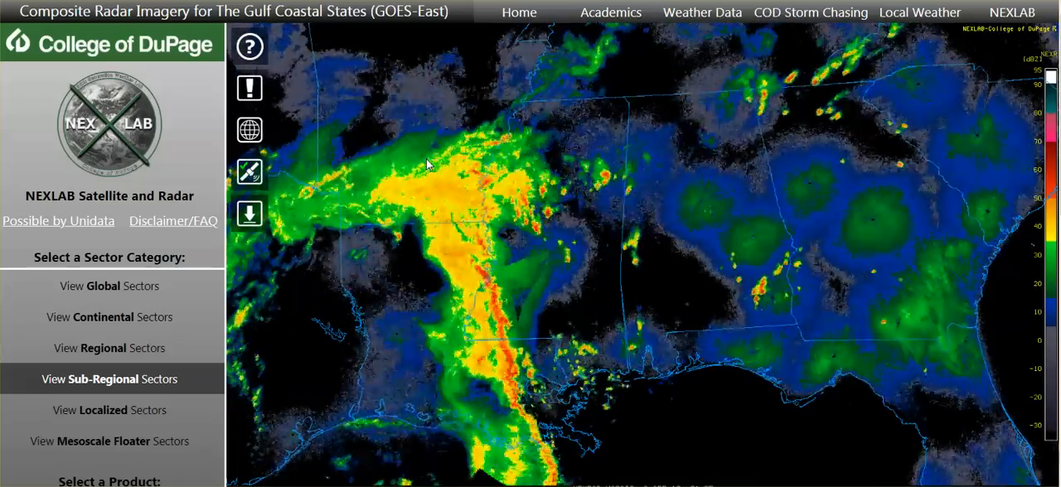
pyautogui.scroll(-3)
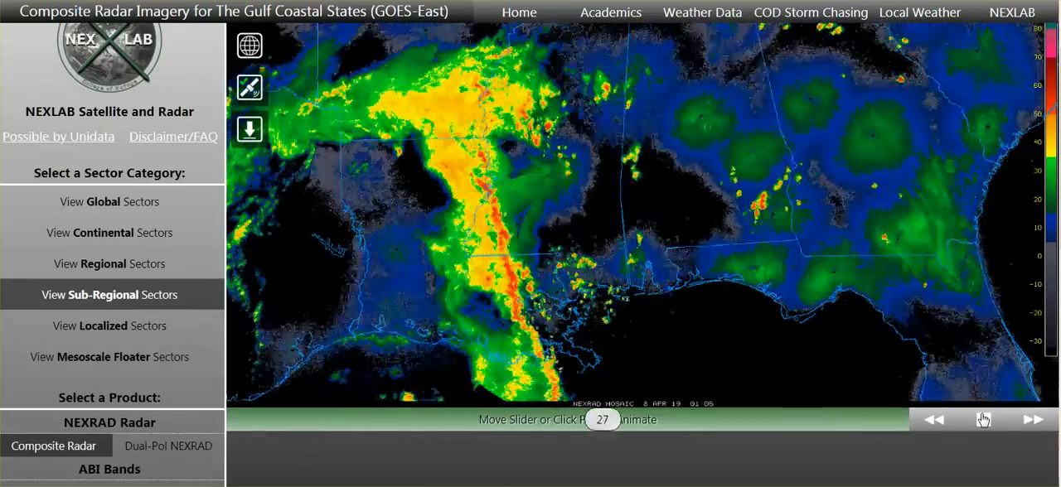
pyautogui.click(981, 421)
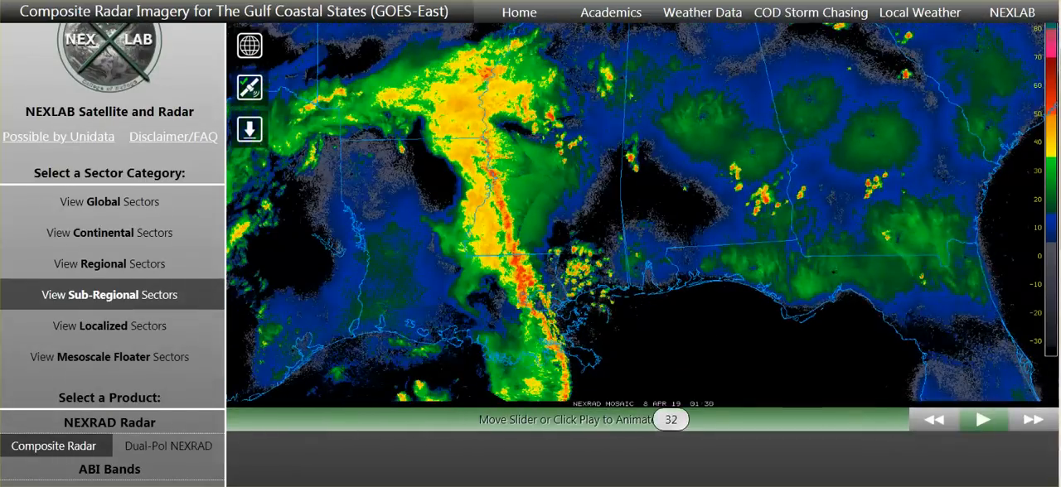
pyautogui.scroll(-3)
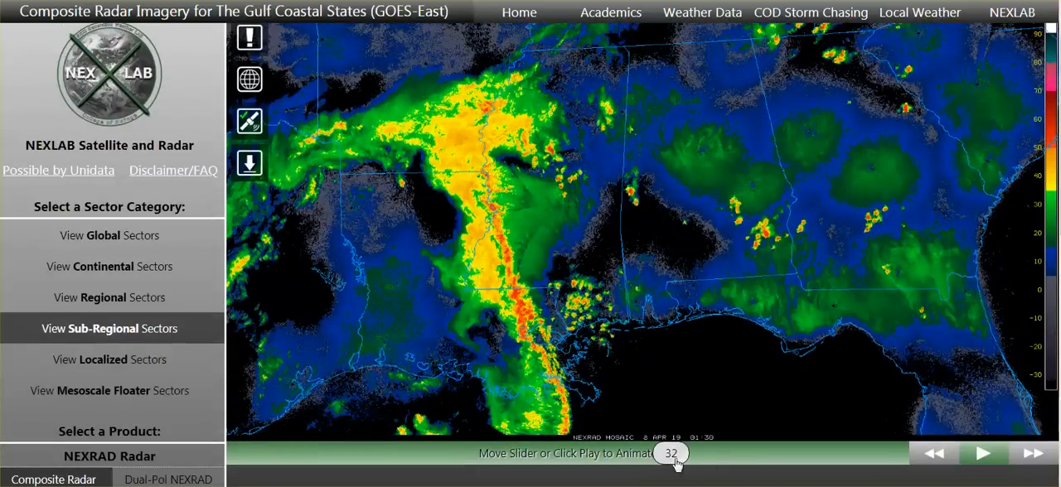
pyautogui.moveTo(538, 224)
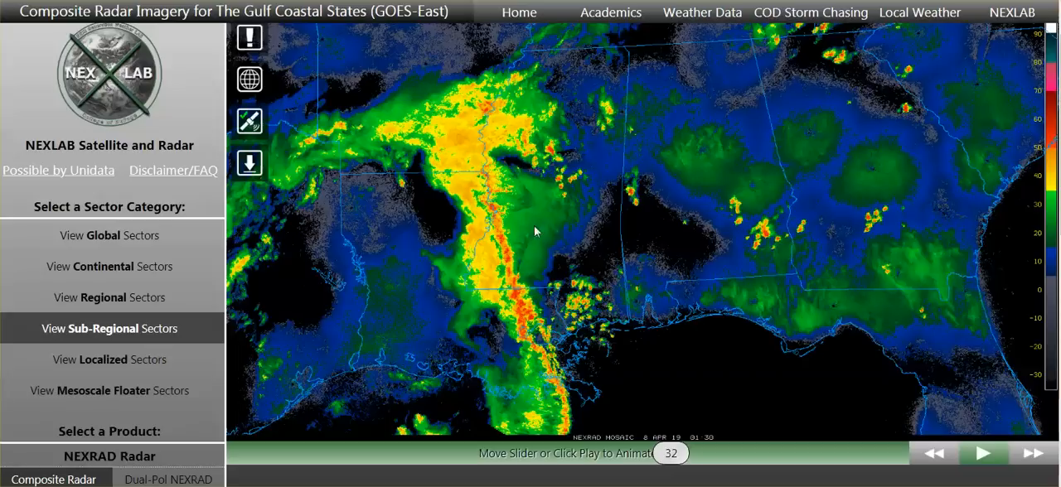
pyautogui.moveTo(849, 281)
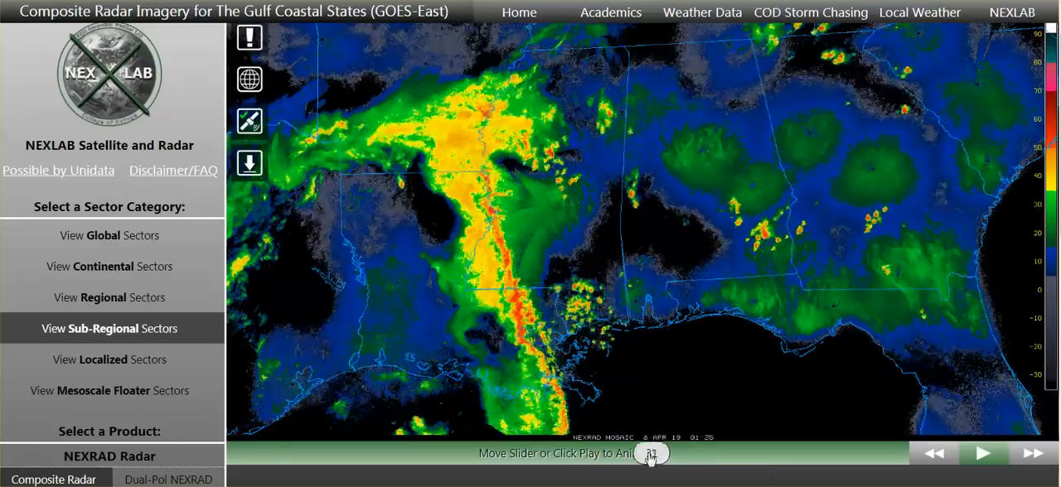
pyautogui.moveTo(650, 455); pyautogui.dragTo(240, 454)
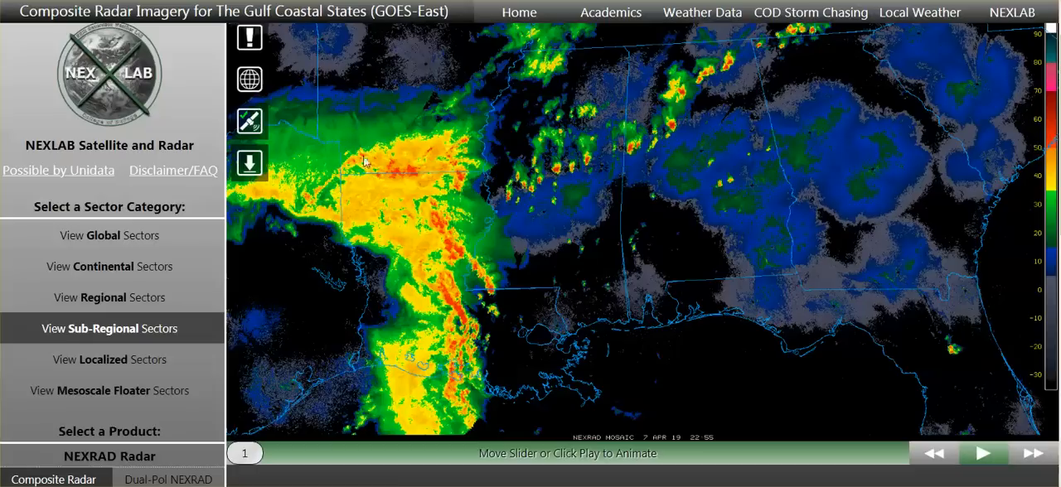
pyautogui.moveTo(288, 130)
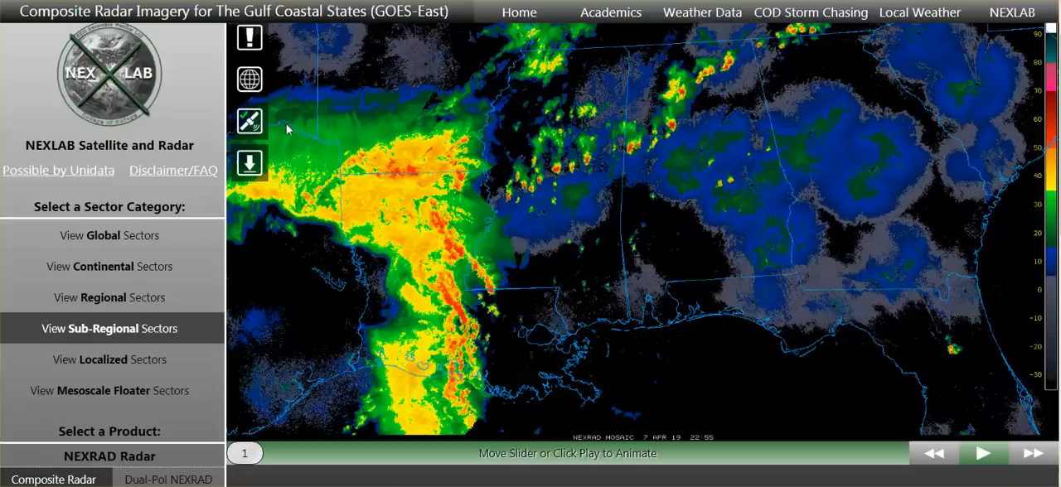
pyautogui.moveTo(285, 151)
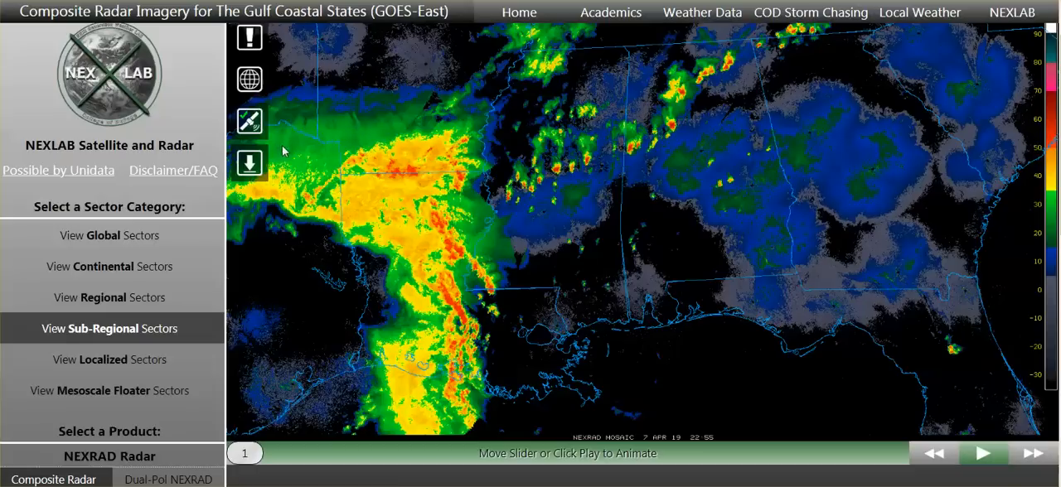
pyautogui.moveTo(409, 176)
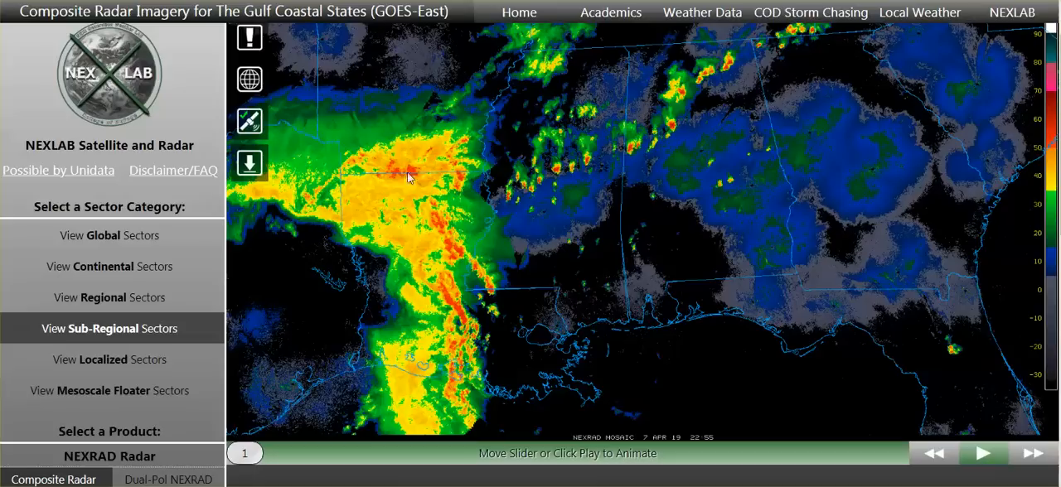
pyautogui.moveTo(397, 142)
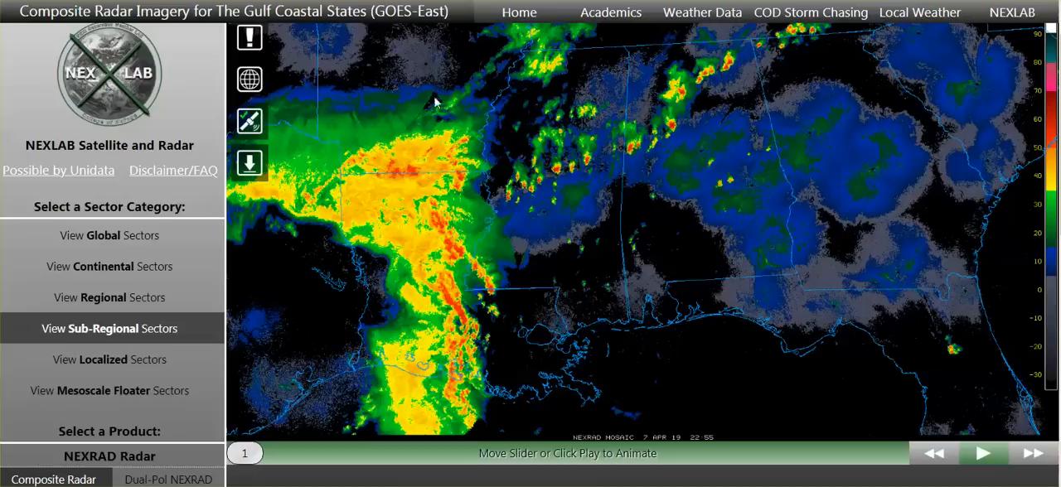
pyautogui.moveTo(428, 99)
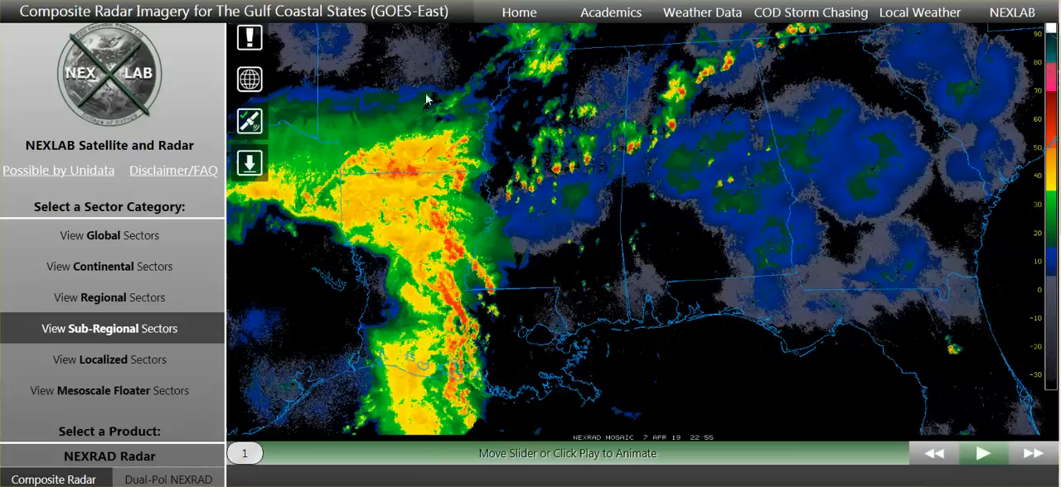
pyautogui.moveTo(407, 132)
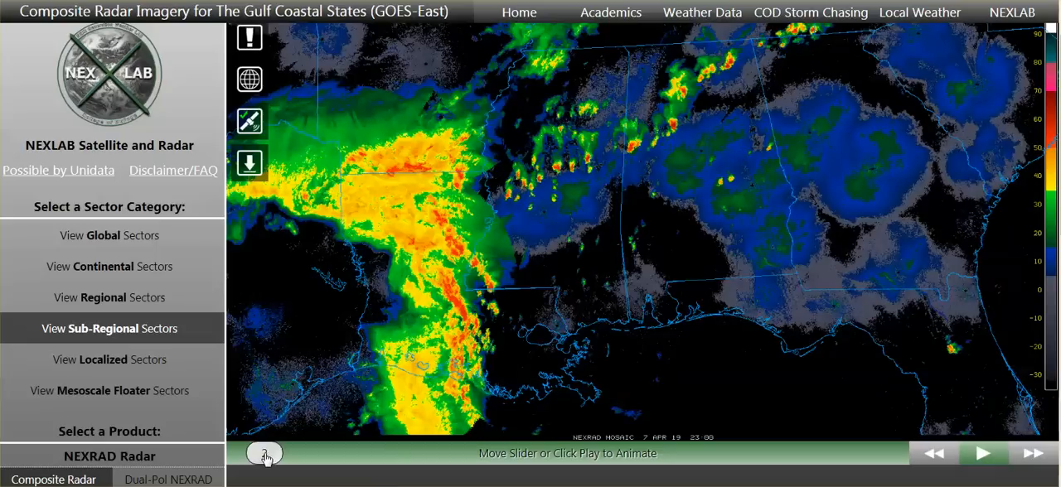
# Advance the radar loop a few frames at a time through frames 6, 11 and 15 to follow the storm line.
pyautogui.moveTo(264, 454); pyautogui.dragTo(288, 454)
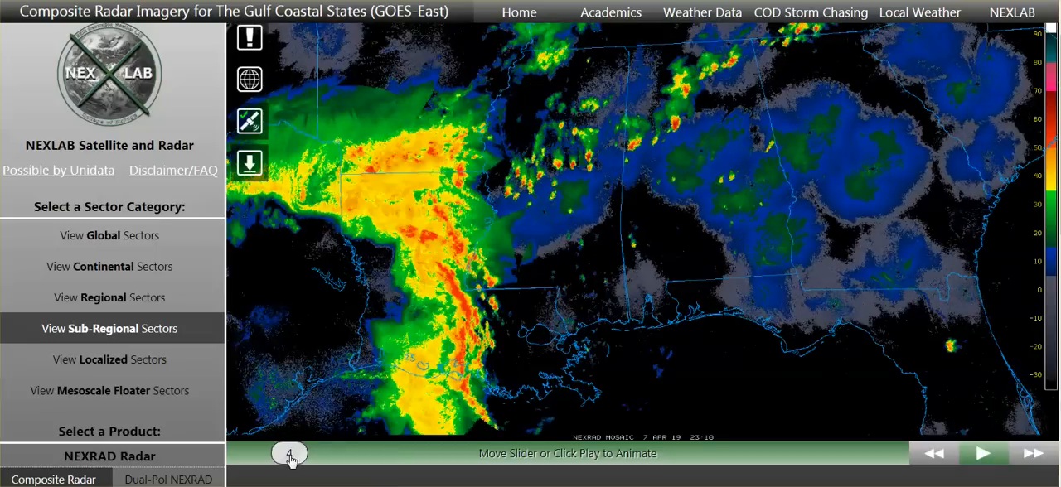
pyautogui.moveTo(289, 454); pyautogui.dragTo(317, 454)
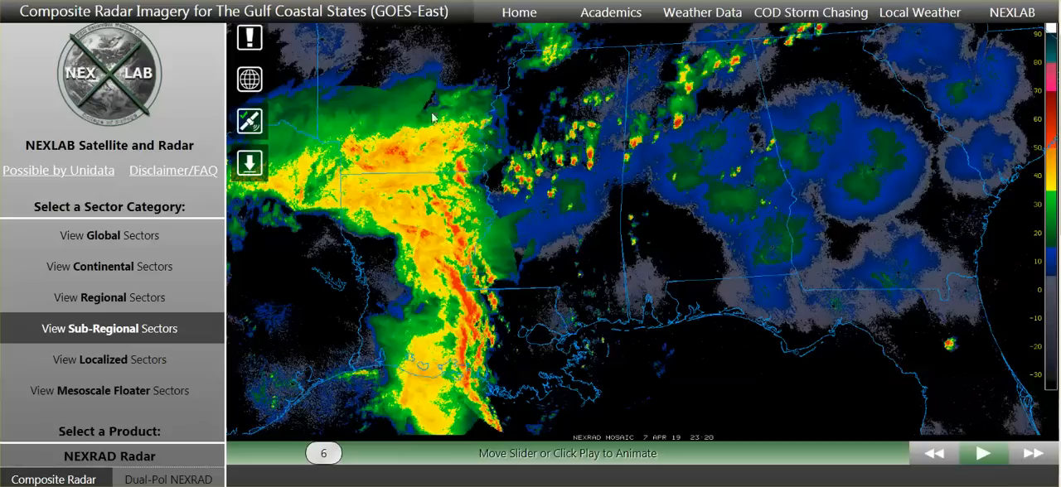
pyautogui.moveTo(508, 223)
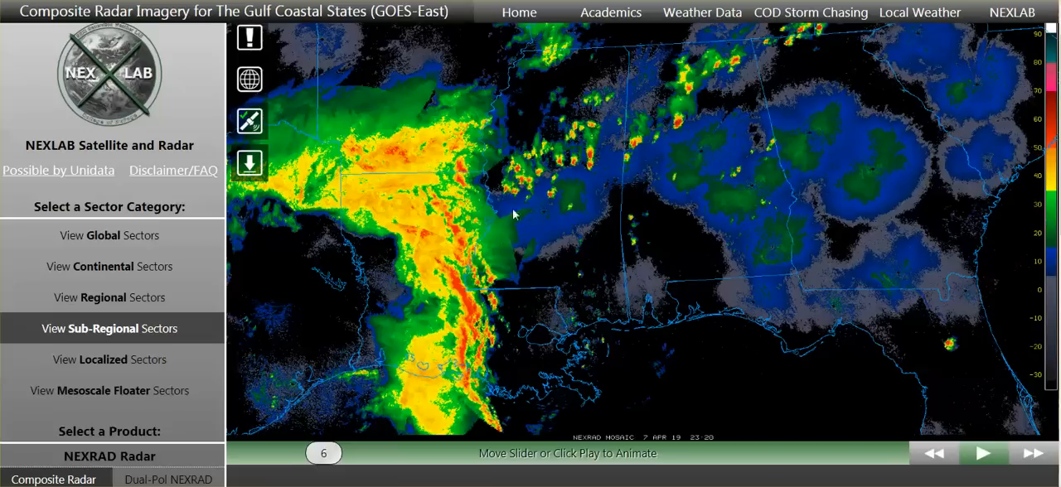
pyautogui.moveTo(496, 438)
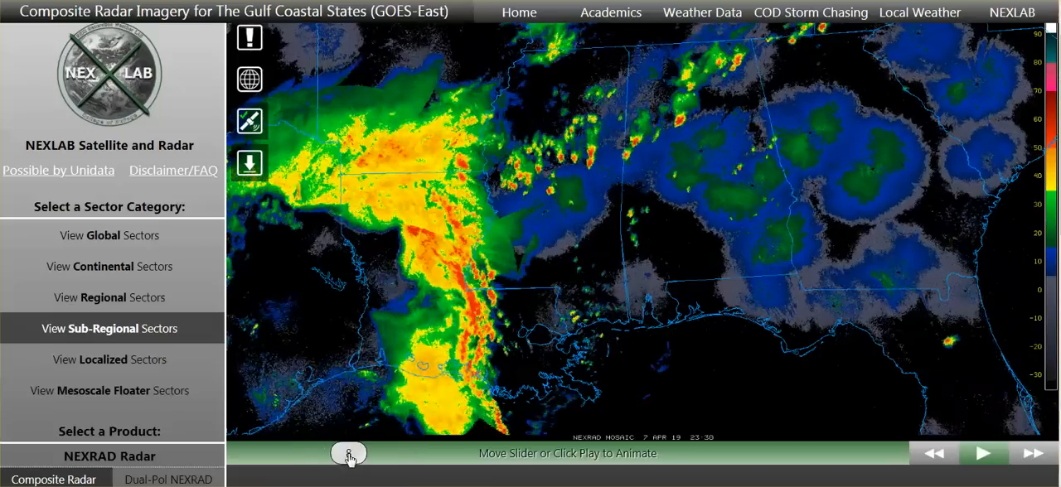
pyautogui.moveTo(349, 454); pyautogui.dragTo(406, 454)
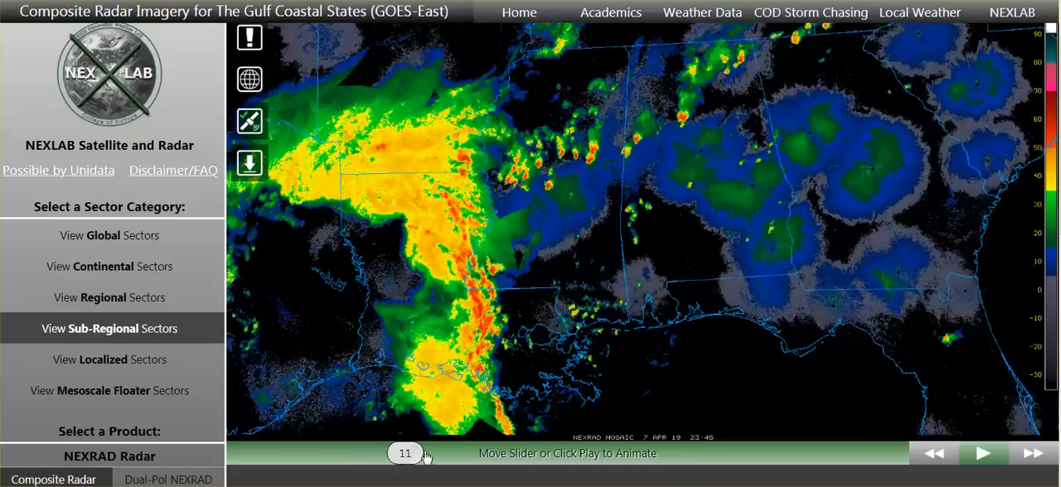
pyautogui.moveTo(406, 454); pyautogui.dragTo(454, 455)
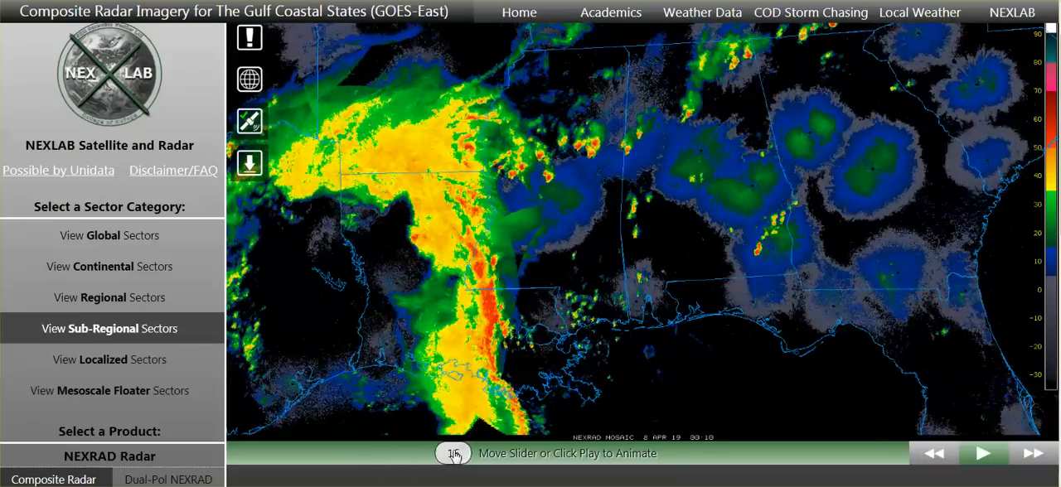
# Advance the loop a little further, then show continental US composite radar and the sub-regional chooser.
pyautogui.moveTo(454, 454); pyautogui.dragTo(524, 455)
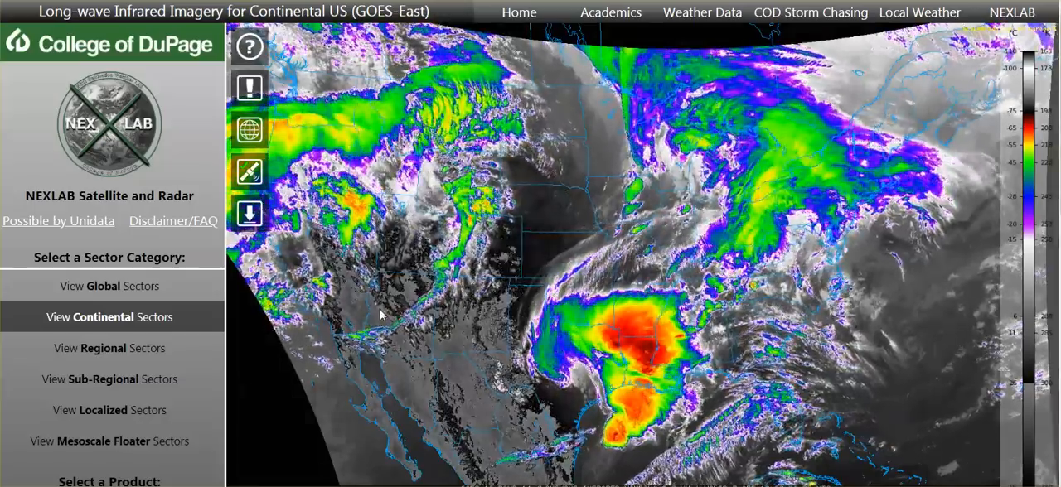
pyautogui.scroll(-3)
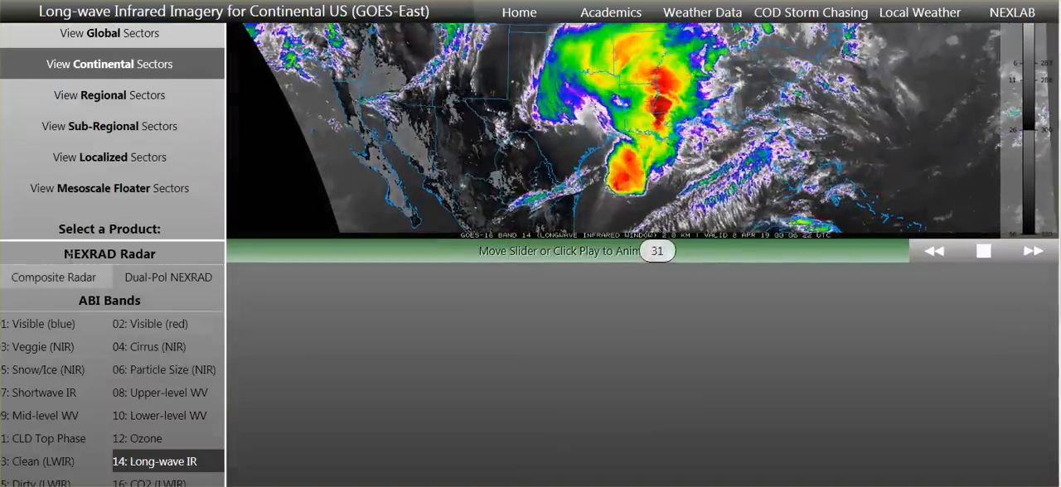
pyautogui.click(54, 277)
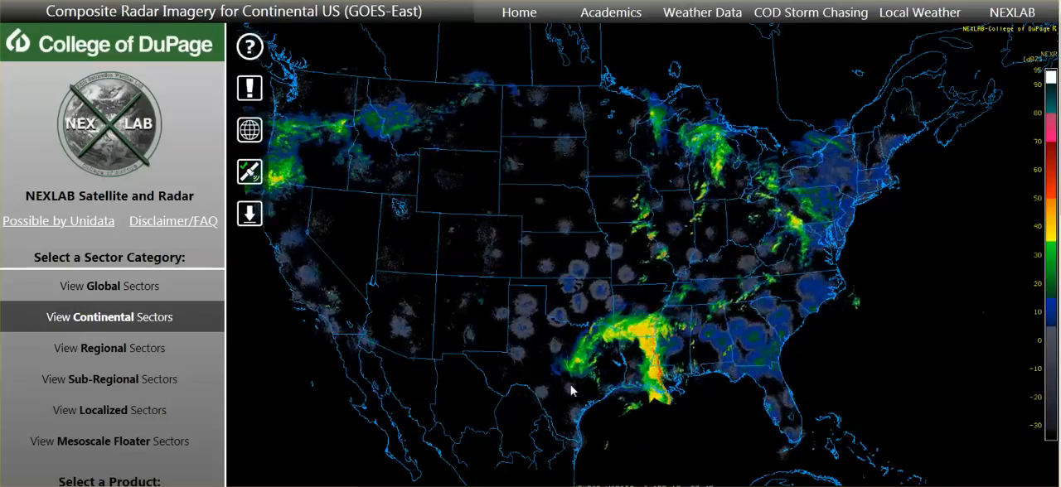
pyautogui.click(110, 379)
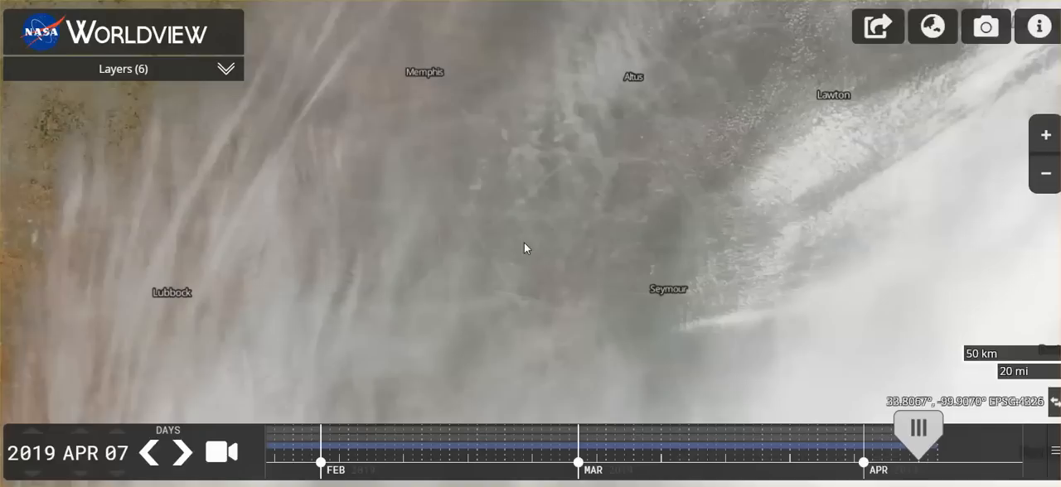
pyautogui.moveTo(255, 298)
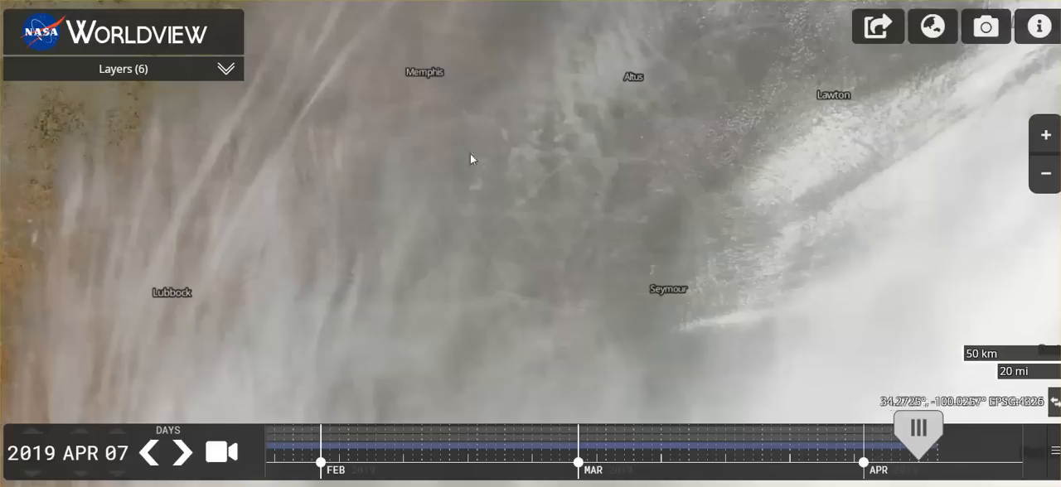
pyautogui.moveTo(524, 339)
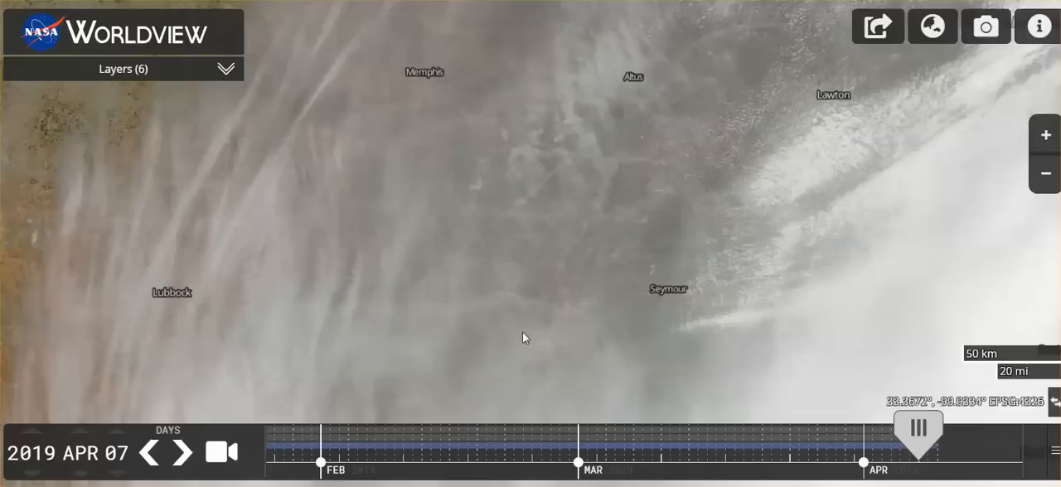
pyautogui.moveTo(477, 225)
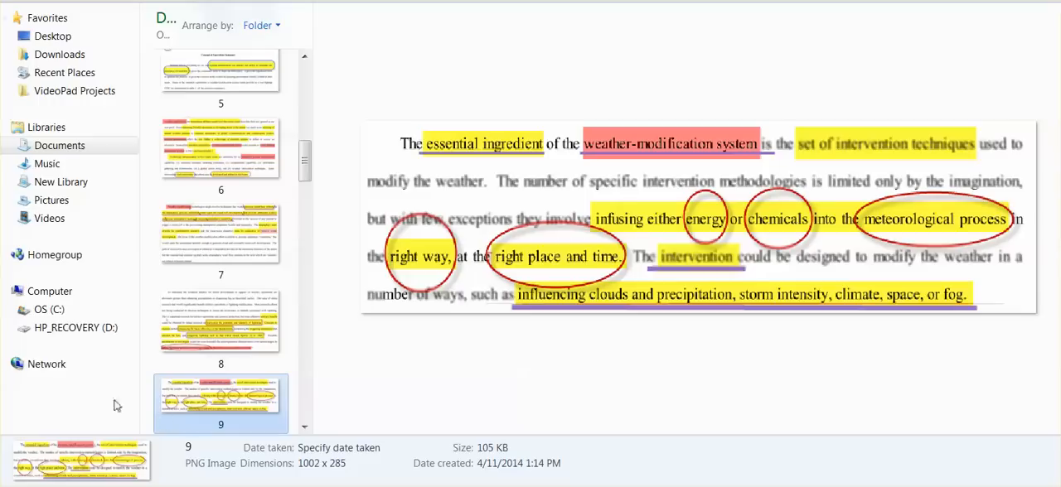
pyautogui.moveTo(789, 230)
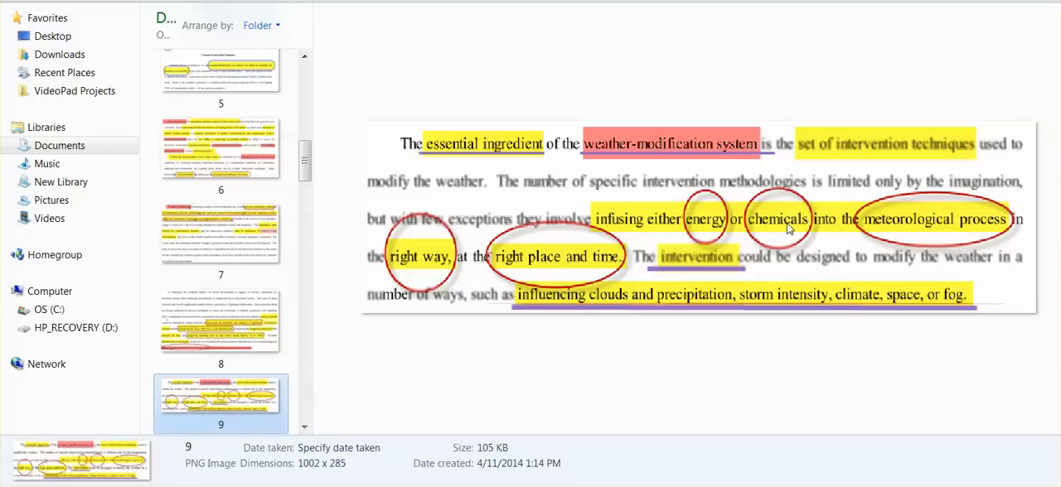
pyautogui.moveTo(781, 232)
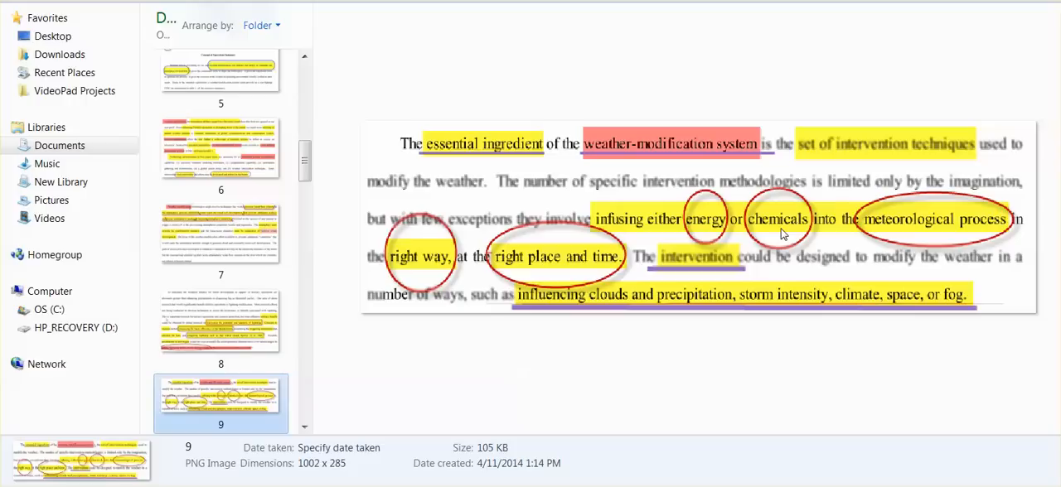
pyautogui.moveTo(918, 238)
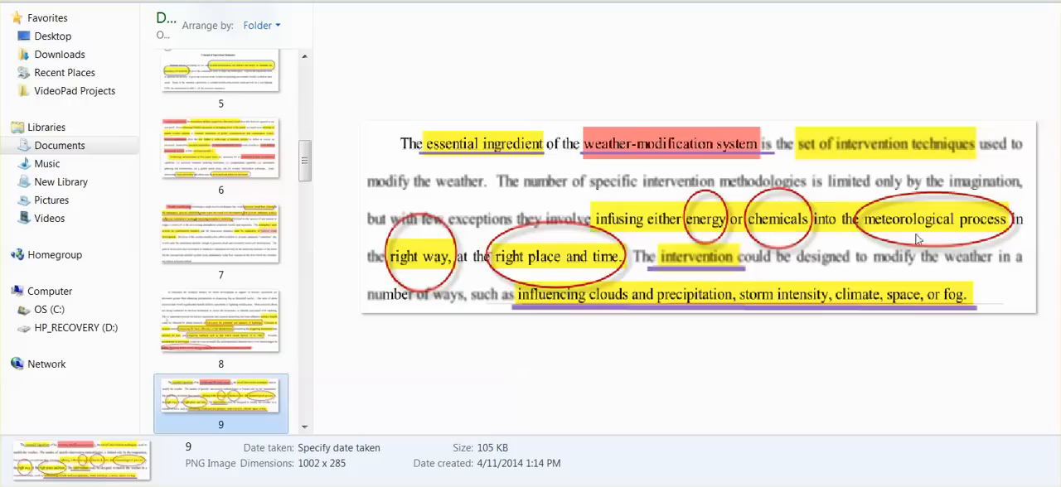
pyautogui.moveTo(985, 232)
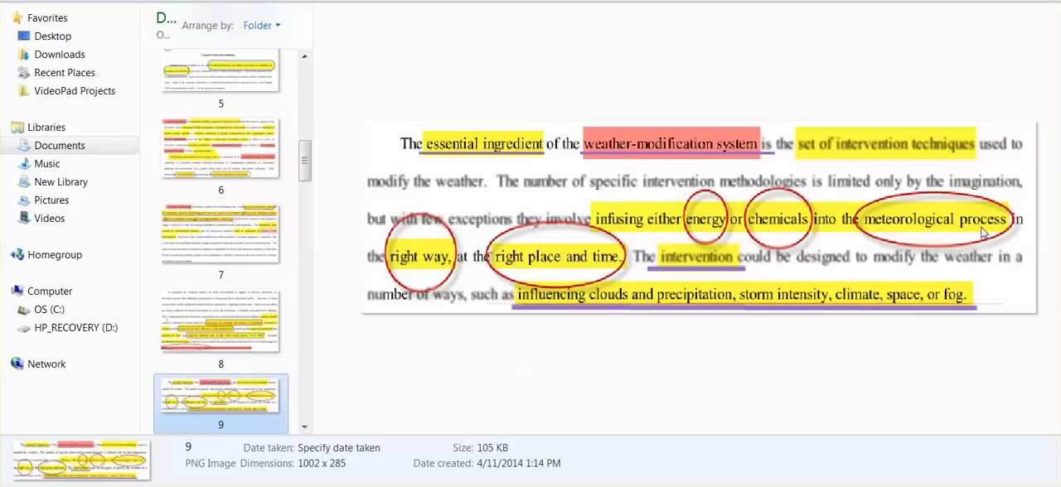
pyautogui.moveTo(564, 272)
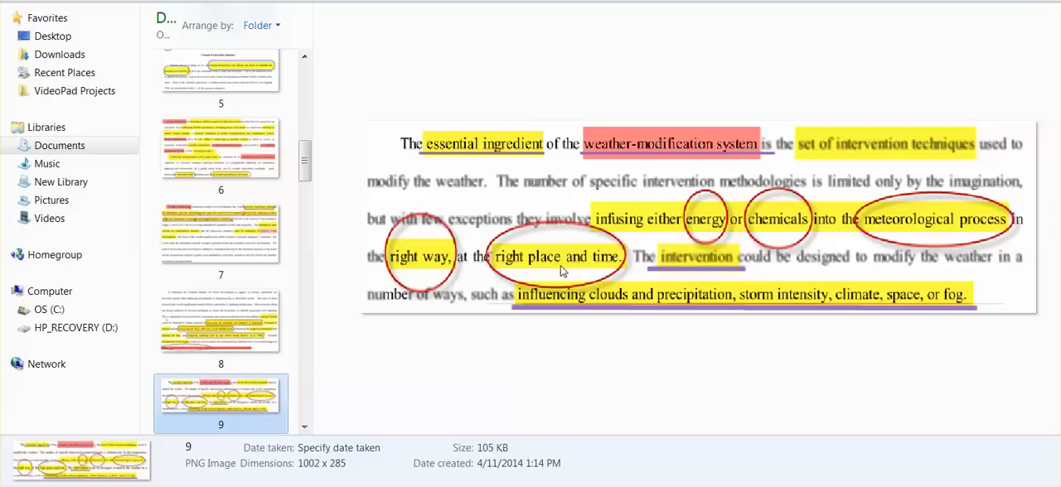
pyautogui.moveTo(605, 280)
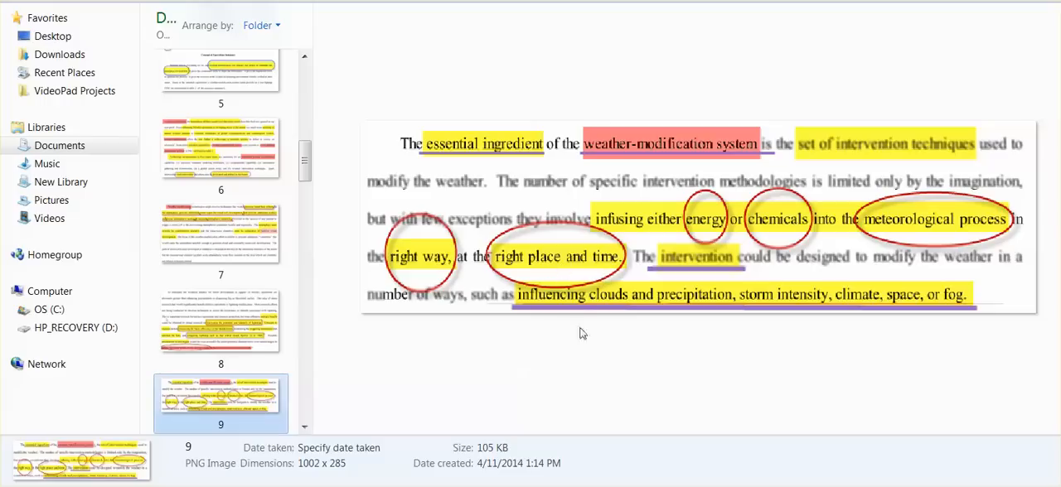
pyautogui.moveTo(587, 321)
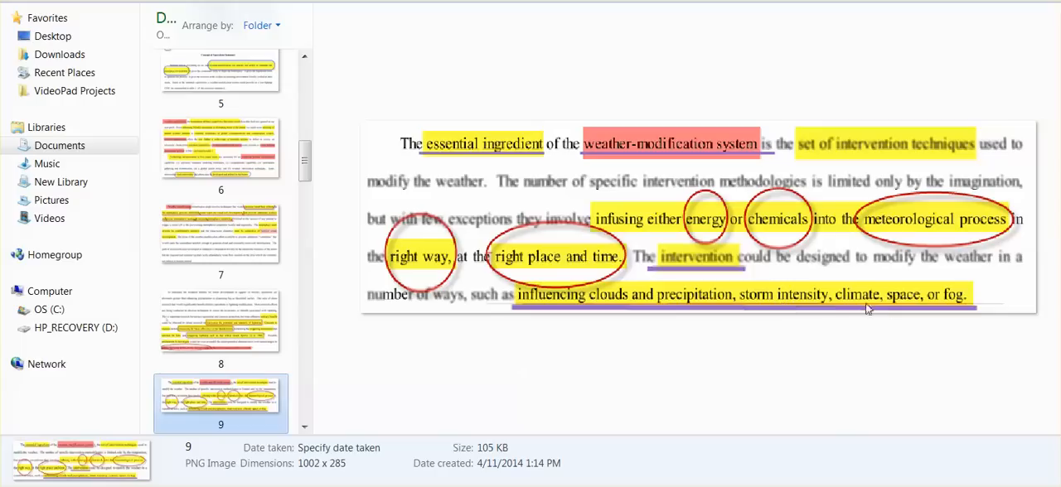
pyautogui.moveTo(315, 428)
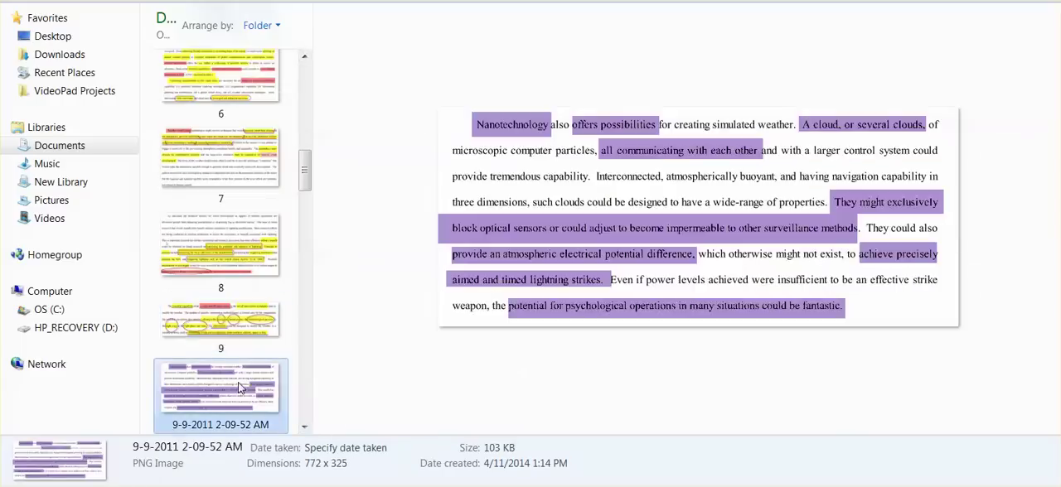
pyautogui.moveTo(371, 330)
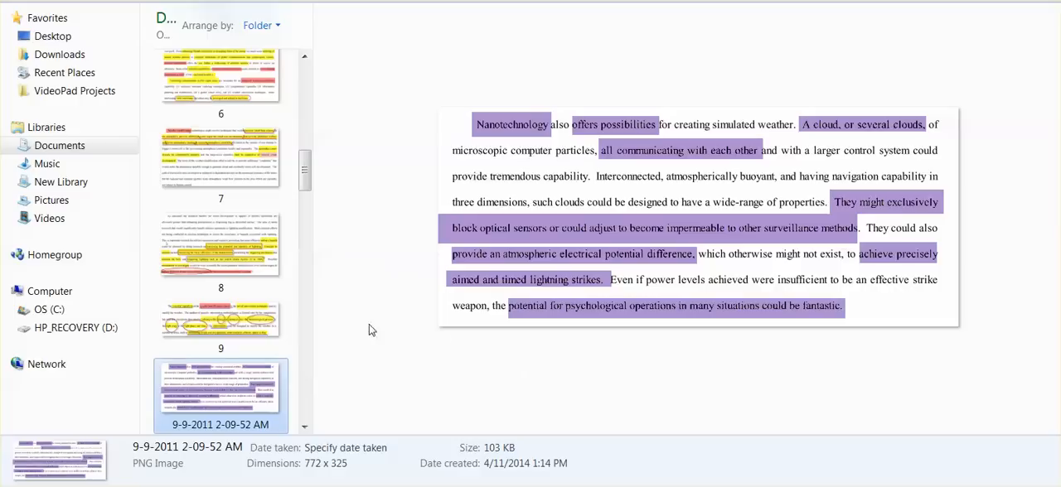
pyautogui.moveTo(453, 340)
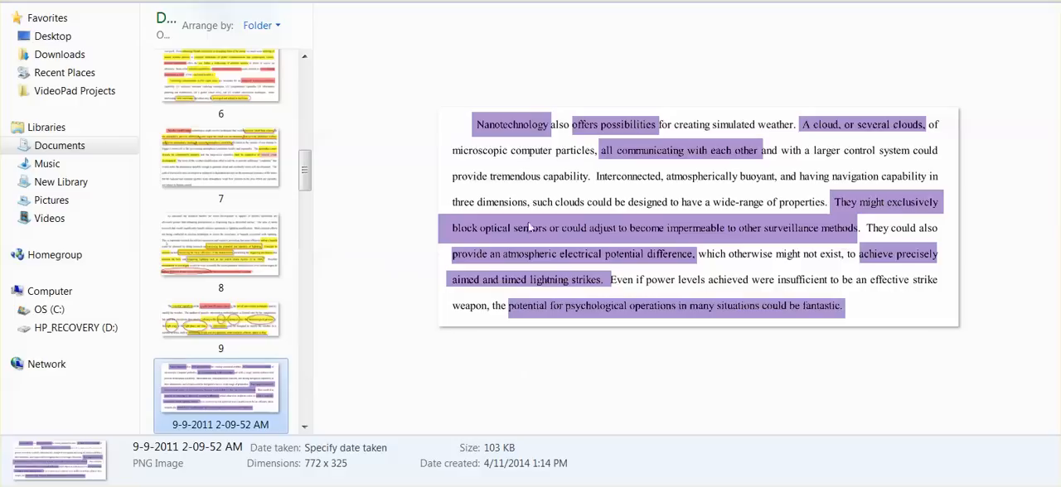
pyautogui.moveTo(723, 255)
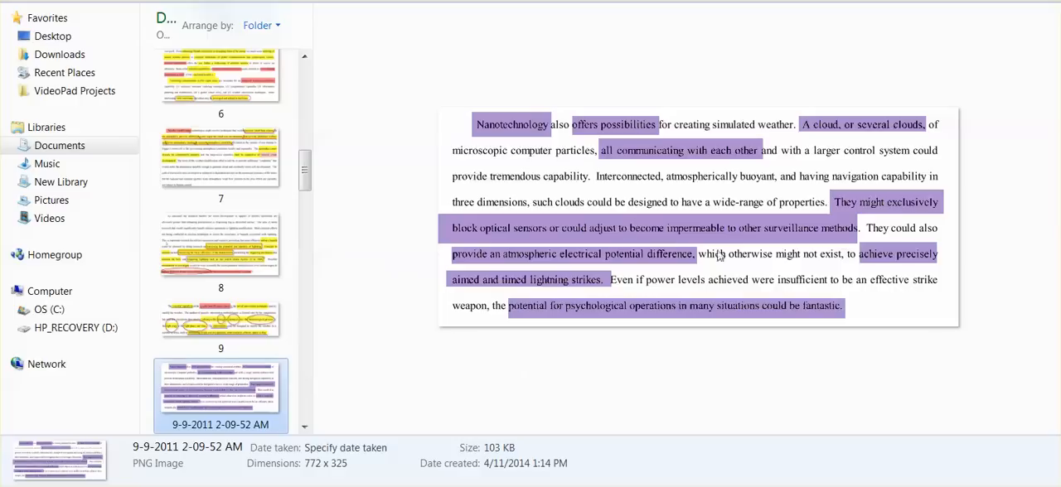
pyautogui.moveTo(560, 279)
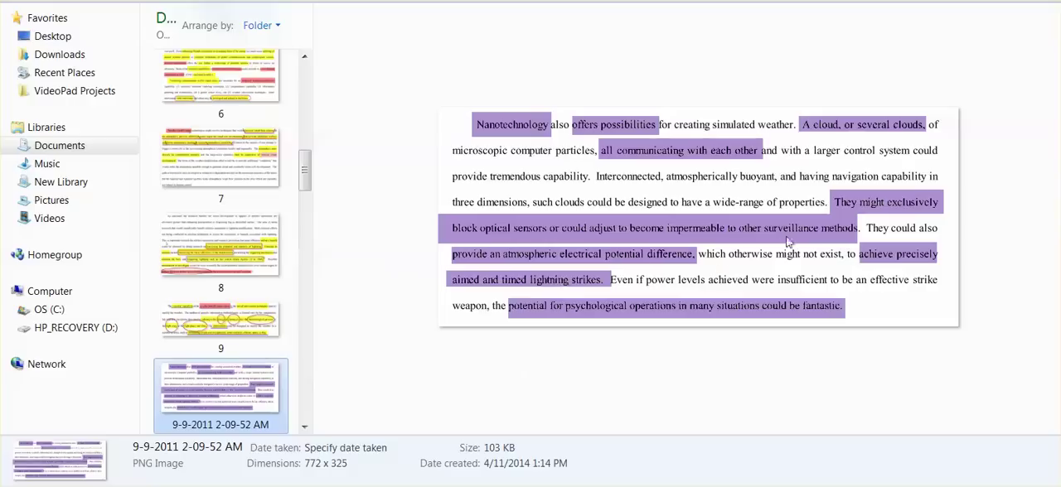
pyautogui.moveTo(685, 273)
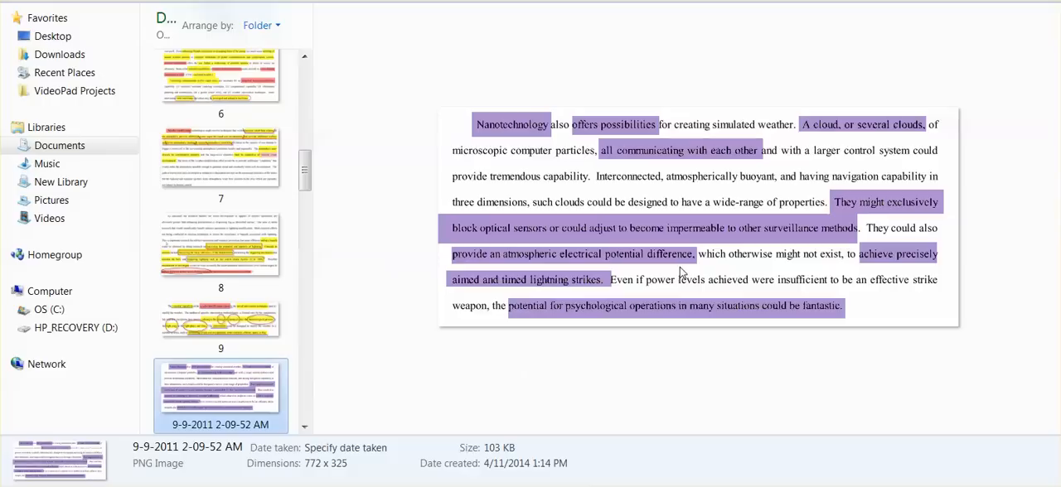
pyautogui.moveTo(713, 272)
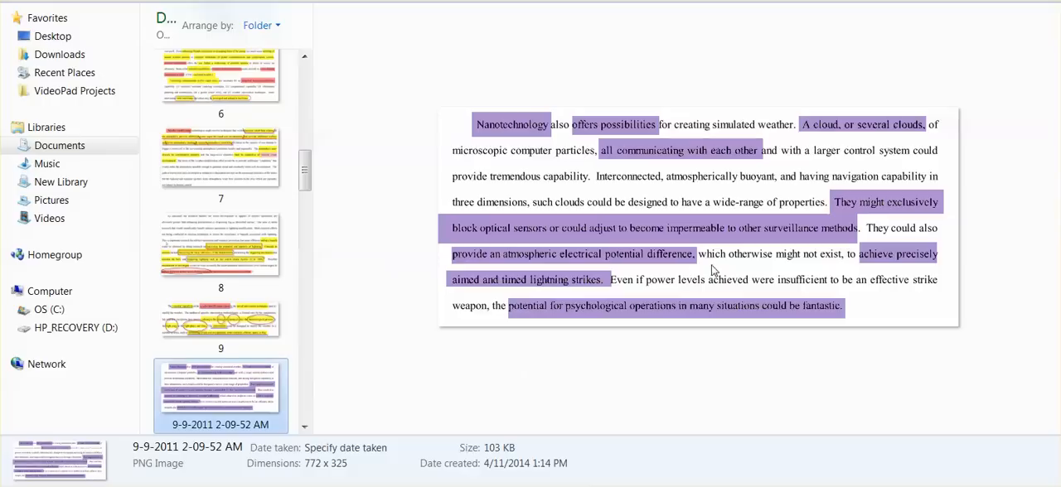
pyautogui.moveTo(572, 294)
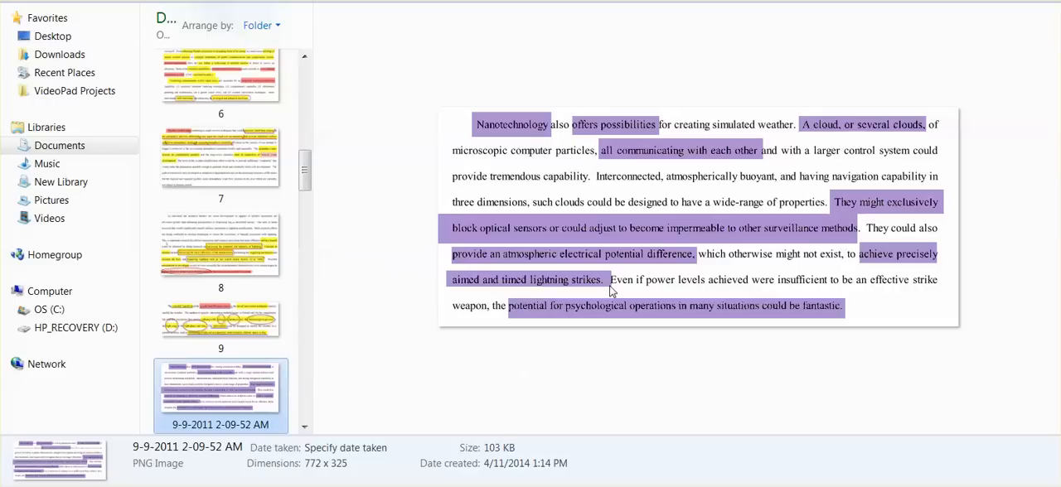
pyautogui.moveTo(598, 348)
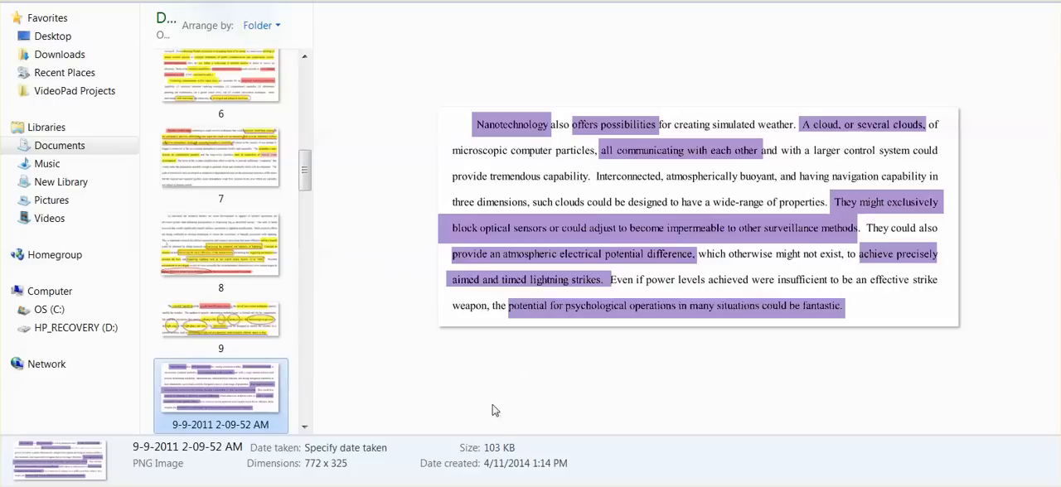
pyautogui.moveTo(456, 358)
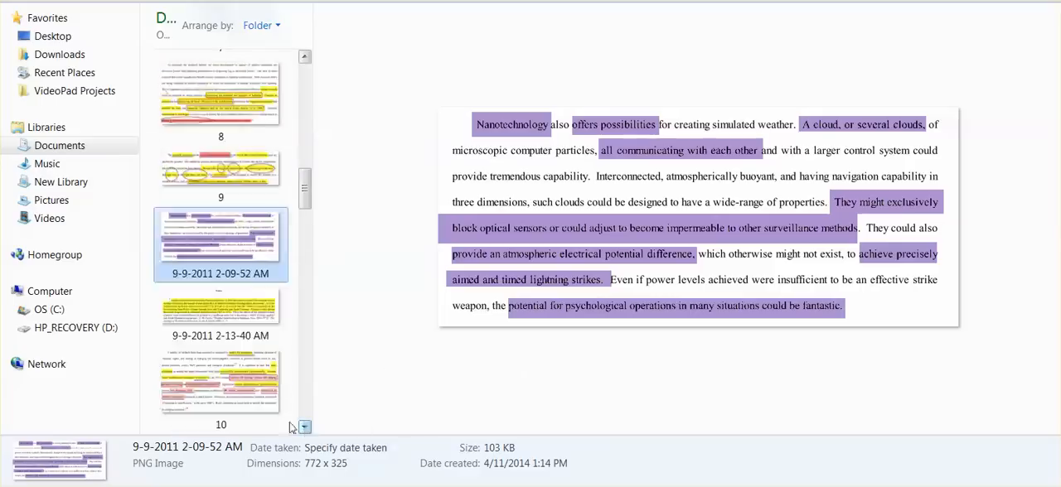
# Preview image 10, the highlighted passage on modifying the ionosphere with HF heating.
pyautogui.click(219, 309)
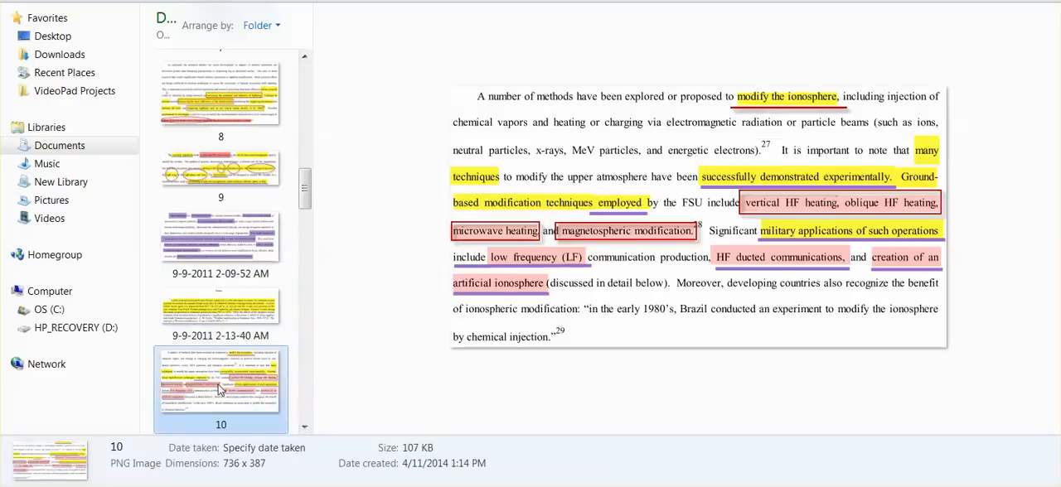
pyautogui.moveTo(461, 382)
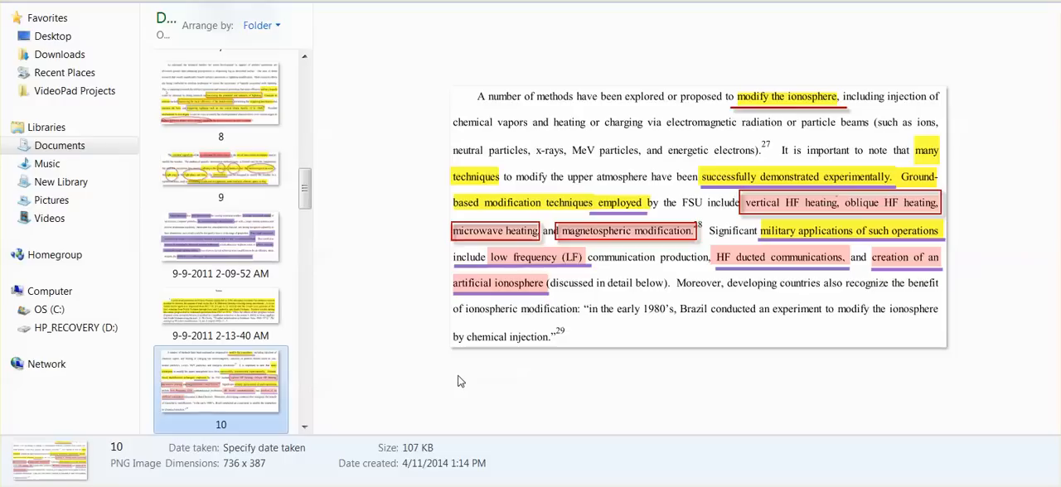
pyautogui.moveTo(123, 461)
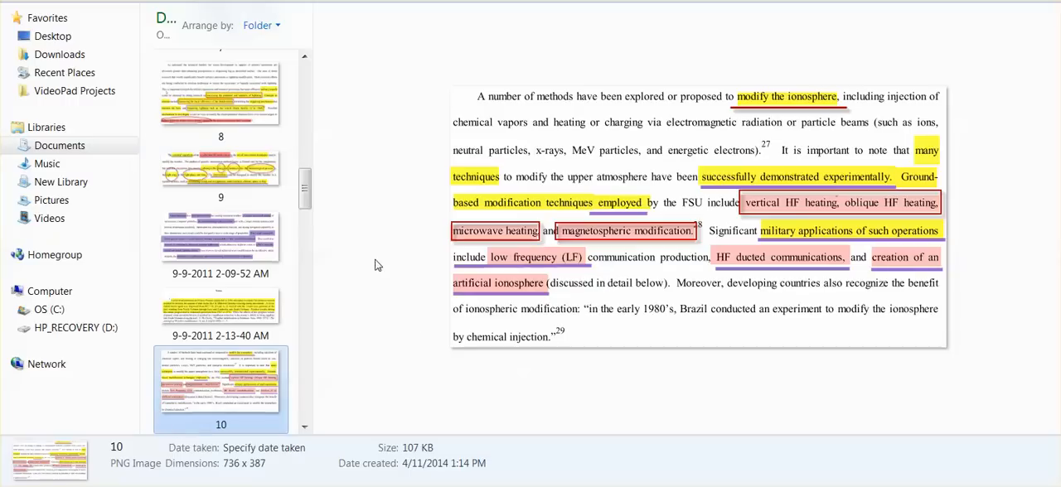
pyautogui.moveTo(361, 275)
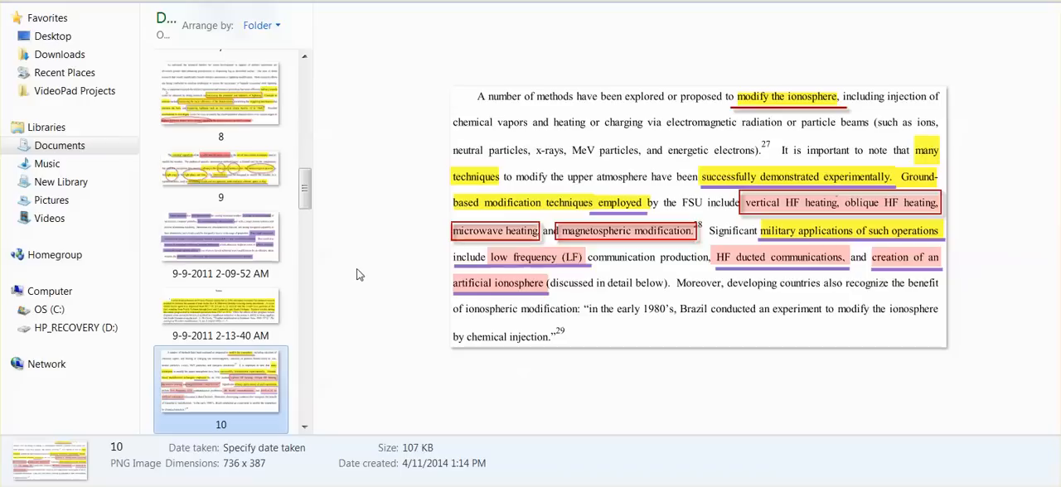
pyautogui.moveTo(373, 252)
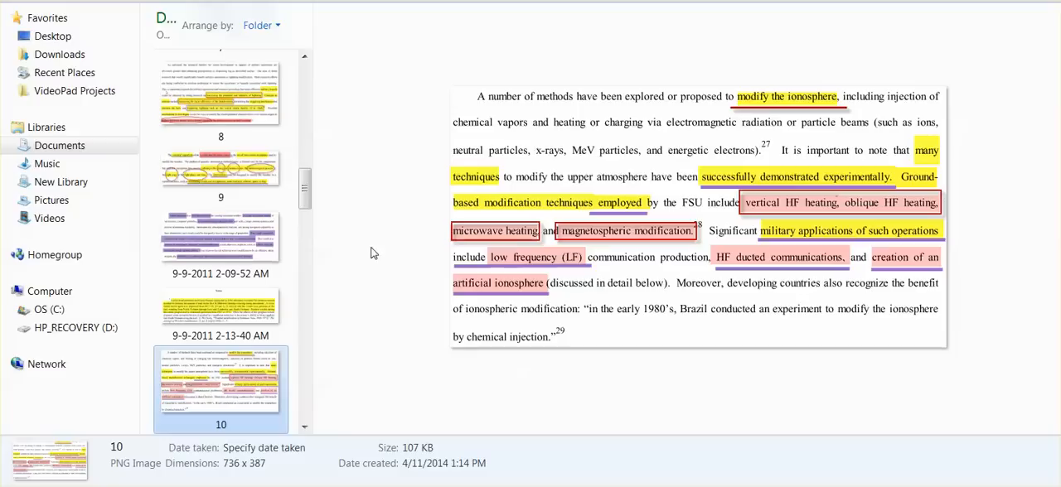
pyautogui.moveTo(378, 269)
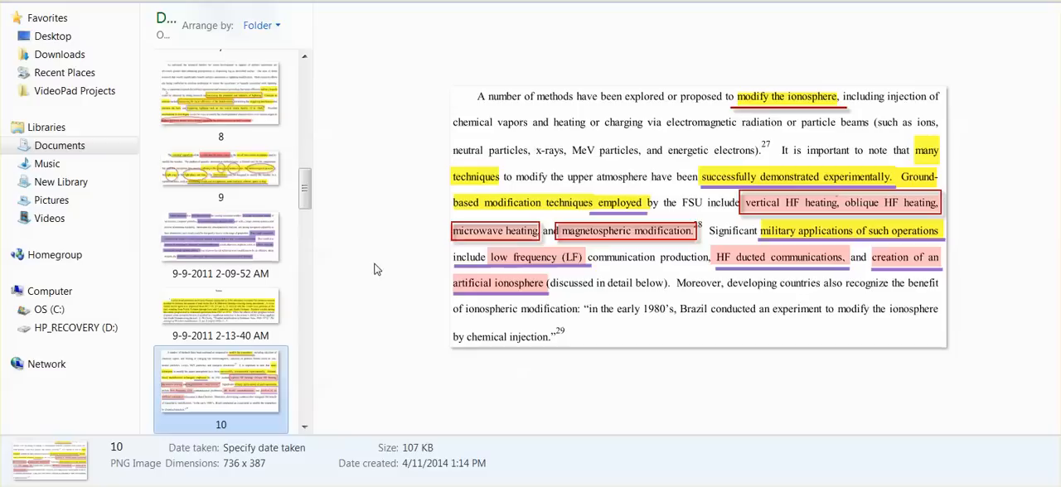
pyautogui.moveTo(379, 275)
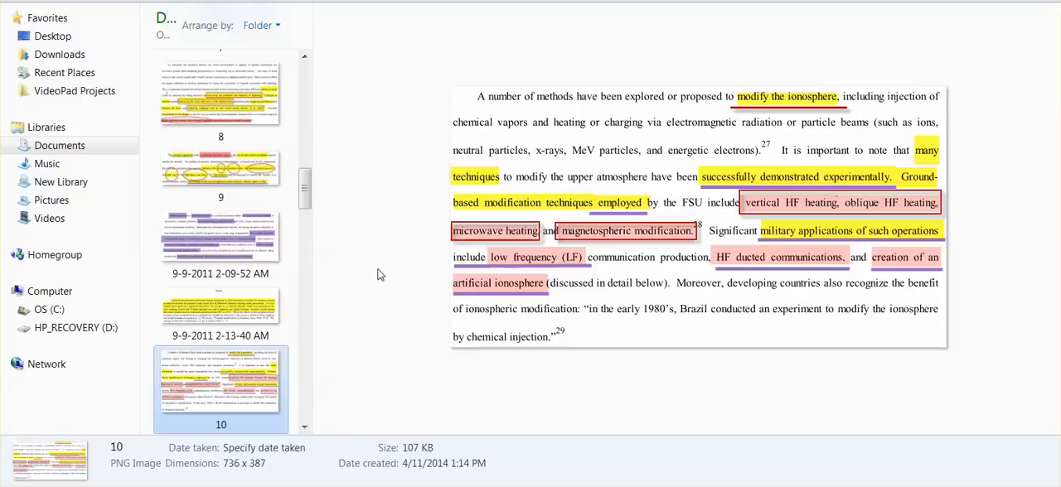
pyautogui.moveTo(373, 275)
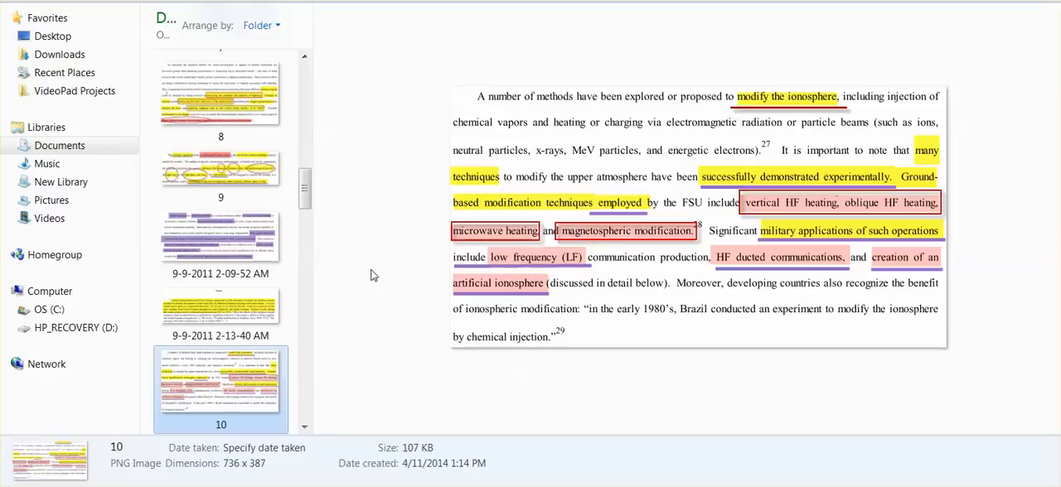
pyautogui.moveTo(577, 263)
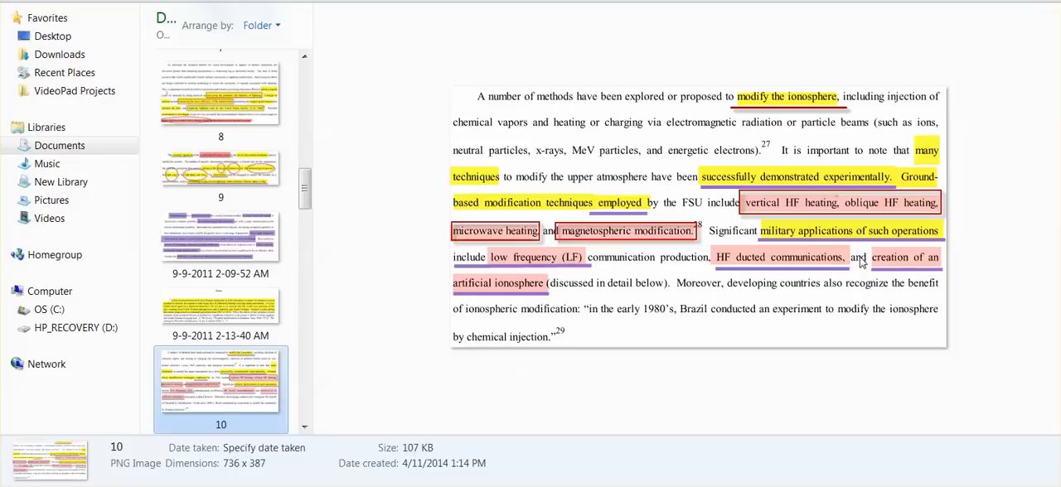
pyautogui.moveTo(902, 276)
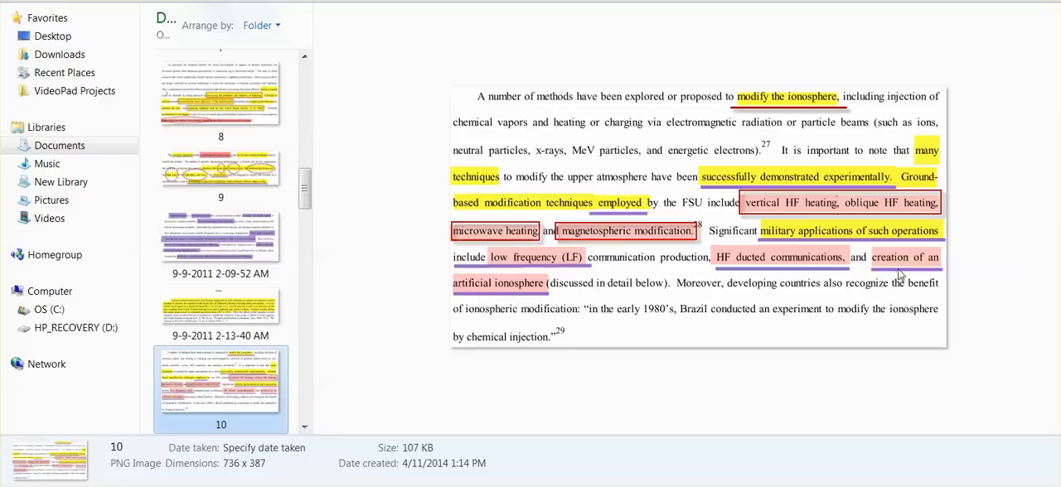
pyautogui.moveTo(611, 289)
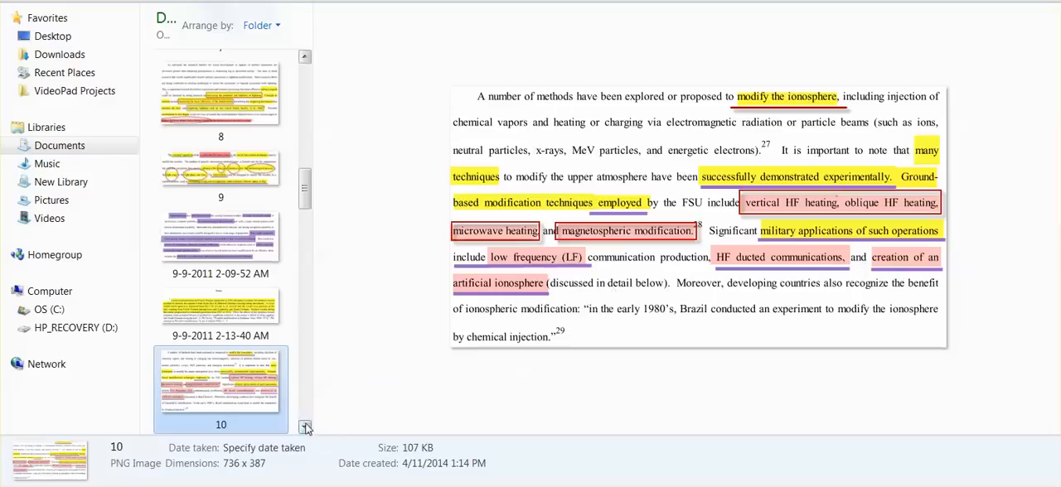
pyautogui.click(220, 382)
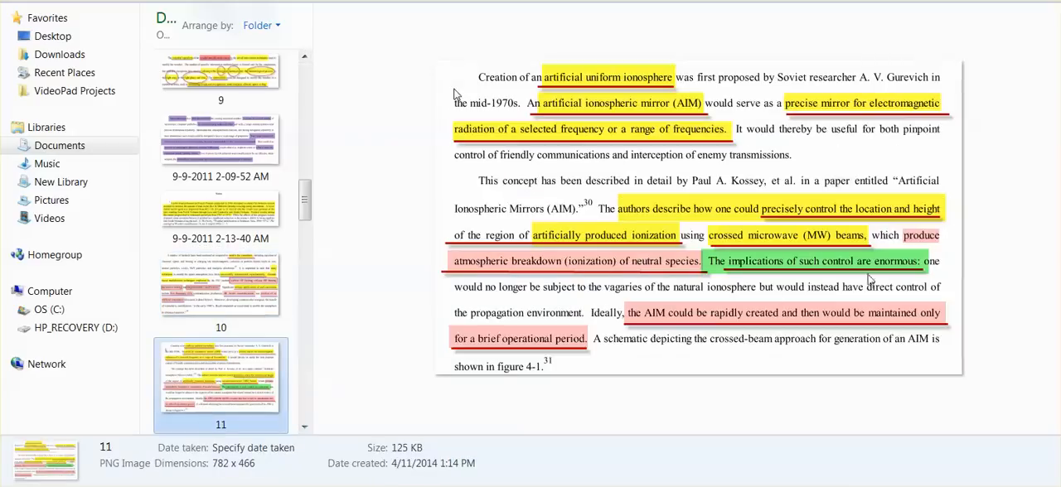
pyautogui.moveTo(851, 277)
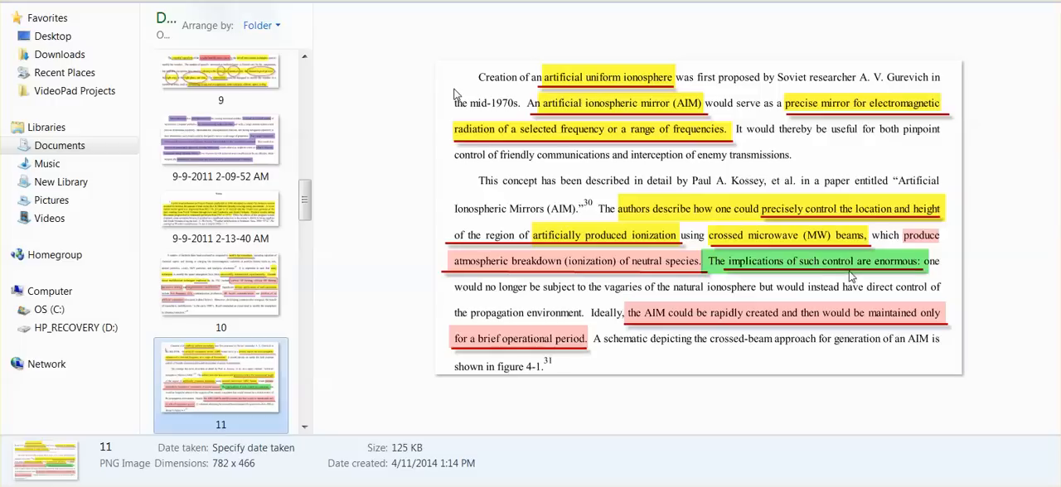
pyautogui.moveTo(819, 278)
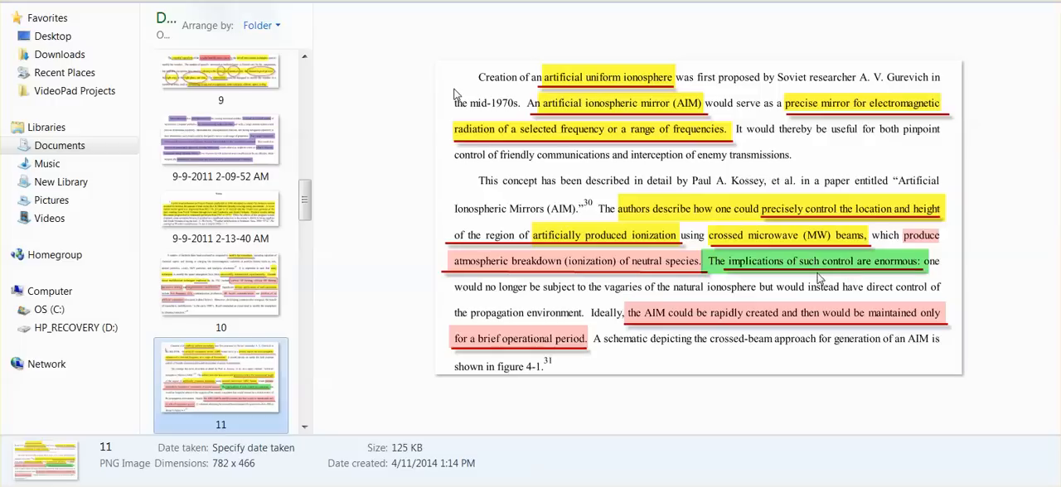
pyautogui.moveTo(647, 293)
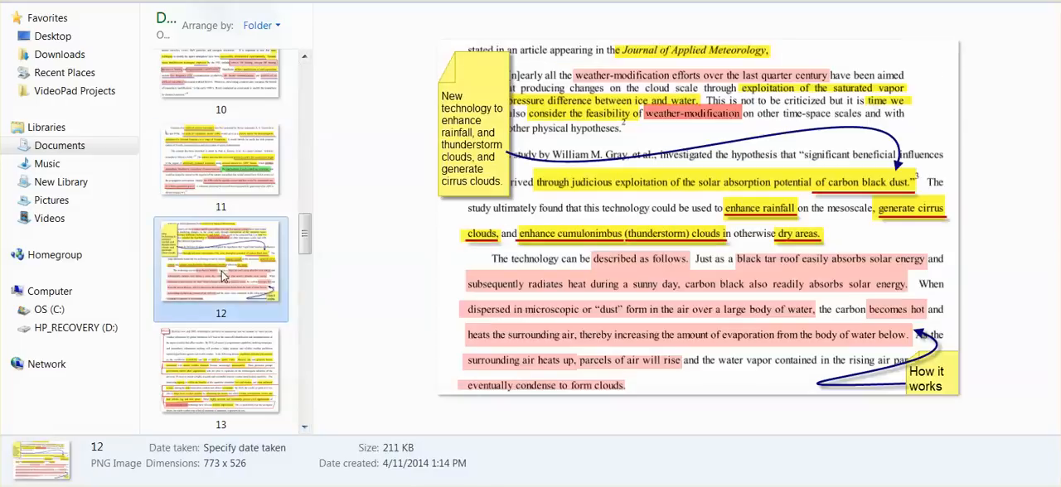
pyautogui.moveTo(378, 222)
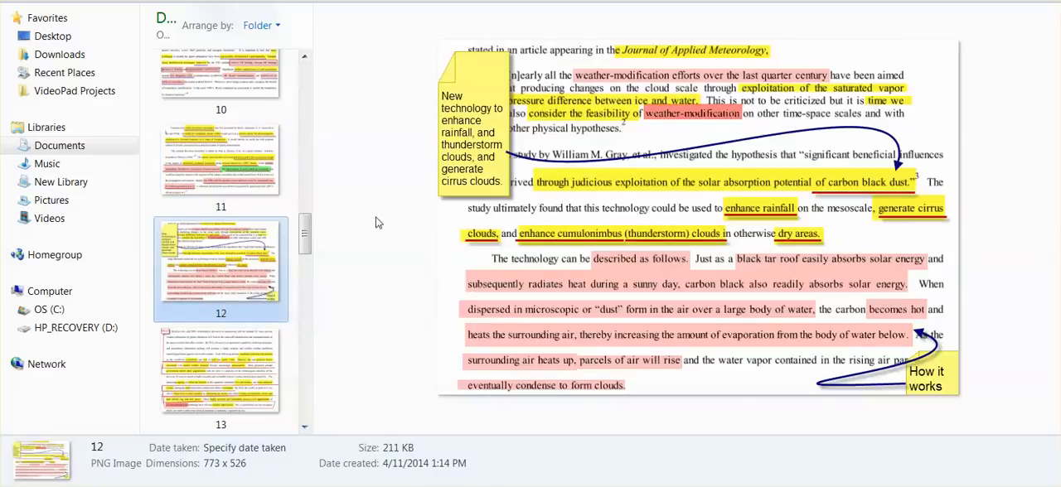
pyautogui.moveTo(365, 239)
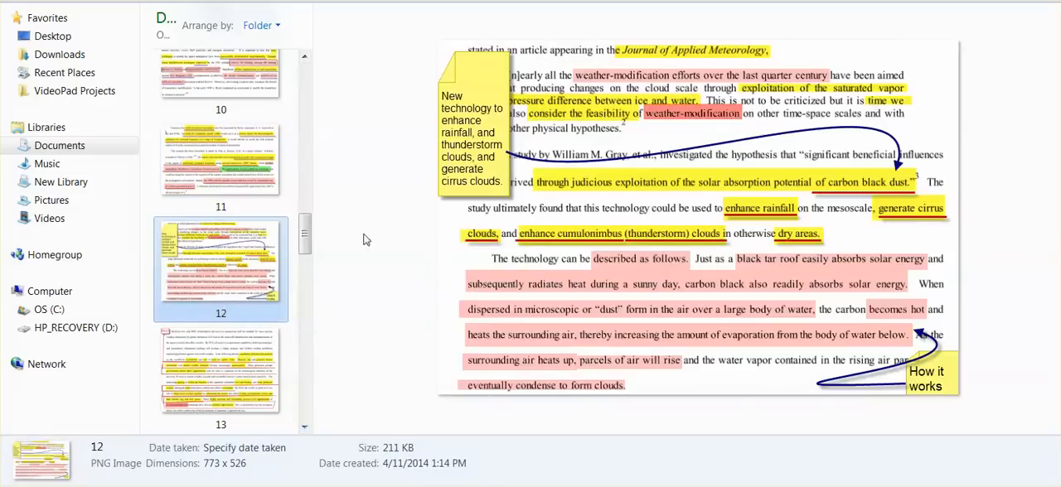
pyautogui.moveTo(365, 232)
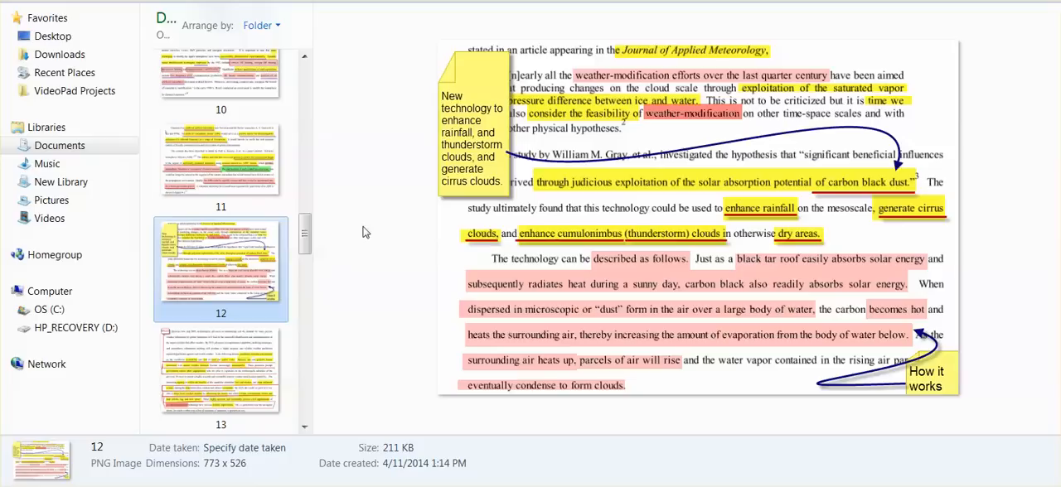
pyautogui.moveTo(882, 205)
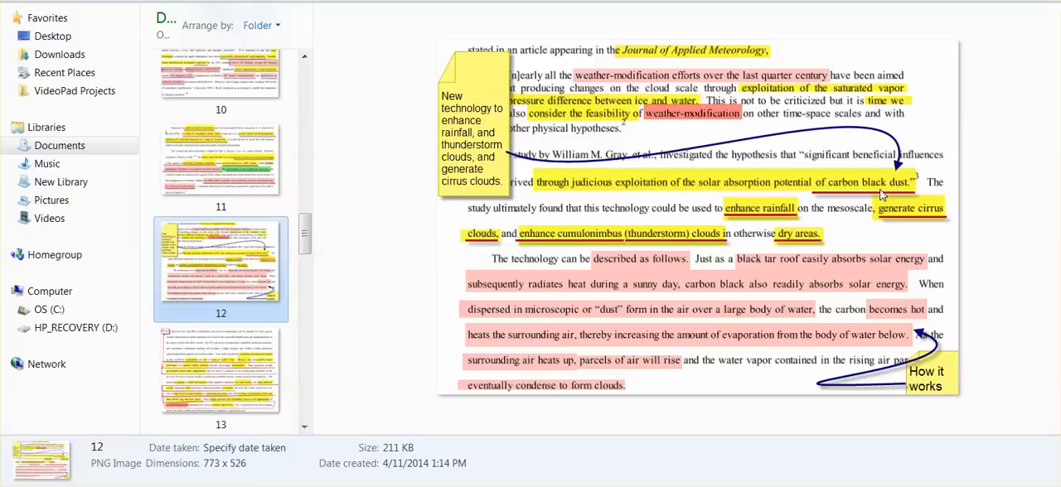
pyautogui.moveTo(786, 216)
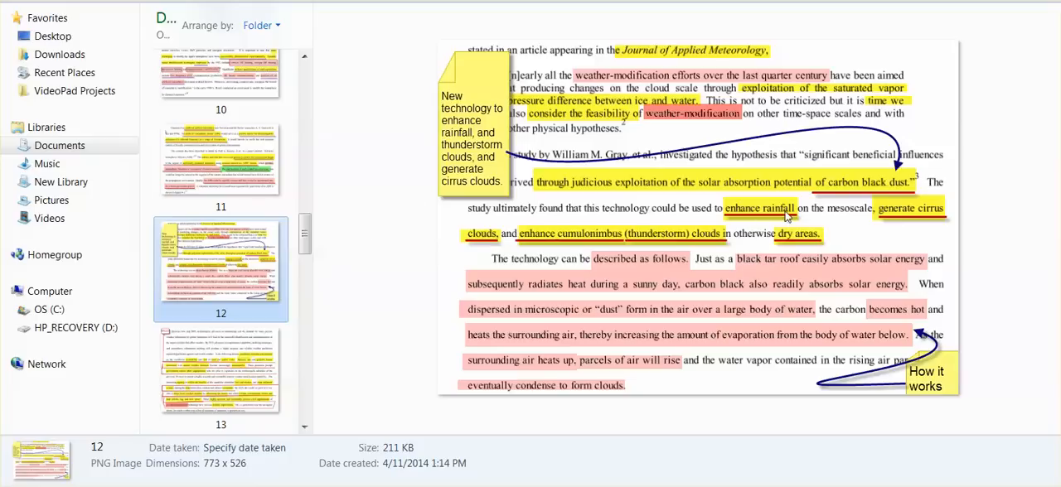
pyautogui.moveTo(852, 229)
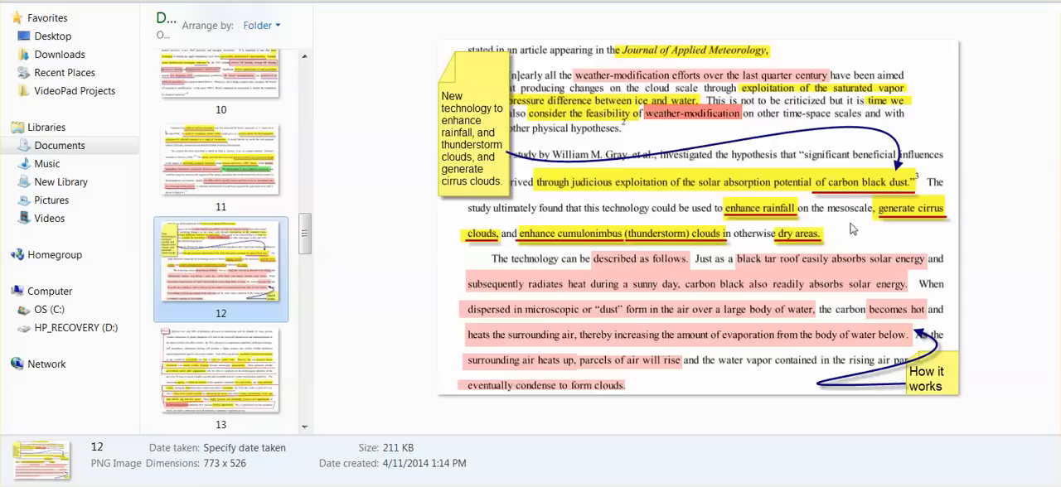
pyautogui.moveTo(603, 252)
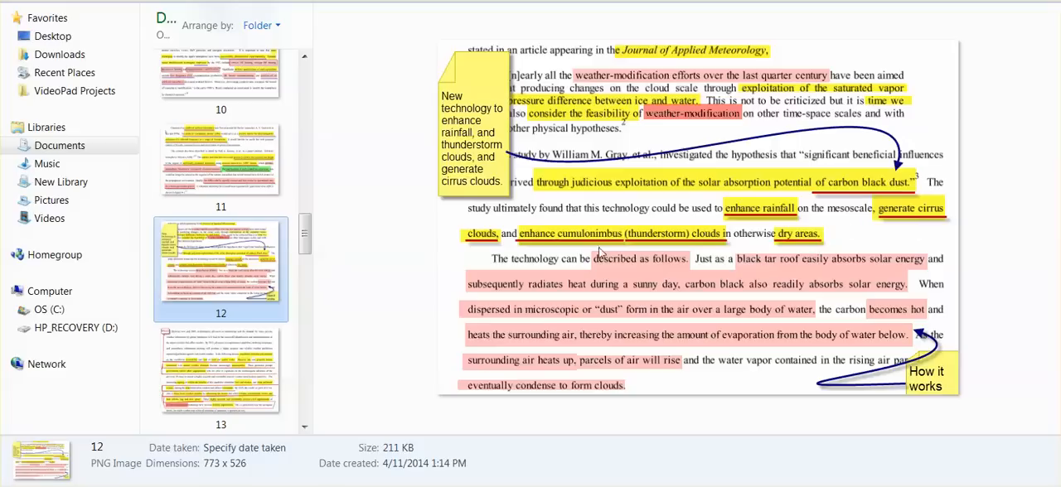
pyautogui.moveTo(660, 259)
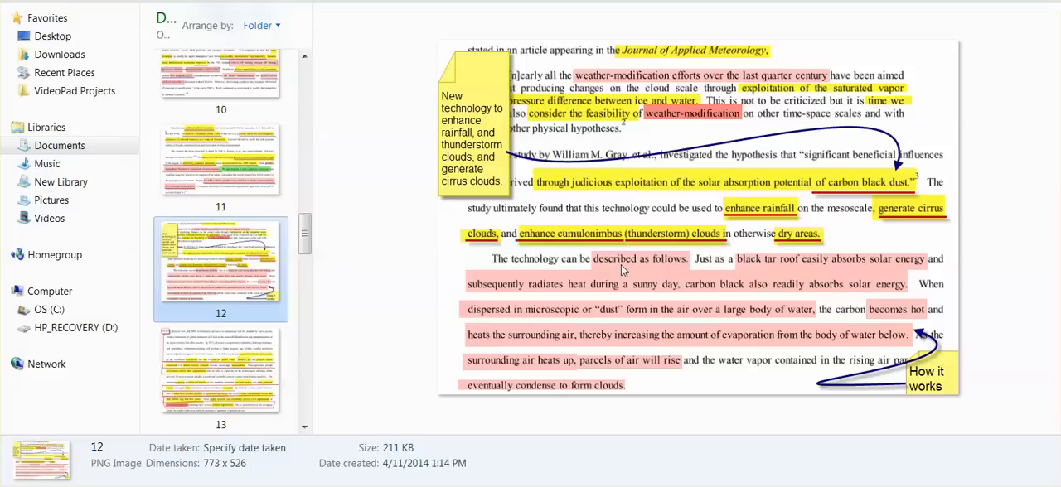
pyautogui.moveTo(703, 280)
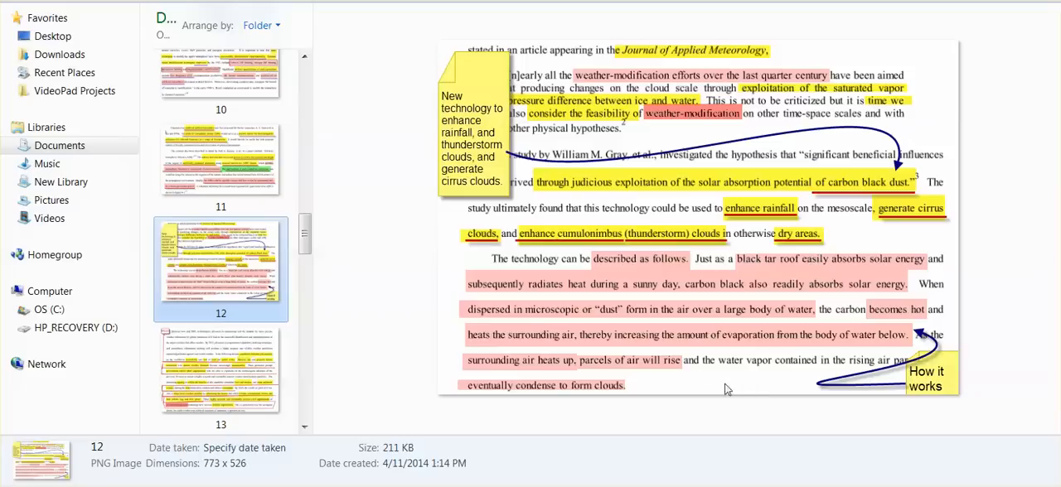
pyautogui.moveTo(698, 382)
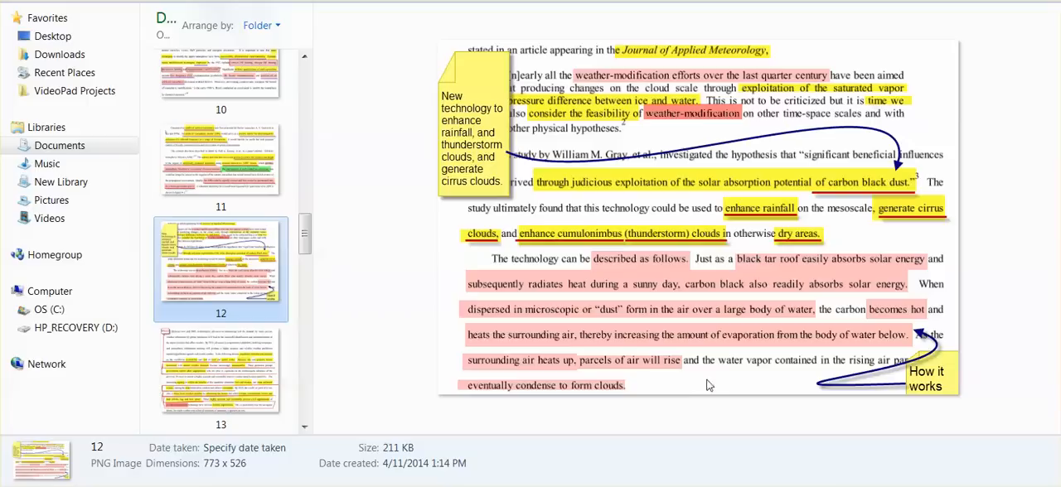
pyautogui.moveTo(713, 385)
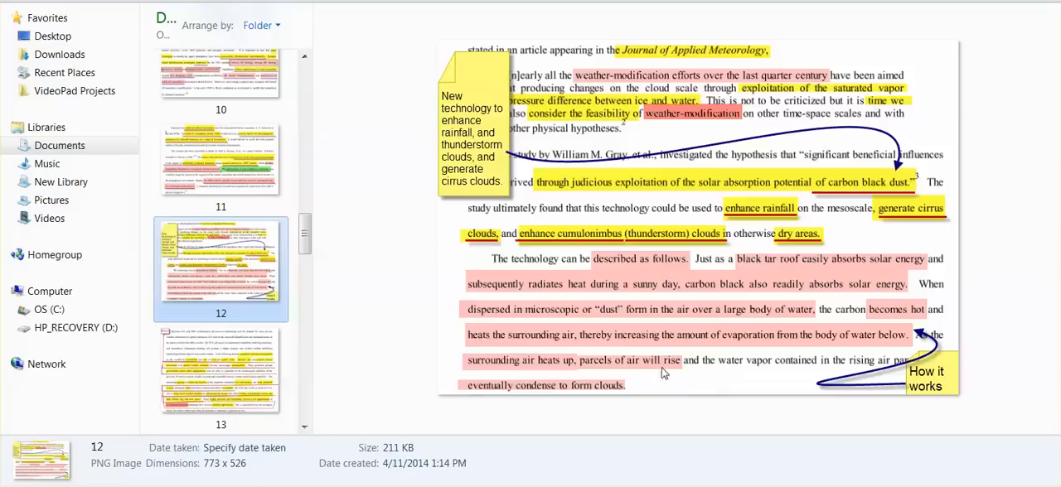
pyautogui.moveTo(689, 379)
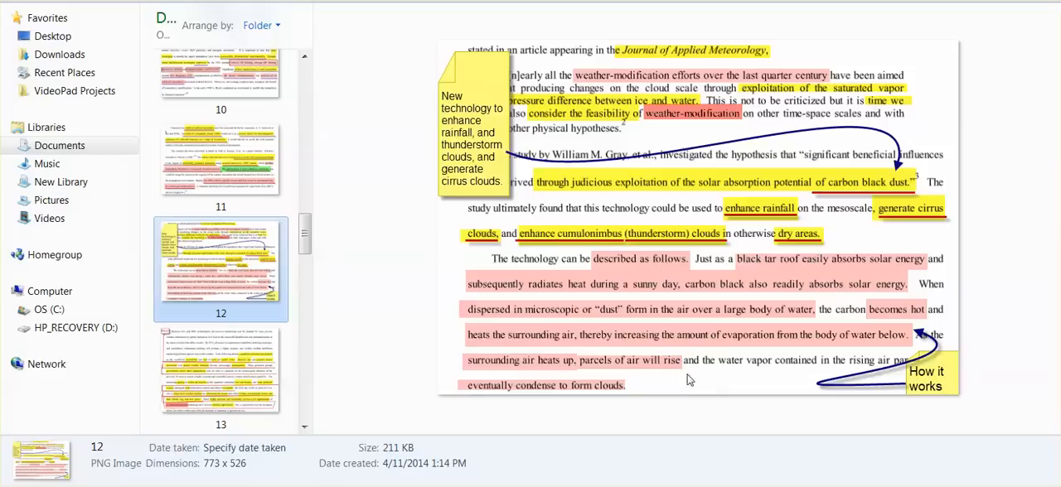
pyautogui.moveTo(696, 378)
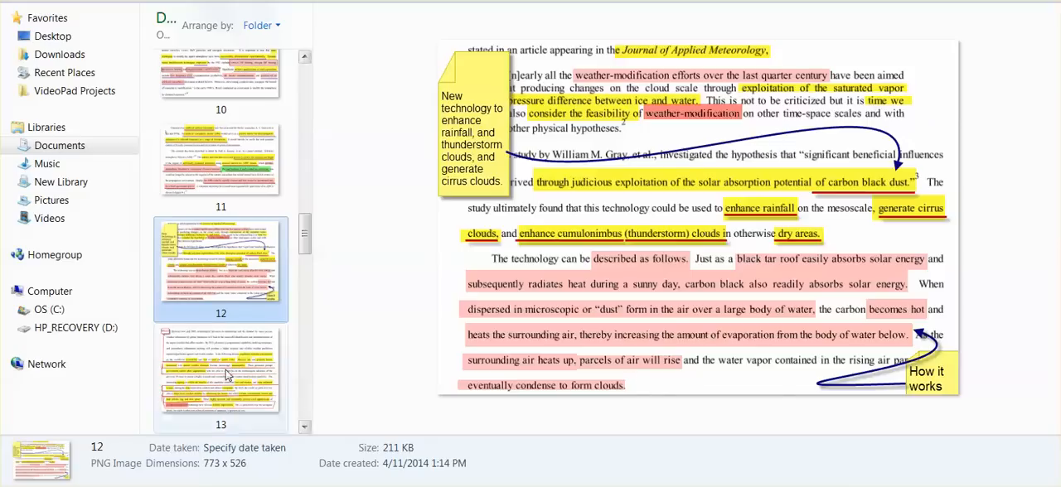
# Preview image 13 with the BINGO annotation, then move down the file list toward image 15.
pyautogui.click(219, 378)
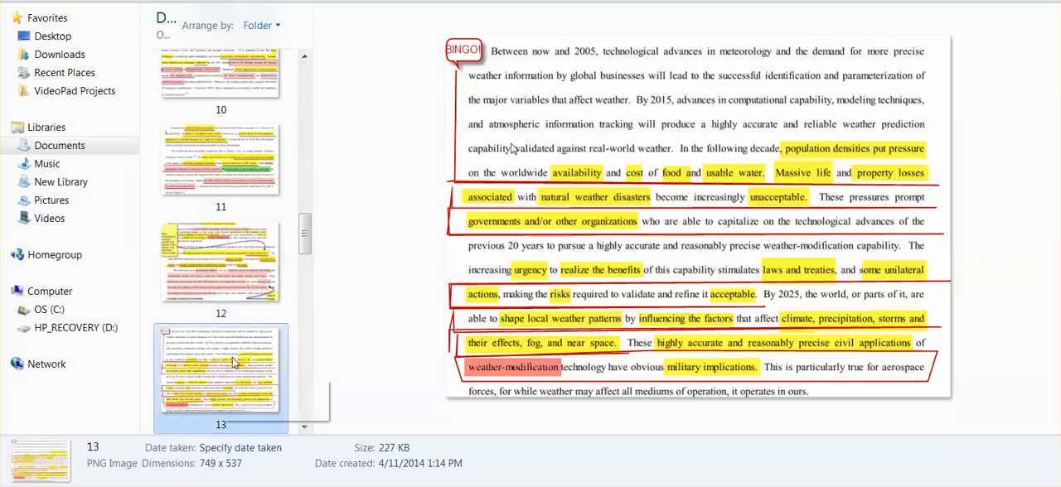
pyautogui.moveTo(395, 250)
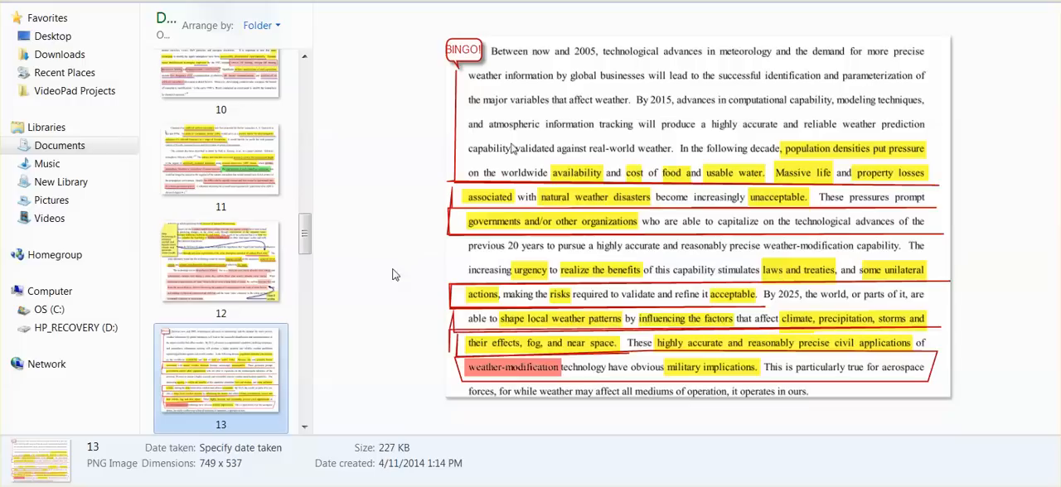
pyautogui.moveTo(365, 241)
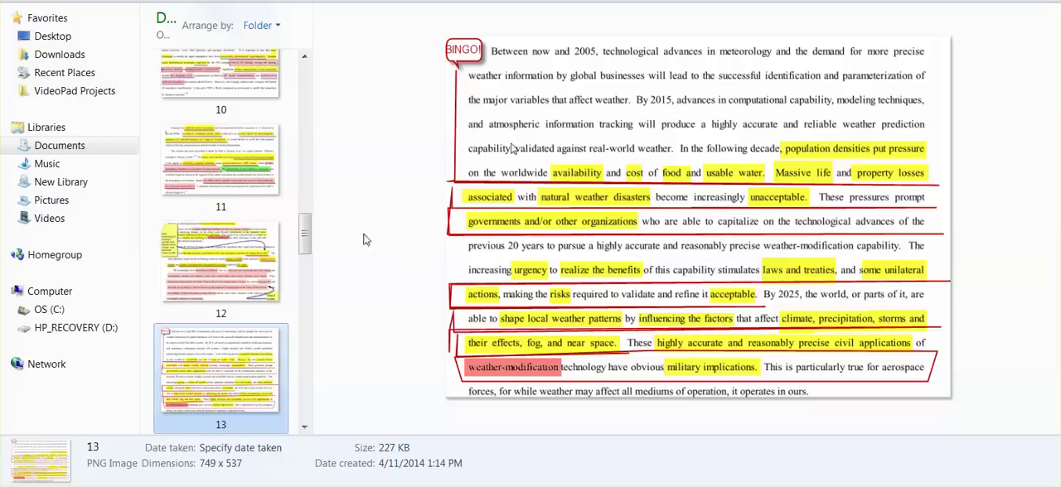
pyautogui.moveTo(1015, 199)
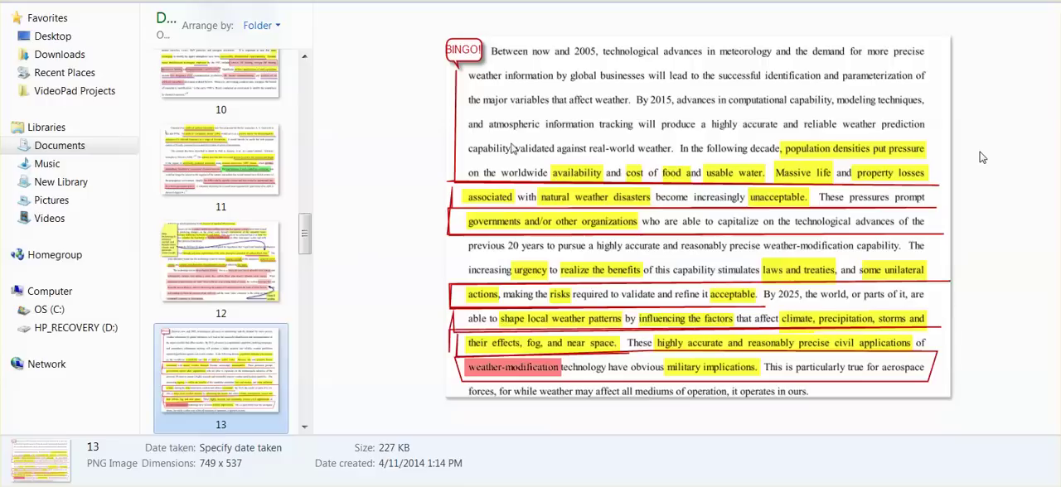
pyautogui.moveTo(1008, 145)
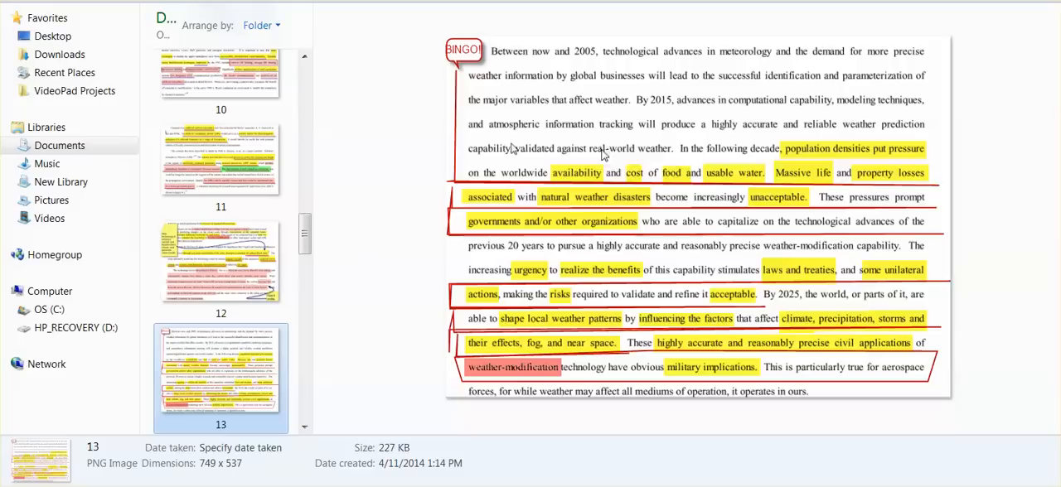
pyautogui.moveTo(892, 172)
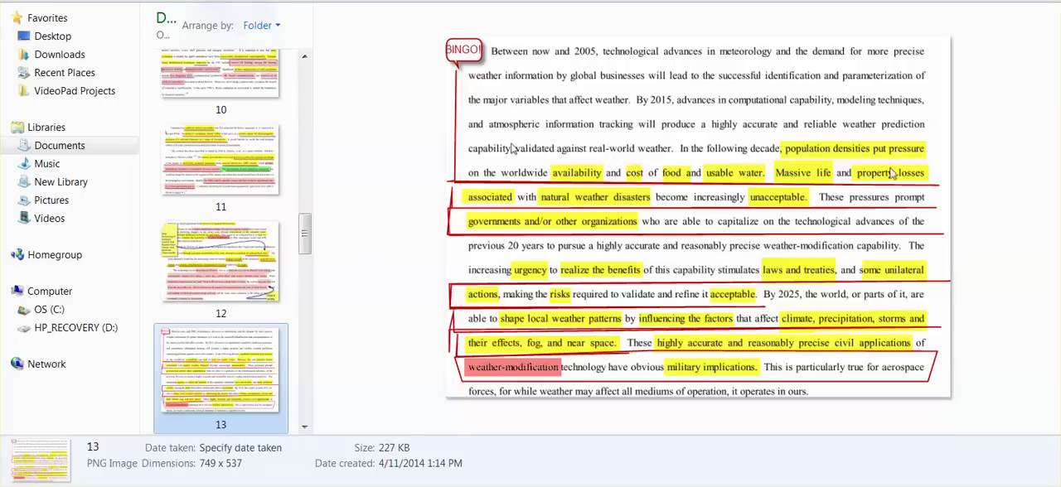
pyautogui.moveTo(988, 174)
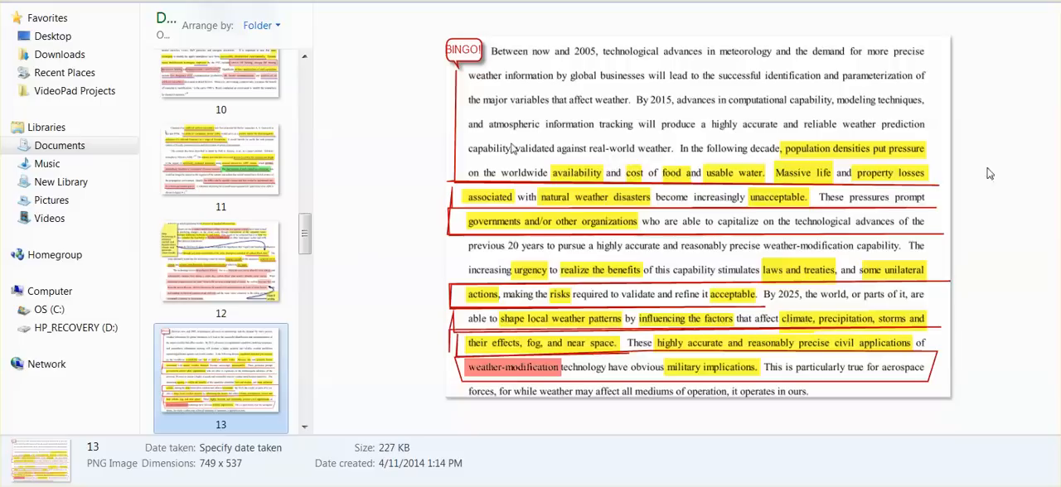
pyautogui.moveTo(978, 176)
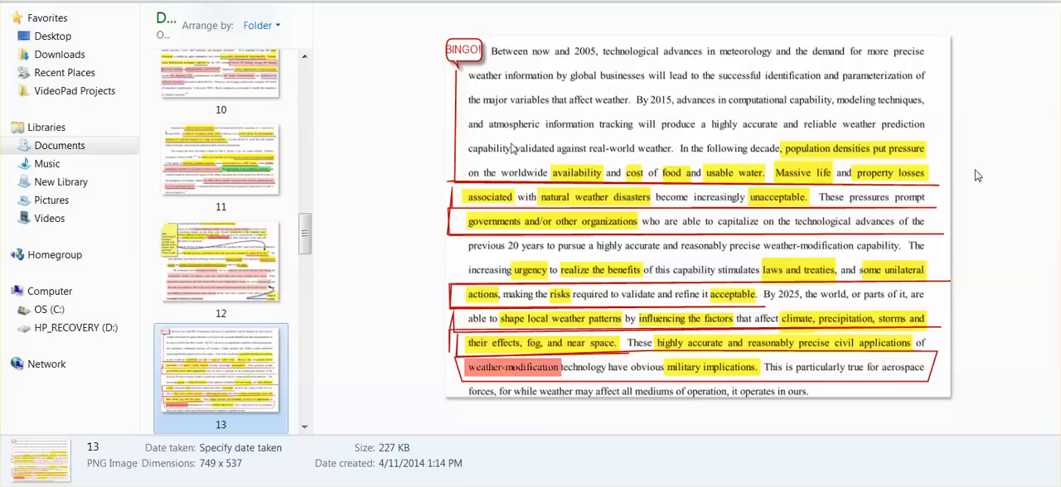
pyautogui.moveTo(983, 199)
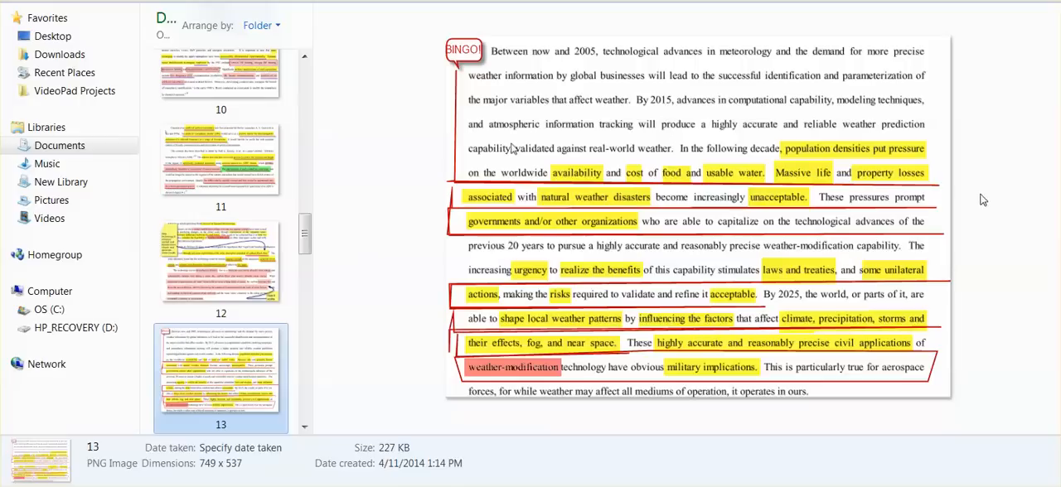
pyautogui.moveTo(980, 197)
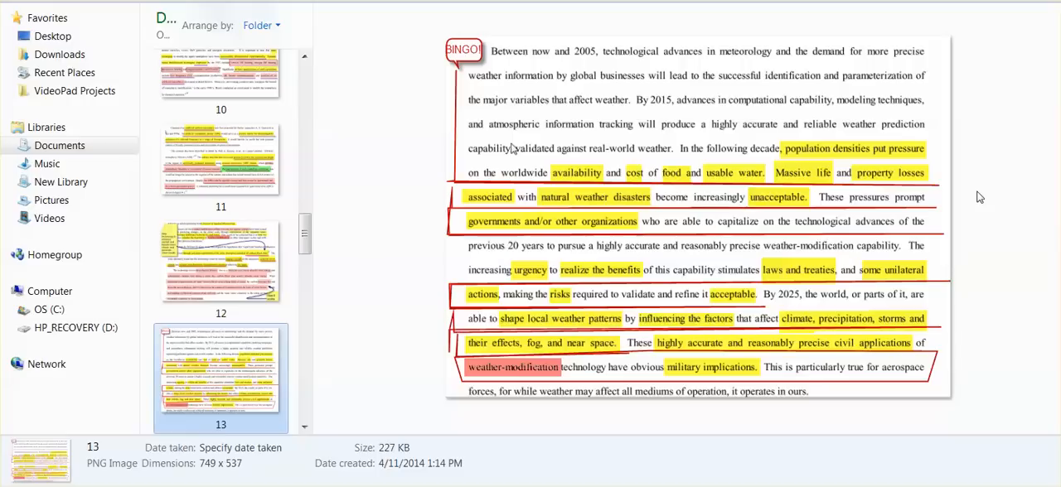
pyautogui.moveTo(985, 262)
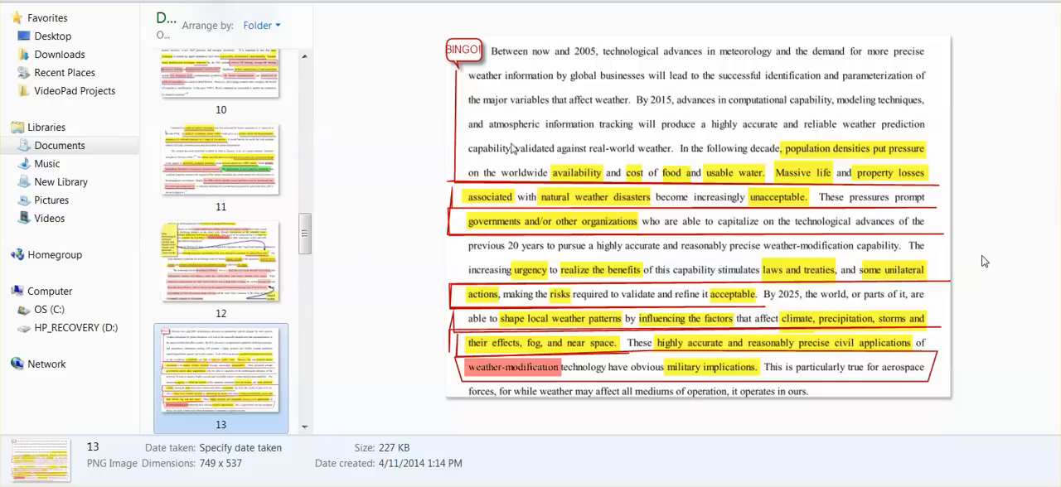
pyautogui.moveTo(748, 102)
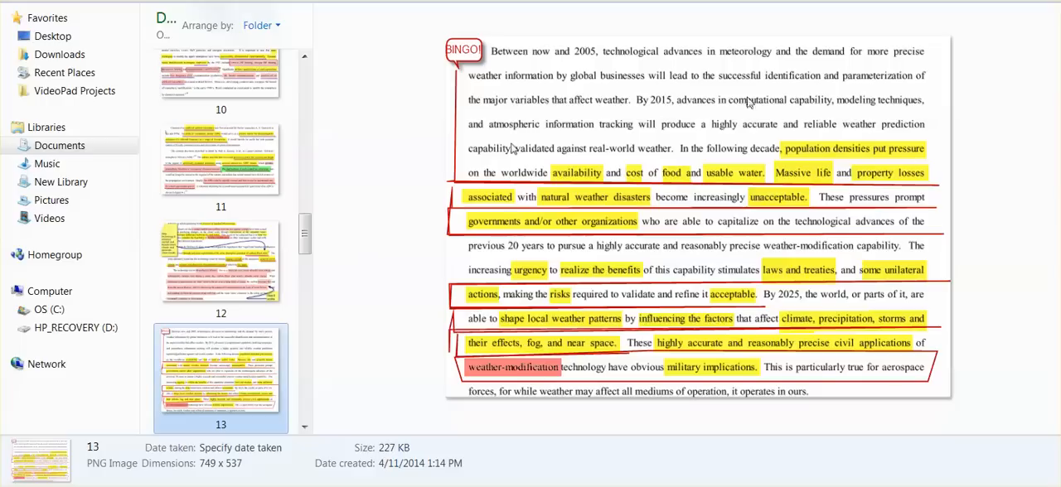
pyautogui.scroll(-3)
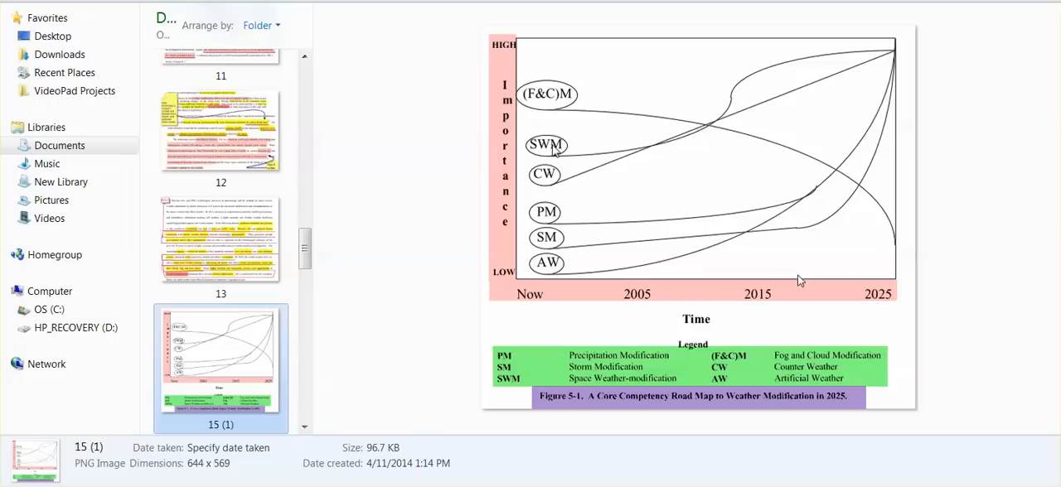
pyautogui.moveTo(740, 315)
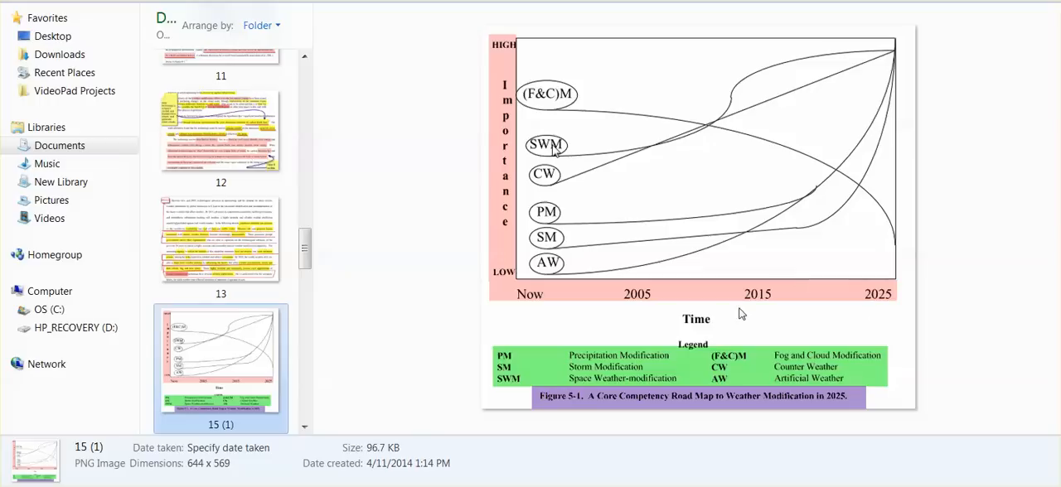
pyautogui.moveTo(600, 310)
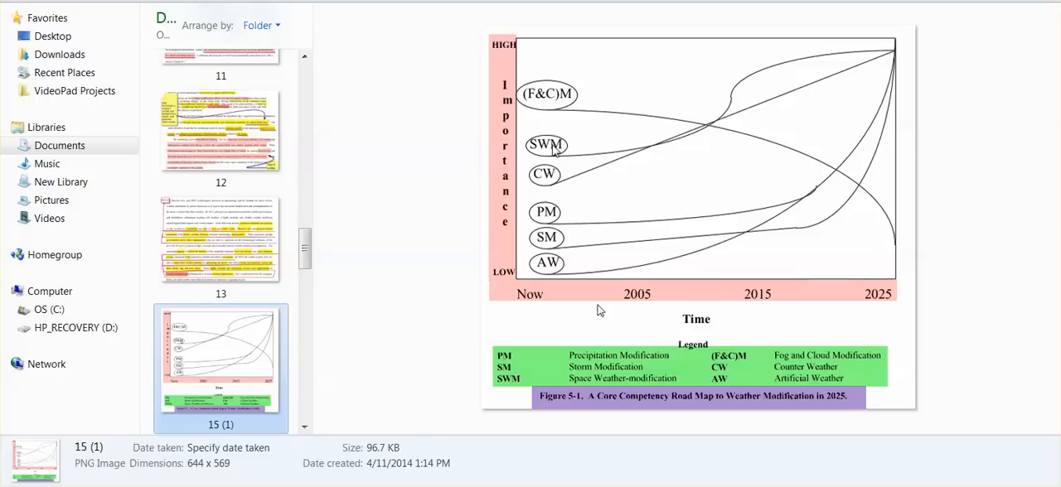
pyautogui.moveTo(858, 299)
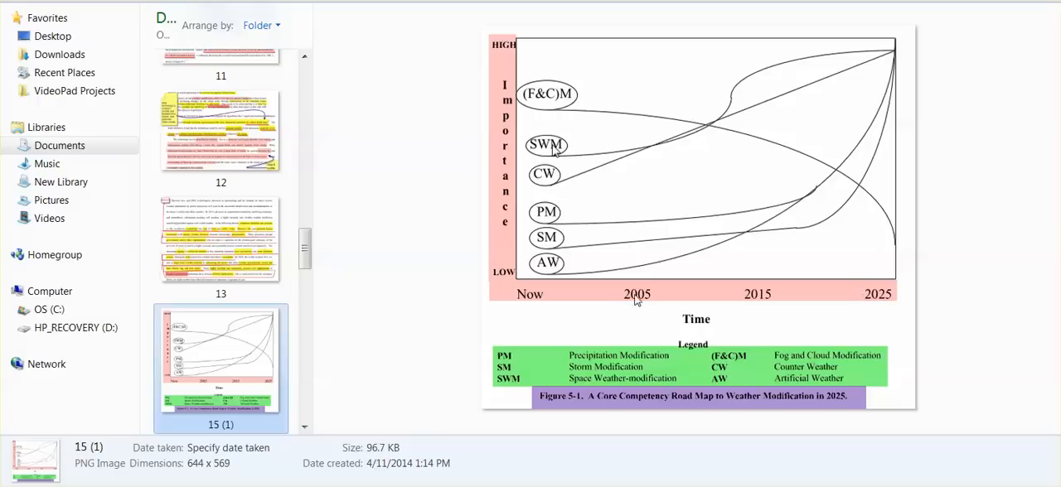
pyautogui.moveTo(660, 312)
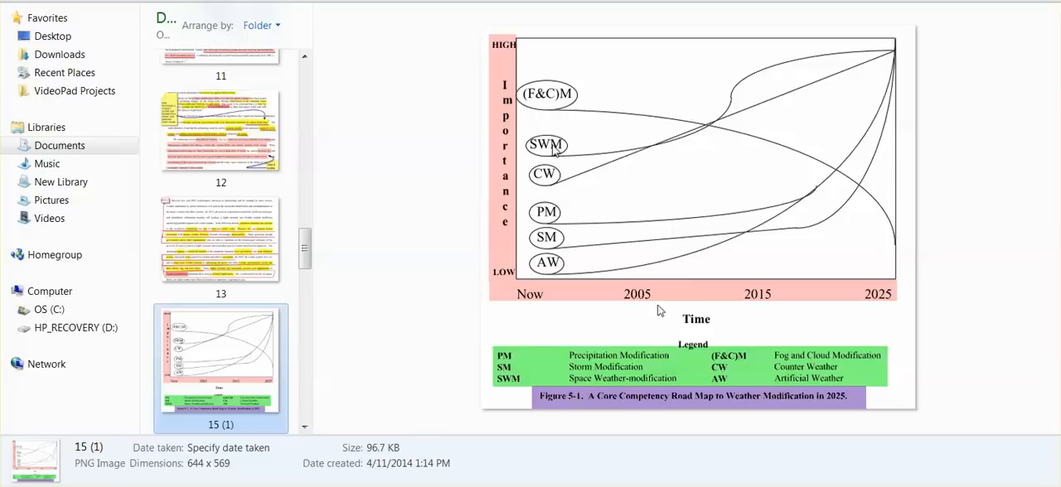
pyautogui.moveTo(623, 368)
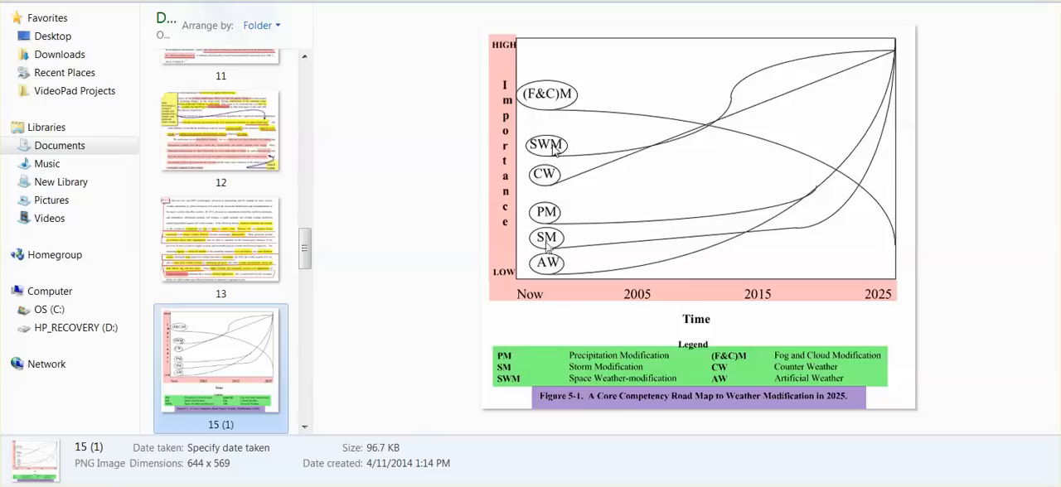
pyautogui.moveTo(662, 358)
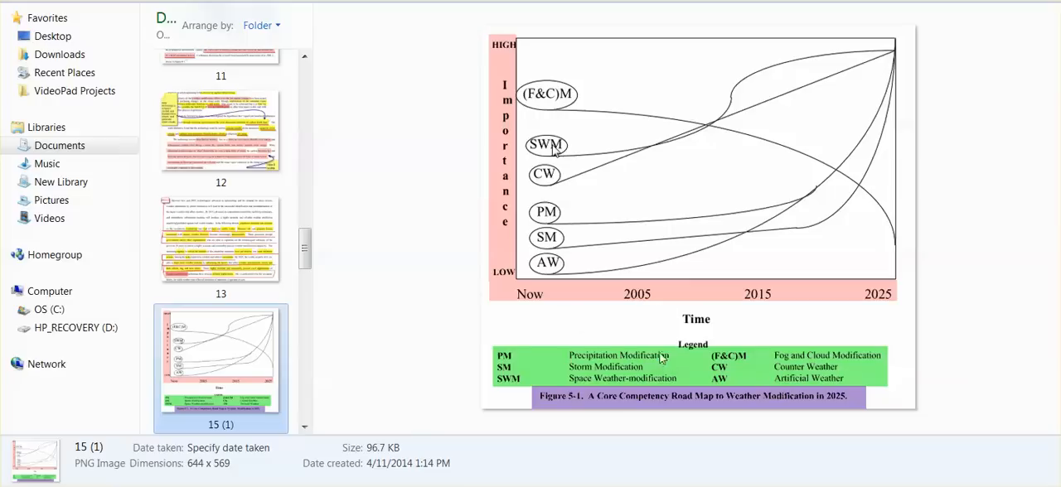
pyautogui.moveTo(632, 378)
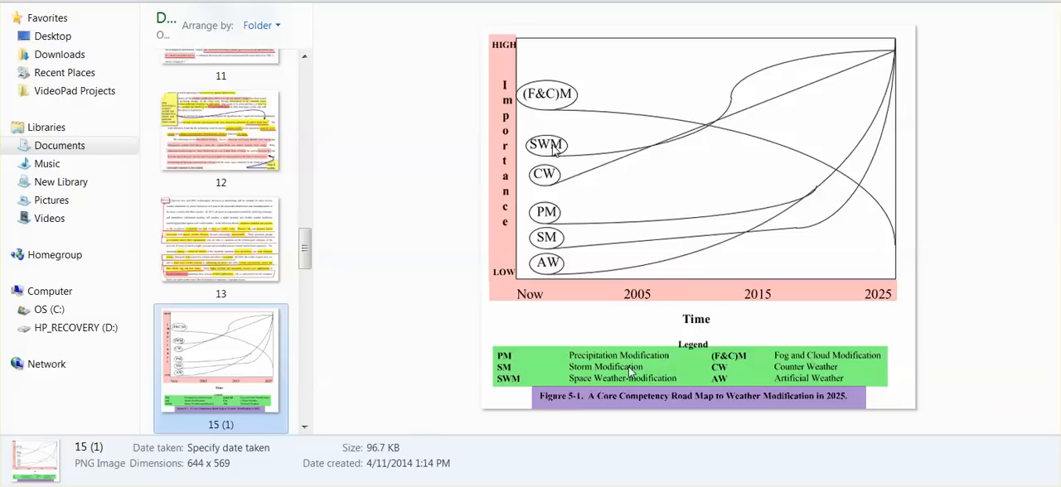
pyautogui.moveTo(551, 273)
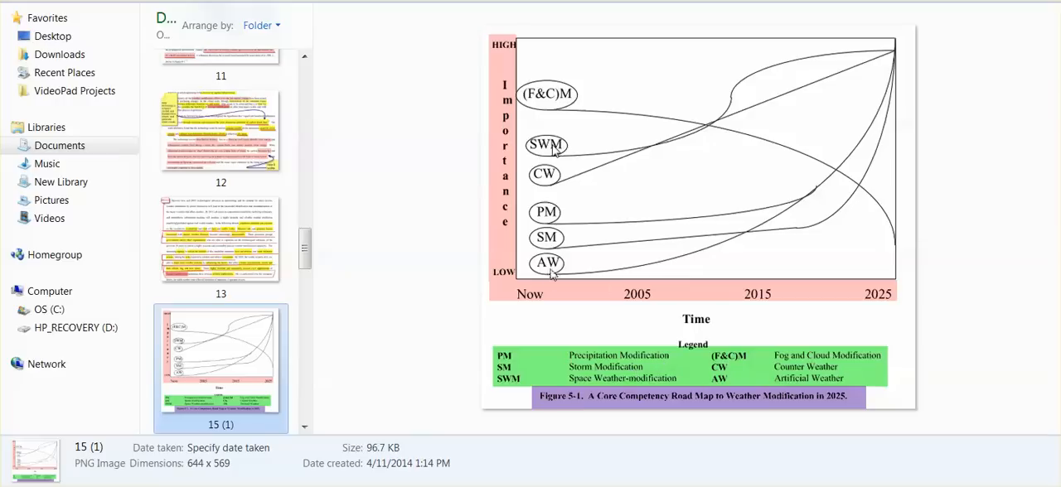
pyautogui.moveTo(554, 302)
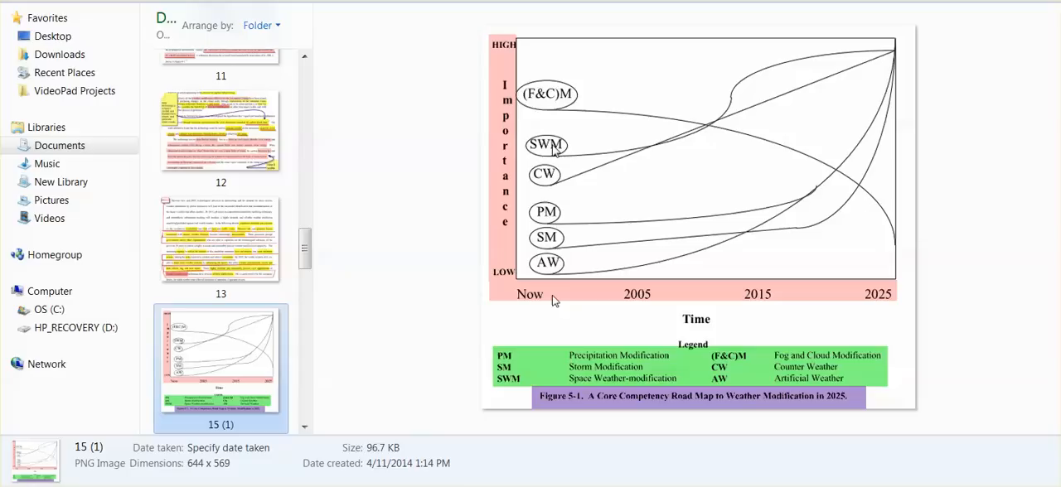
pyautogui.moveTo(557, 302)
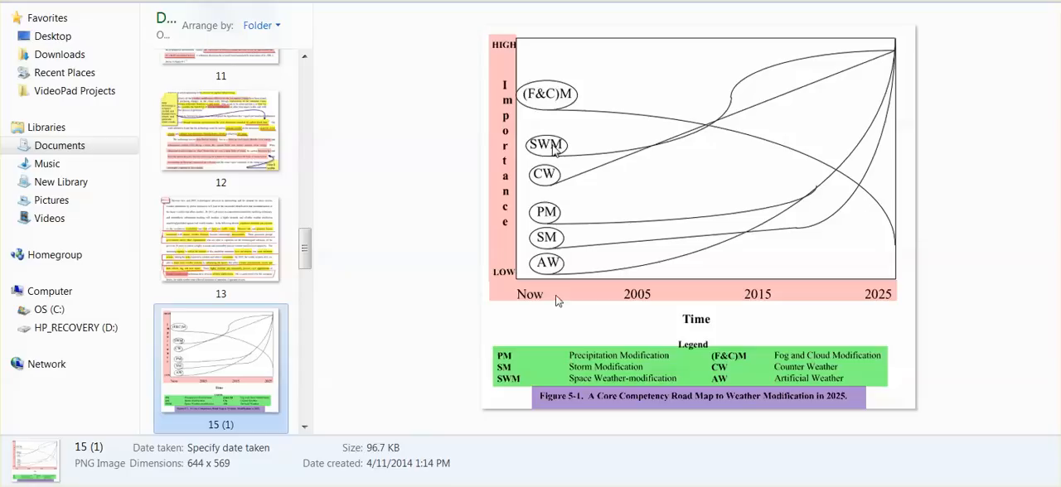
pyautogui.moveTo(761, 230)
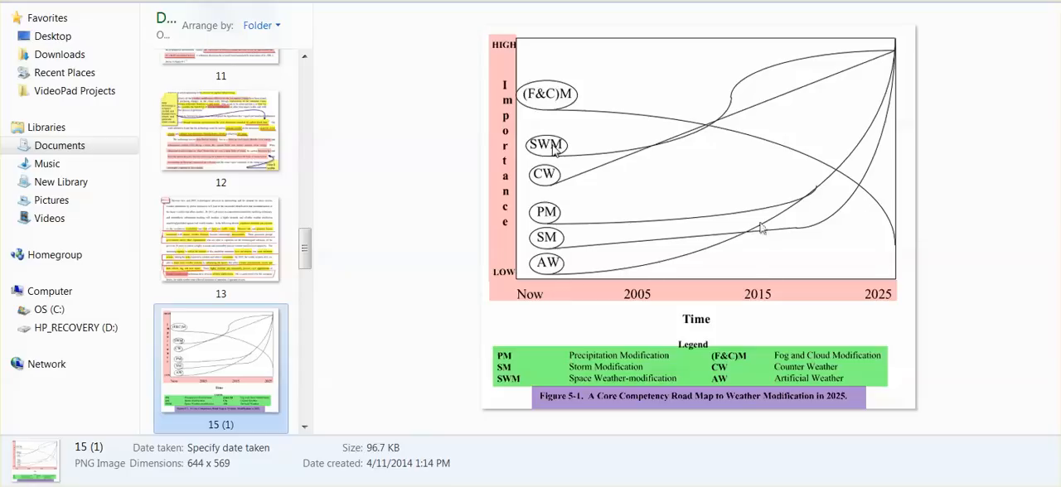
pyautogui.moveTo(894, 53)
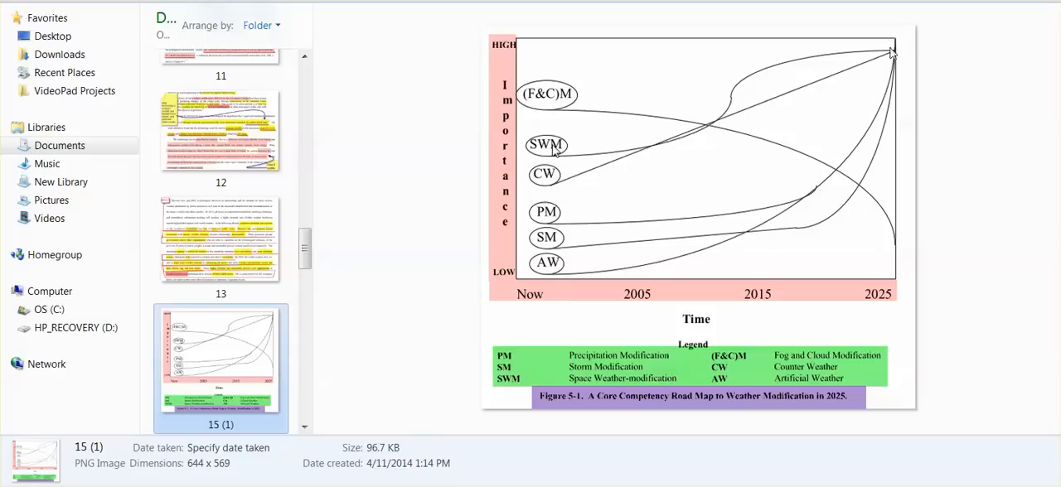
pyautogui.moveTo(902, 65)
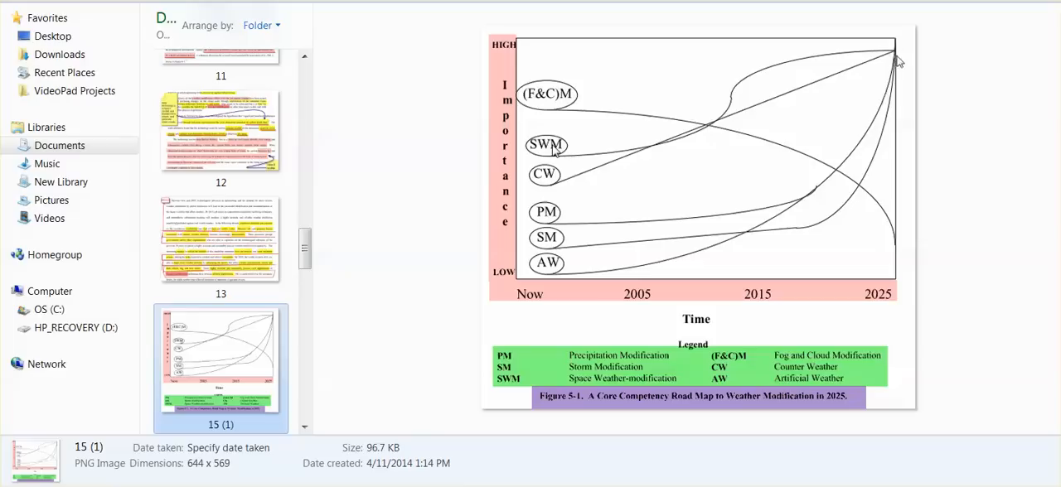
pyautogui.moveTo(835, 338)
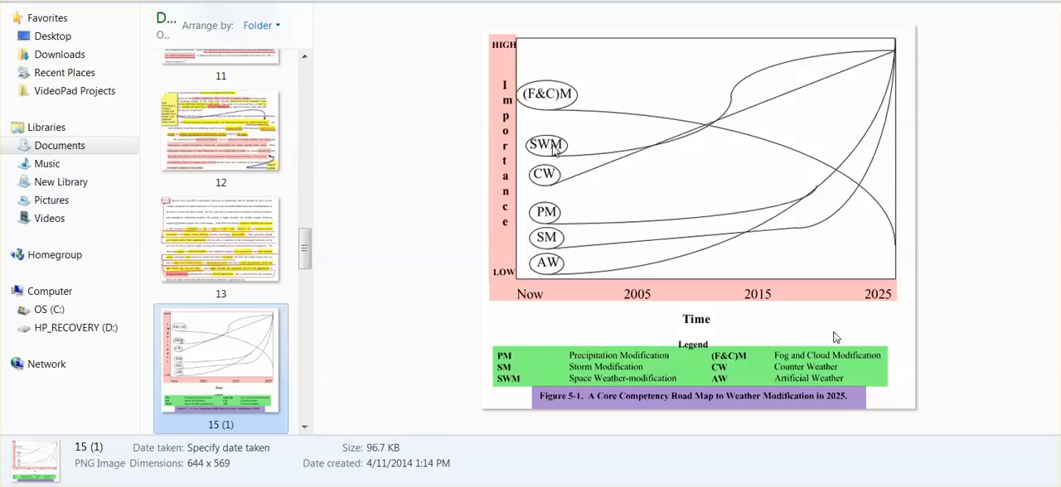
pyautogui.moveTo(816, 371)
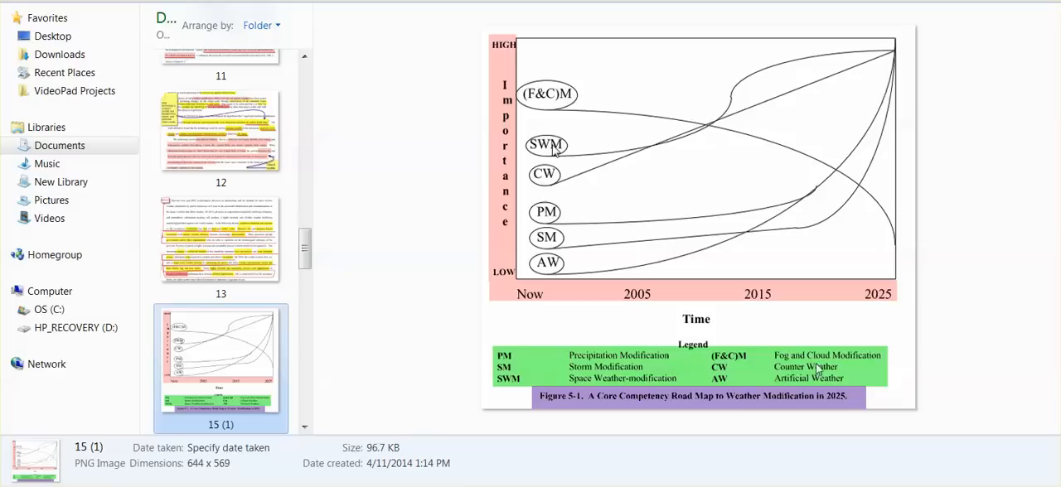
pyautogui.moveTo(829, 374)
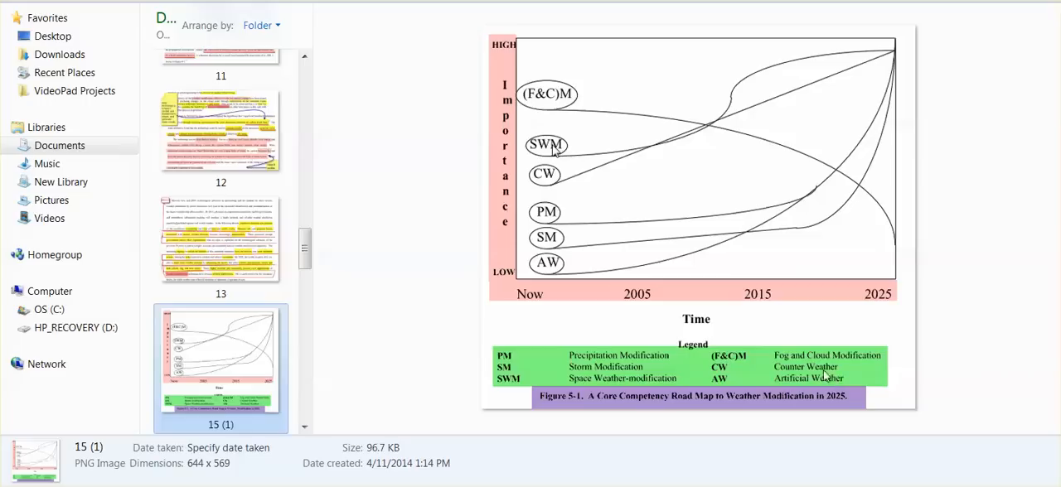
# Scroll the file list down to bring further page images after 15 (1) into view.
pyautogui.scroll(-3)
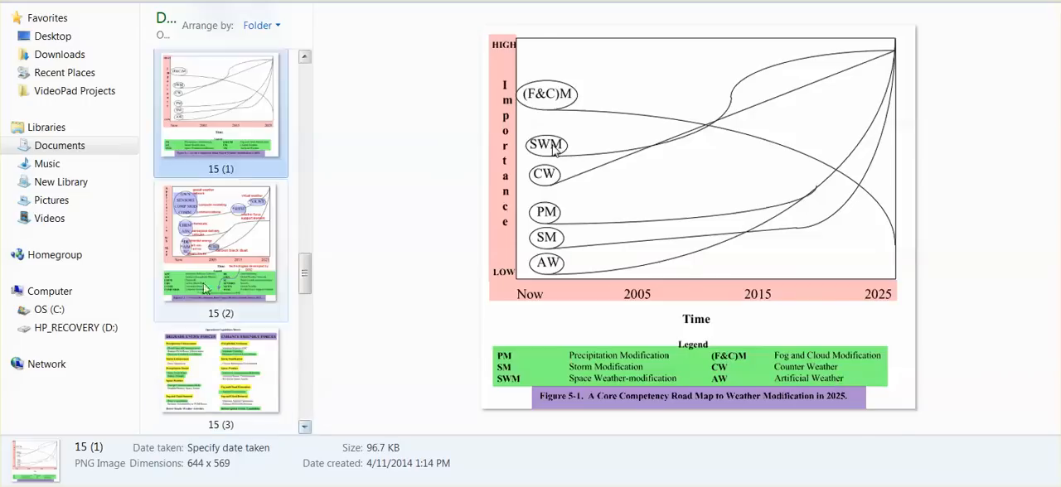
# Preview image 15 (2), the systems development road map with the carbon black dust note.
pyautogui.click(215, 249)
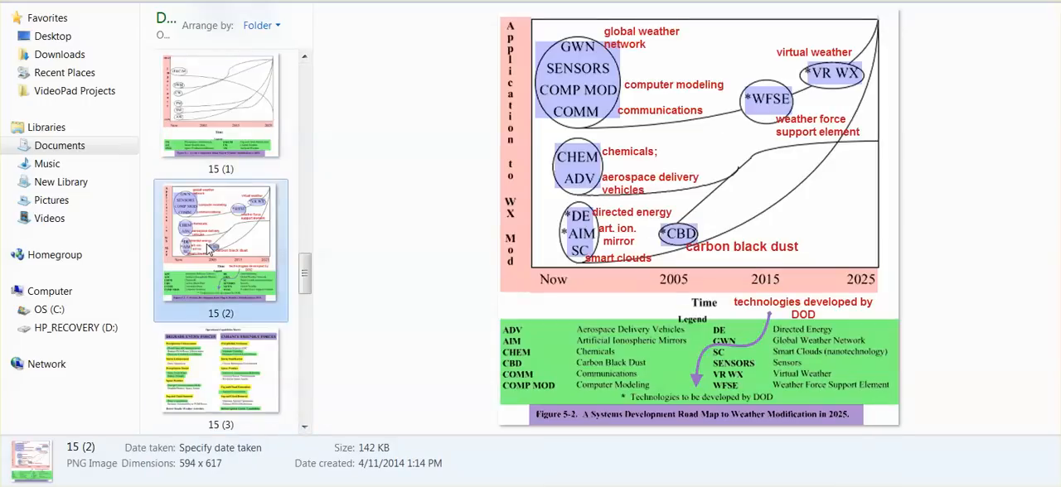
pyautogui.moveTo(222, 248)
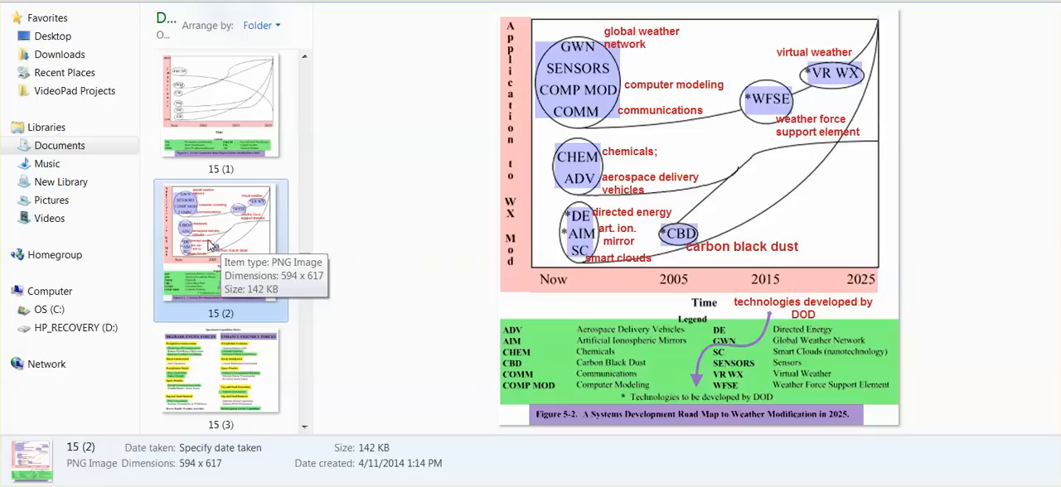
pyautogui.moveTo(212, 240)
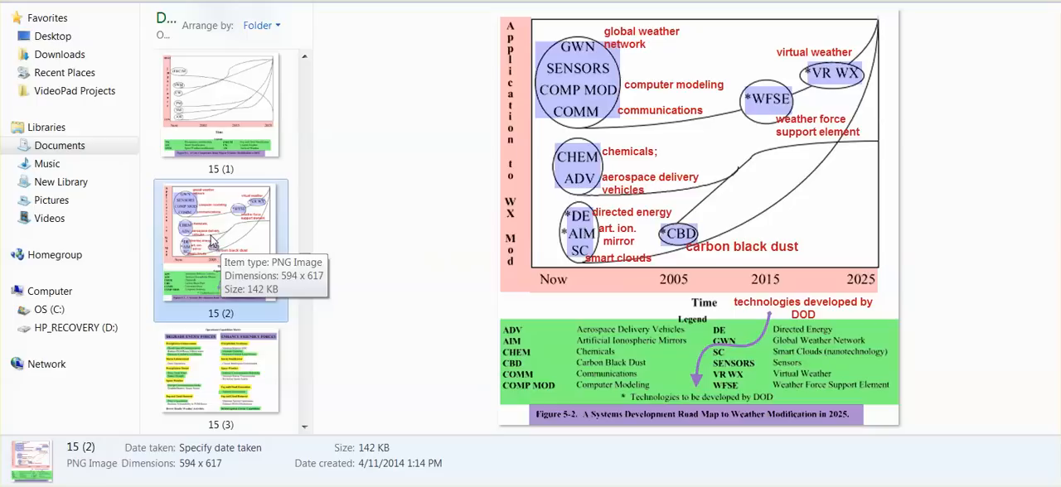
pyautogui.moveTo(567, 52)
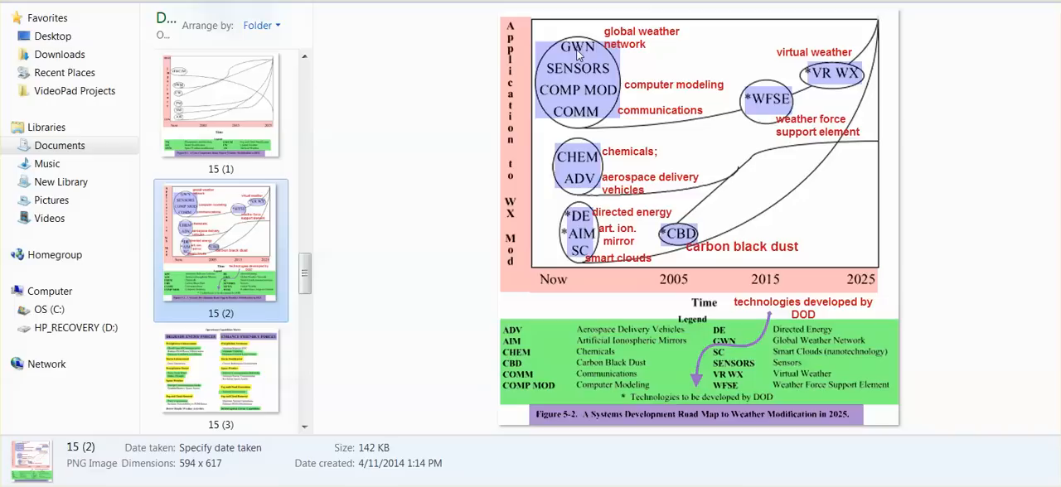
pyautogui.moveTo(571, 95)
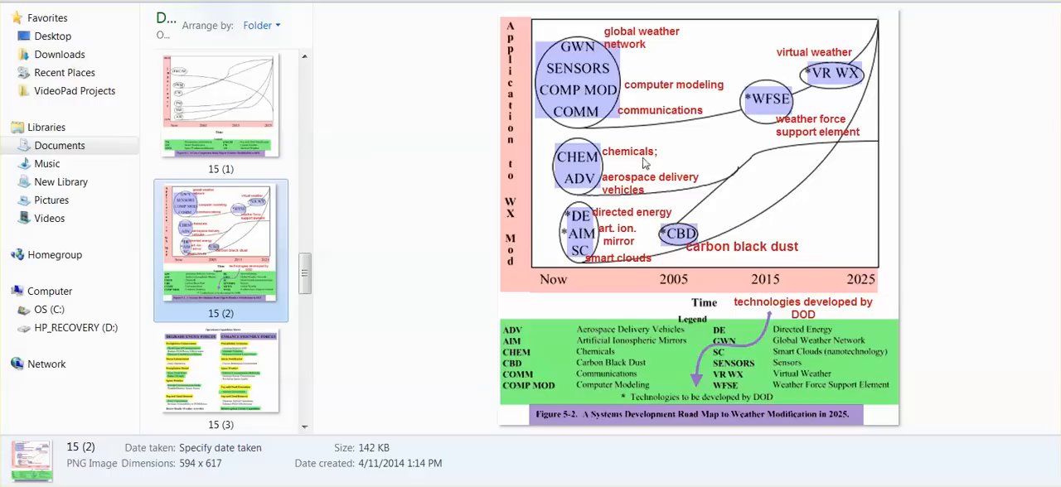
pyautogui.moveTo(651, 190)
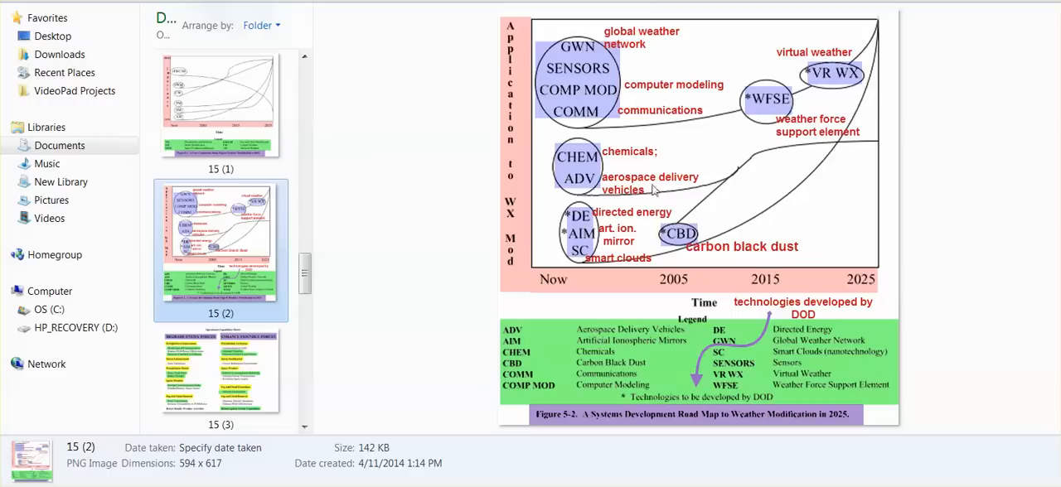
pyautogui.moveTo(650, 225)
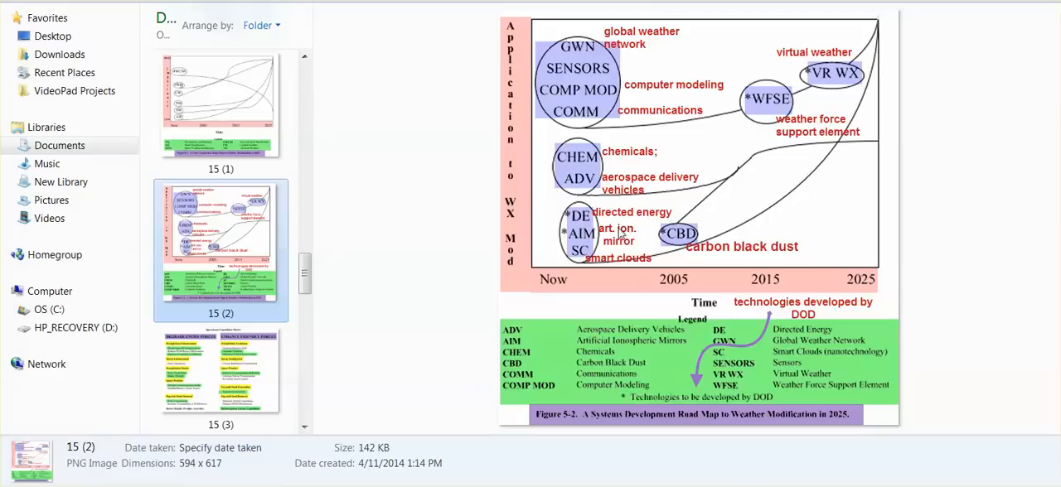
pyautogui.moveTo(610, 241)
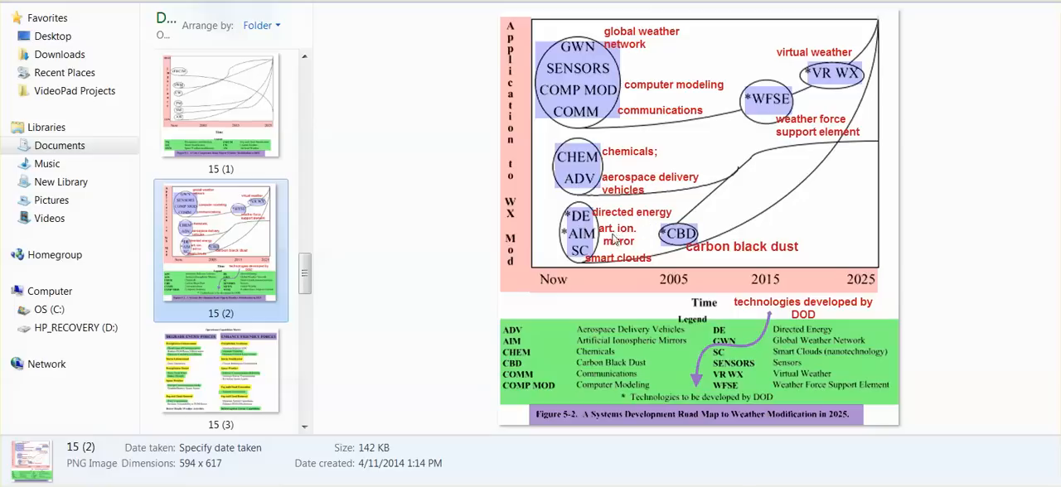
pyautogui.moveTo(683, 262)
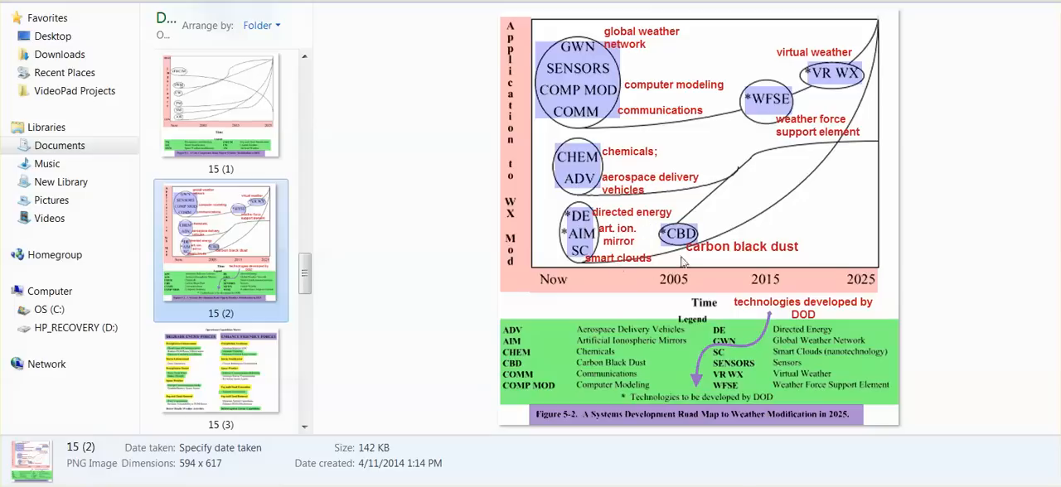
pyautogui.moveTo(634, 273)
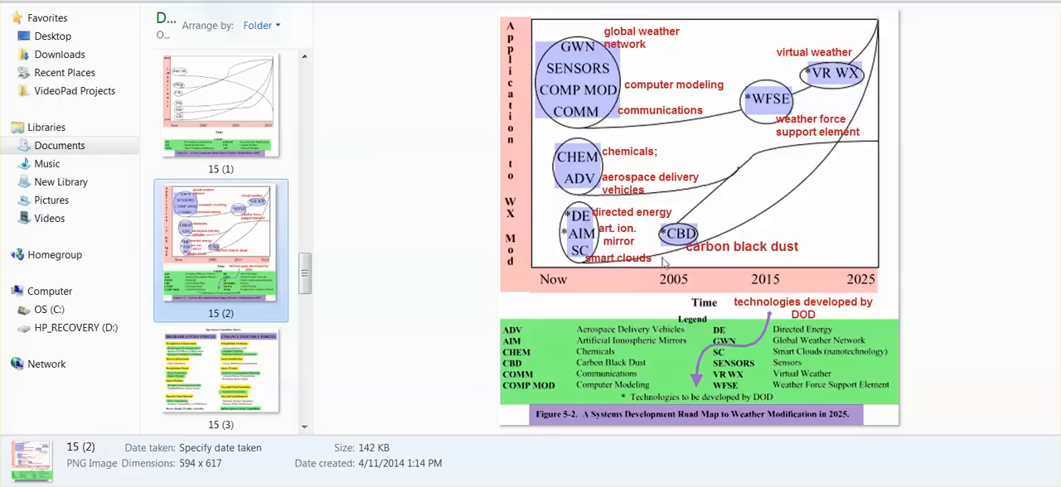
pyautogui.moveTo(776, 252)
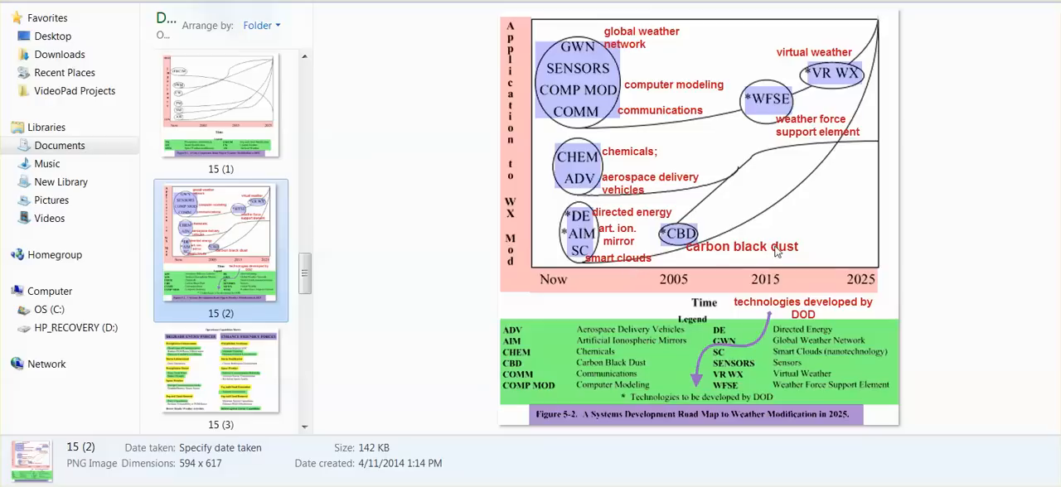
pyautogui.moveTo(844, 141)
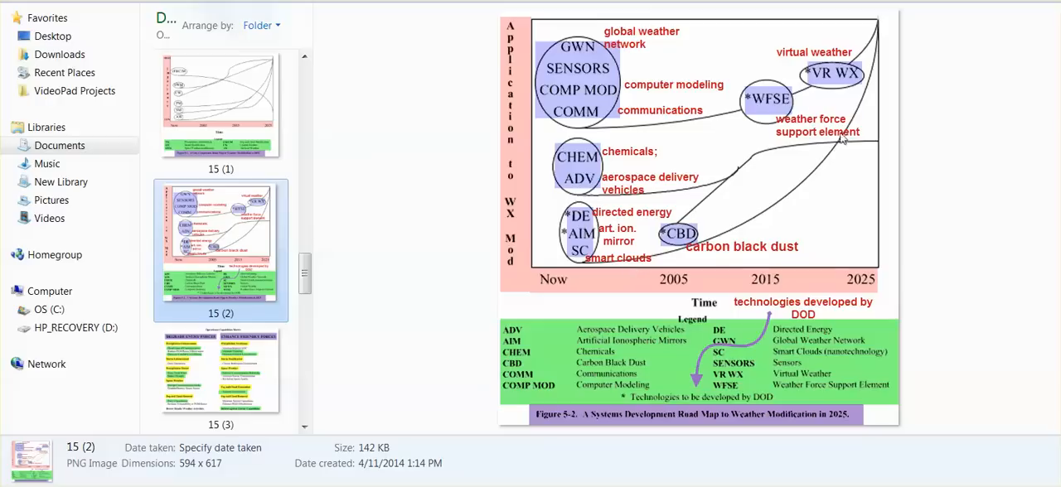
pyautogui.moveTo(283, 344)
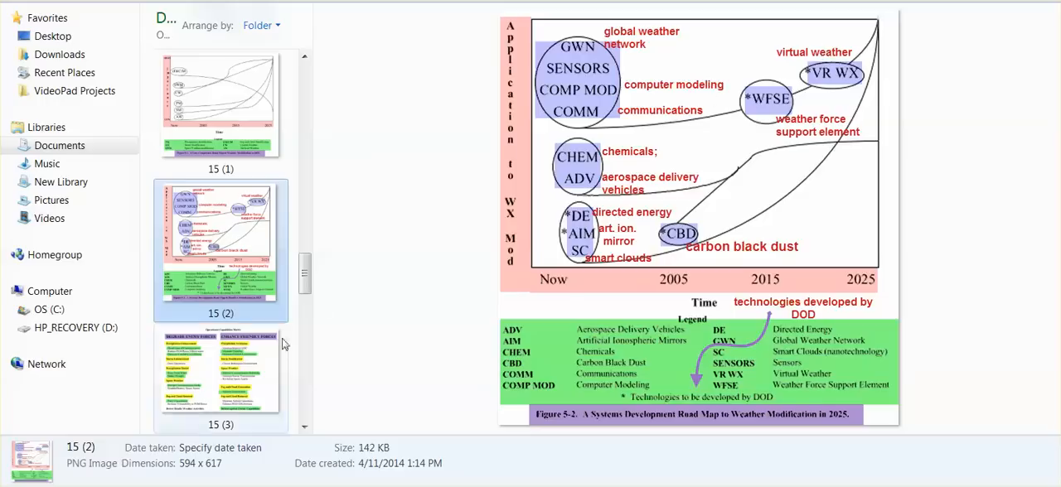
# Preview image 15 (3), the Operational Capabilities Matrix, and scroll the list toward later images.
pyautogui.click(219, 378)
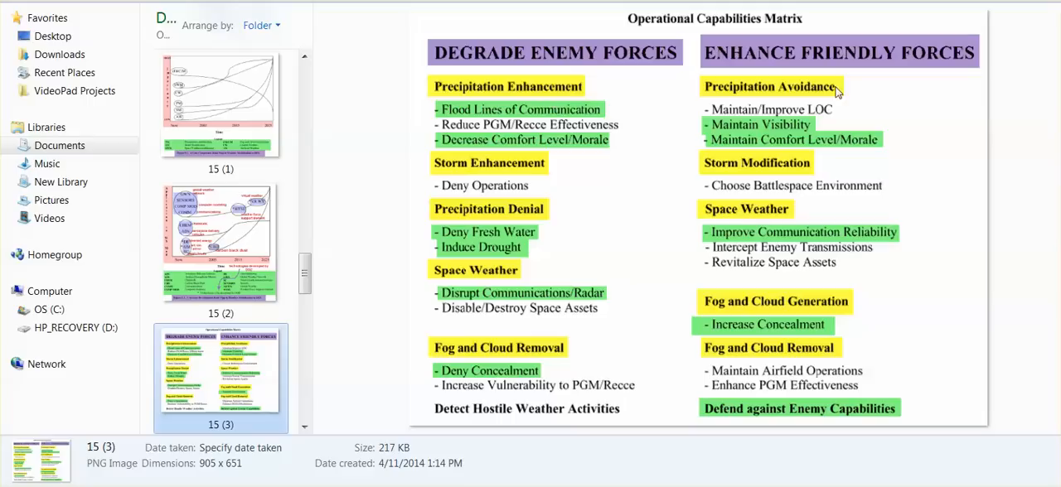
pyautogui.moveTo(810, 90)
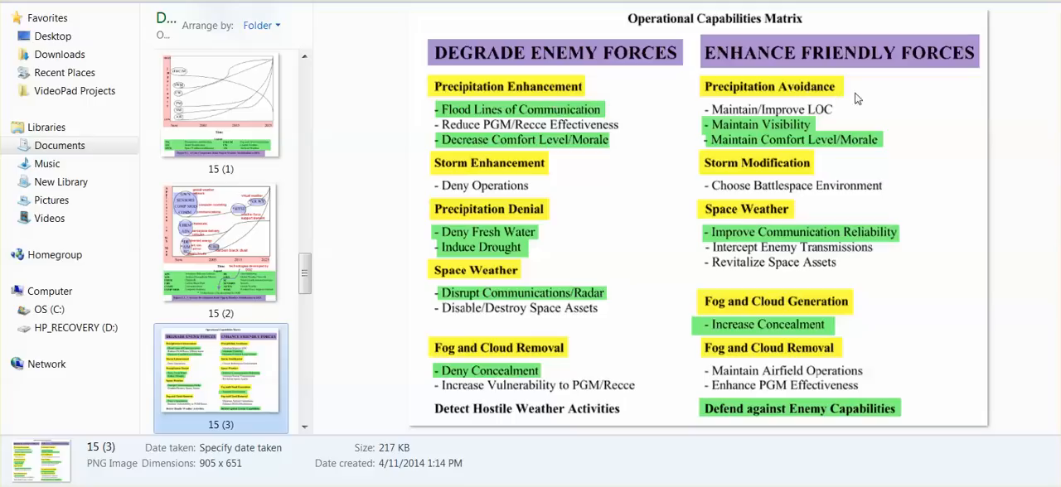
pyautogui.moveTo(706, 109)
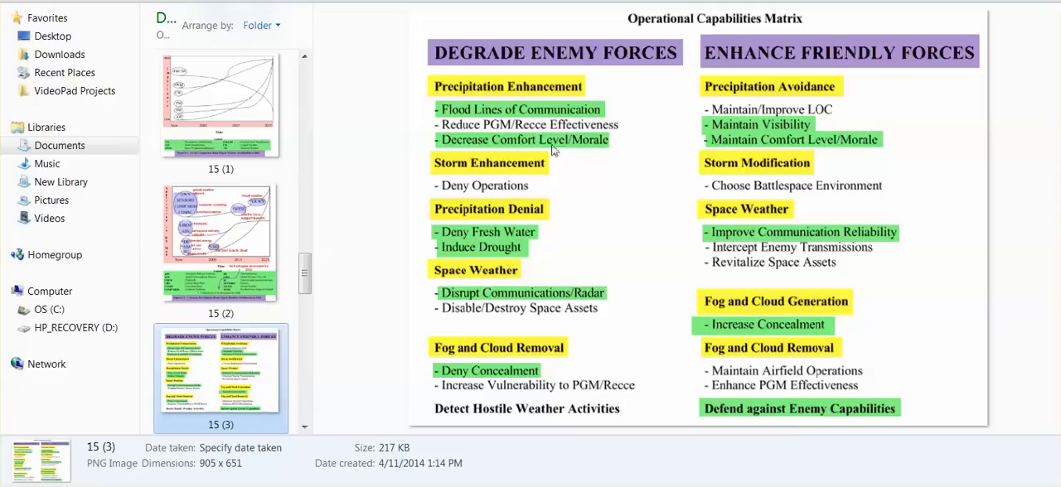
pyautogui.moveTo(587, 146)
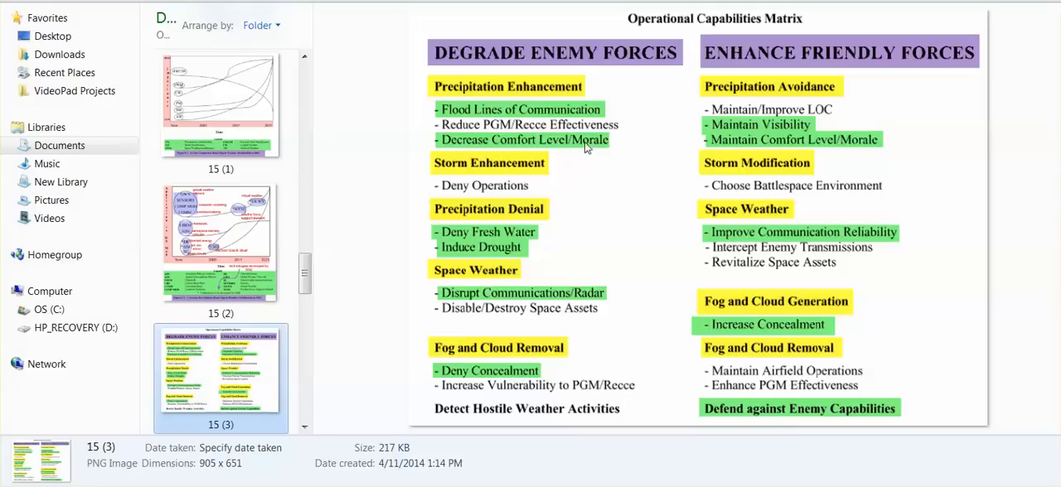
pyautogui.moveTo(561, 216)
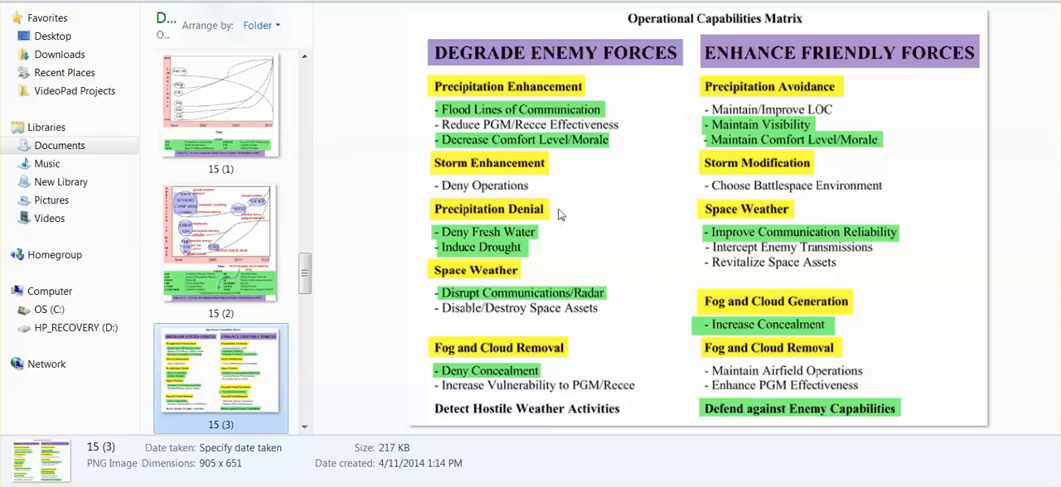
pyautogui.moveTo(567, 247)
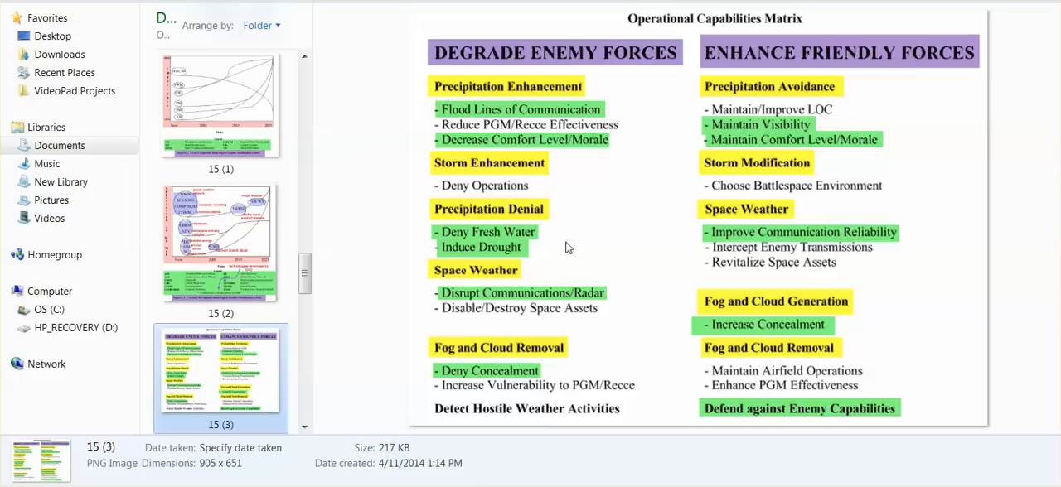
pyautogui.moveTo(533, 255)
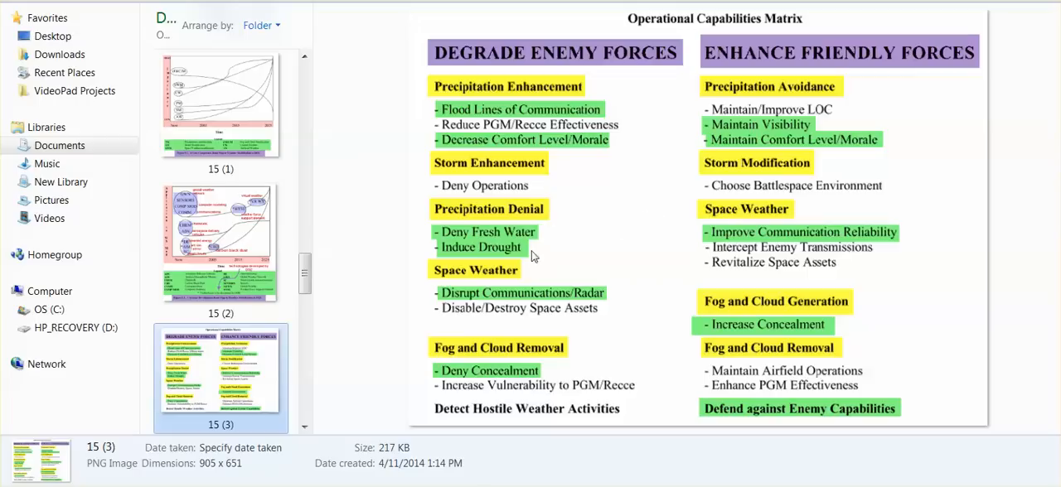
pyautogui.moveTo(534, 254)
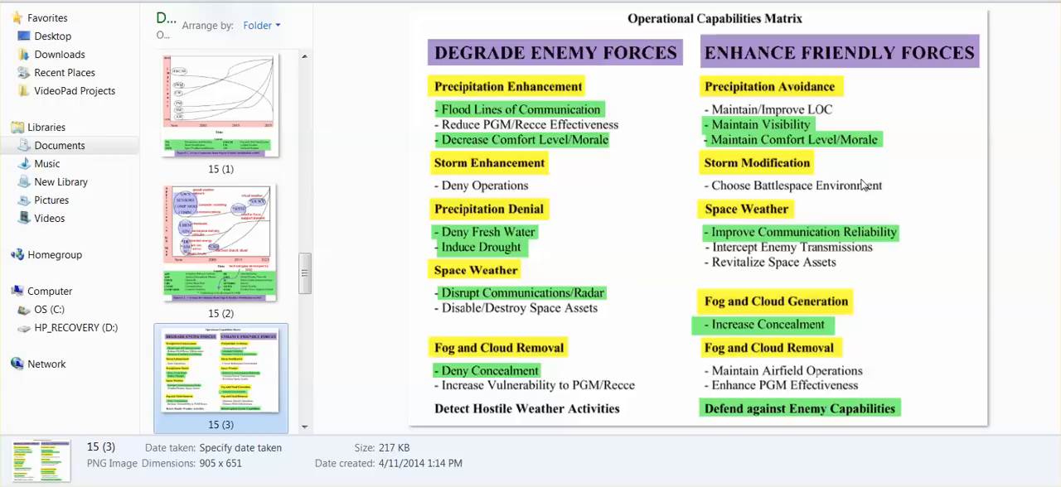
pyautogui.moveTo(567, 208)
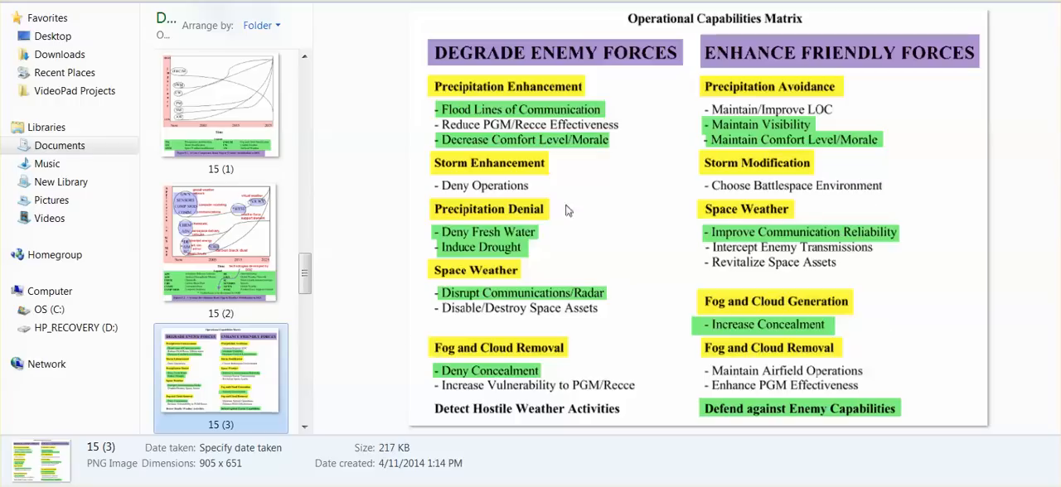
pyautogui.scroll(-3)
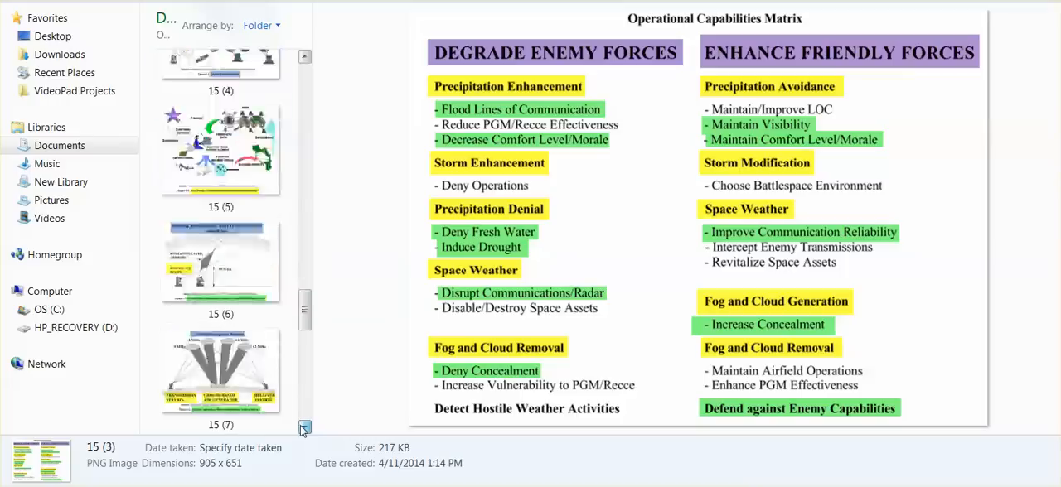
pyautogui.scroll(-3)
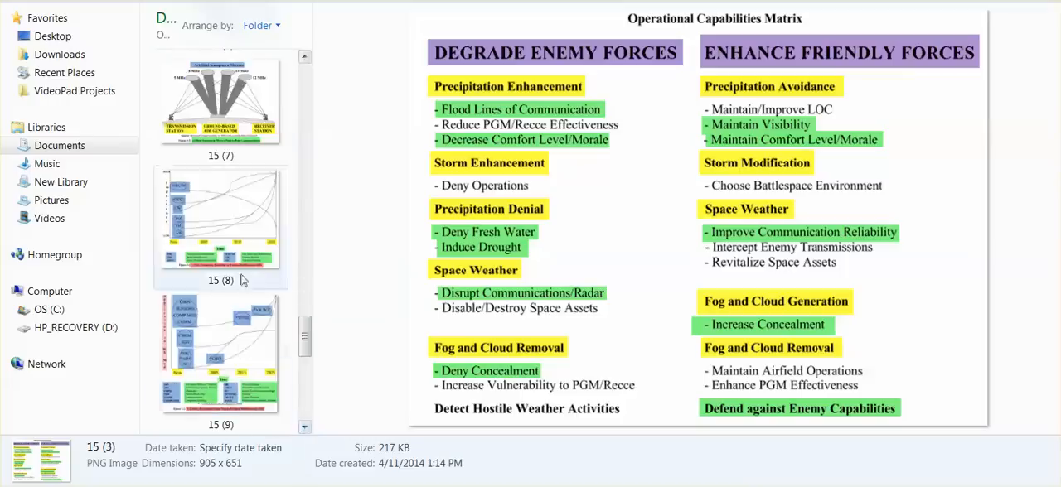
# Preview image 16 (1), the passage on suppressing, creating or altering weather patterns.
pyautogui.click(219, 224)
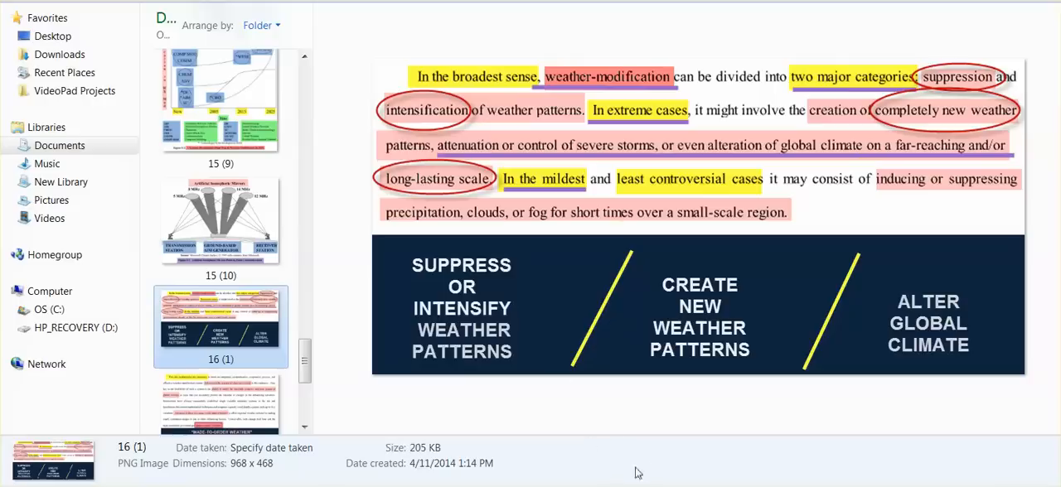
pyautogui.moveTo(605, 418)
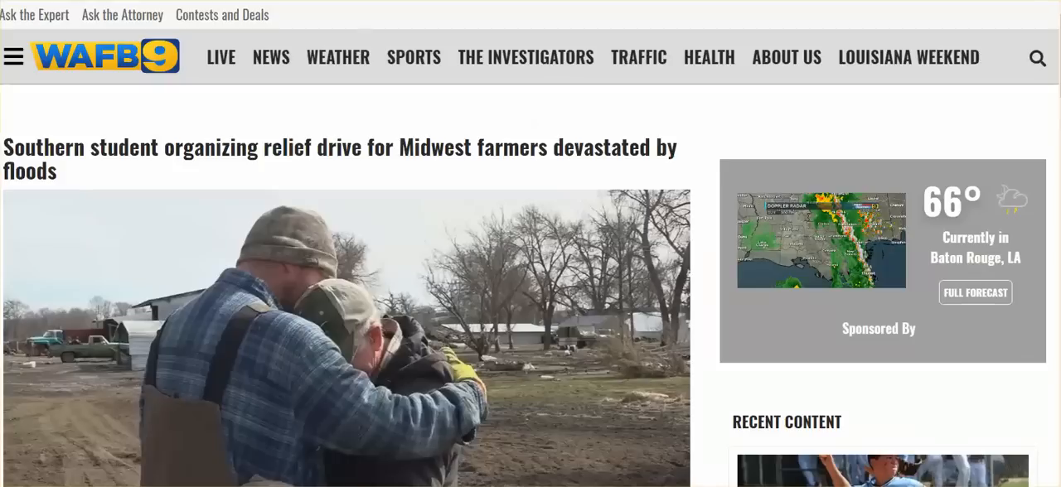
pyautogui.moveTo(385, 146)
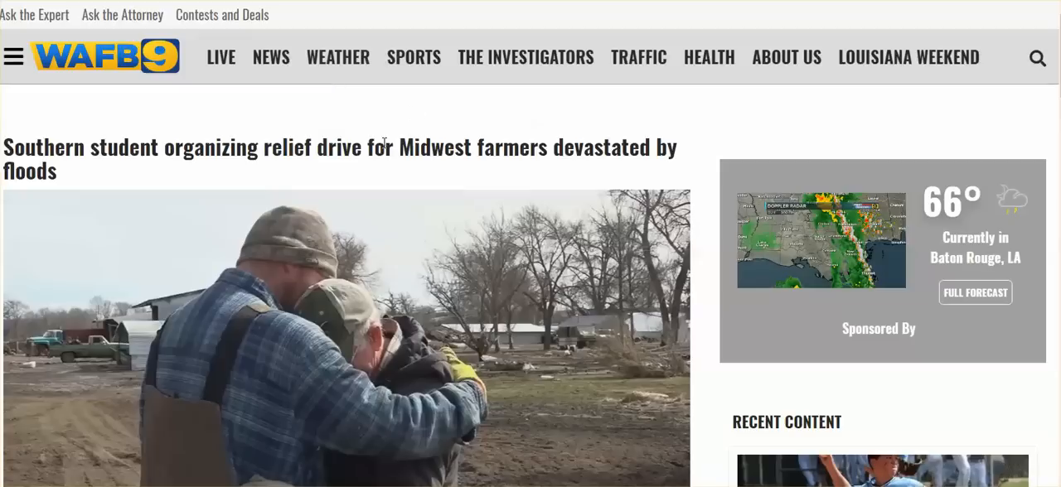
pyautogui.moveTo(527, 173)
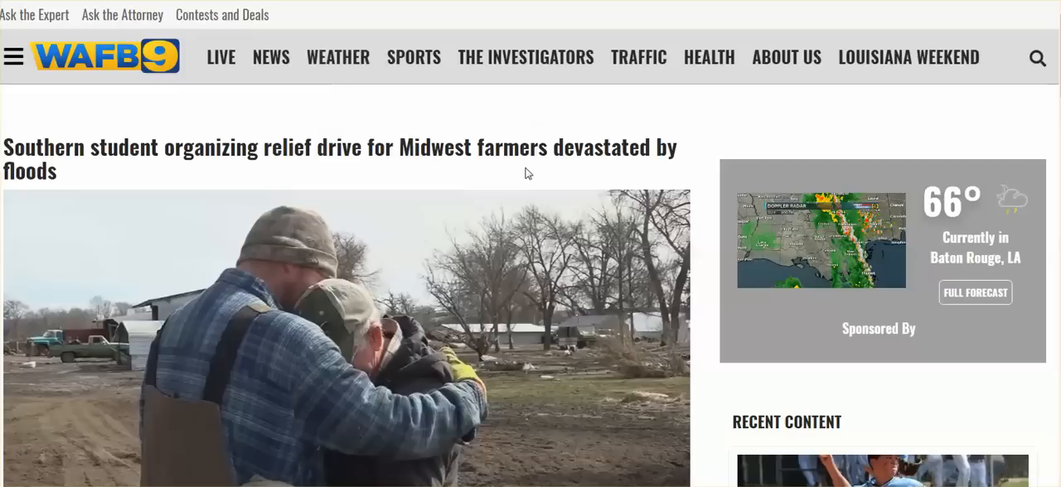
# Scroll down the WAFB9 Midwest flooding article to the fencing and livestock medical-supplies paragraphs.
pyautogui.scroll(-3)
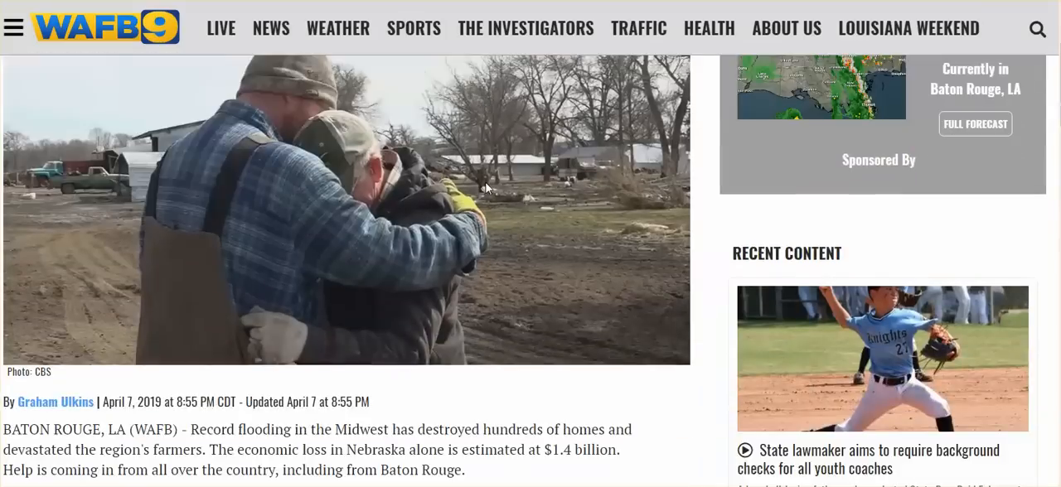
pyautogui.scroll(-3)
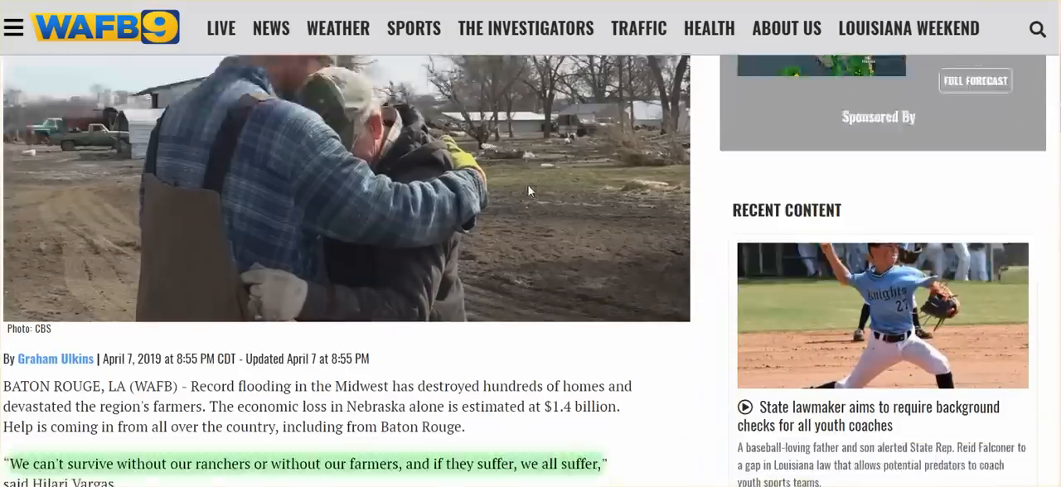
pyautogui.scroll(-3)
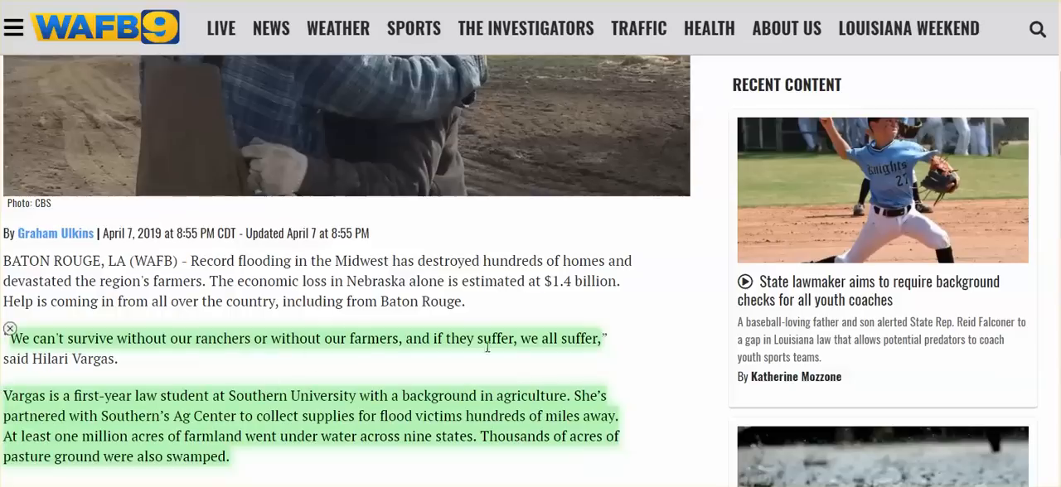
pyautogui.scroll(-3)
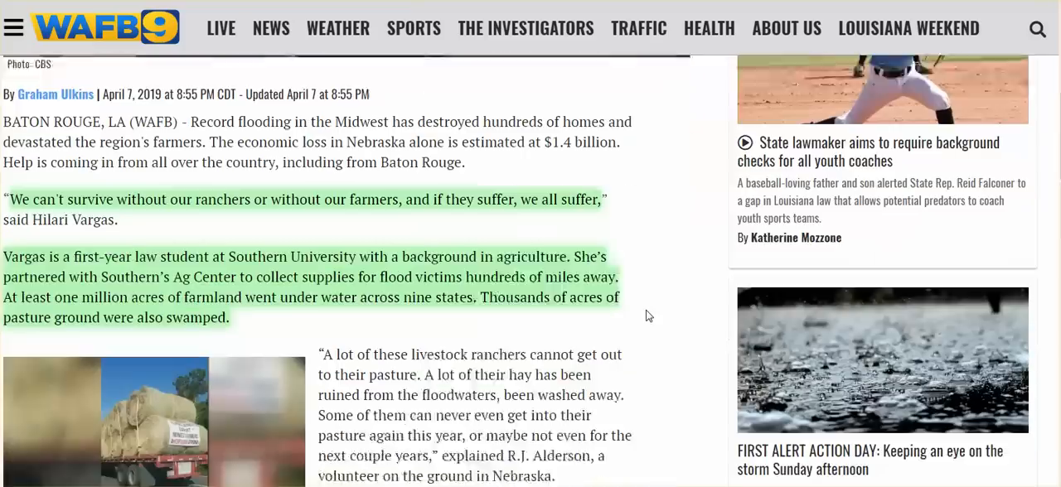
pyautogui.scroll(-3)
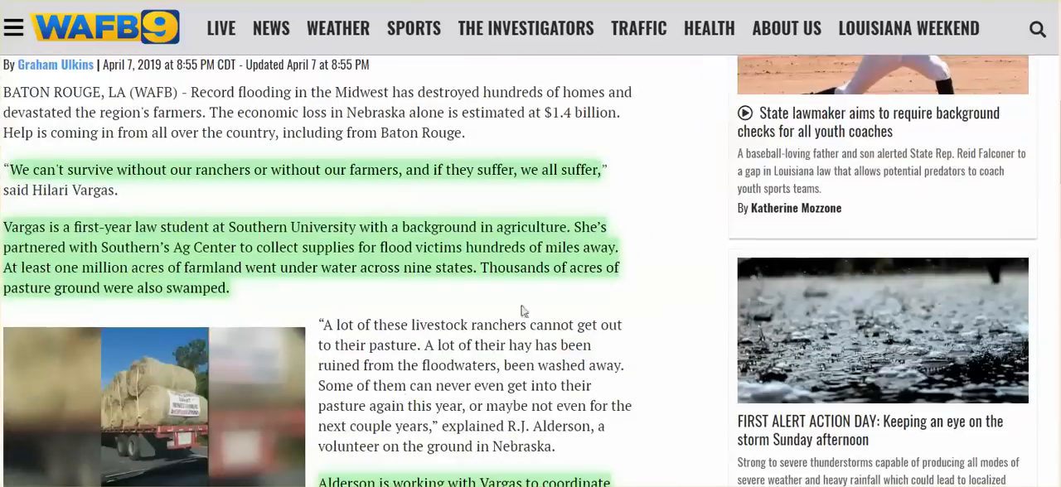
pyautogui.moveTo(474, 302)
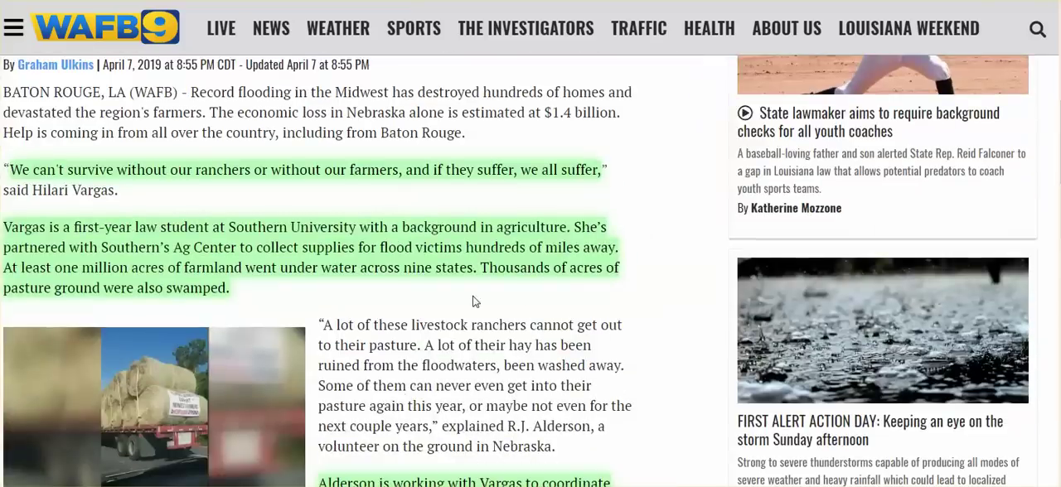
pyautogui.moveTo(404, 303)
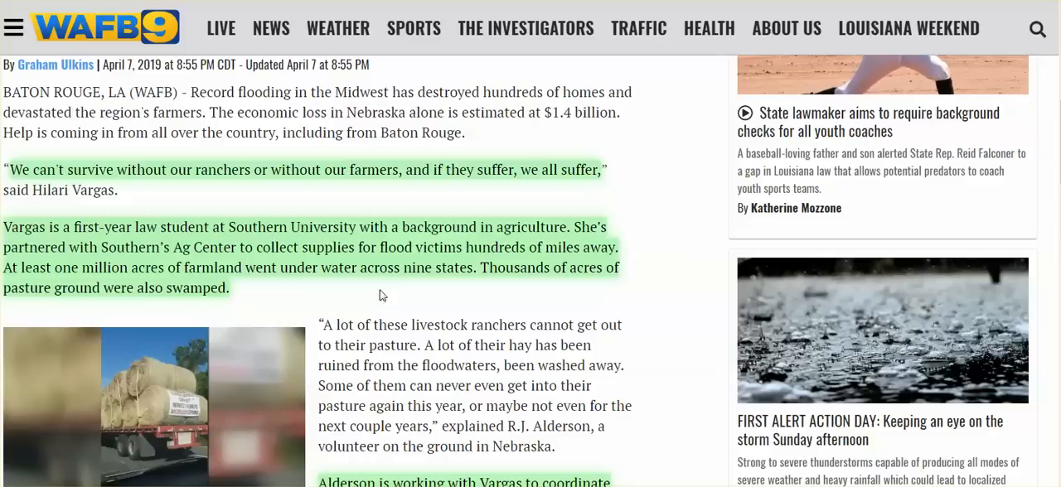
pyautogui.moveTo(397, 291)
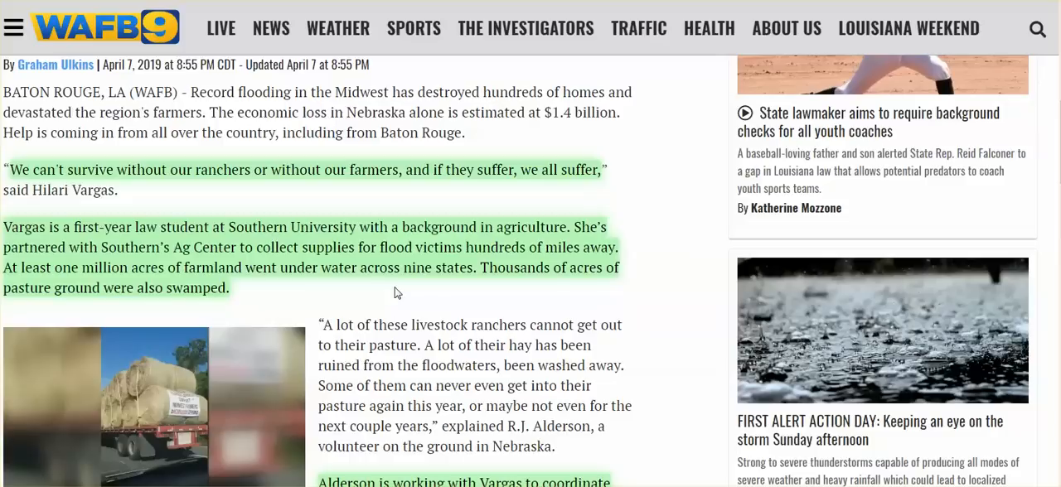
pyautogui.moveTo(360, 299)
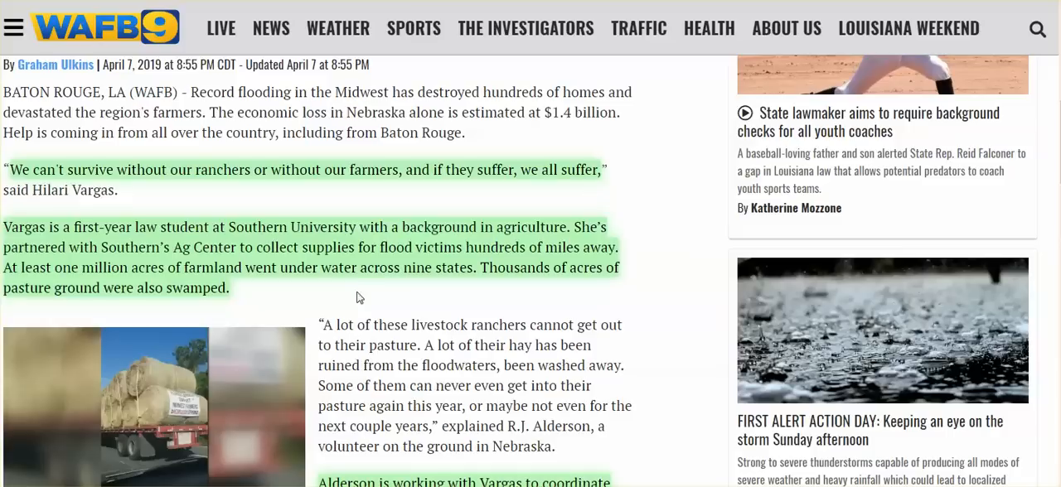
pyautogui.moveTo(398, 285)
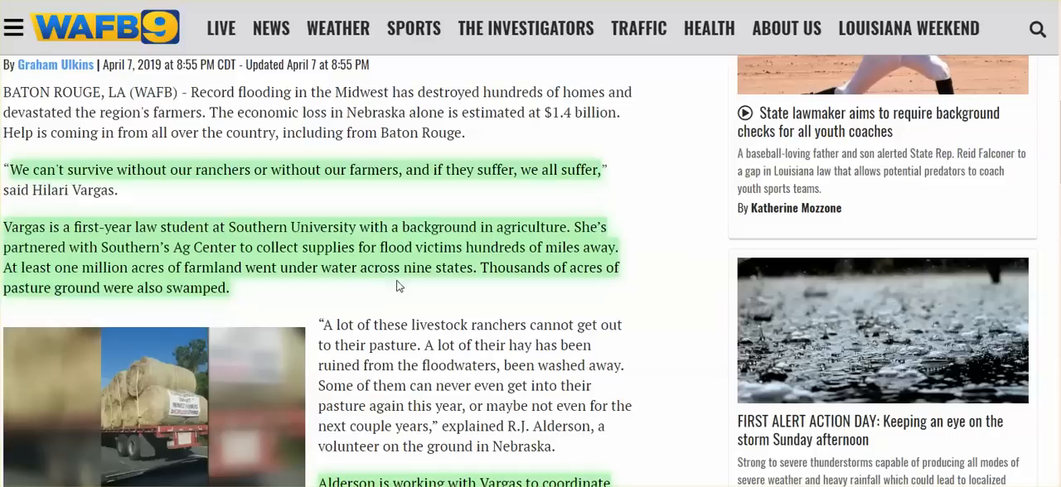
pyautogui.moveTo(473, 284)
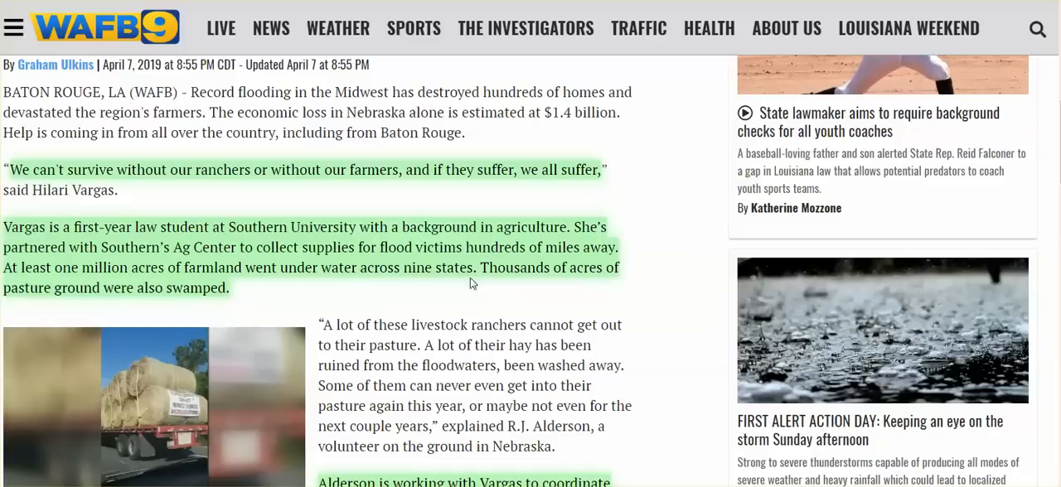
pyautogui.scroll(-3)
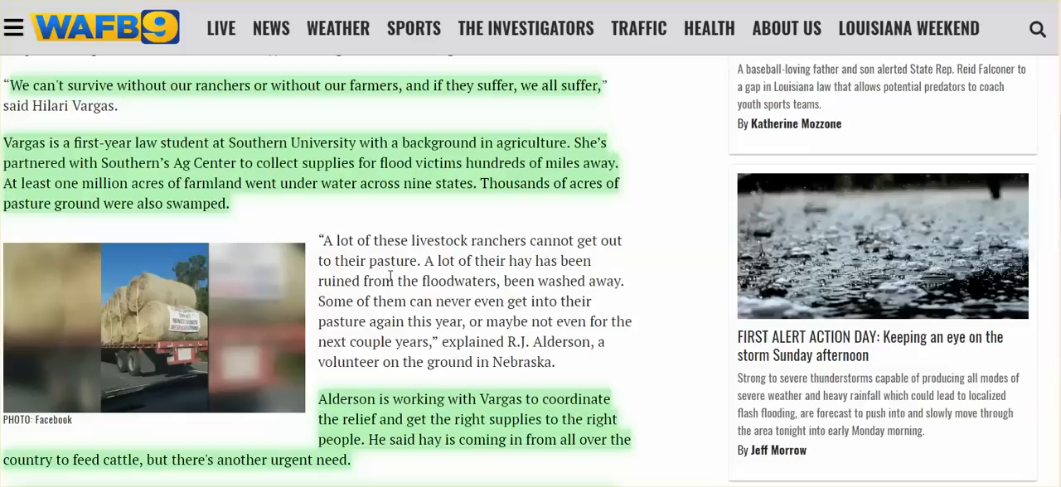
pyautogui.moveTo(561, 249)
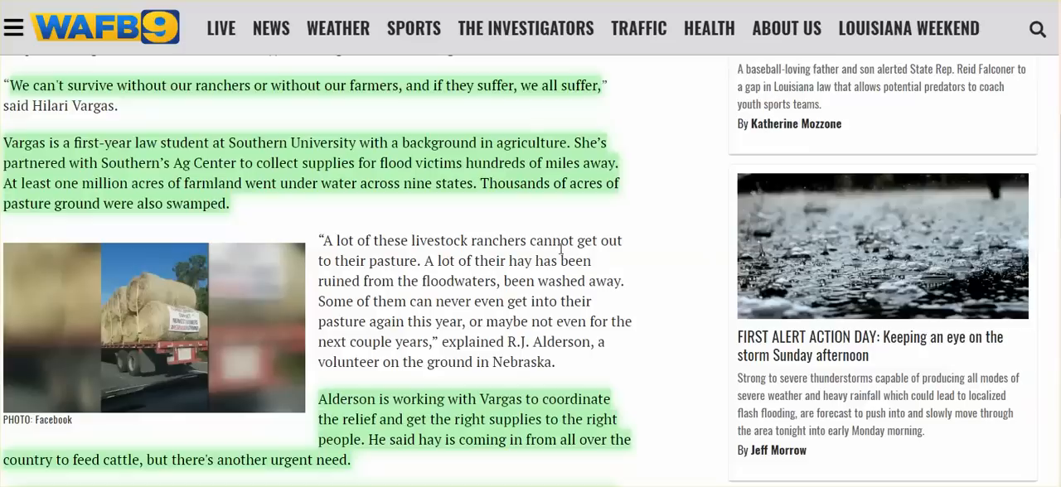
pyautogui.moveTo(630, 316)
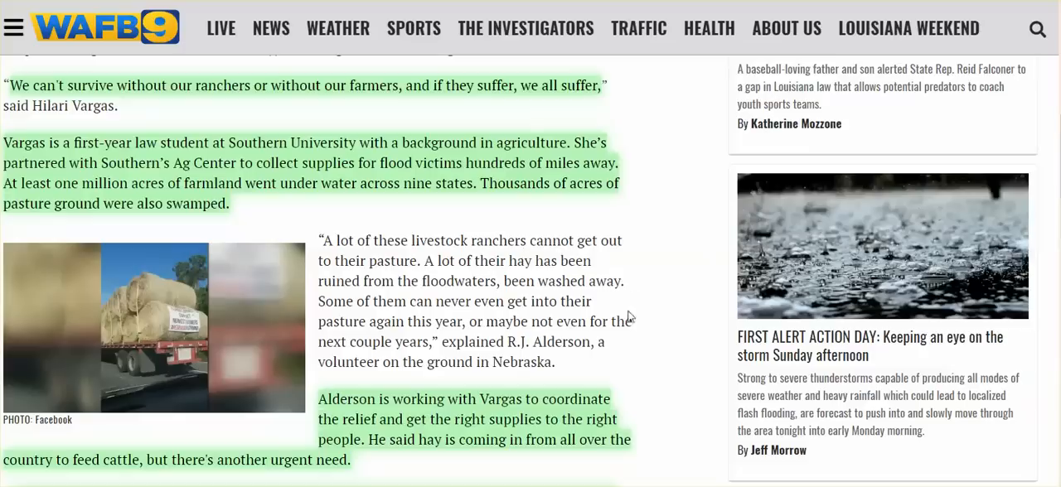
pyautogui.scroll(-3)
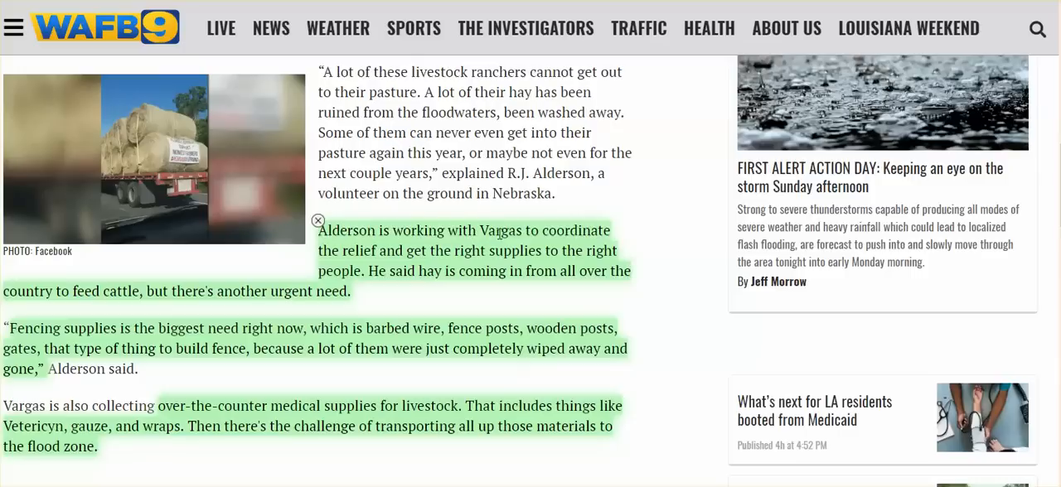
pyautogui.moveTo(551, 242)
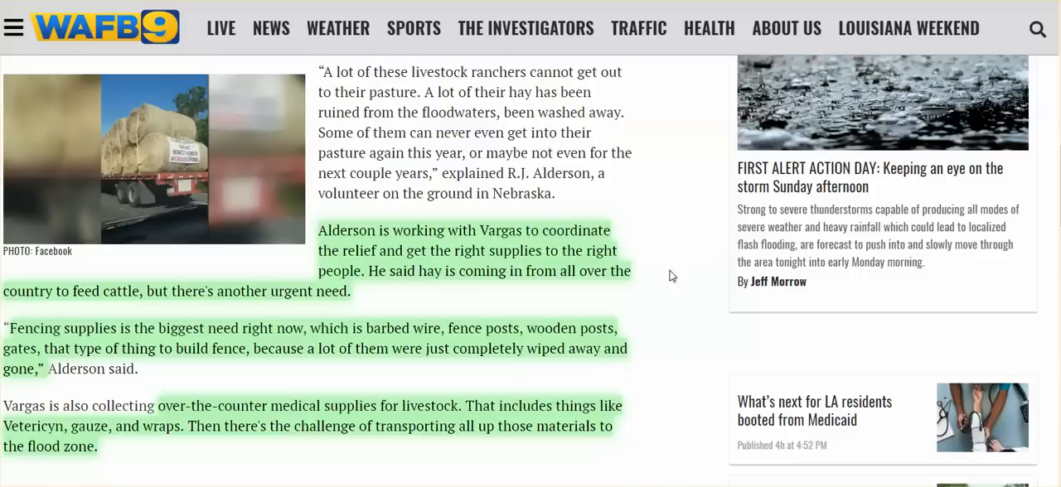
# Scroll down the WAFB9 flooding article to its closing quotes, contact paragraph and copyright line.
pyautogui.scroll(-3)
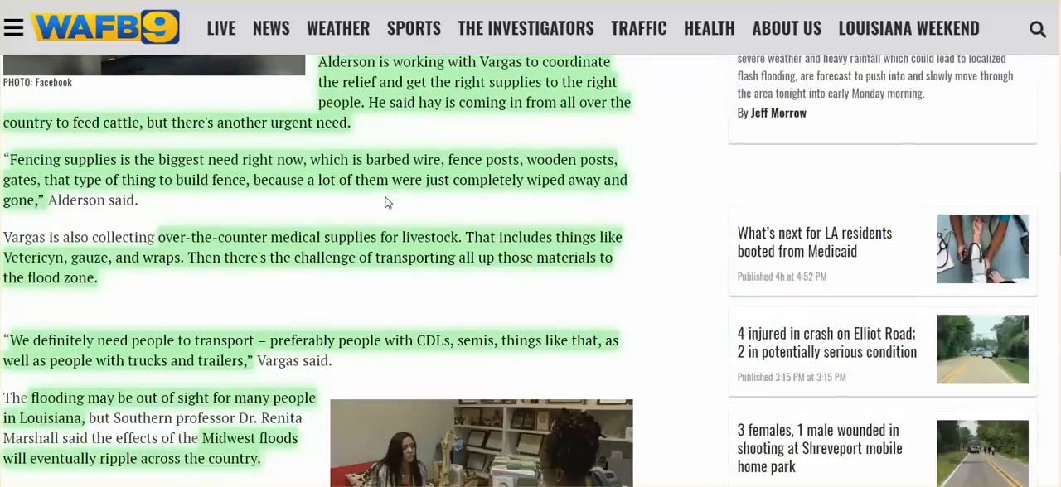
pyautogui.moveTo(353, 208)
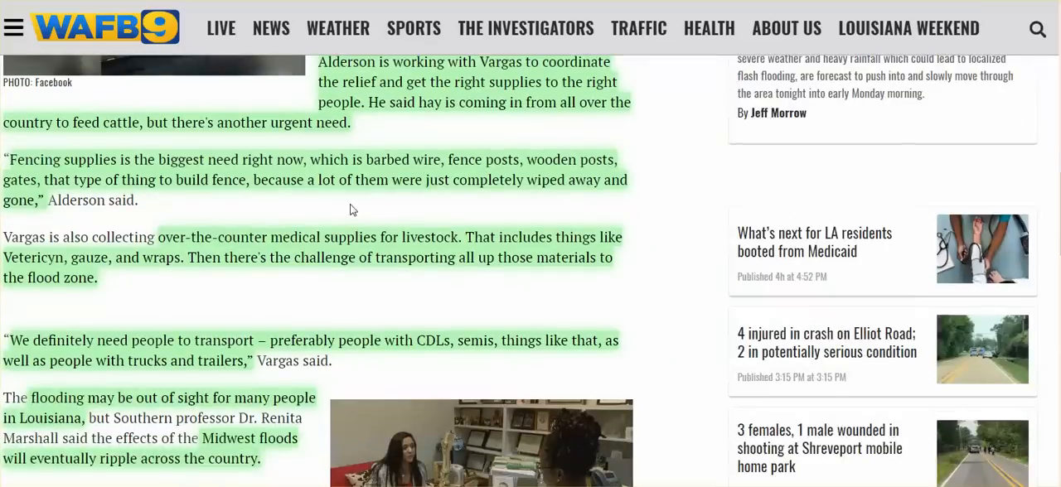
pyautogui.moveTo(381, 204)
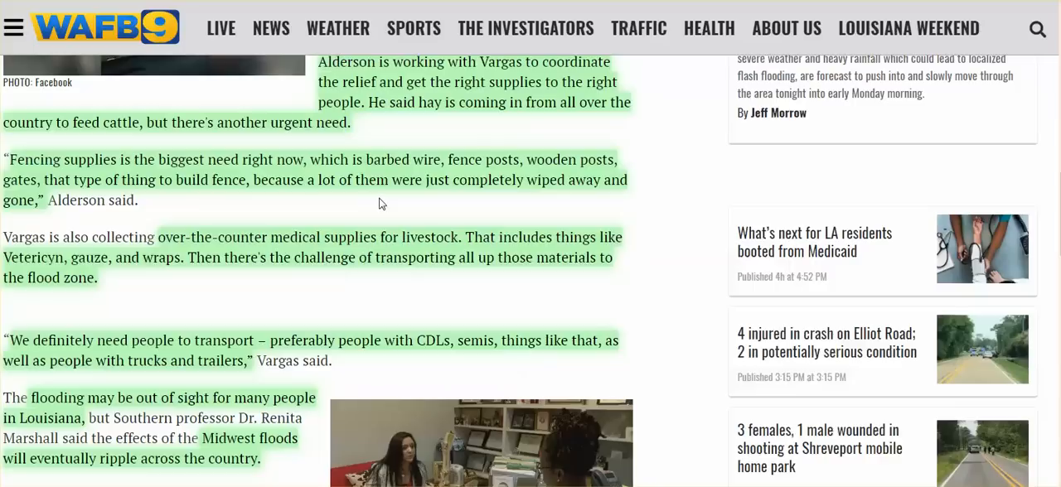
pyautogui.moveTo(368, 202)
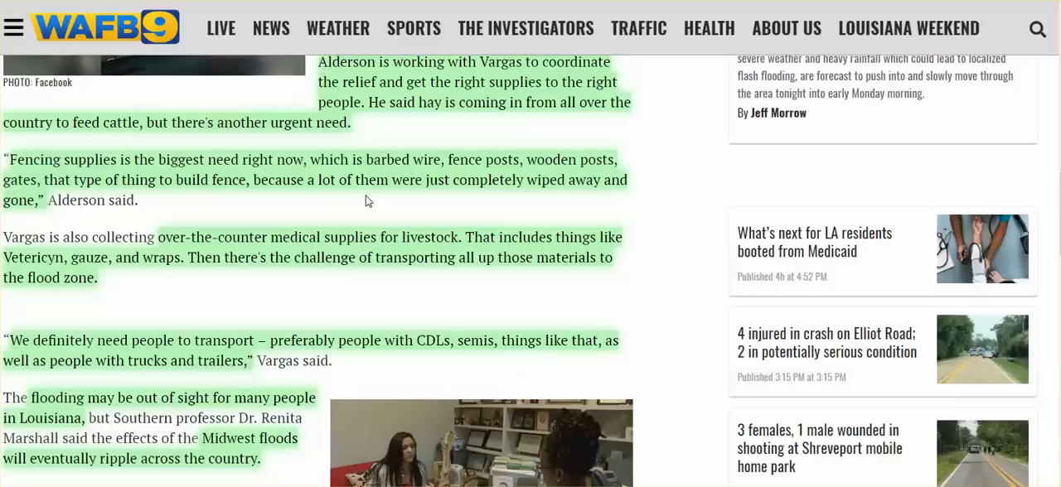
pyautogui.moveTo(310, 208)
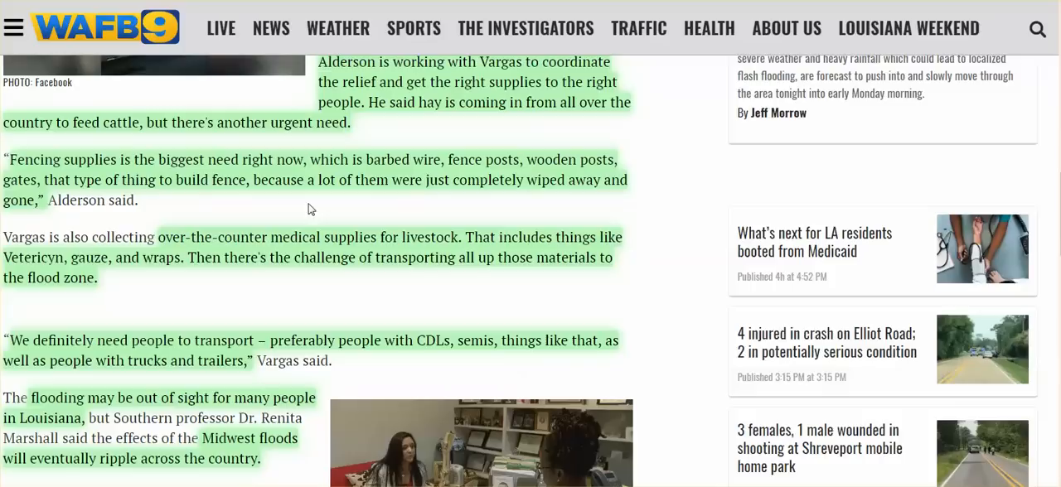
pyautogui.moveTo(361, 197)
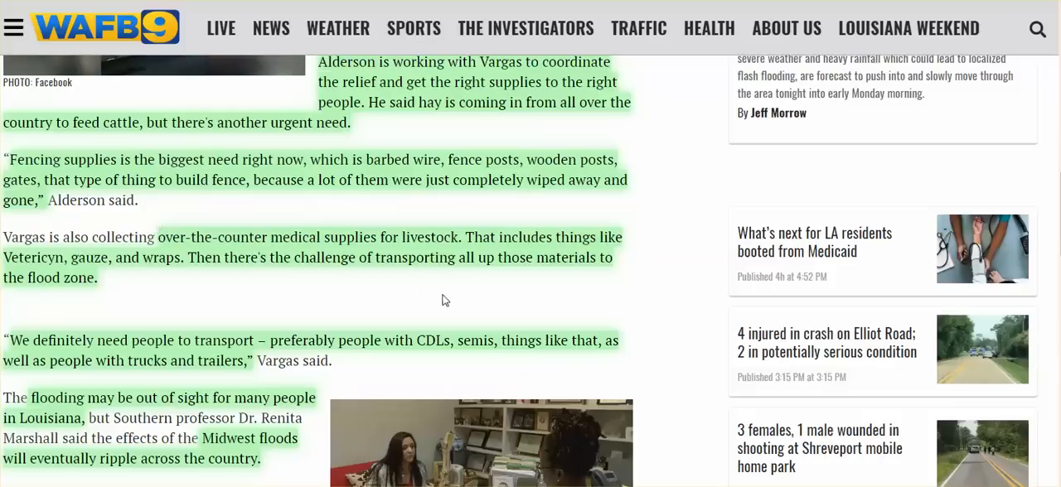
pyautogui.scroll(-3)
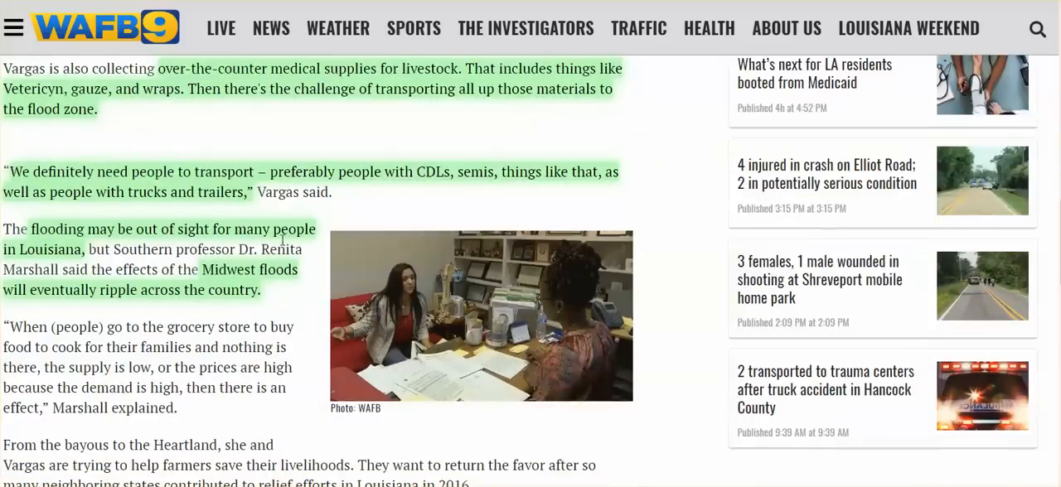
pyautogui.moveTo(395, 199)
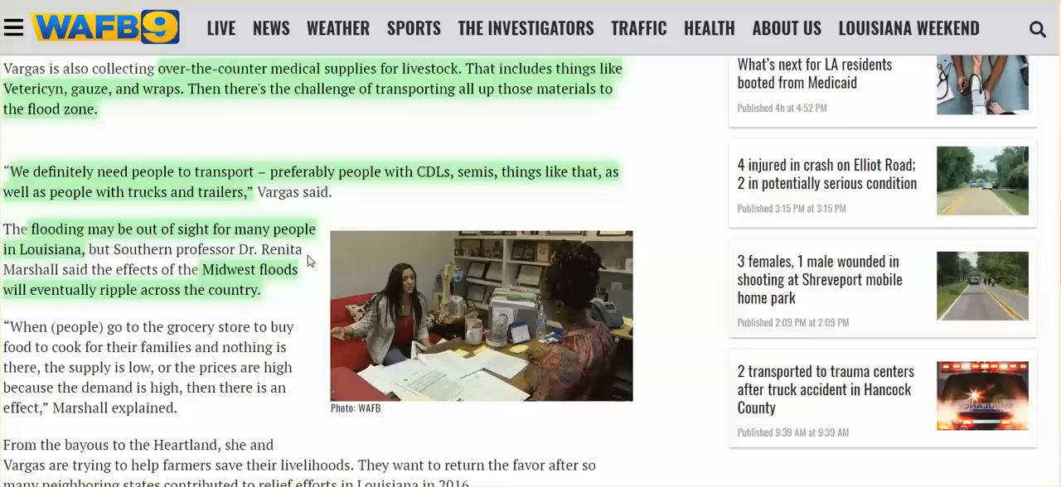
pyautogui.moveTo(276, 299)
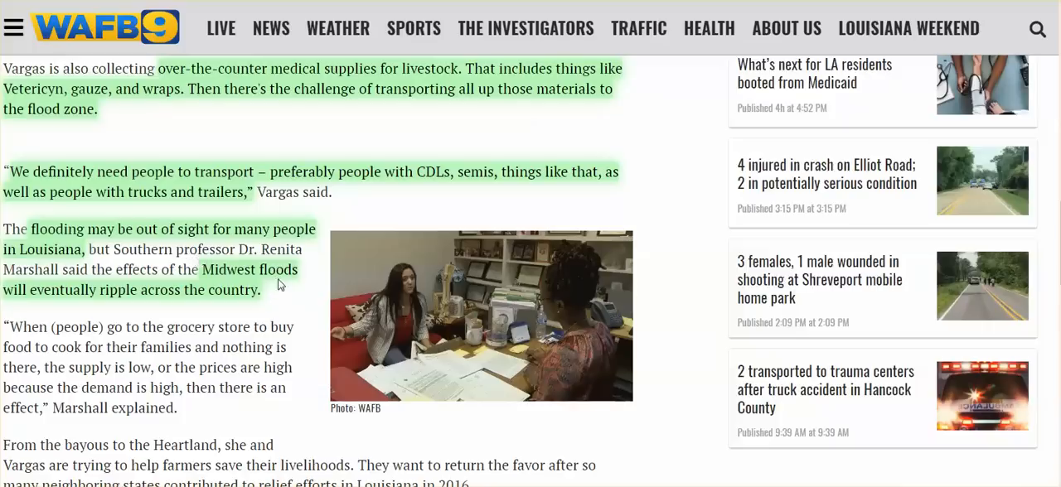
pyautogui.scroll(-3)
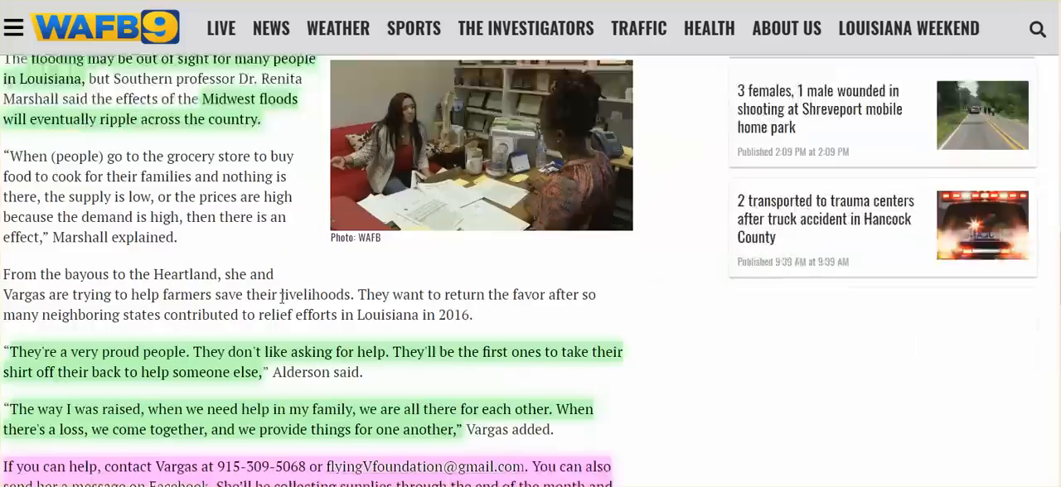
pyautogui.scroll(-3)
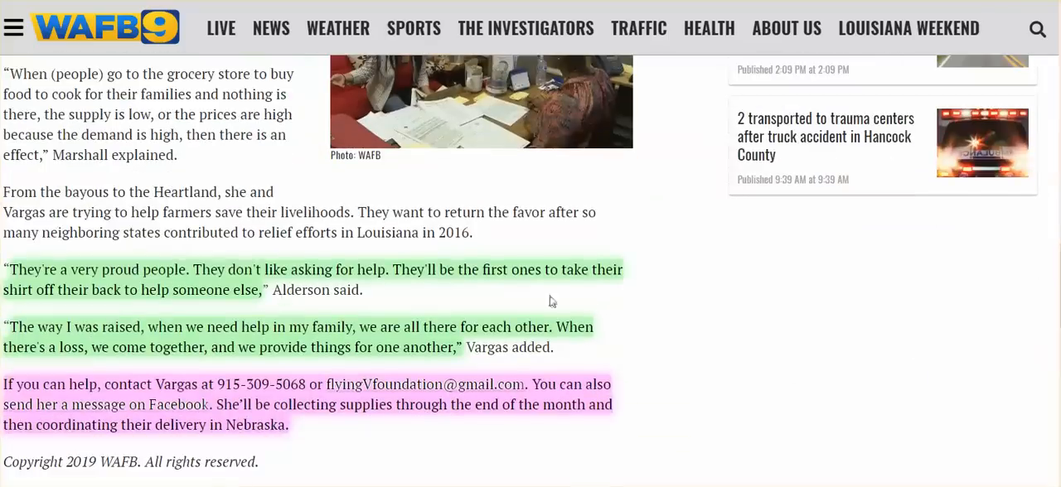
pyautogui.moveTo(630, 290)
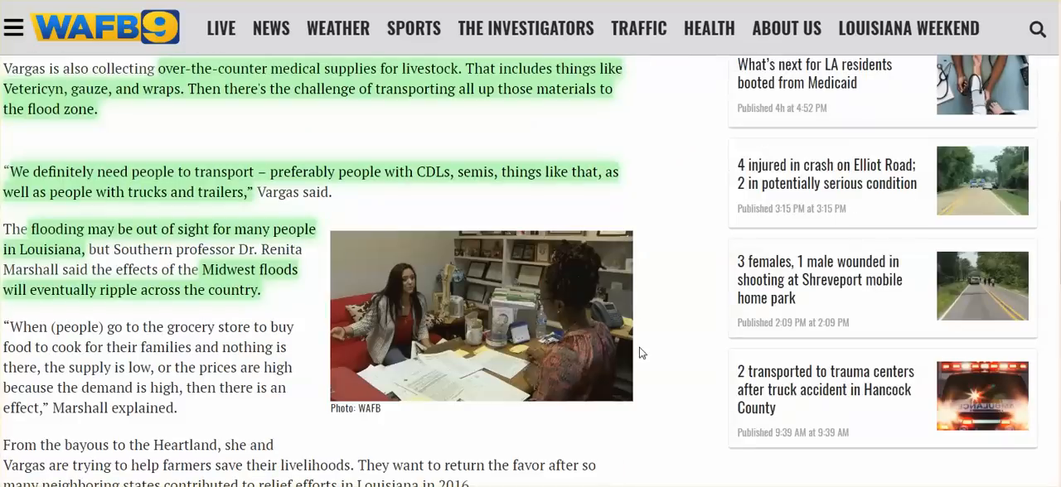
pyautogui.moveTo(636, 331)
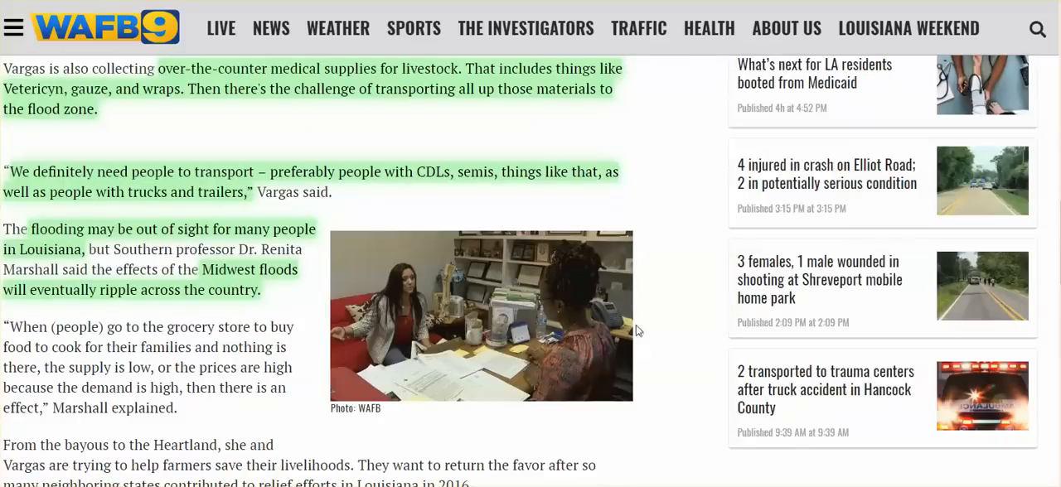
pyautogui.scroll(-3)
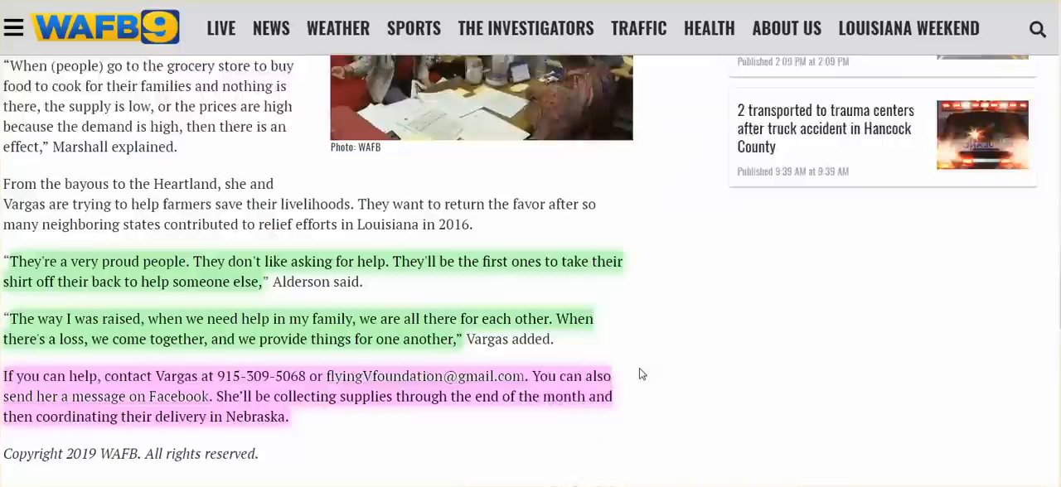
pyautogui.scroll(-3)
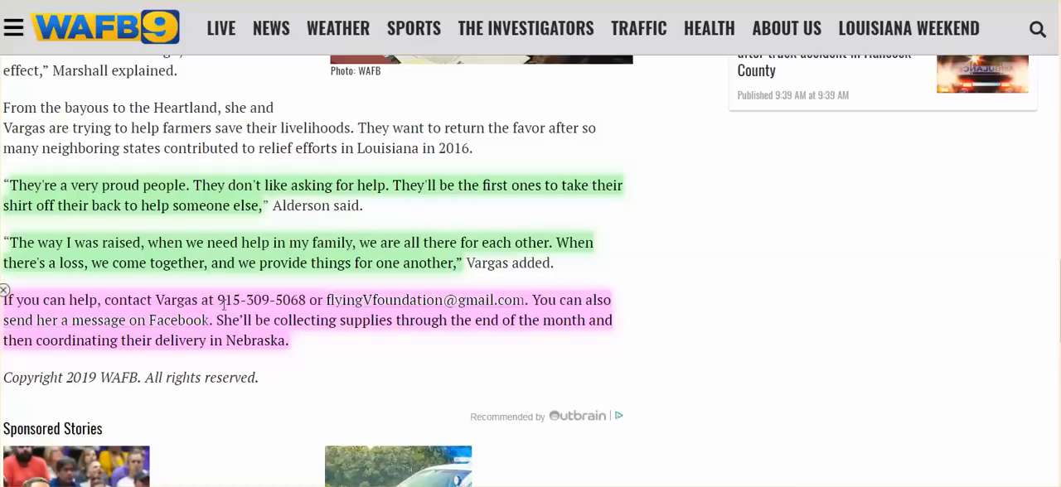
pyautogui.moveTo(239, 319)
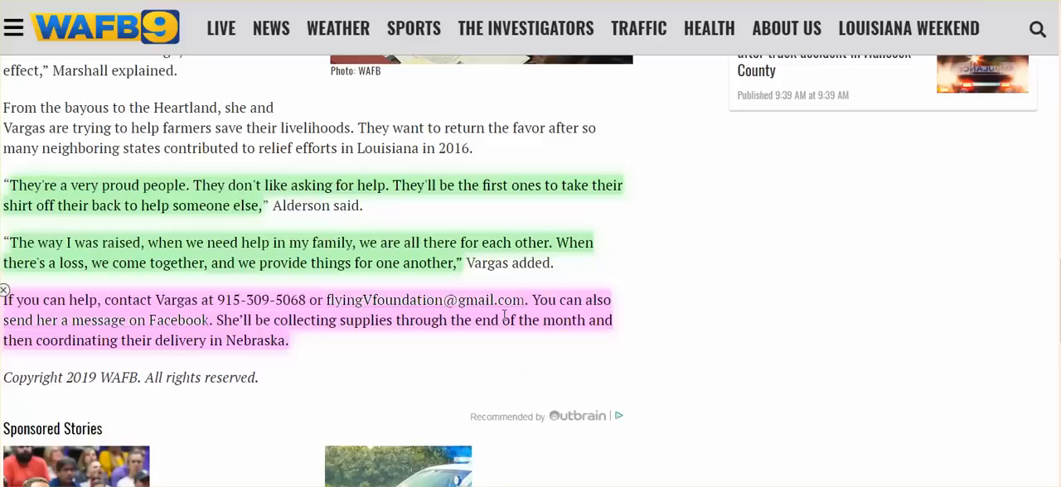
pyautogui.moveTo(224, 328)
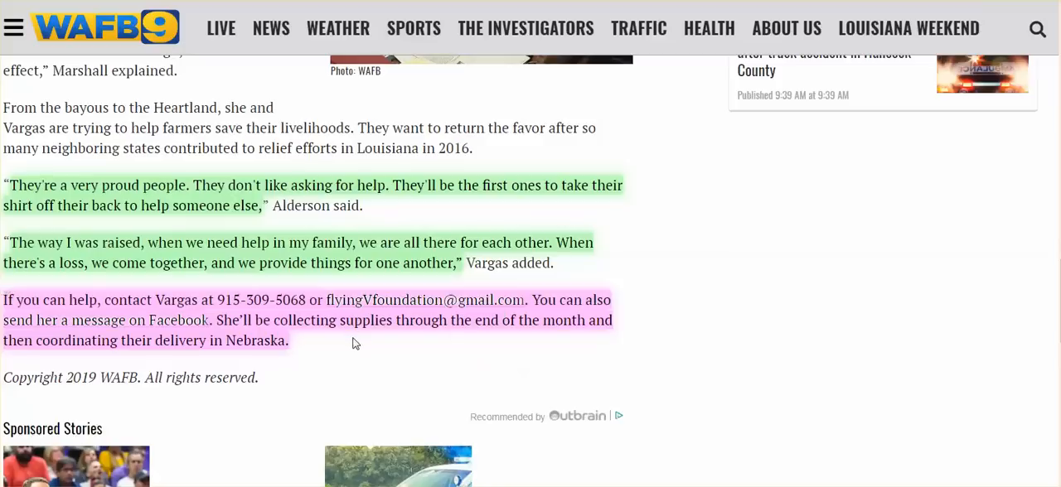
pyautogui.moveTo(639, 312)
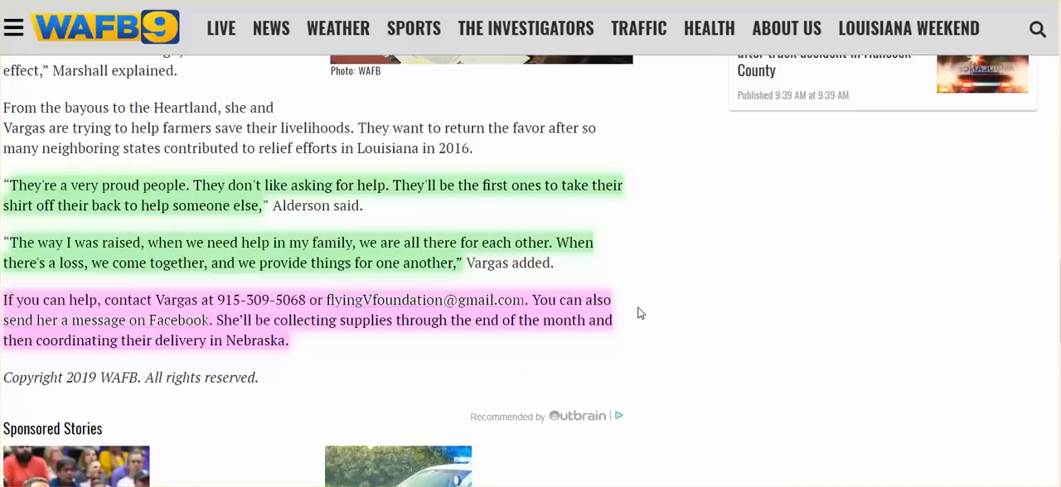
pyautogui.moveTo(300, 355)
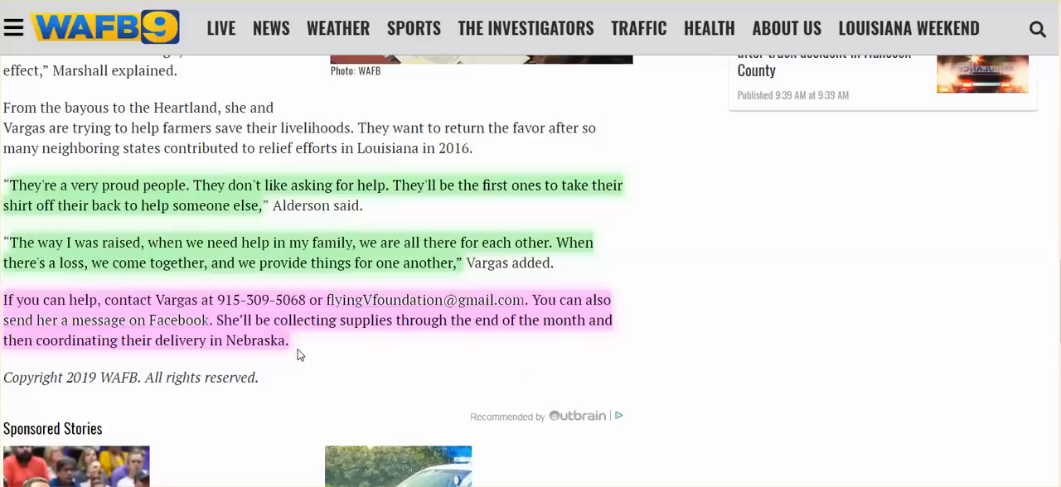
pyautogui.scroll(-3)
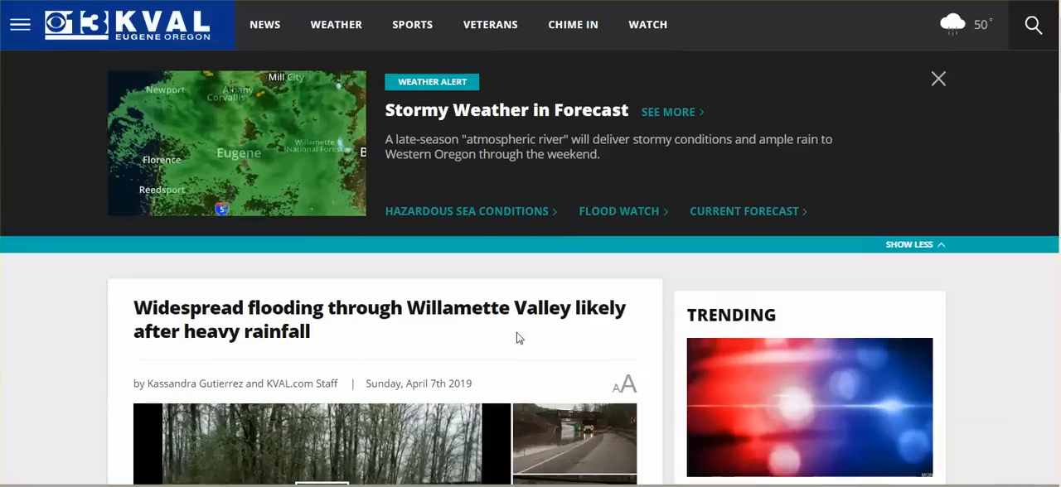
pyautogui.moveTo(478, 328)
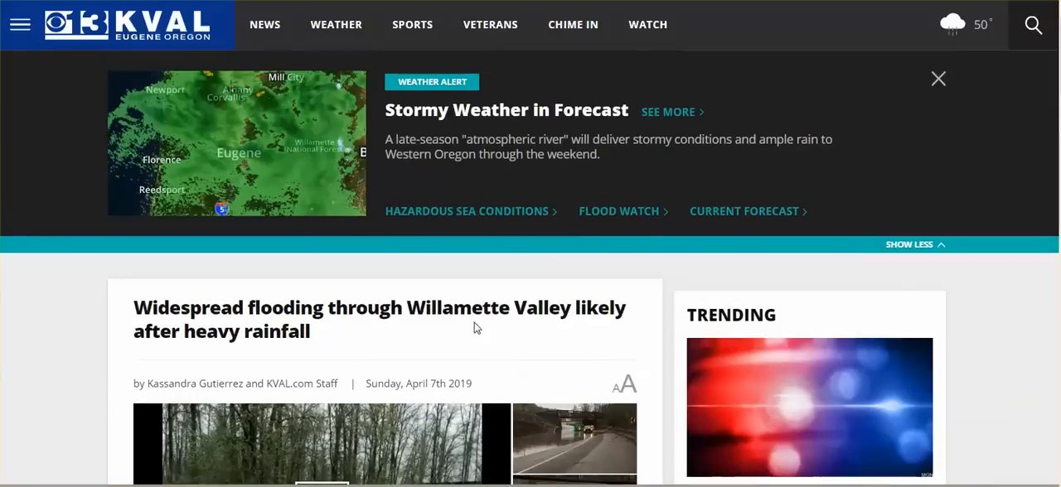
# Scroll into the KVAL Willamette Valley flooding story, then bring up the Flooding in Taylor Texas video.
pyautogui.scroll(-3)
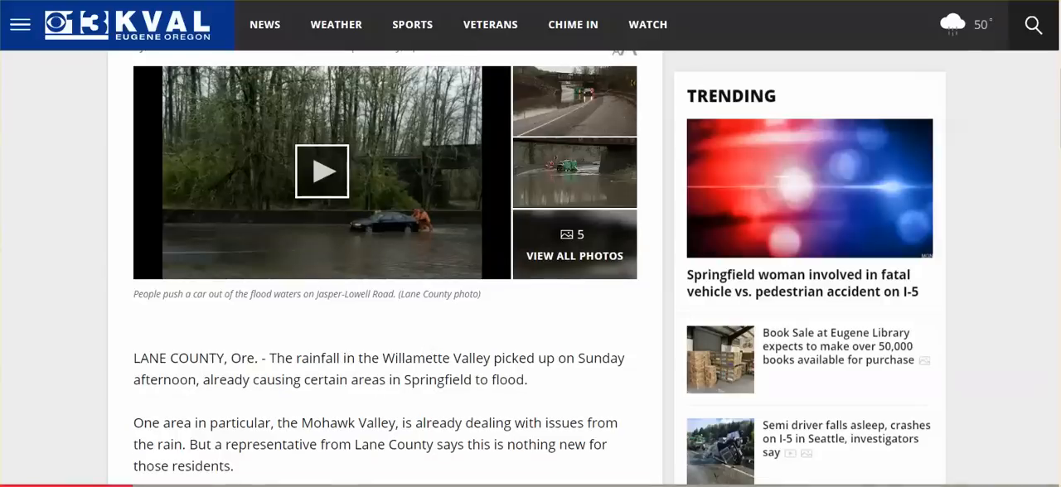
pyautogui.click(321, 172)
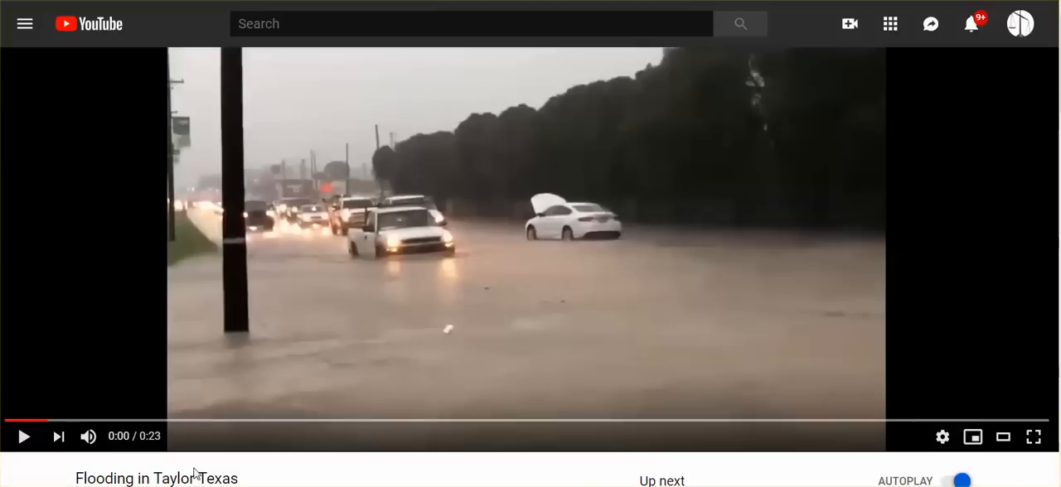
pyautogui.moveTo(46, 421)
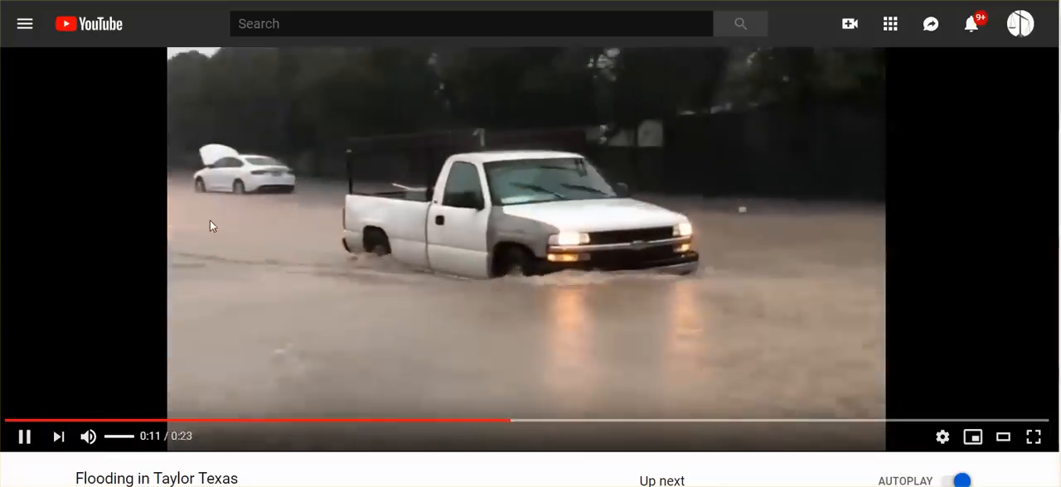
# Leave the Taylor Texas flood clip playing and bring up the Weather Channel Texas storms article.
pyautogui.click(23, 437)
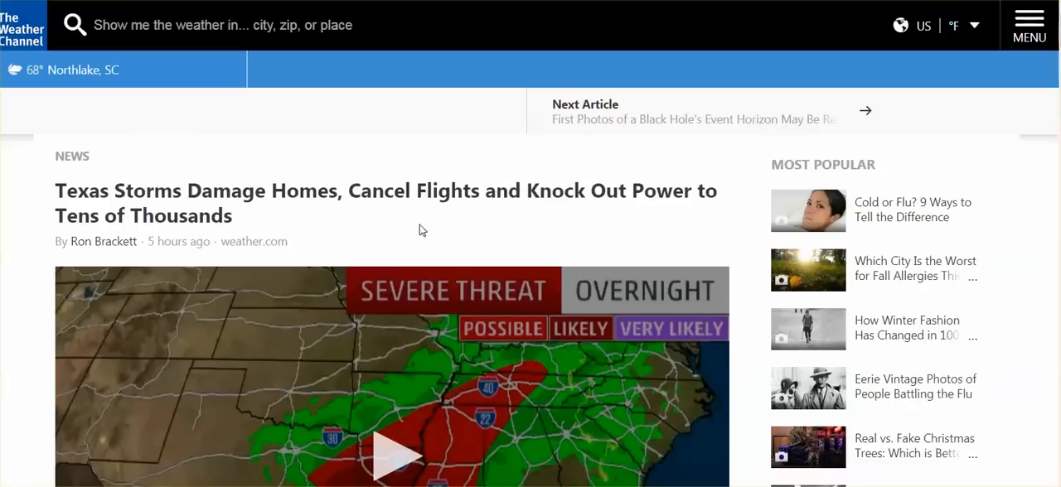
pyautogui.moveTo(583, 193)
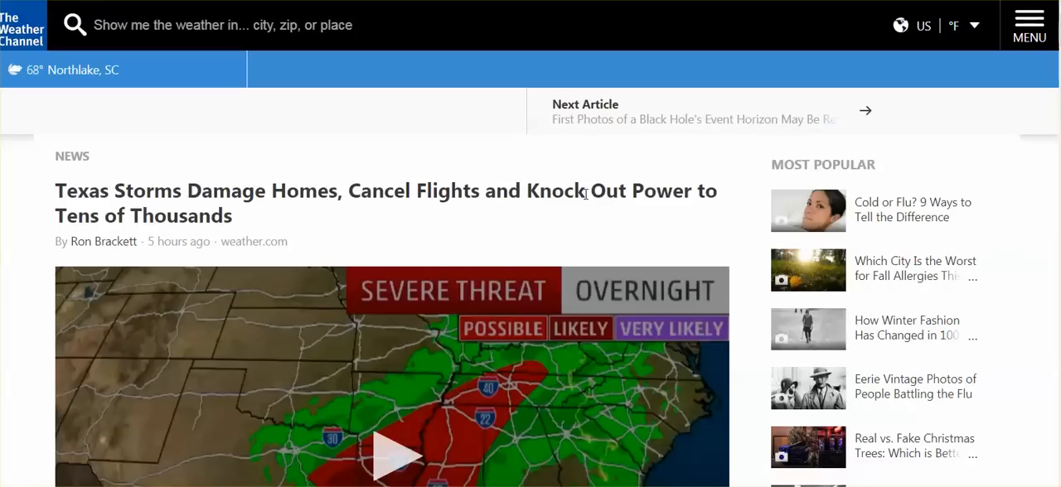
# Scroll through the Texas storms article's opening text and embedded damage tweets.
pyautogui.scroll(-3)
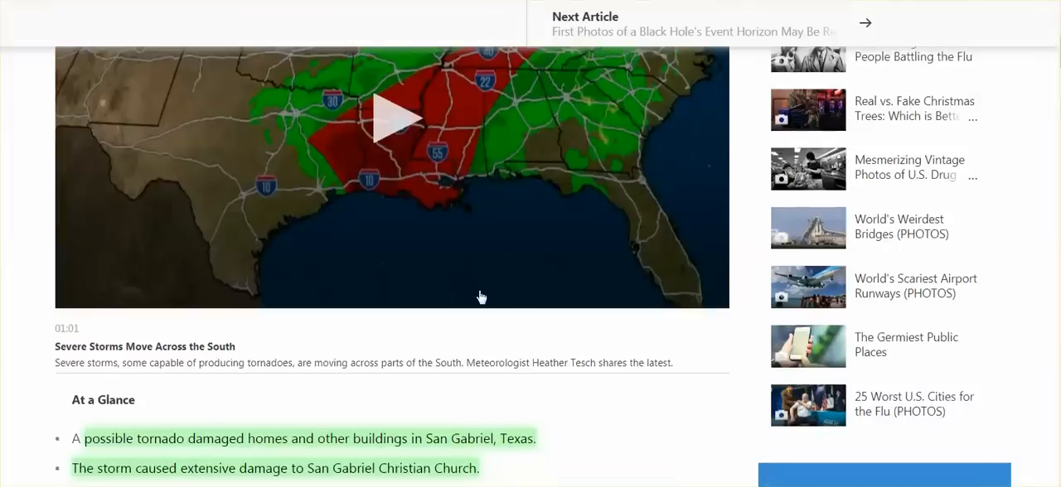
pyautogui.scroll(-3)
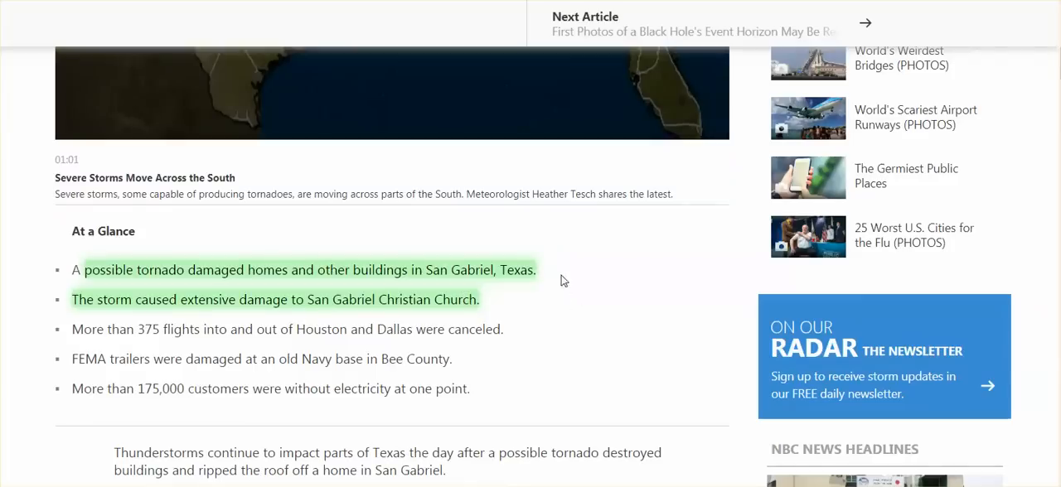
pyautogui.moveTo(522, 293)
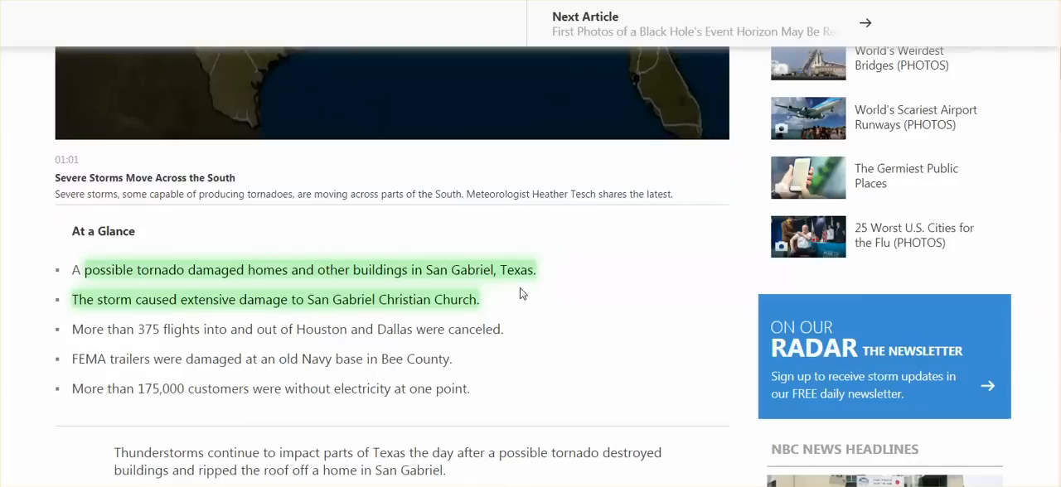
pyautogui.scroll(-3)
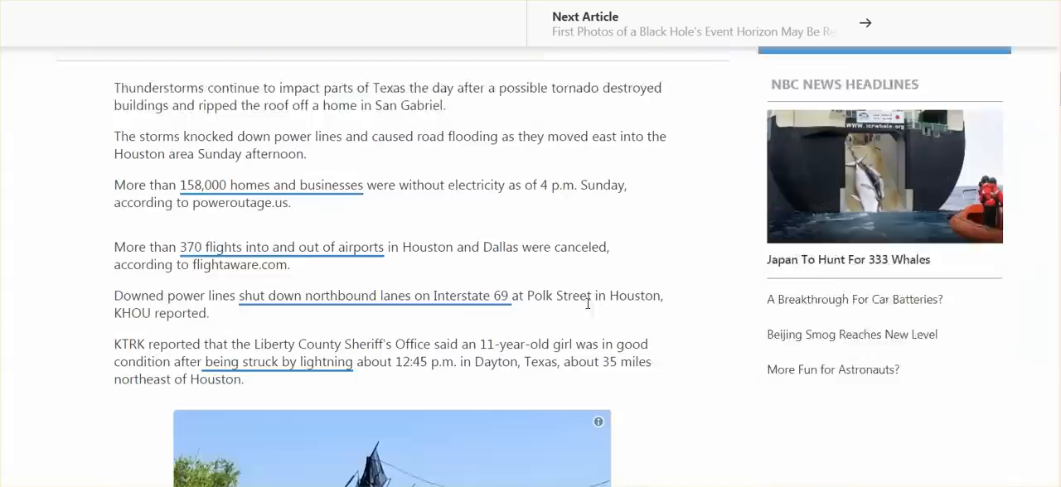
pyautogui.scroll(-3)
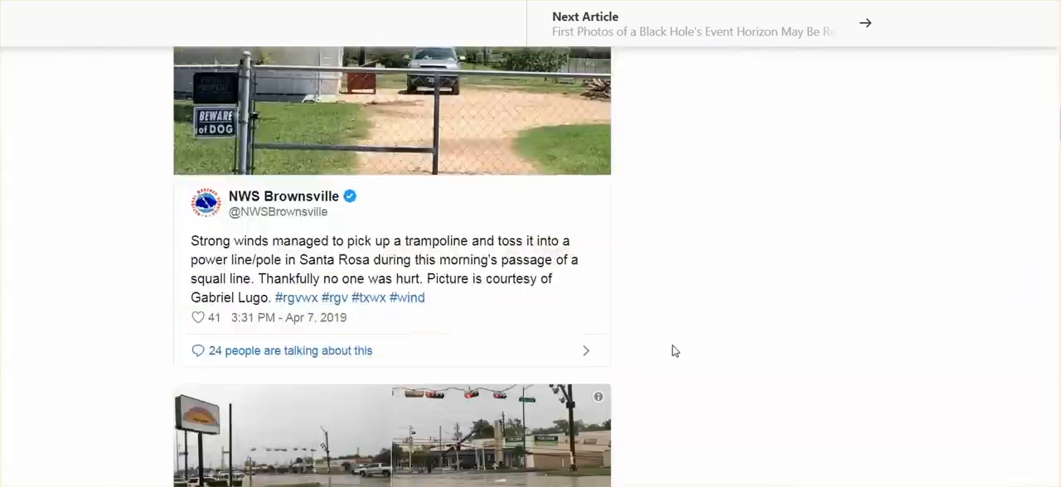
pyautogui.scroll(-3)
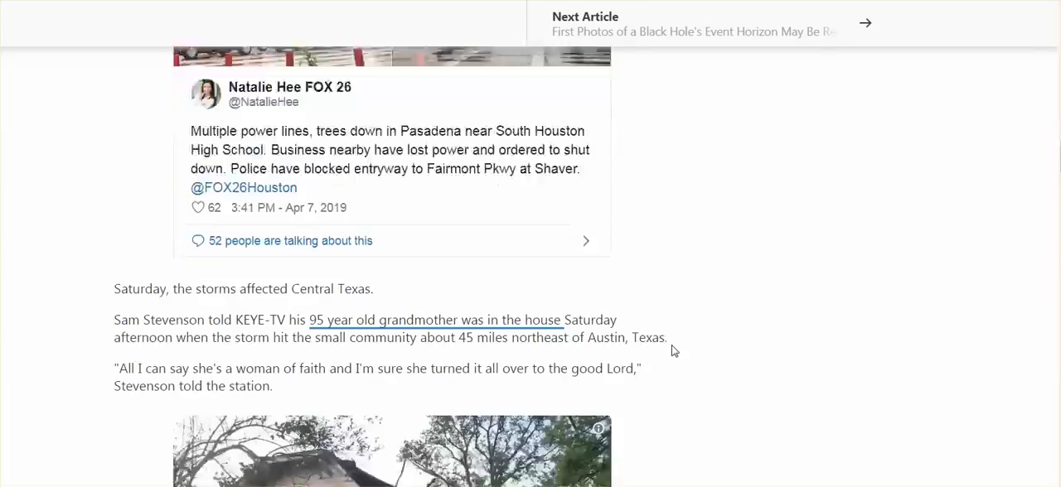
pyautogui.scroll(-3)
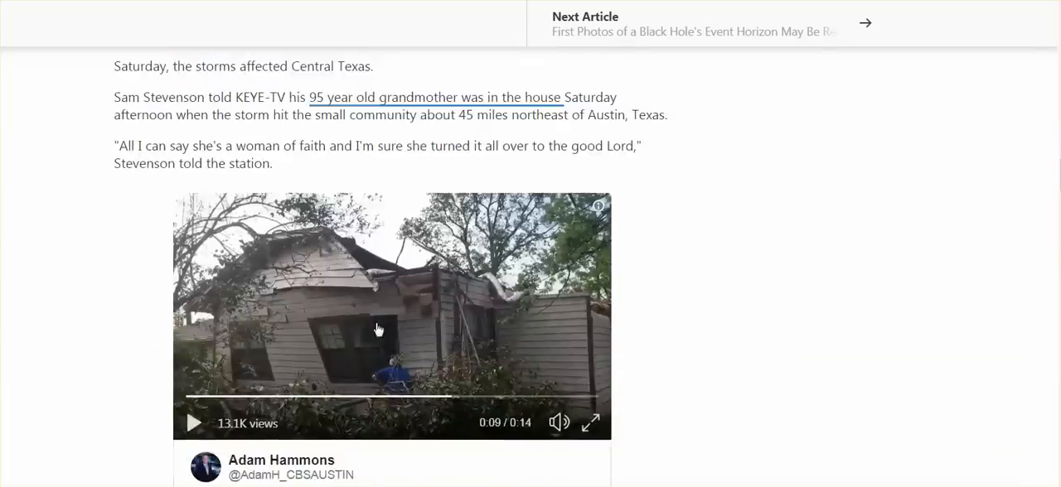
pyautogui.scroll(-3)
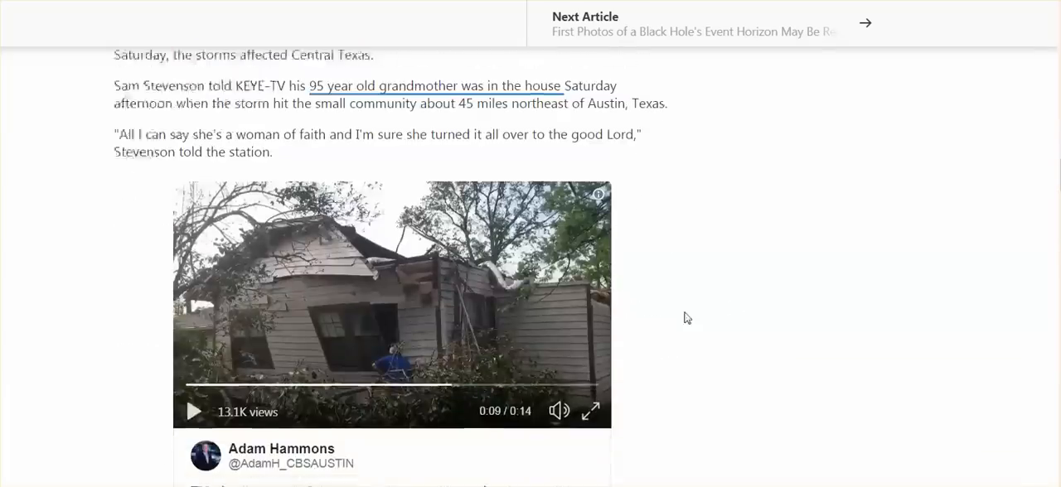
pyautogui.scroll(-3)
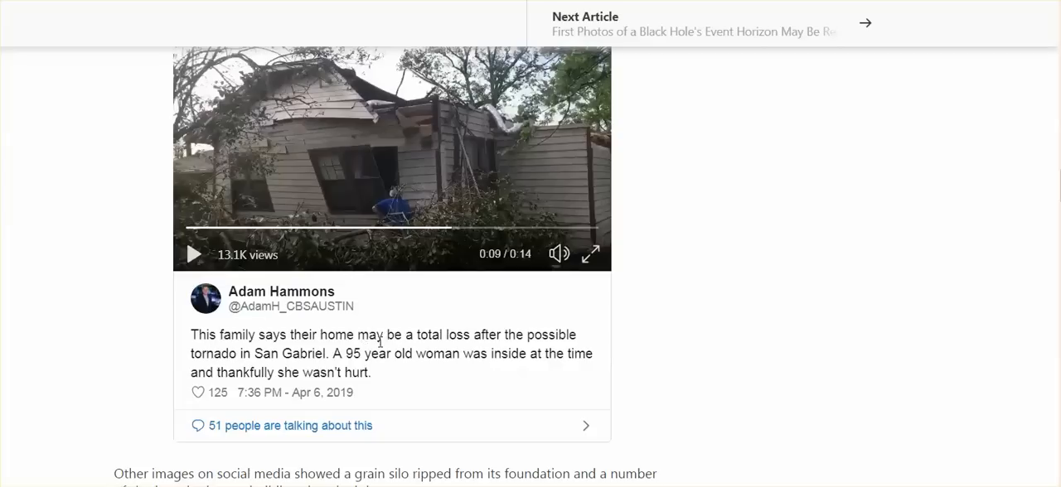
pyautogui.moveTo(478, 354)
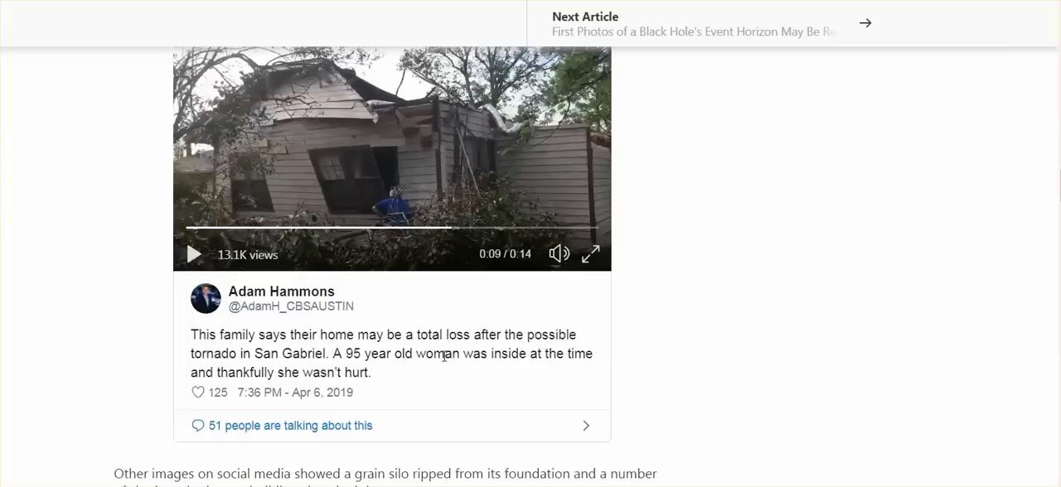
pyautogui.moveTo(577, 361)
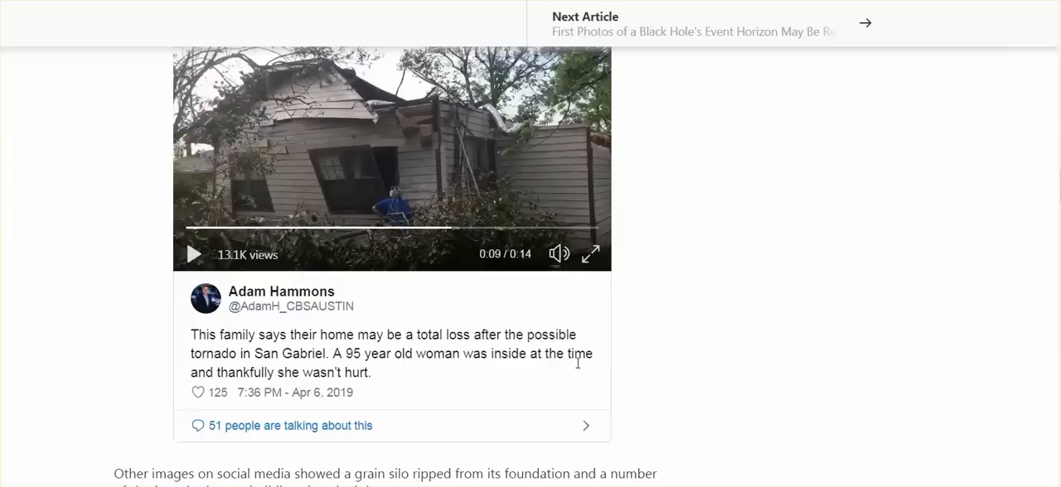
# Continue down the article to the San Gabriel church damage tweets.
pyautogui.scroll(-3)
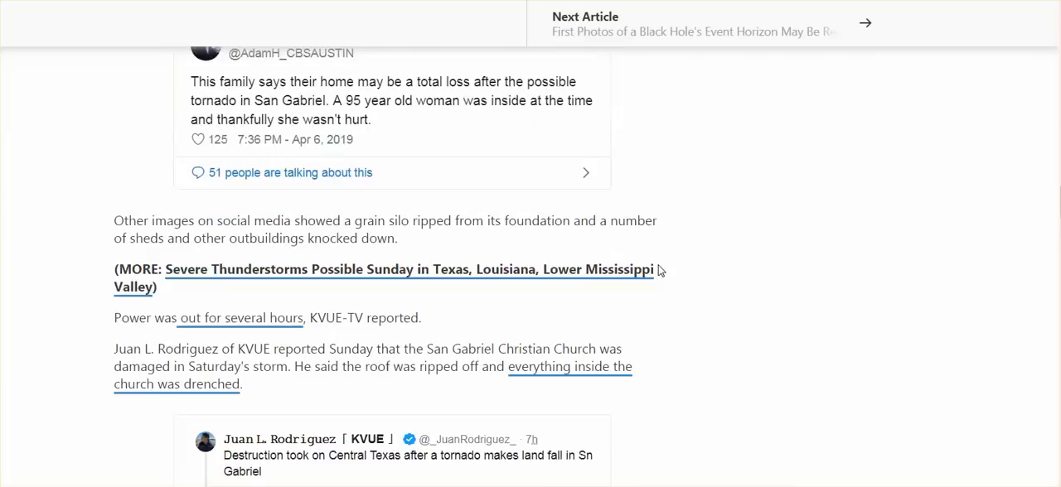
pyautogui.moveTo(703, 285)
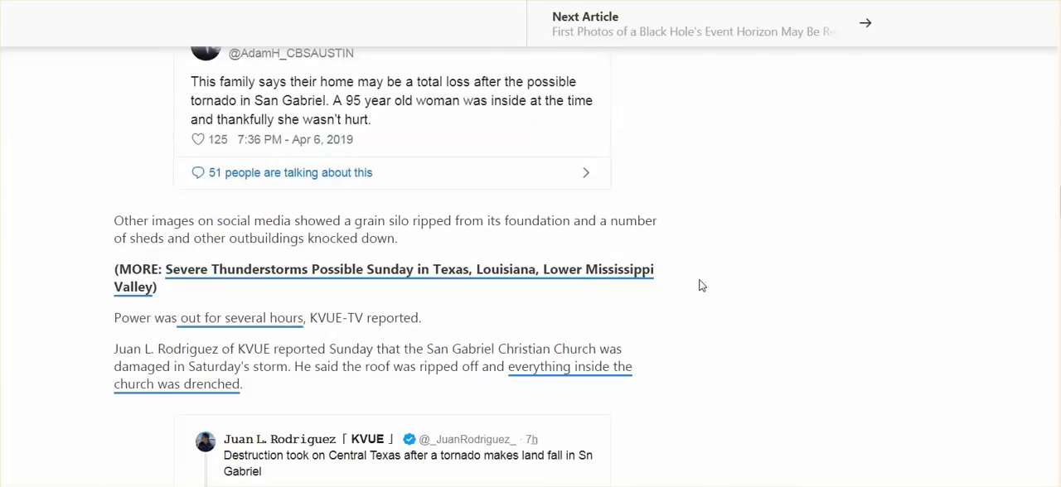
pyautogui.scroll(-3)
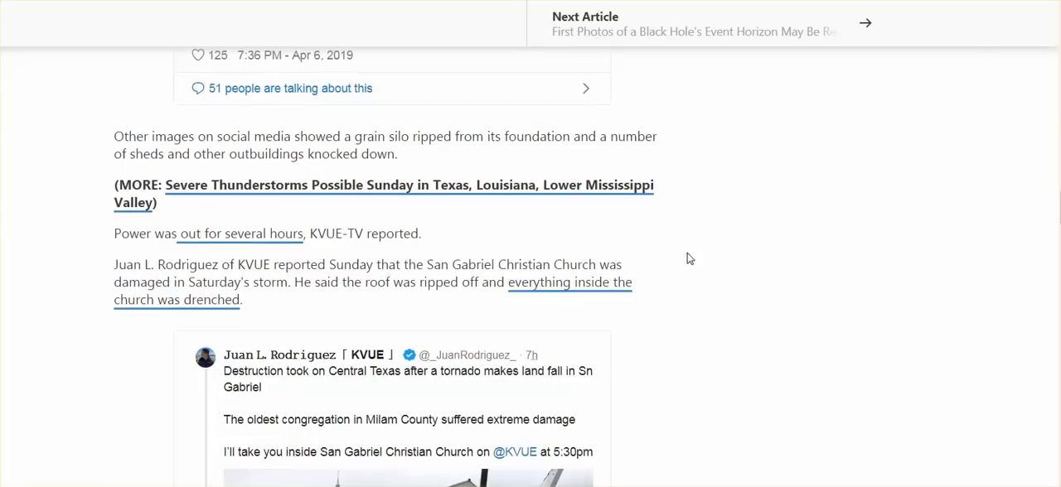
pyautogui.moveTo(582, 210)
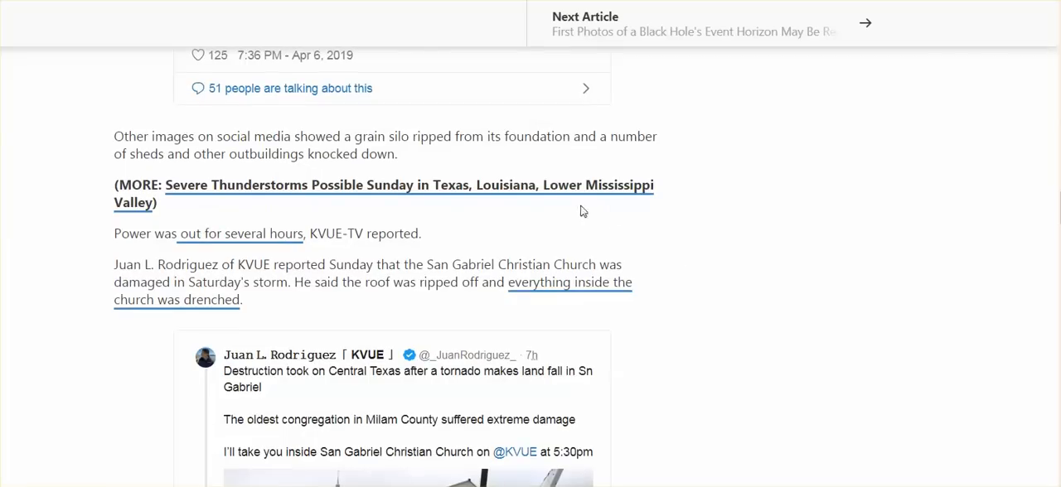
pyautogui.moveTo(657, 264)
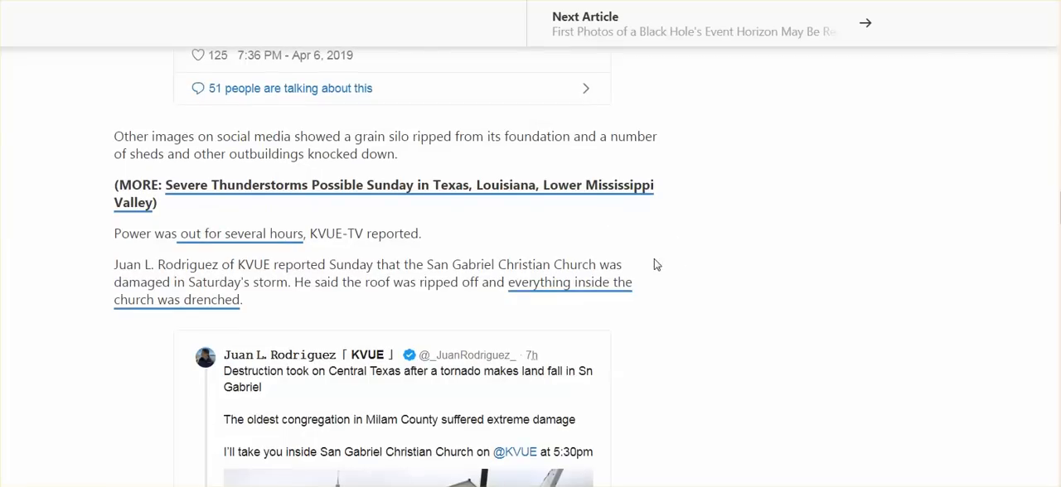
pyautogui.scroll(-3)
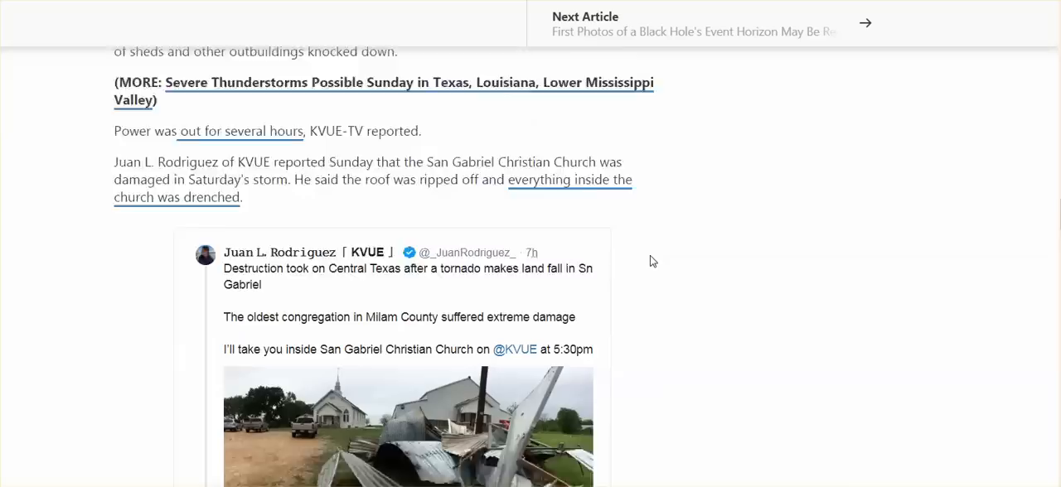
pyautogui.scroll(-3)
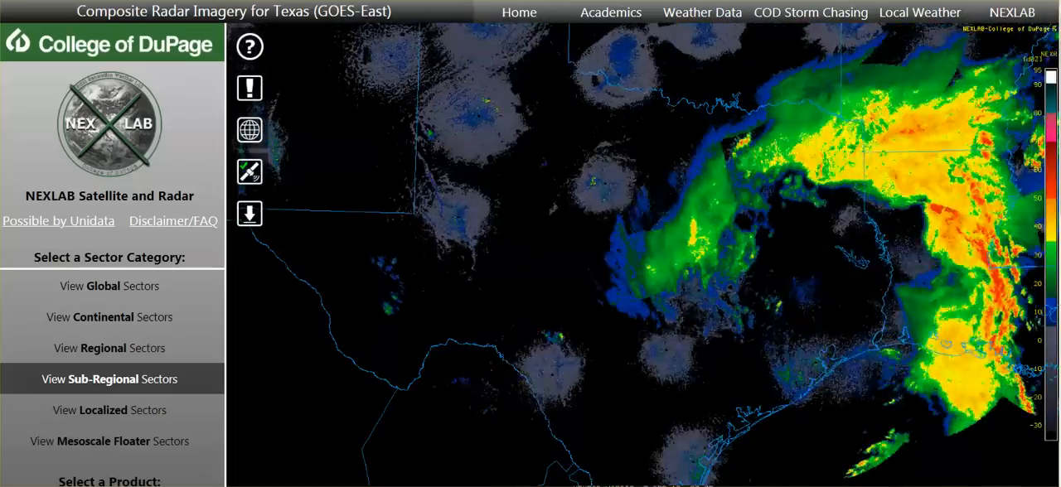
# Show the NEXLAB radar composite and enlarge it around the storm band over Louisiana.
pyautogui.click(109, 316)
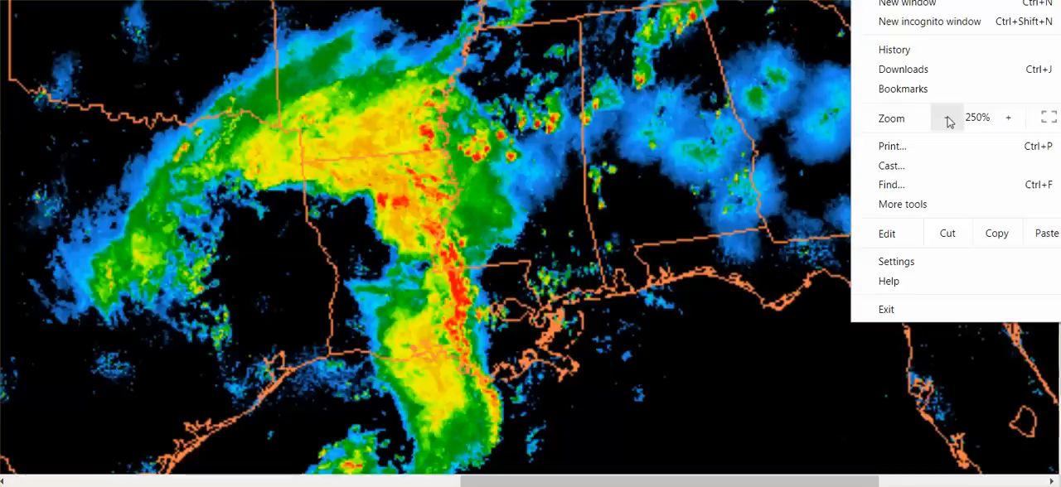
pyautogui.click(945, 117)
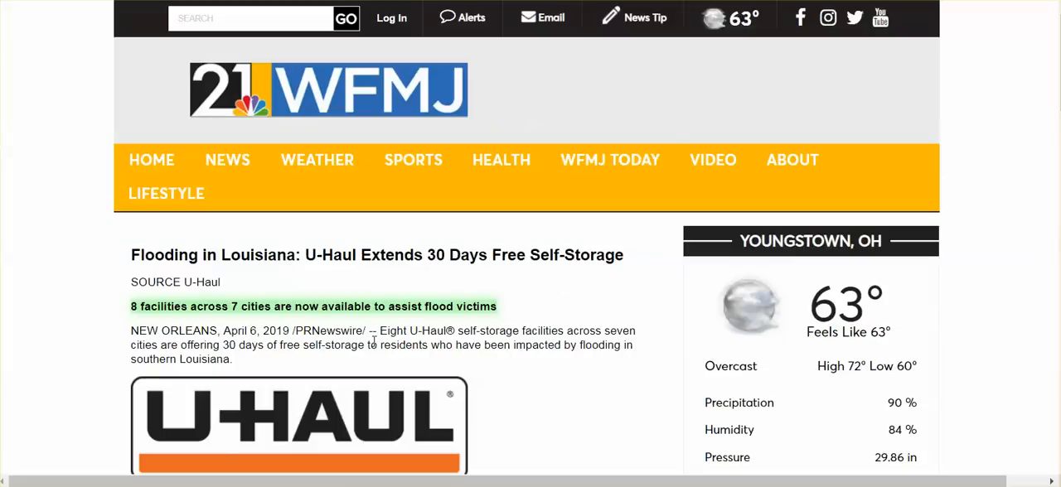
pyautogui.moveTo(504, 285)
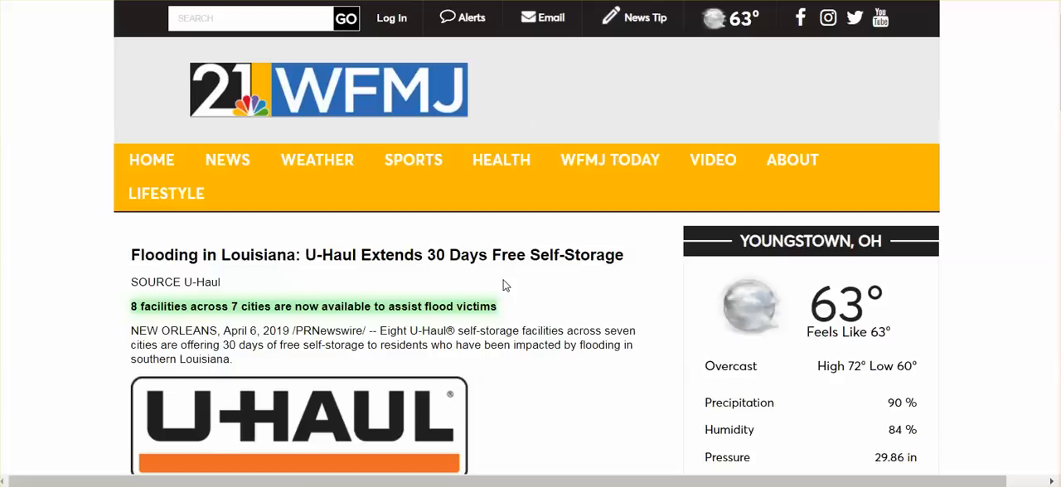
pyautogui.moveTo(554, 302)
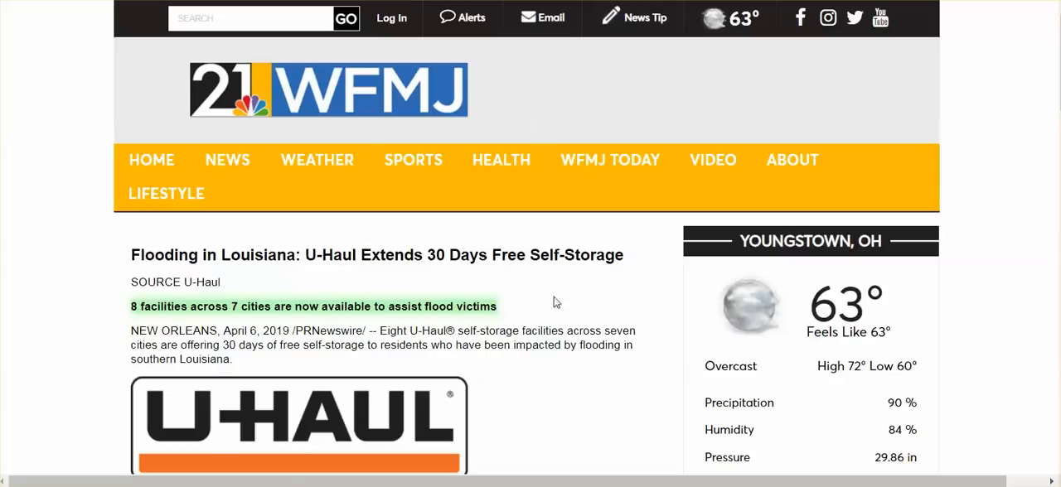
pyautogui.moveTo(520, 294)
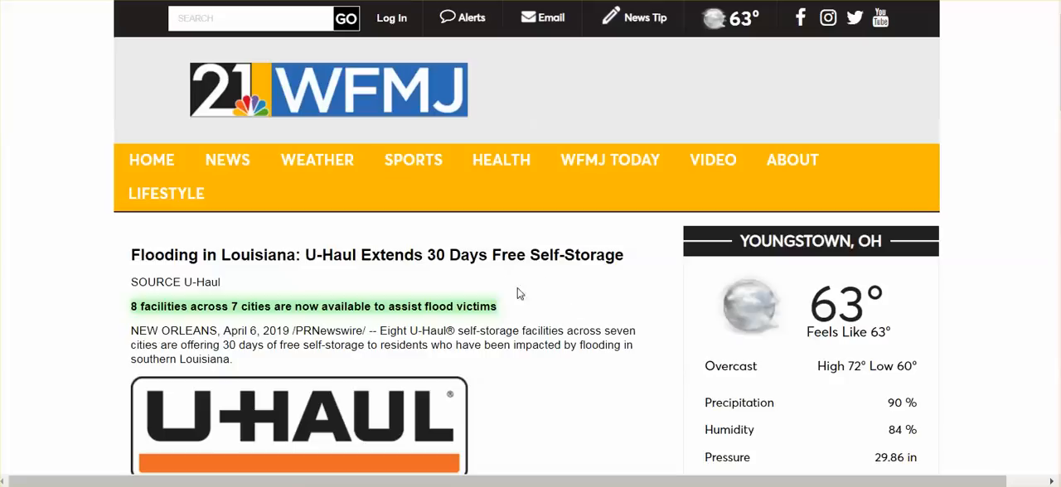
pyautogui.moveTo(528, 293)
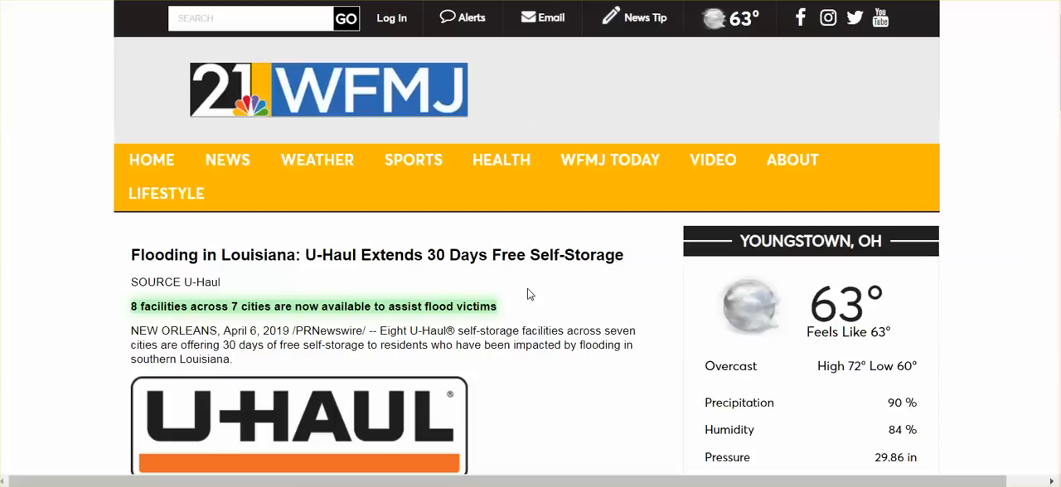
pyautogui.moveTo(523, 300)
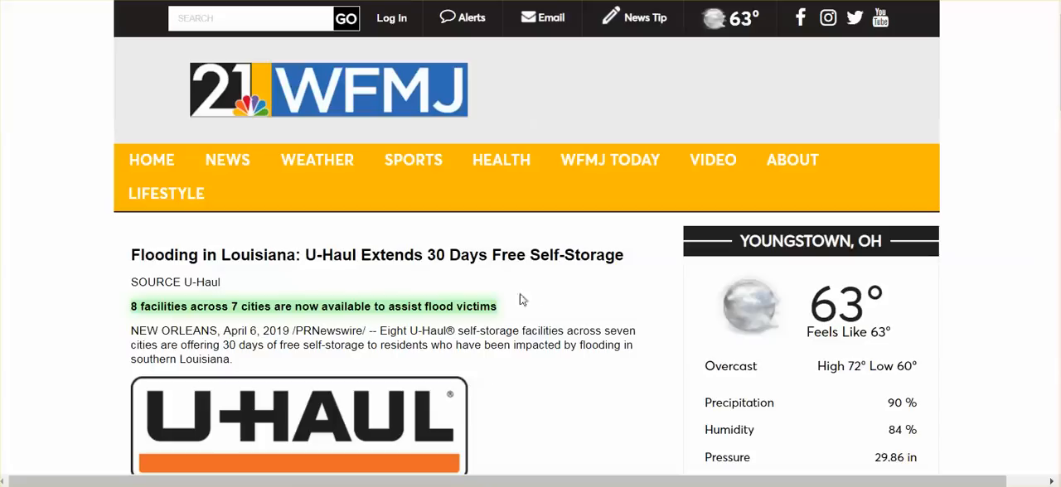
# Finish the WFMJ U-Haul self-storage article and bring up the East Baton Rouge severe weather alerts page.
pyautogui.scroll(-3)
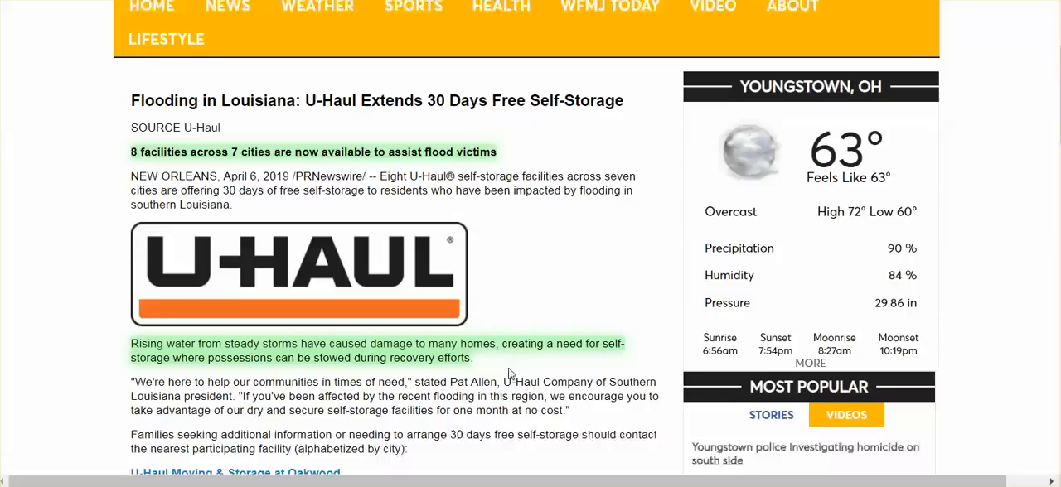
pyautogui.scroll(-3)
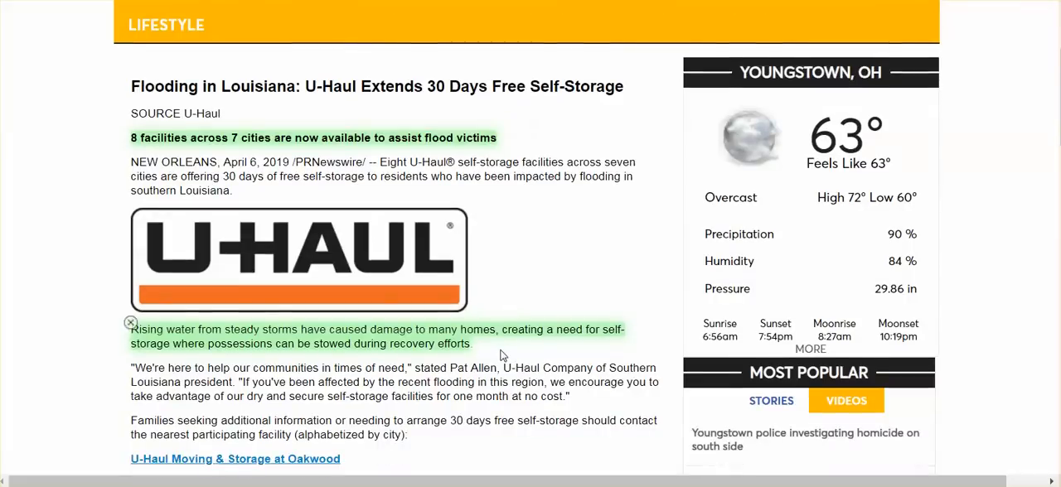
pyautogui.click(129, 321)
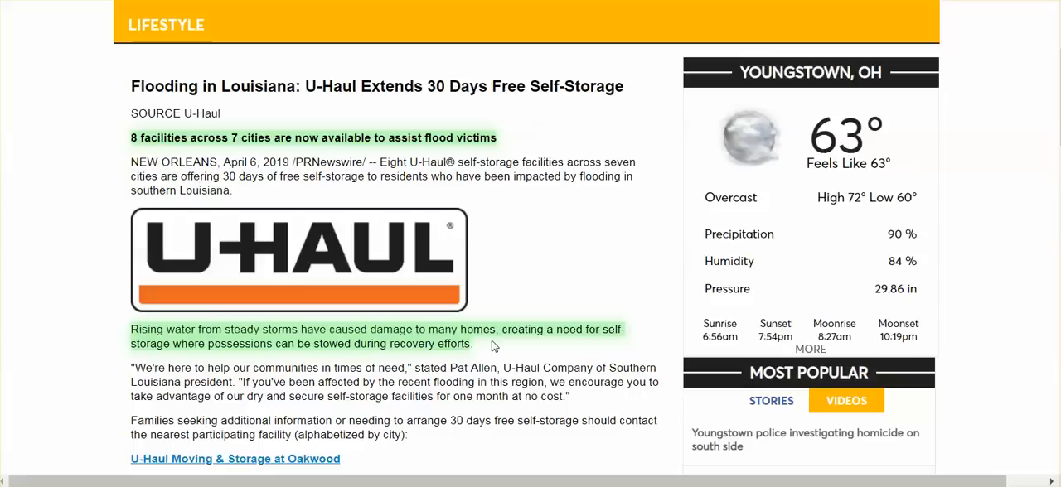
pyautogui.scroll(-3)
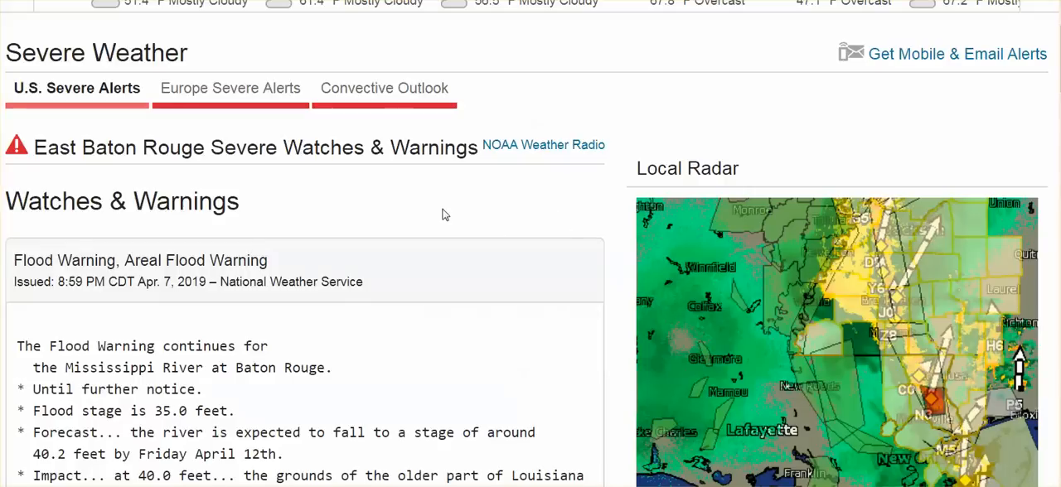
pyautogui.moveTo(481, 212)
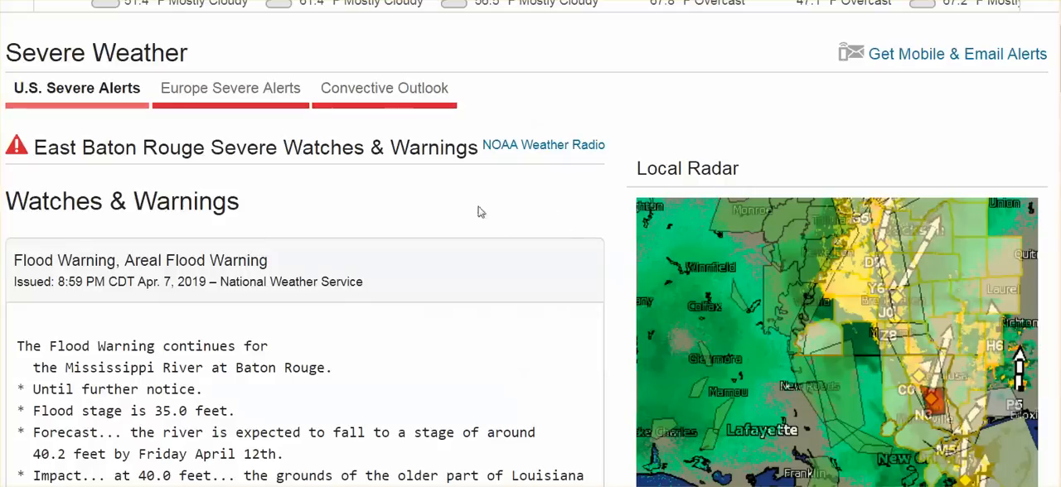
pyautogui.moveTo(456, 241)
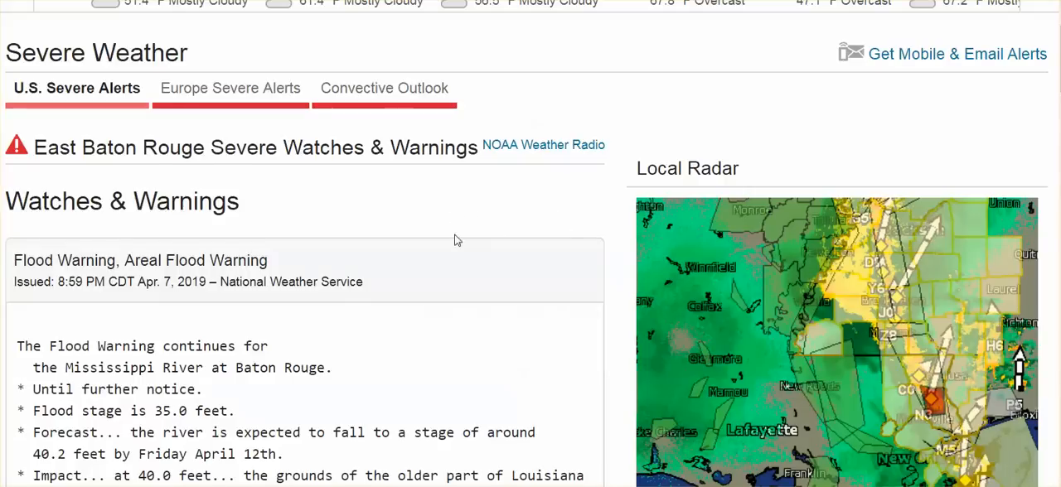
# Scroll the East Baton Rouge Mississippi River flood warning to the LSU campus impacts text.
pyautogui.scroll(-3)
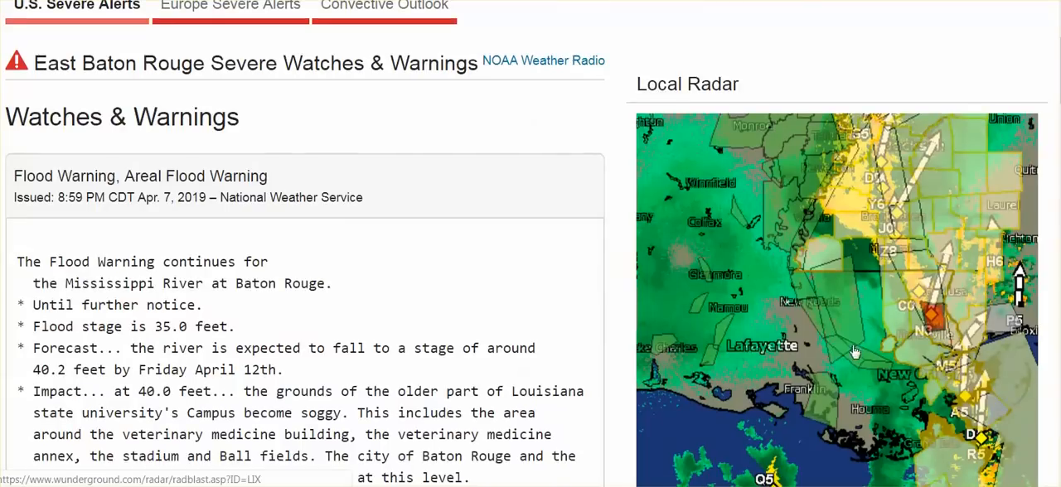
pyautogui.moveTo(857, 337)
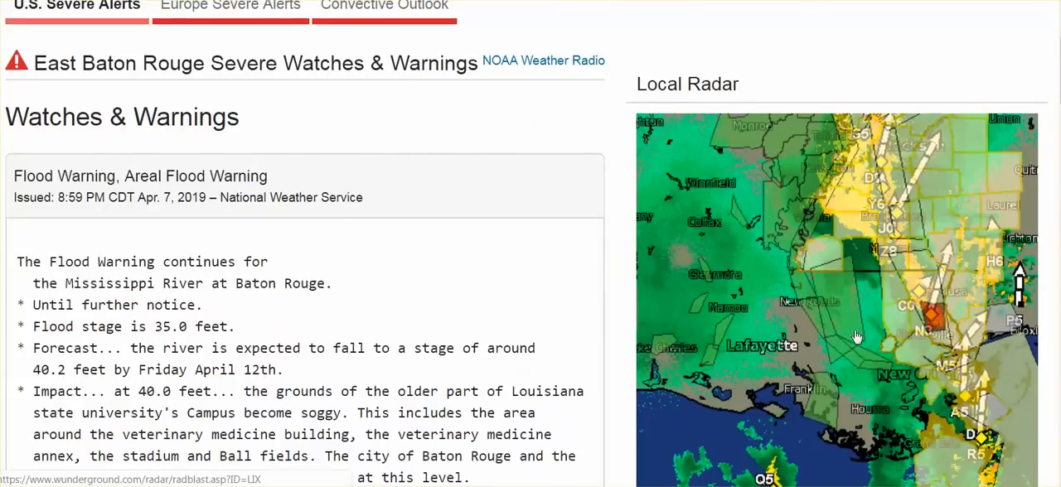
pyautogui.moveTo(840, 335)
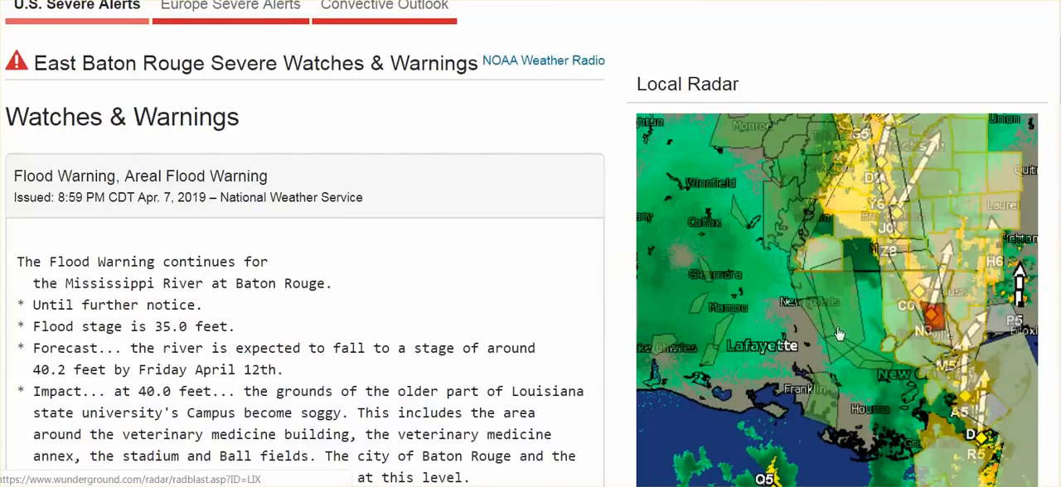
pyautogui.moveTo(772, 400)
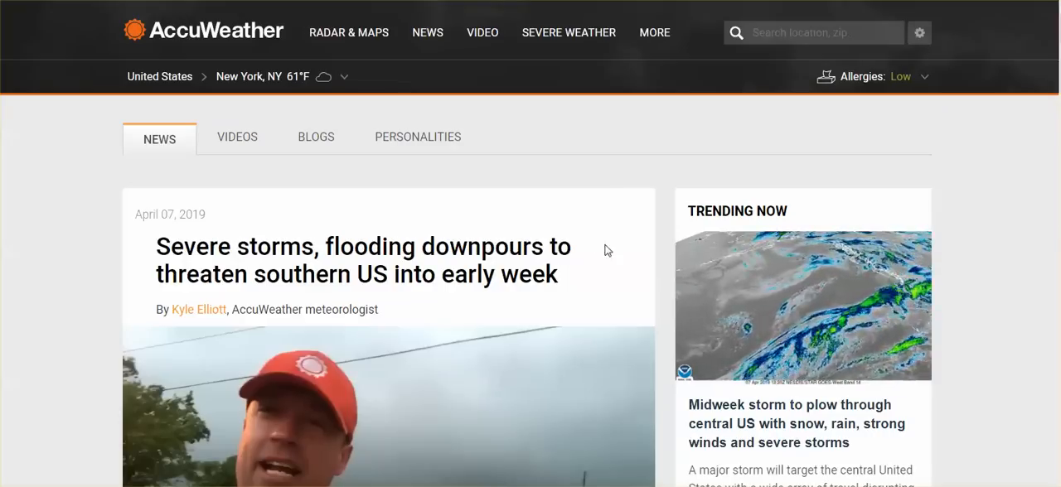
pyautogui.moveTo(595, 268)
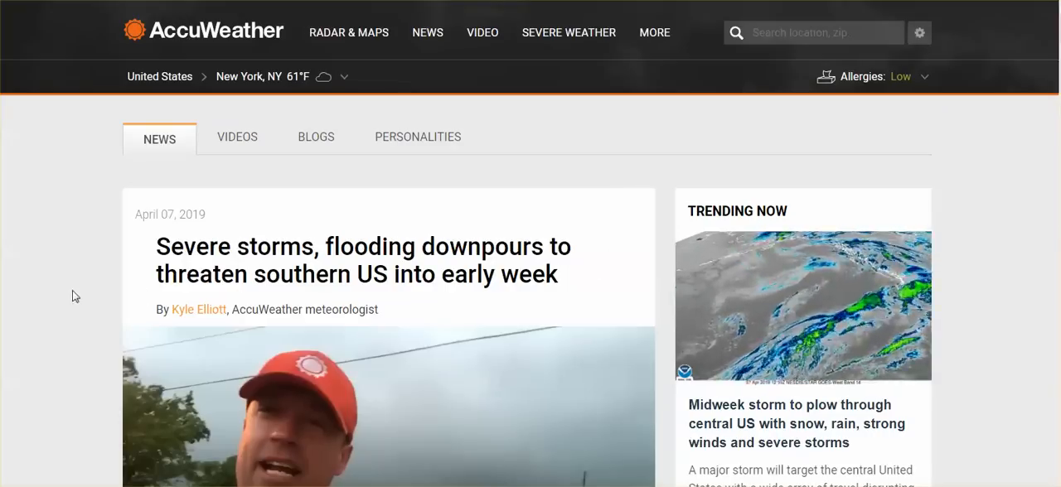
# Scroll the AccuWeather severe storms article down to the after-dark cell phone alert quote.
pyautogui.scroll(-3)
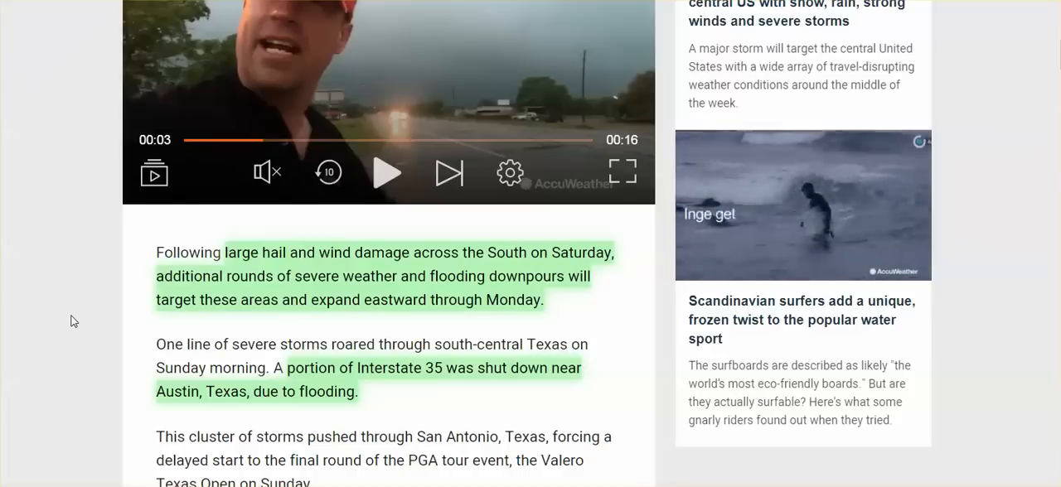
pyautogui.scroll(-3)
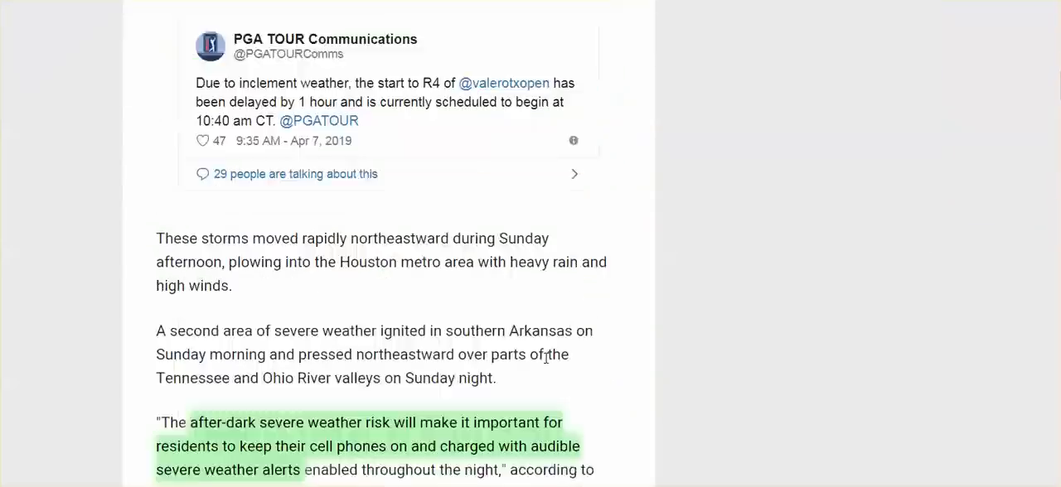
pyautogui.scroll(-3)
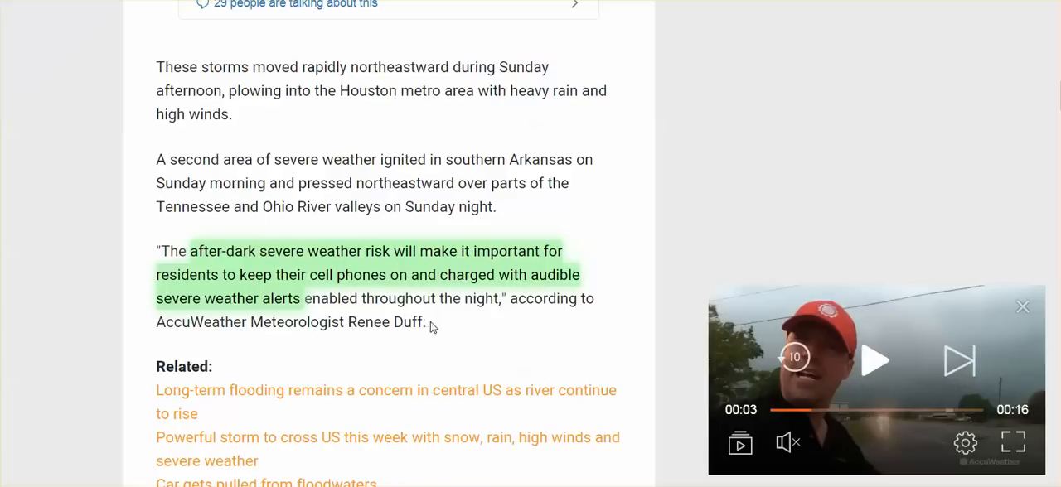
pyautogui.moveTo(450, 325)
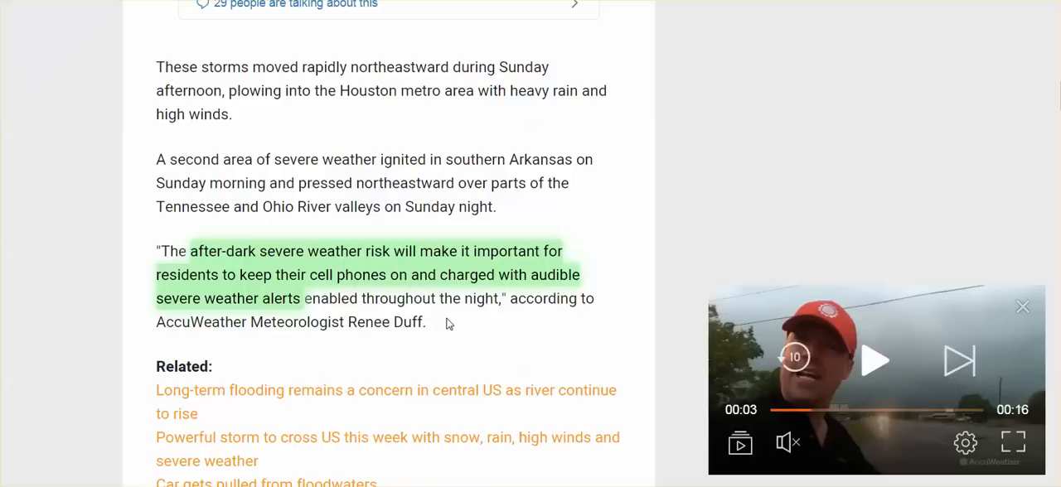
pyautogui.moveTo(474, 322)
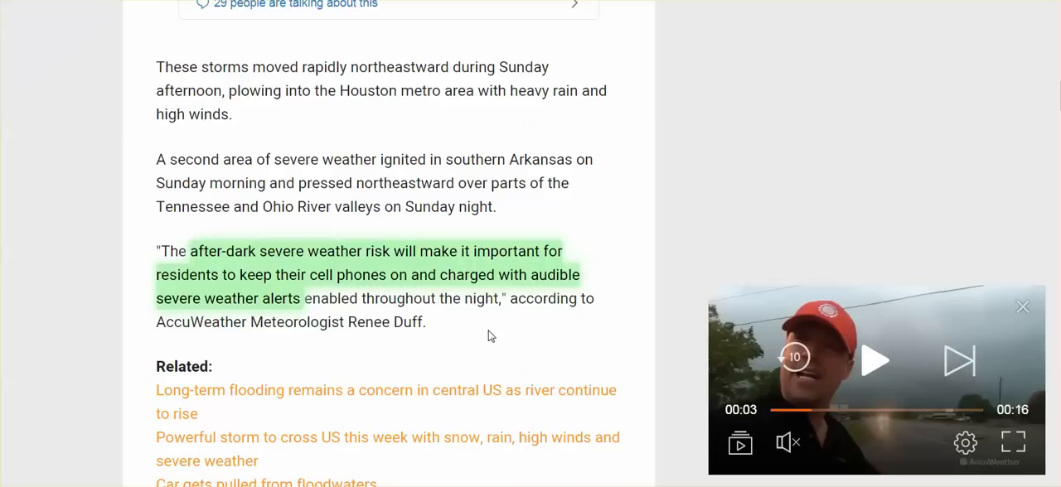
pyautogui.moveTo(509, 333)
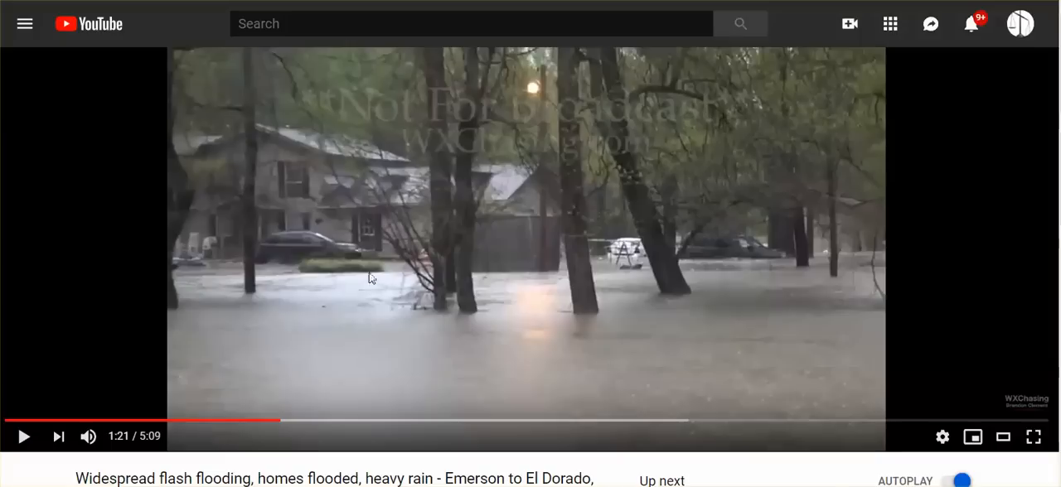
pyautogui.moveTo(457, 199)
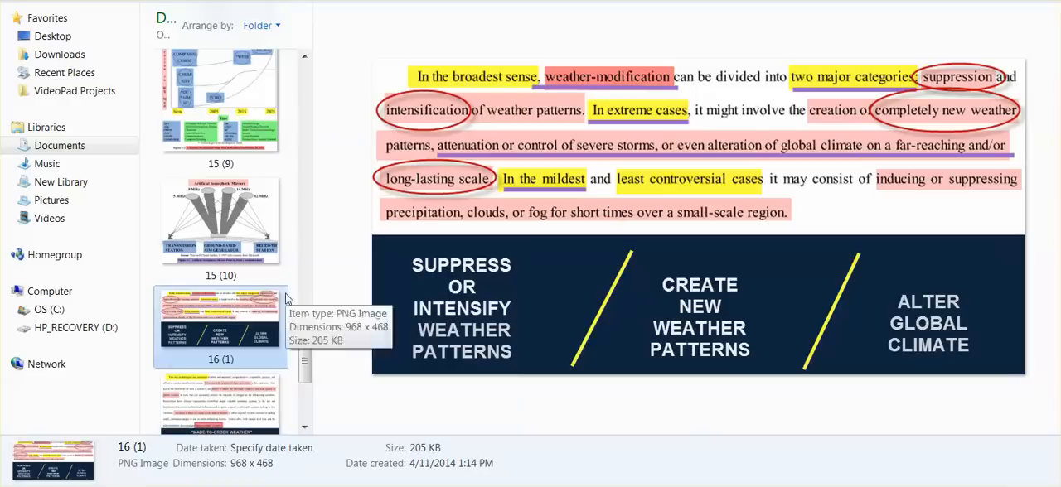
pyautogui.moveTo(484, 391)
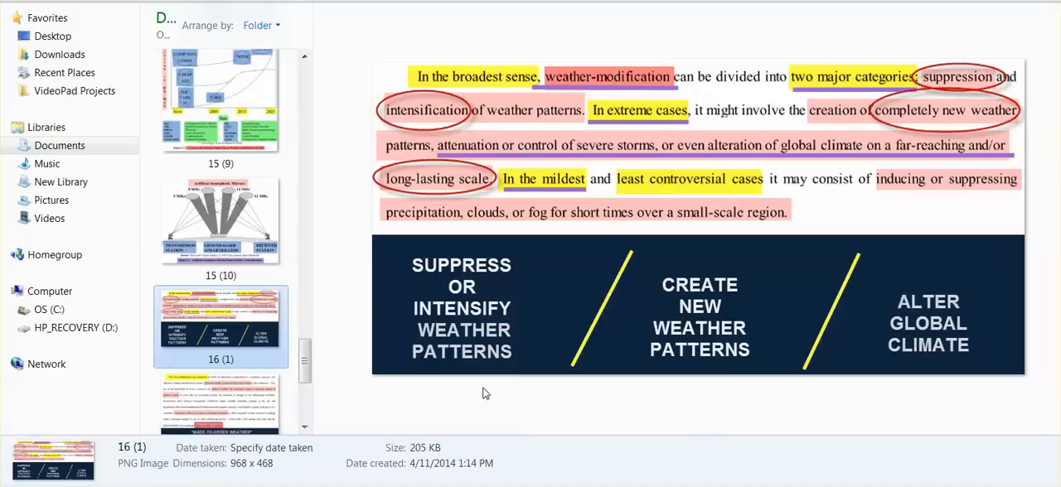
pyautogui.moveTo(560, 397)
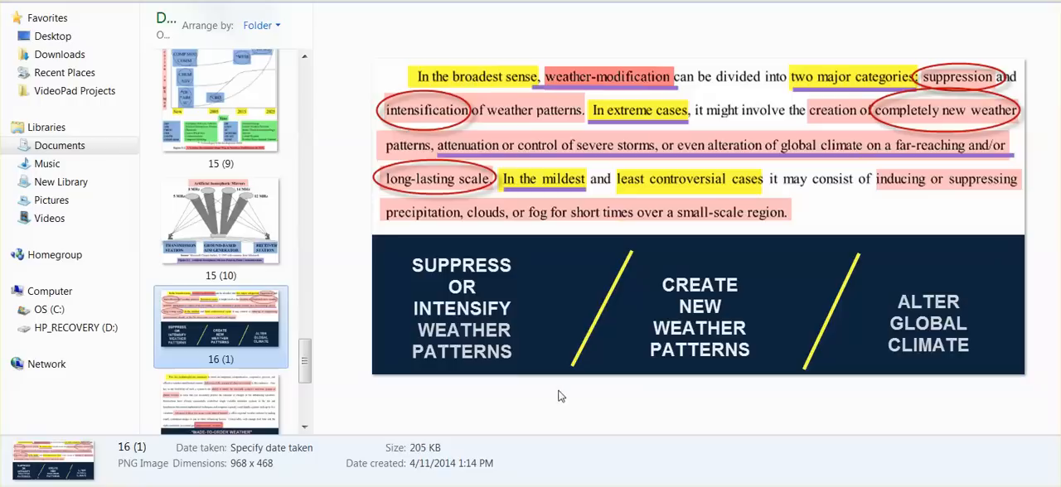
pyautogui.moveTo(550, 397)
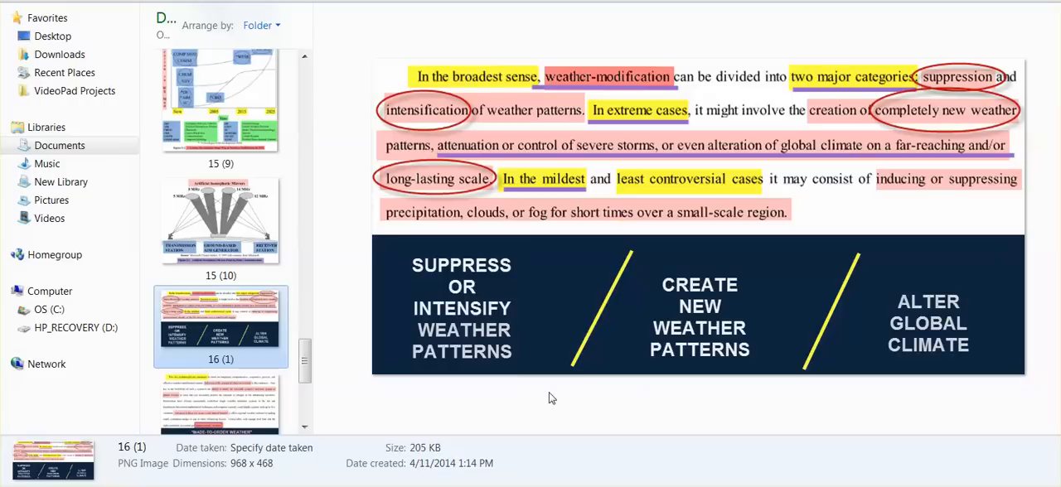
pyautogui.moveTo(988, 123)
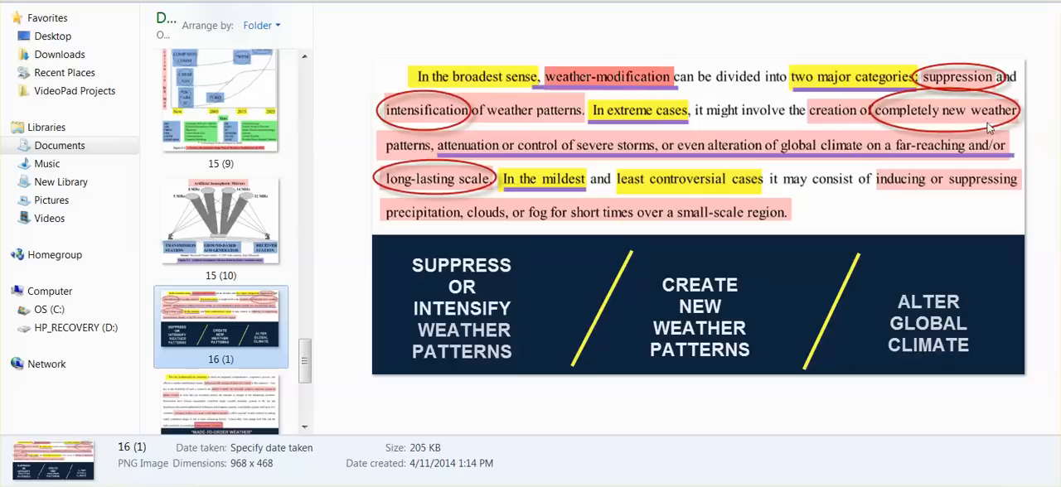
pyautogui.moveTo(605, 149)
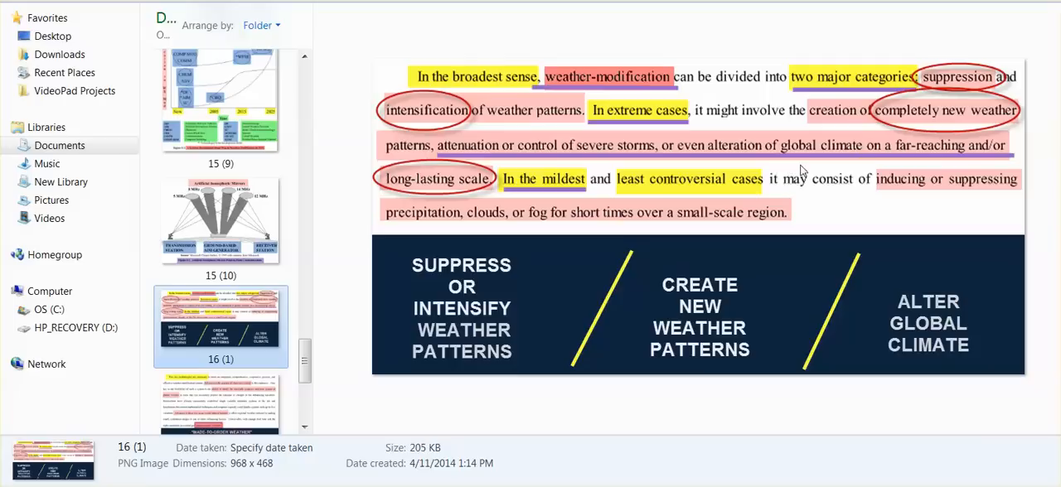
pyautogui.moveTo(809, 179)
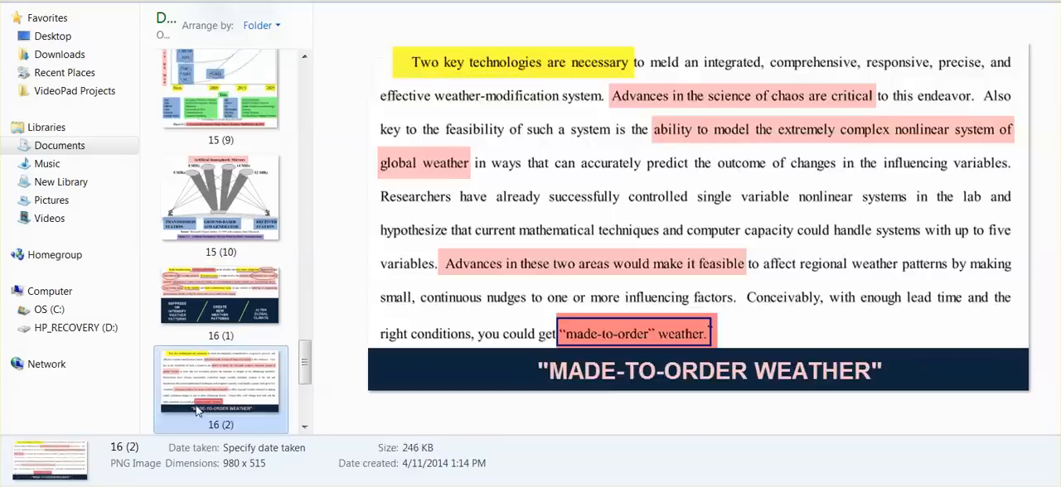
pyautogui.moveTo(494, 156)
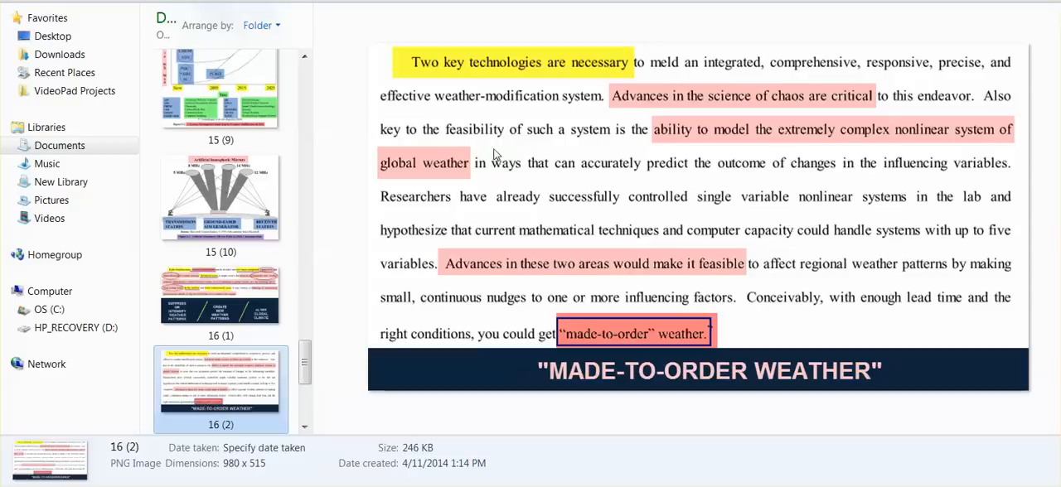
pyautogui.moveTo(511, 163)
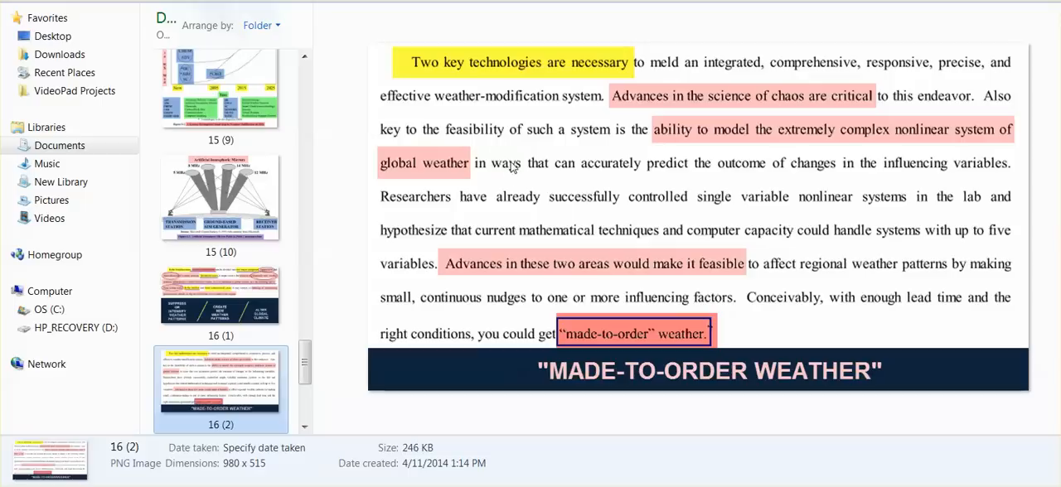
pyautogui.moveTo(510, 174)
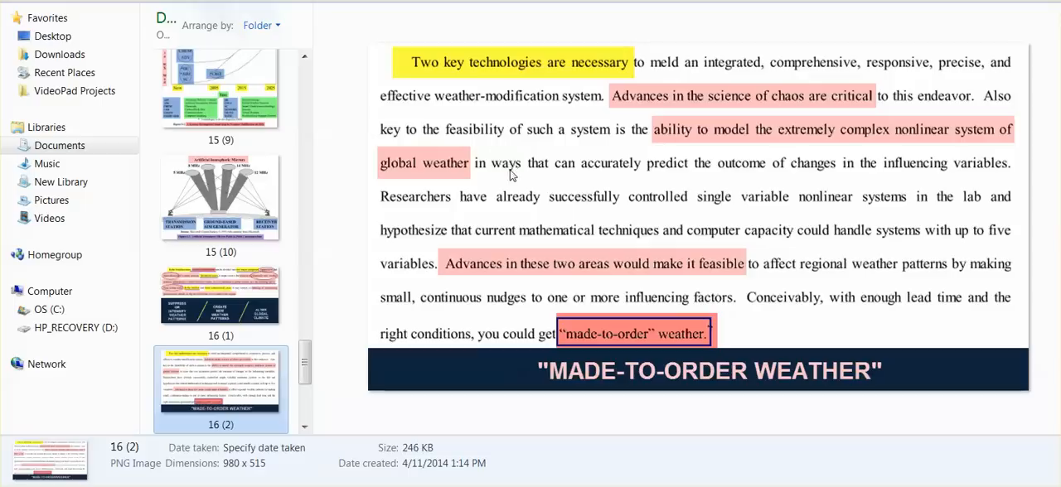
pyautogui.moveTo(550, 164)
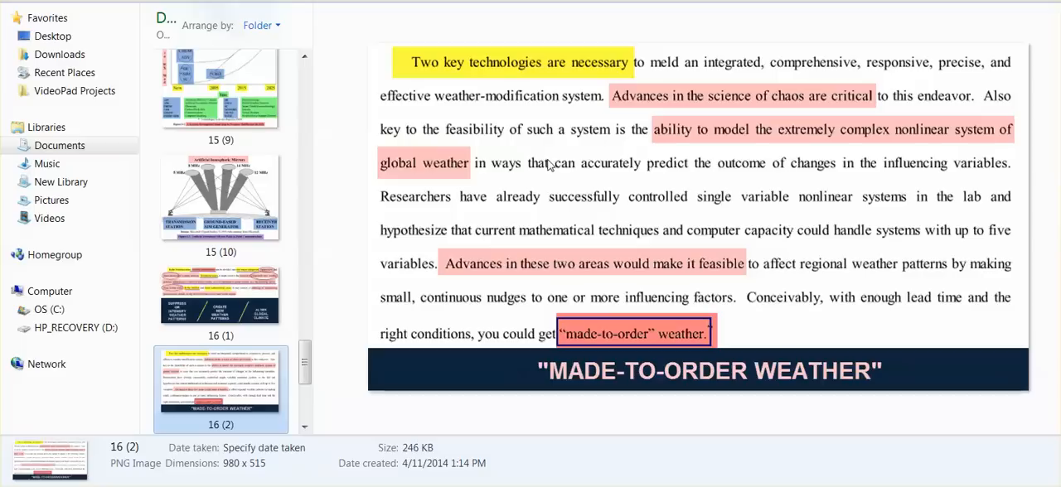
pyautogui.moveTo(567, 163)
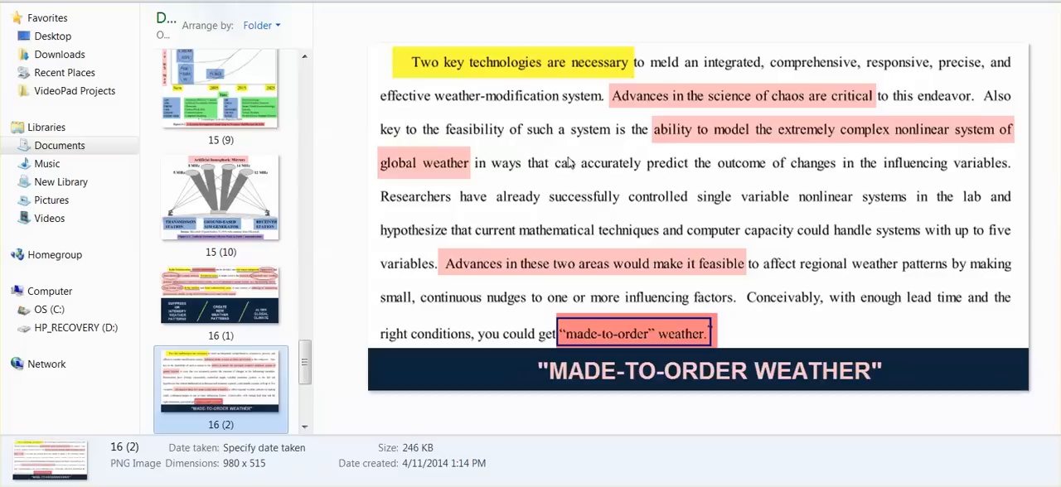
pyautogui.moveTo(564, 174)
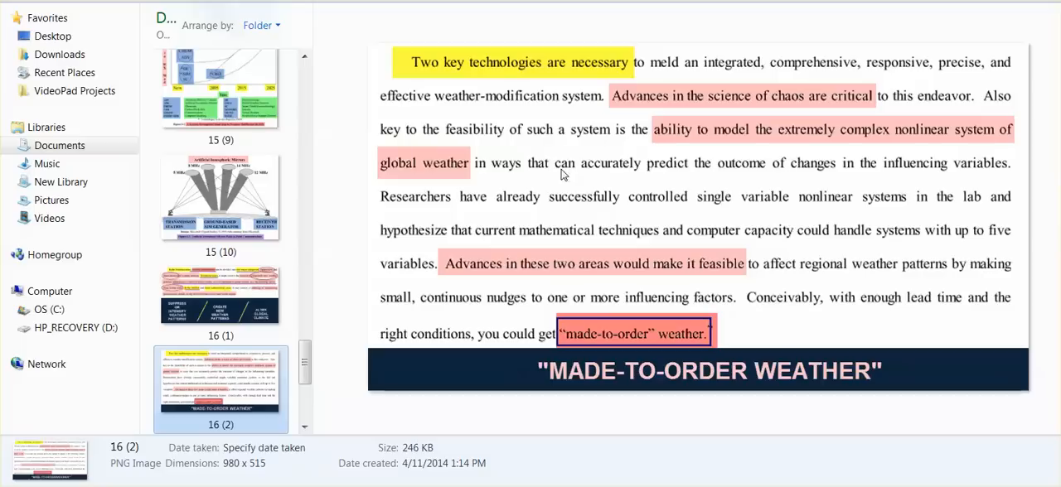
pyautogui.moveTo(542, 242)
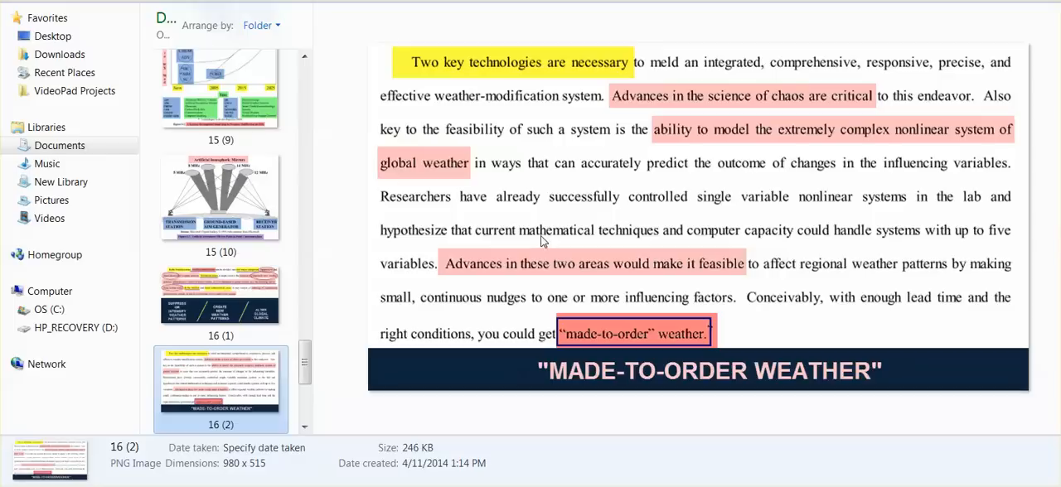
pyautogui.moveTo(677, 348)
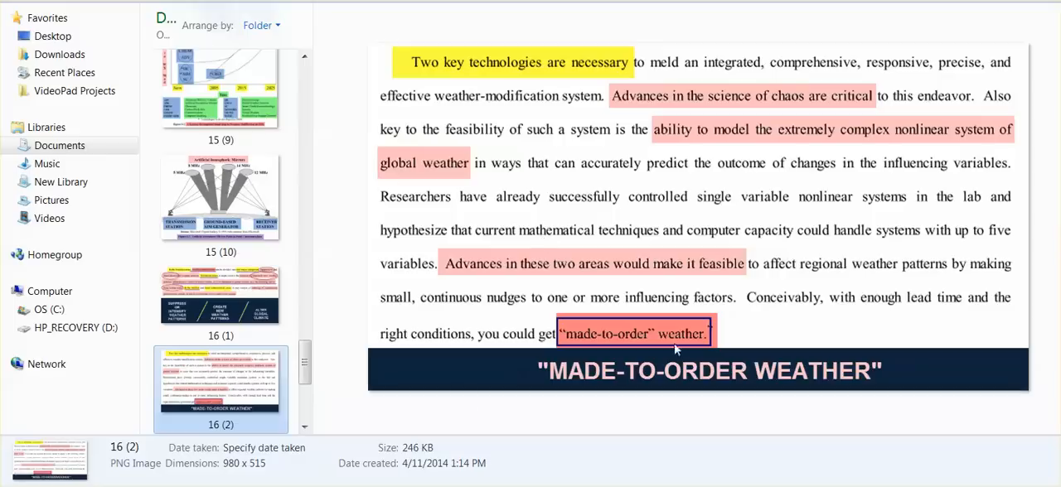
pyautogui.moveTo(666, 348)
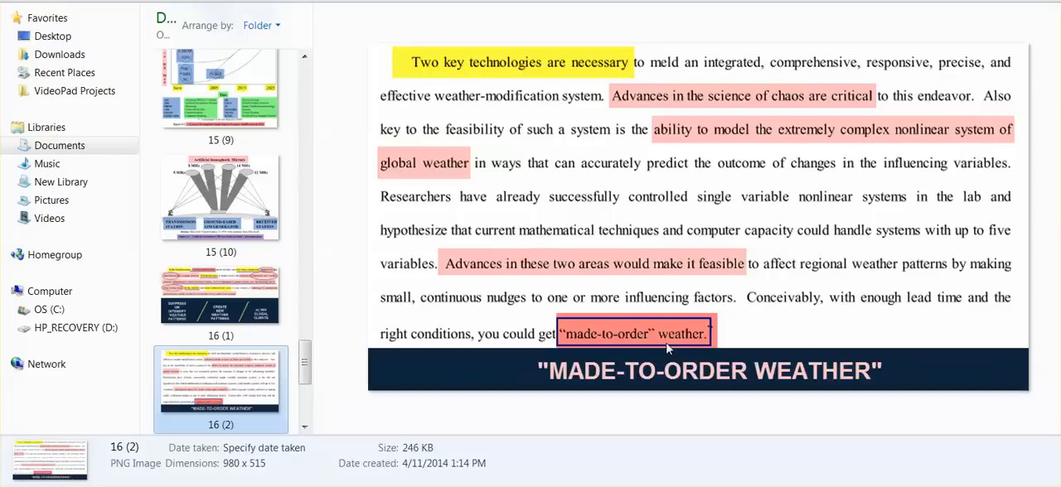
pyautogui.moveTo(781, 255)
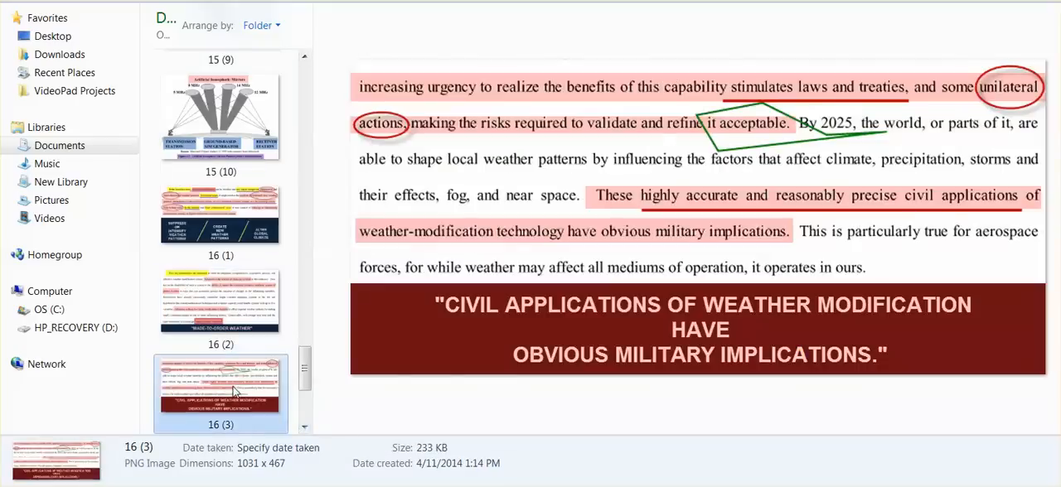
pyautogui.moveTo(464, 390)
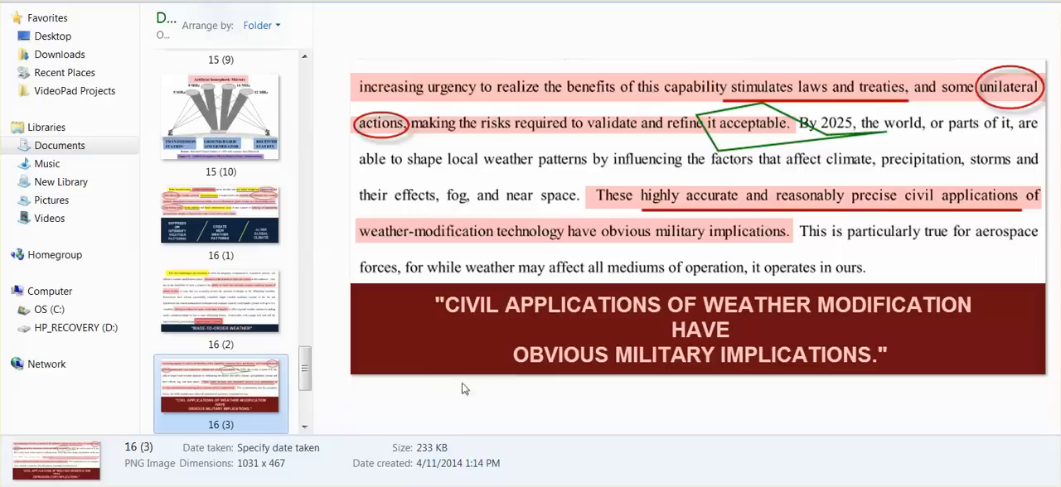
pyautogui.moveTo(539, 394)
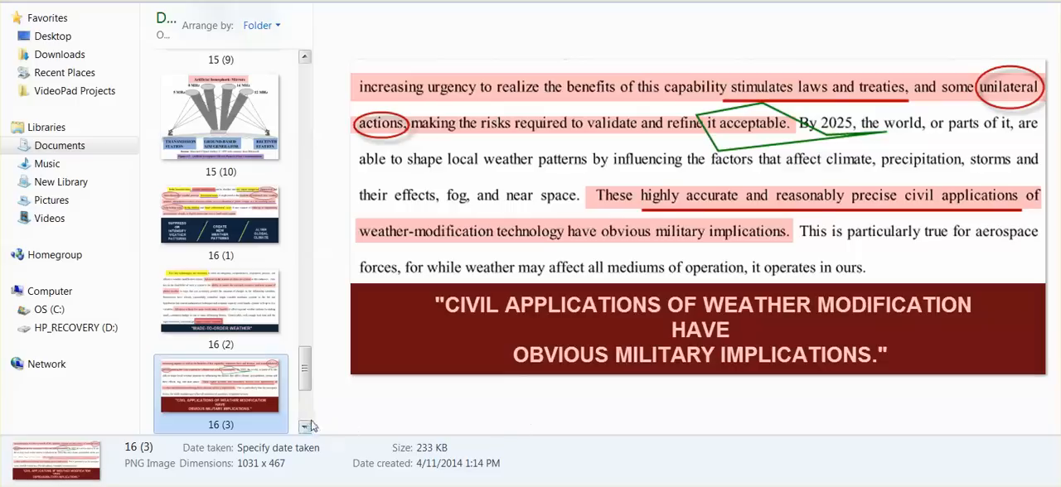
# Scroll the Explorer file list so page images such as 16 (4) appear below 16 (3).
pyautogui.scroll(-3)
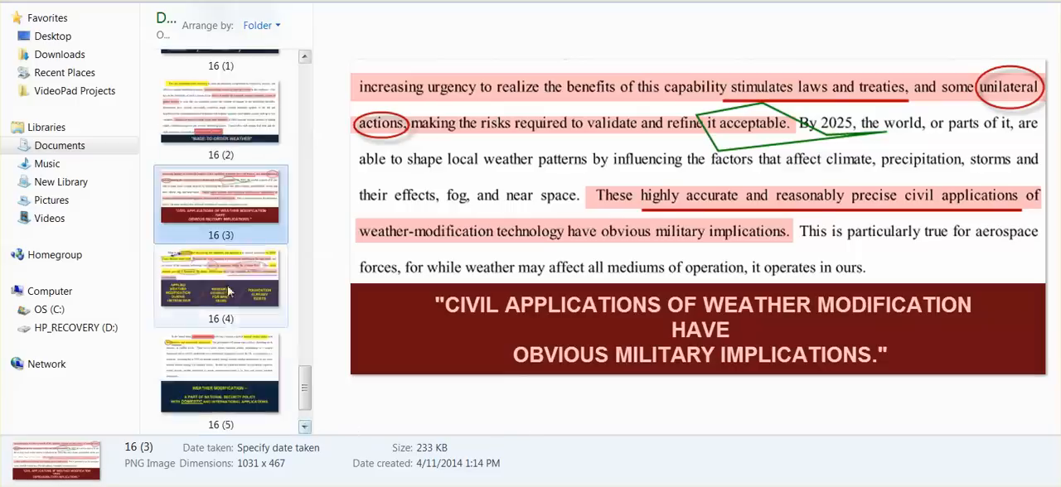
# Preview slides 16 (4) Vietnam War, 16 (5) national security, and 16 (6) actions appearing natural.
pyautogui.click(220, 285)
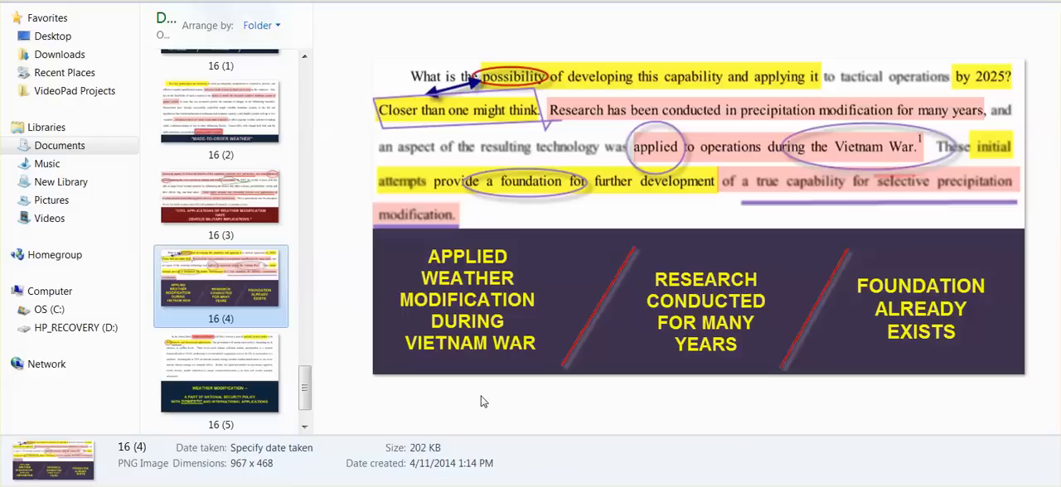
pyautogui.moveTo(513, 401)
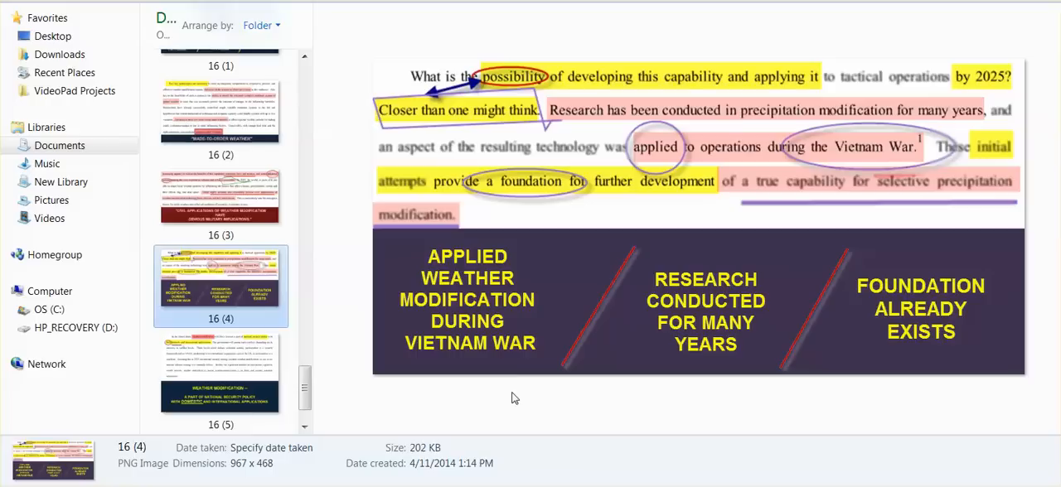
pyautogui.moveTo(925, 164)
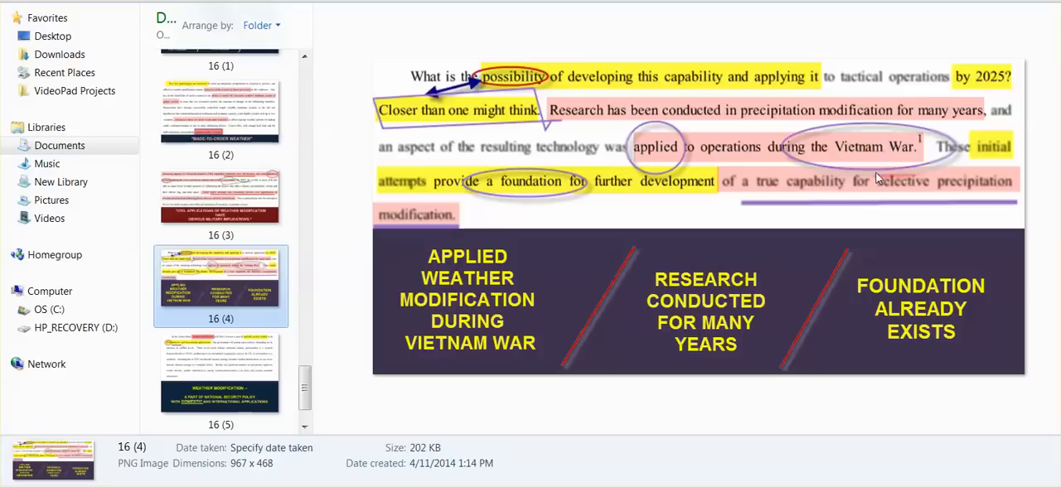
pyautogui.moveTo(726, 272)
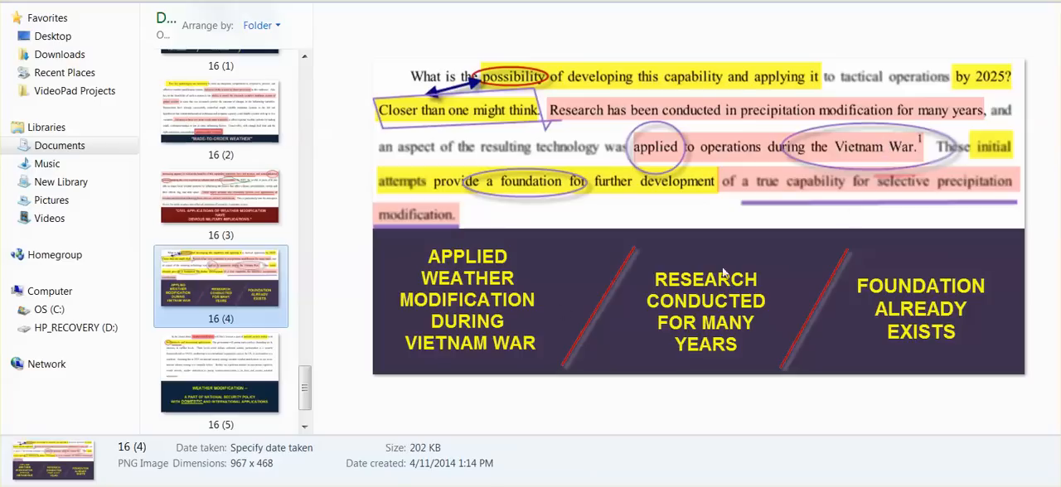
pyautogui.click(221, 378)
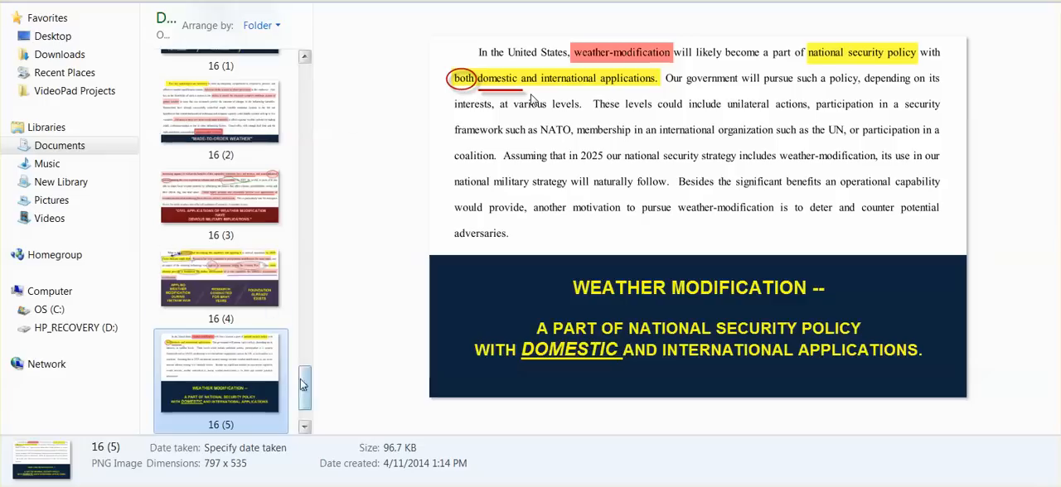
pyautogui.click(220, 389)
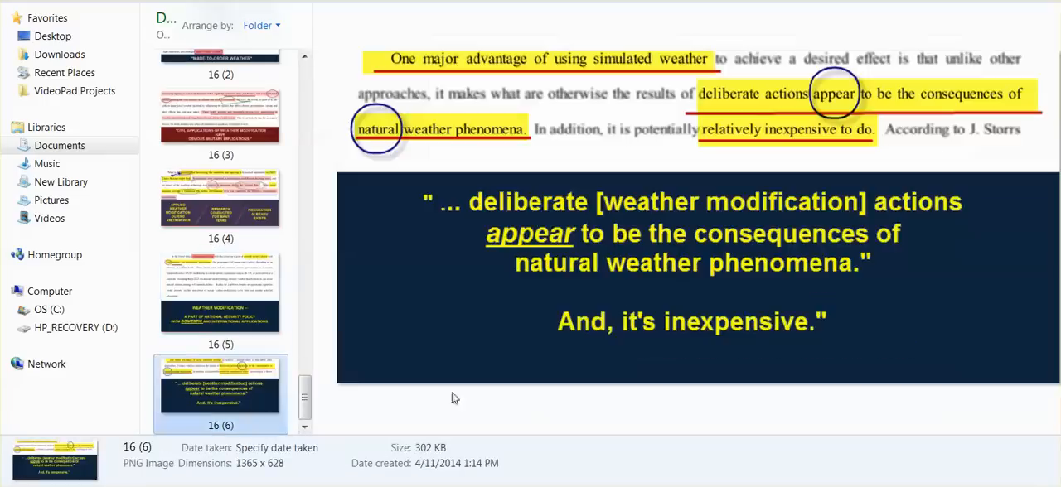
pyautogui.moveTo(545, 422)
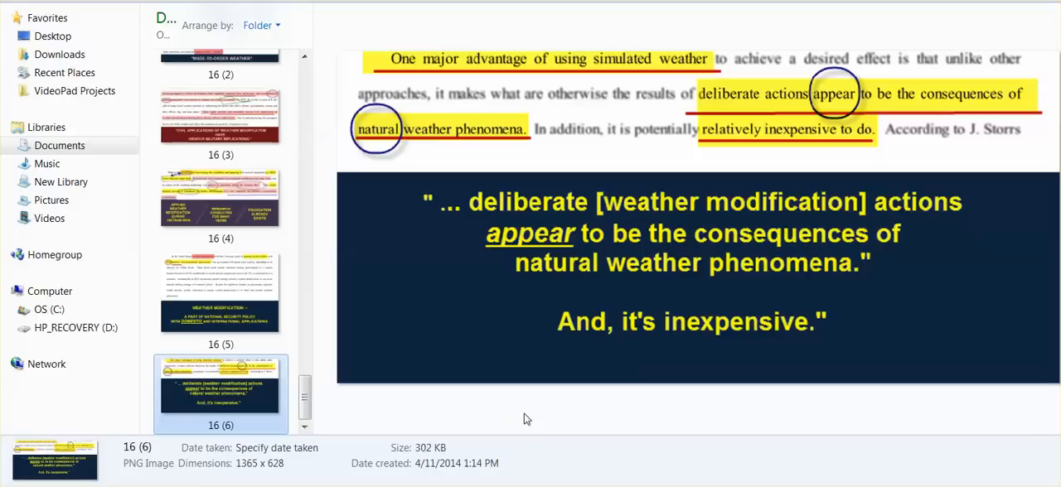
pyautogui.moveTo(531, 421)
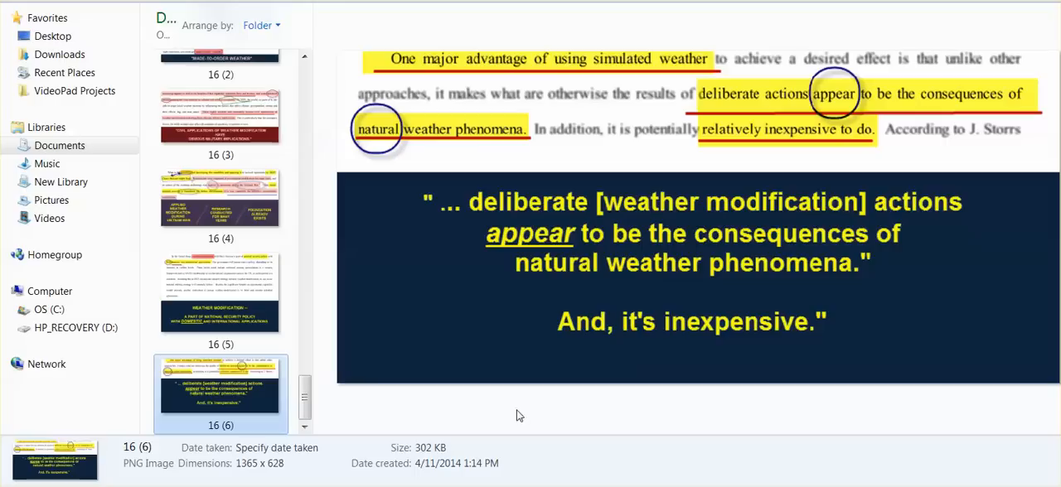
pyautogui.moveTo(522, 402)
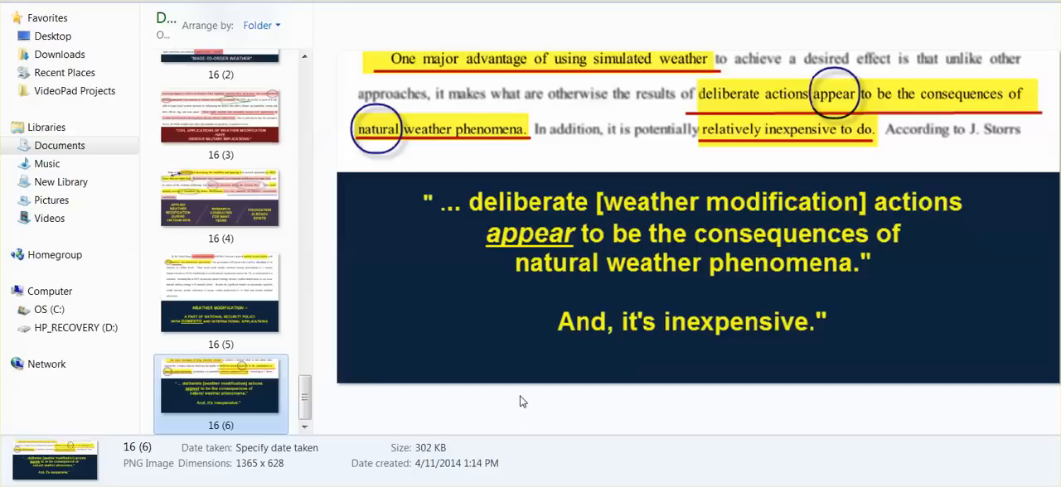
pyautogui.moveTo(520, 404)
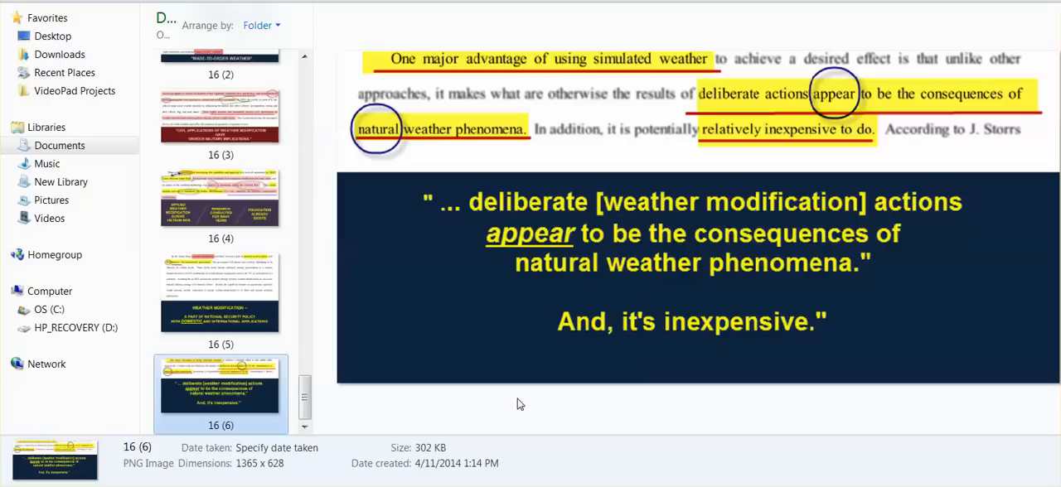
pyautogui.moveTo(1038, 109)
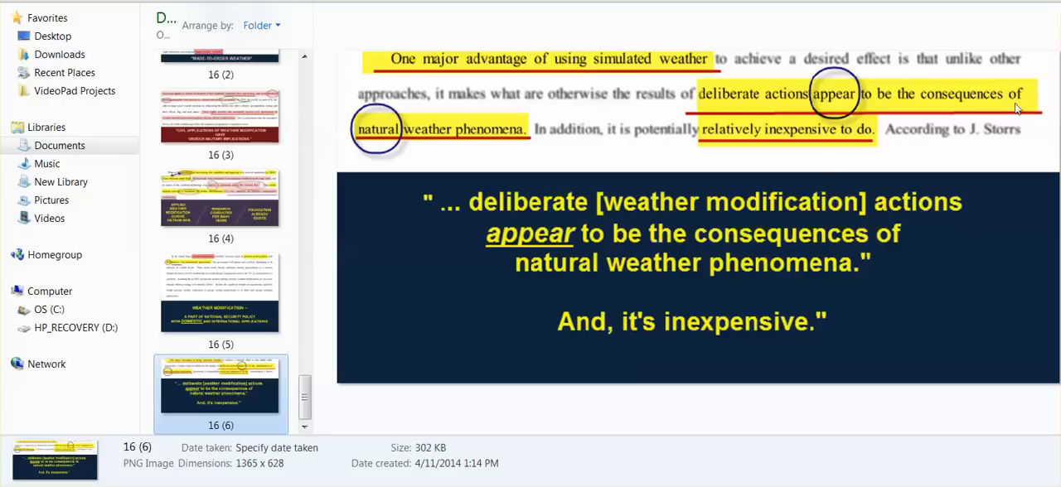
pyautogui.moveTo(421, 139)
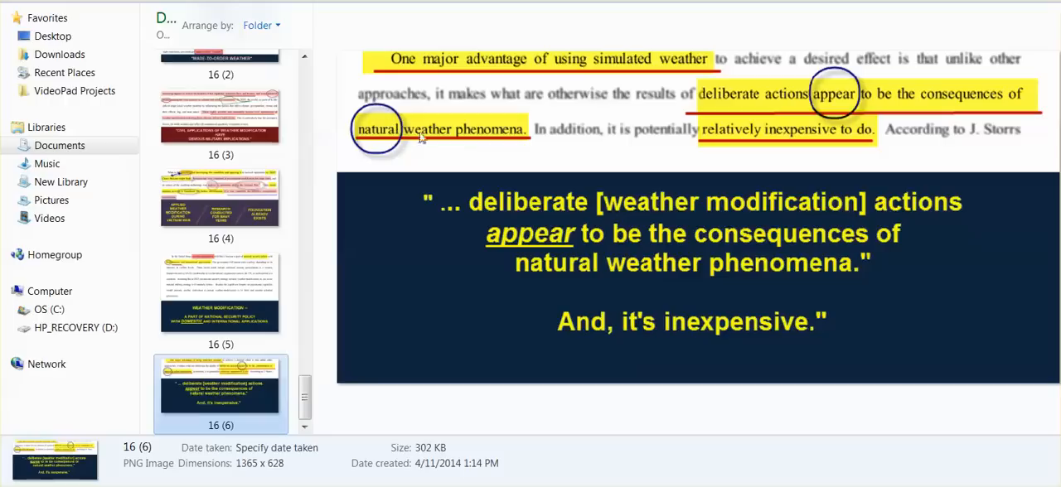
pyautogui.moveTo(498, 141)
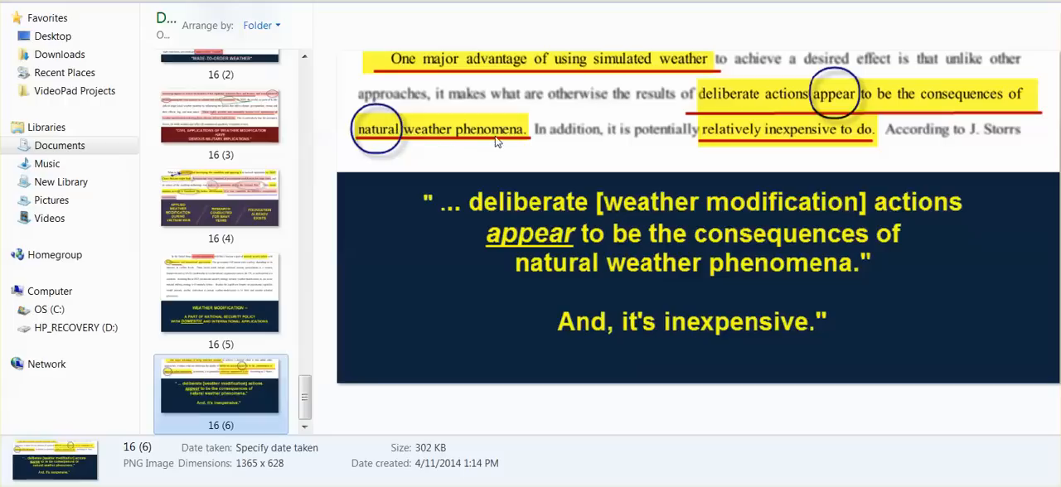
pyautogui.moveTo(602, 216)
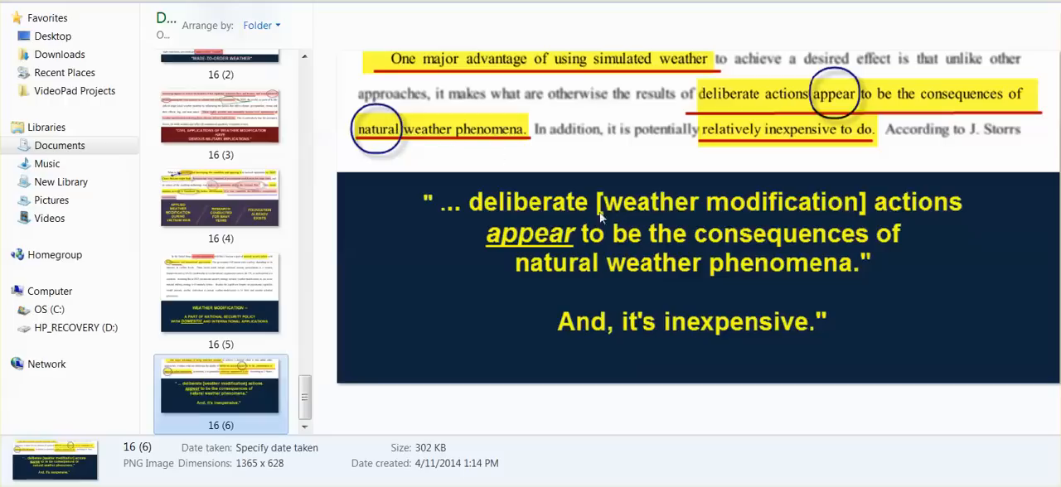
pyautogui.moveTo(963, 215)
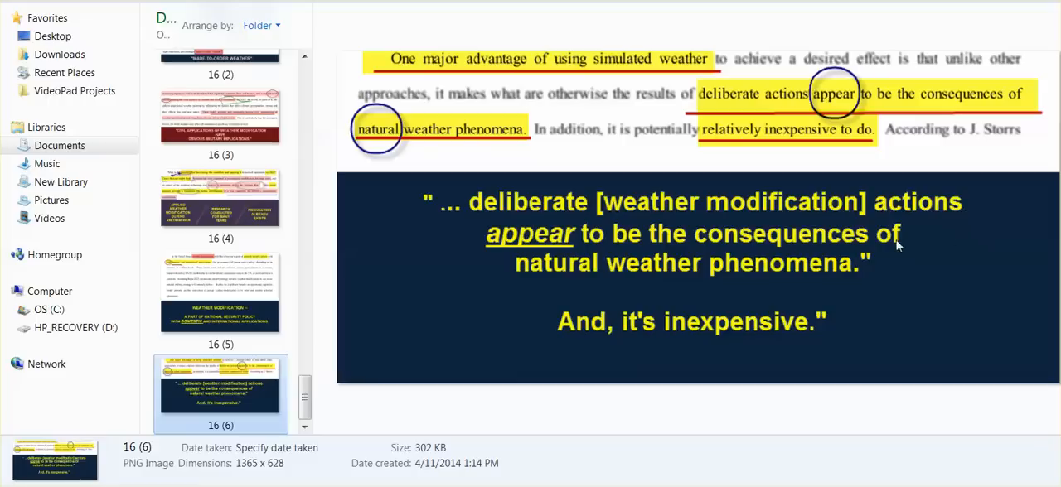
pyautogui.moveTo(892, 285)
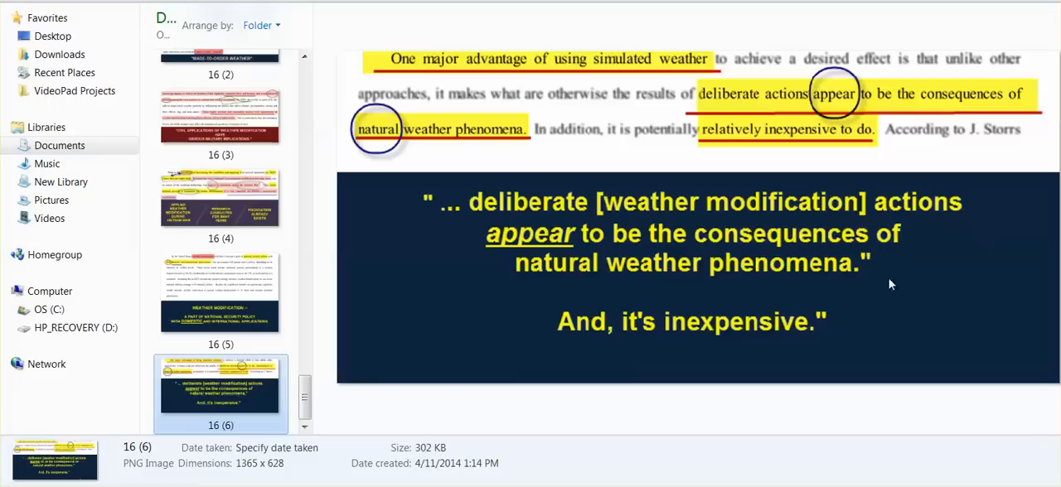
pyautogui.moveTo(772, 275)
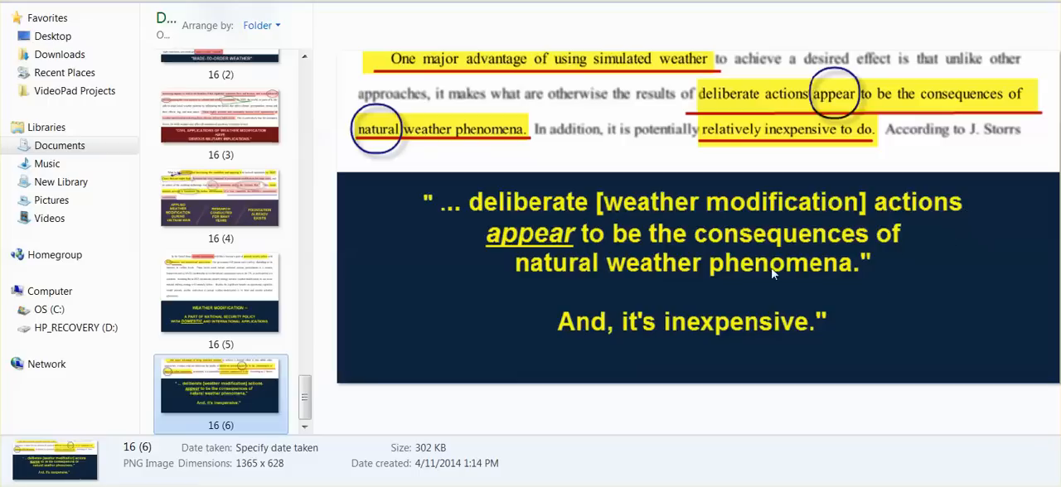
pyautogui.moveTo(703, 277)
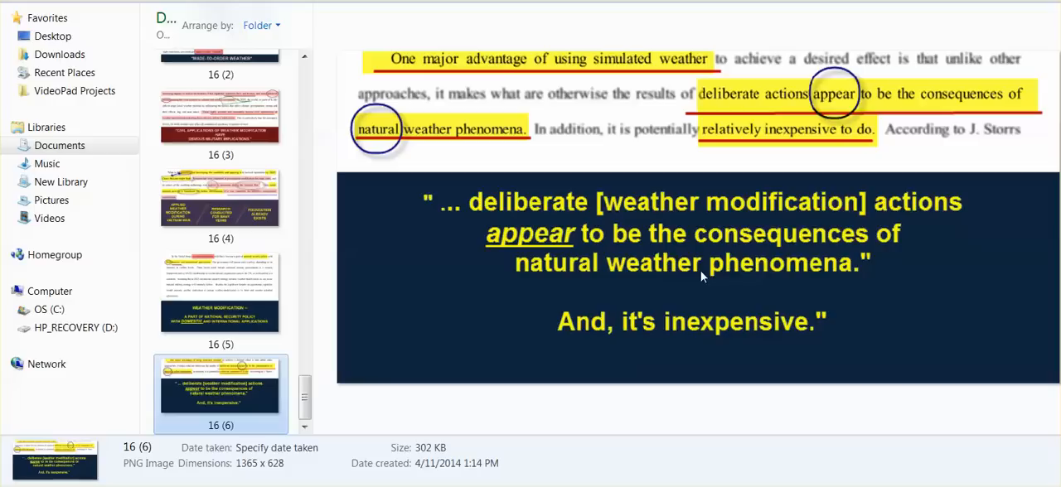